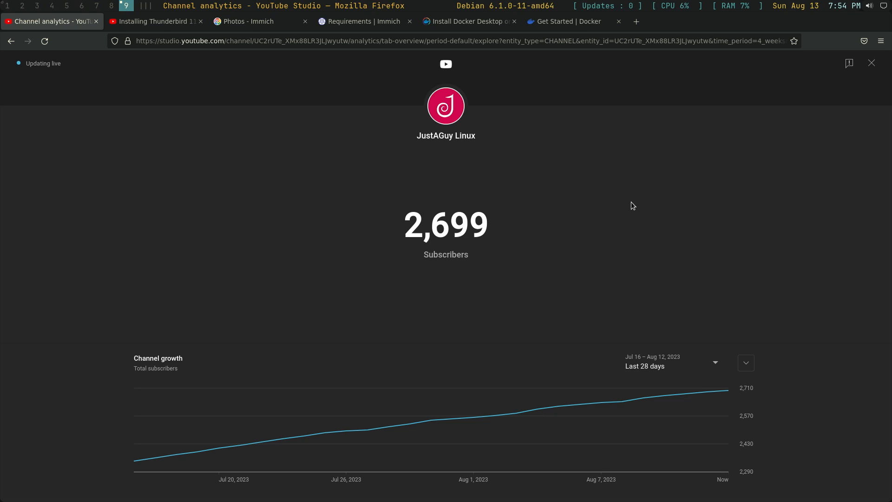
pyautogui.moveTo(334, 171)
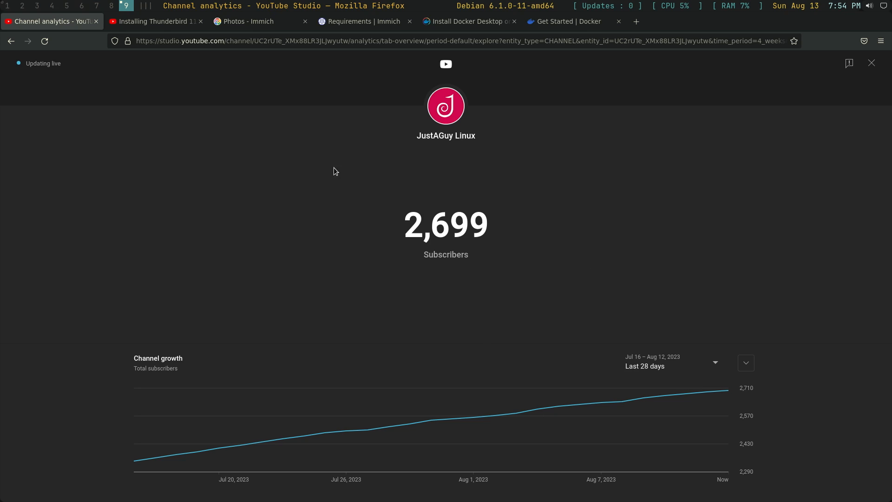
pyautogui.moveTo(630, 262)
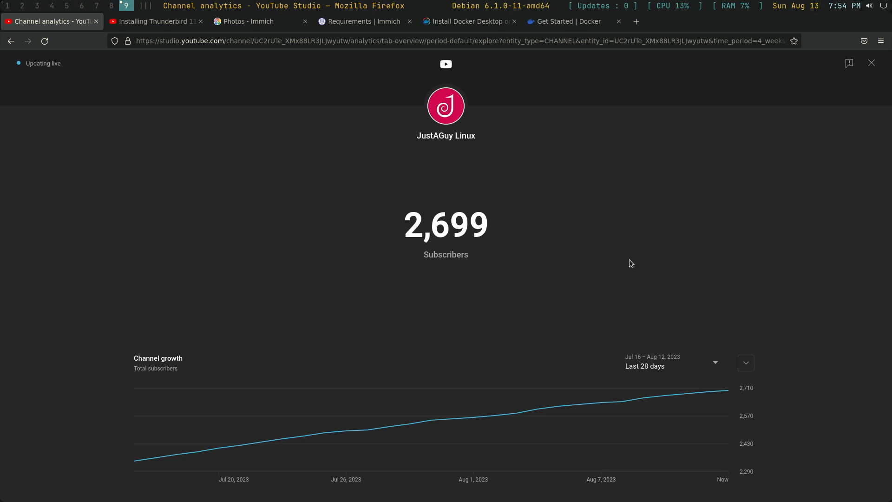
pyautogui.moveTo(541, 181)
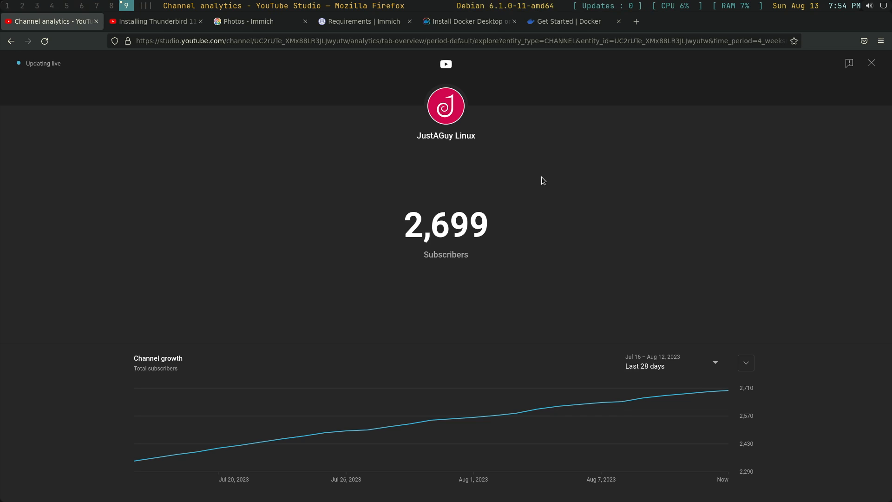
pyautogui.moveTo(399, 211)
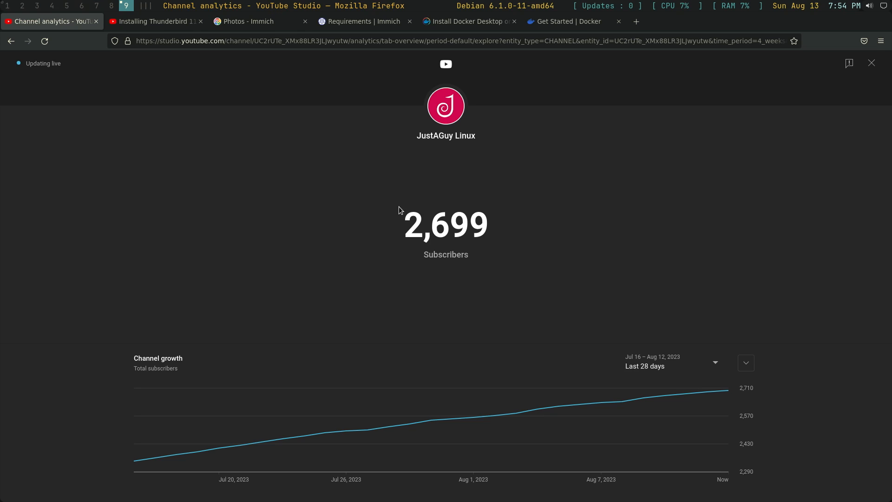
# - Switch to the 'Installing Thunderbird 115 on Debian 12' YouTube video tab
pyautogui.doubleClick(445, 226)
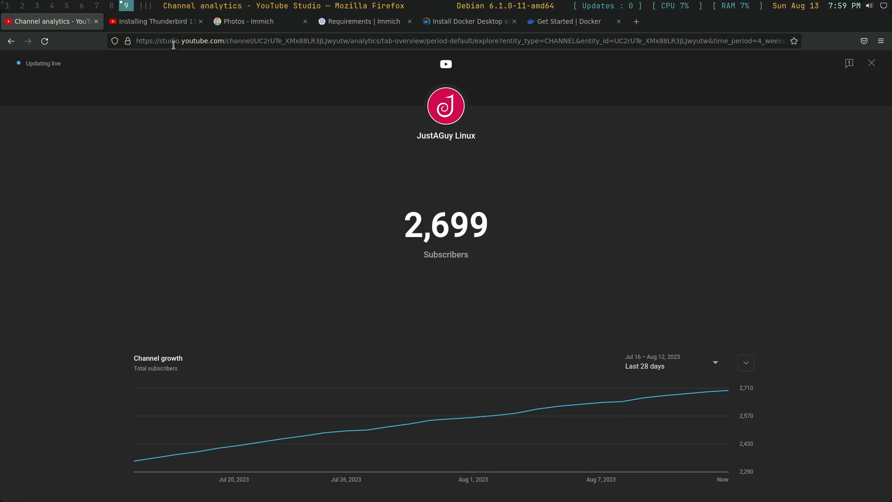
pyautogui.click(153, 22)
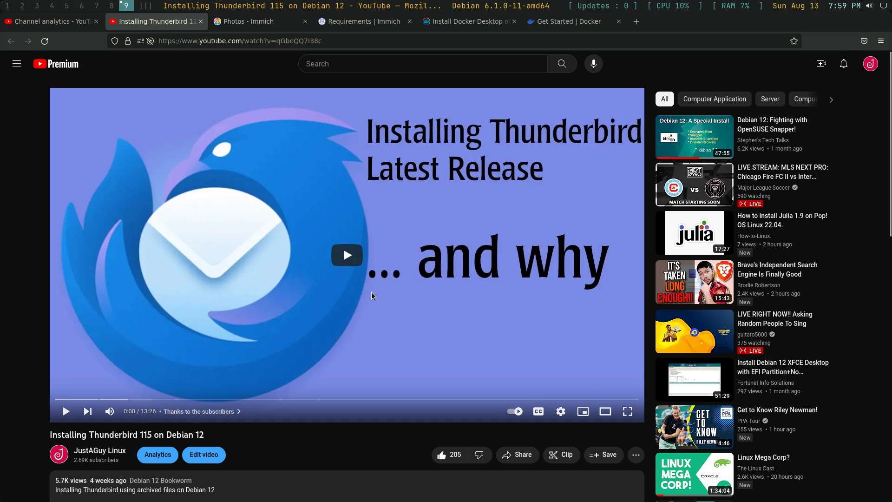
pyautogui.moveTo(516, 139)
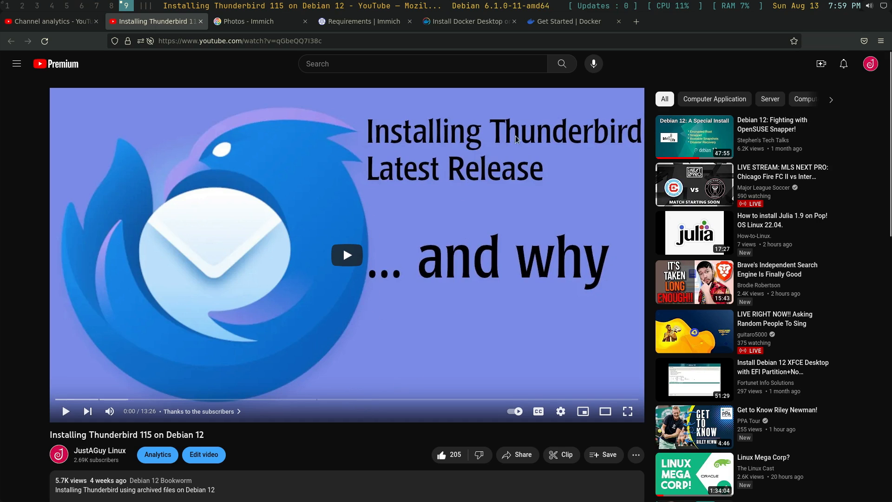
pyautogui.moveTo(544, 176)
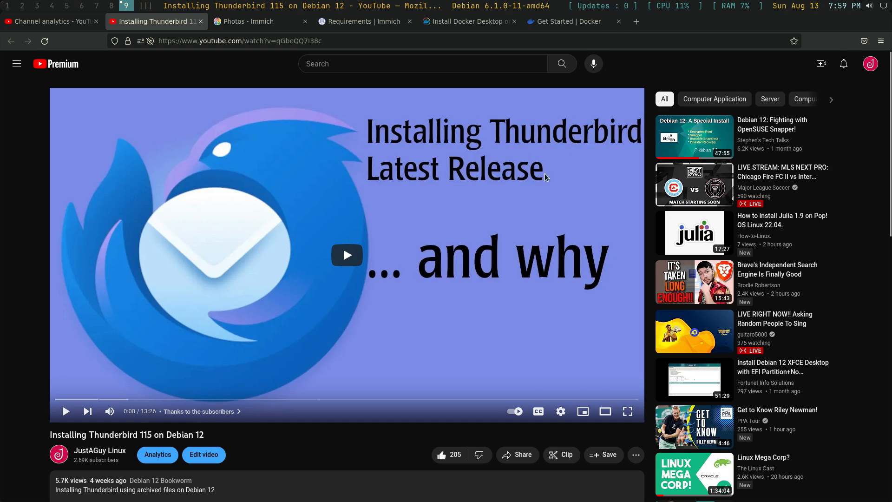
pyautogui.moveTo(415, 398)
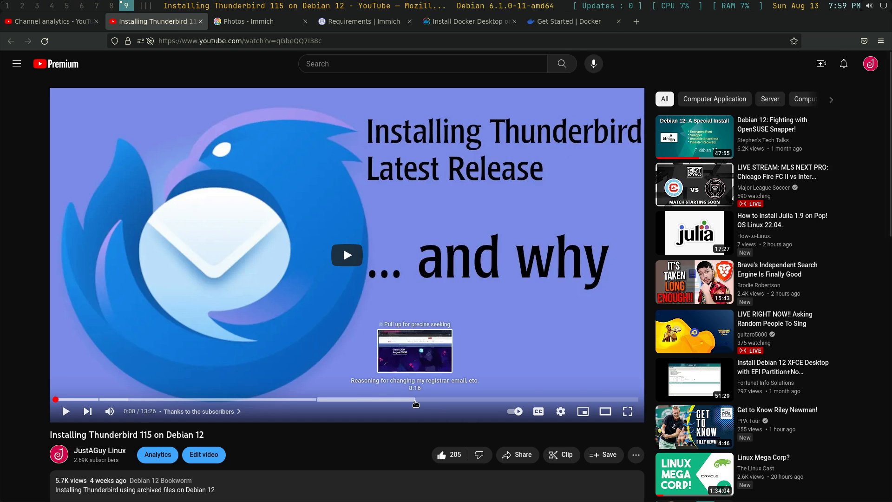
pyautogui.moveTo(426, 402)
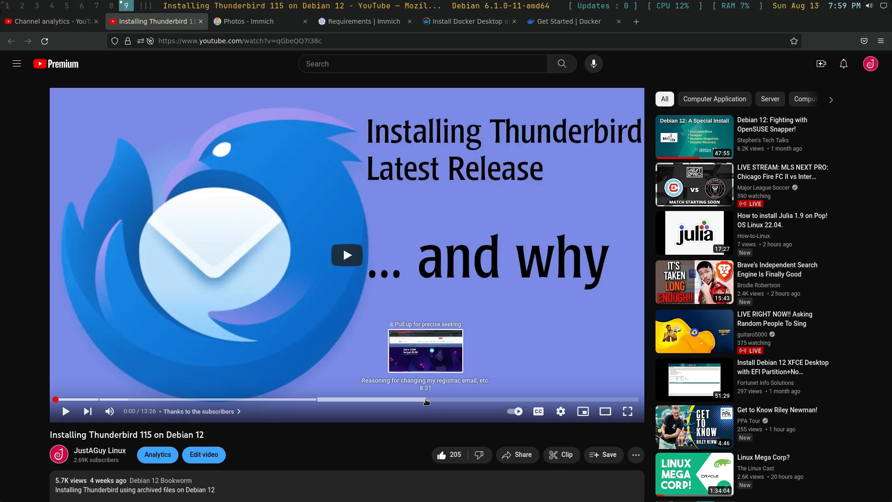
pyautogui.moveTo(464, 399)
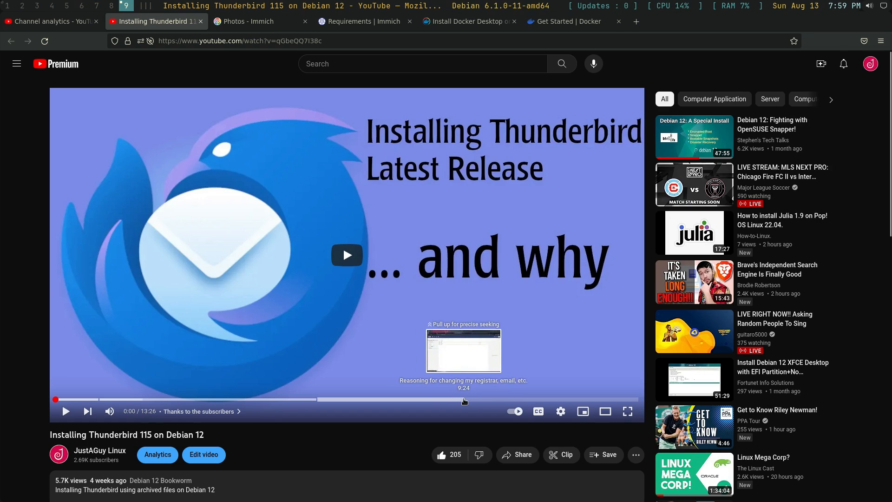
pyautogui.moveTo(475, 359)
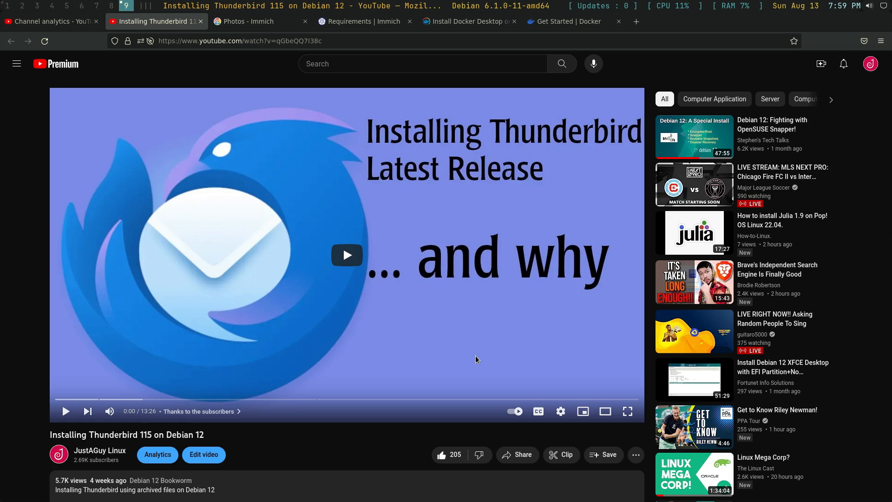
pyautogui.moveTo(512, 325)
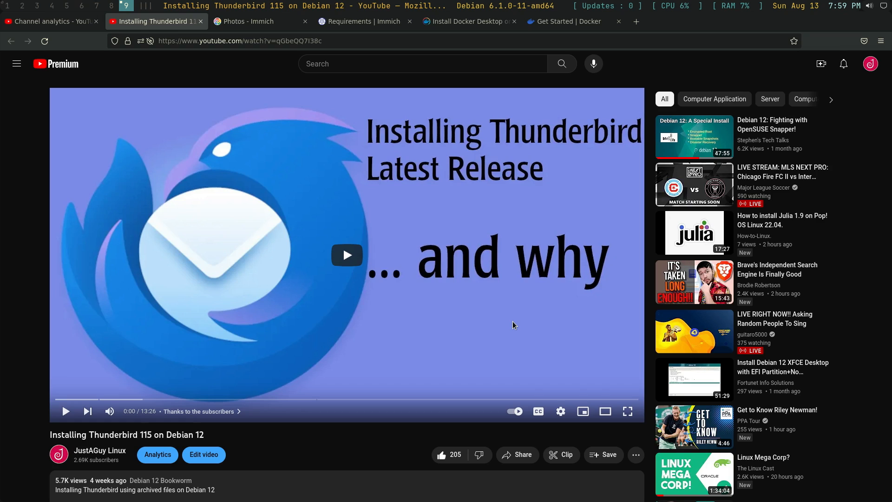
pyautogui.moveTo(466, 362)
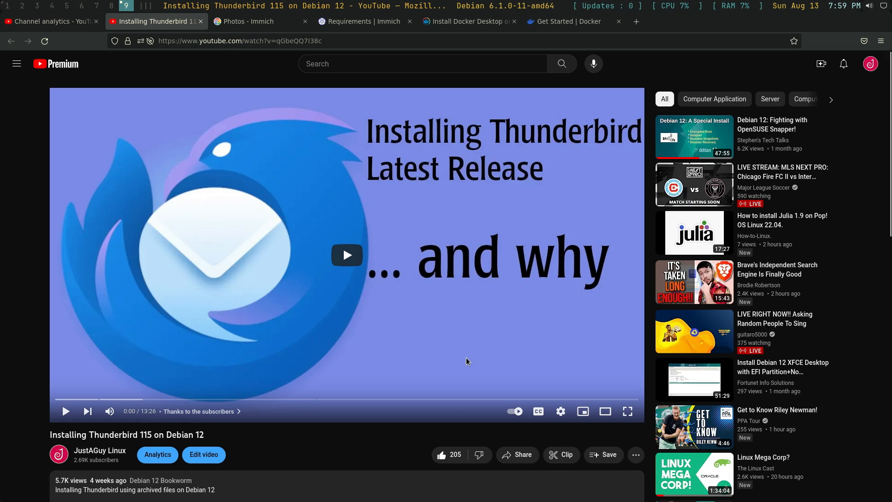
pyautogui.moveTo(429, 409)
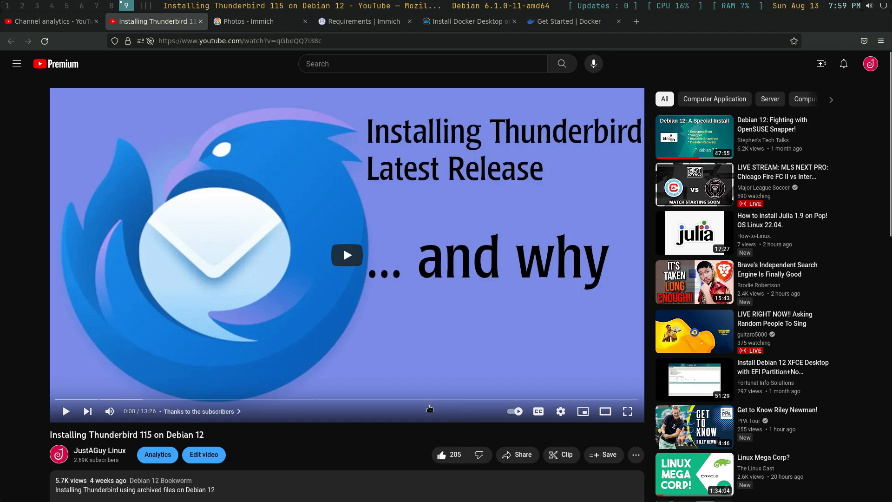
pyautogui.moveTo(442, 404)
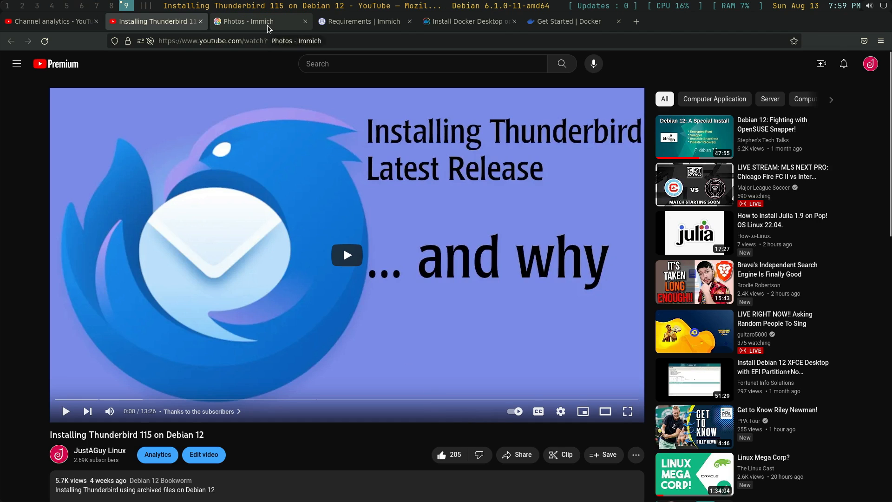
# - Switch to the 'Photos - Immich' tab showing the demo server's photo timeline
pyautogui.click(259, 21)
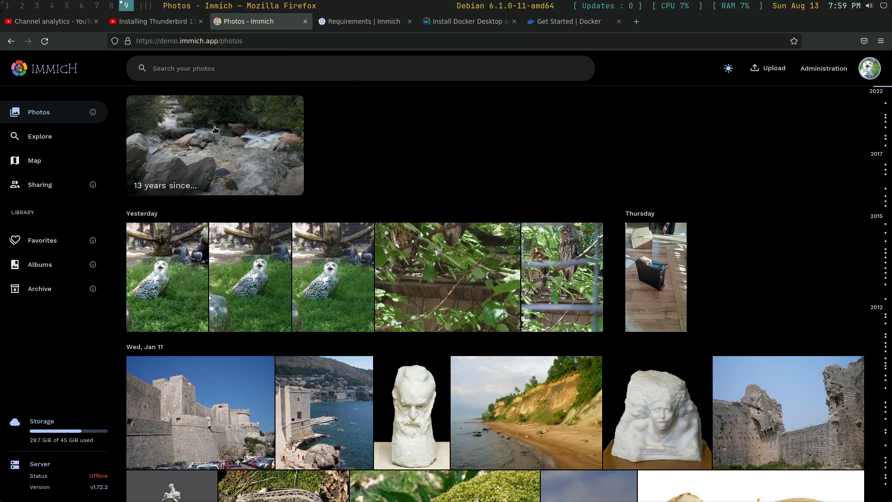
pyautogui.moveTo(326, 171)
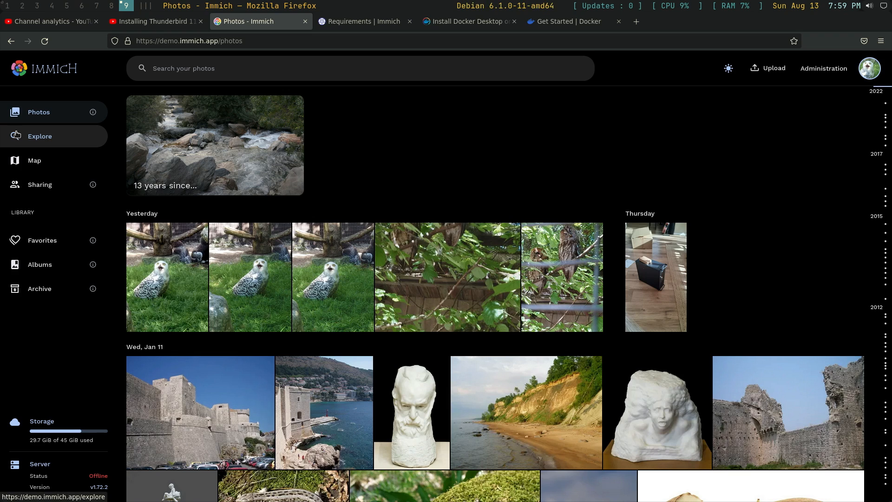
pyautogui.moveTo(651, 125)
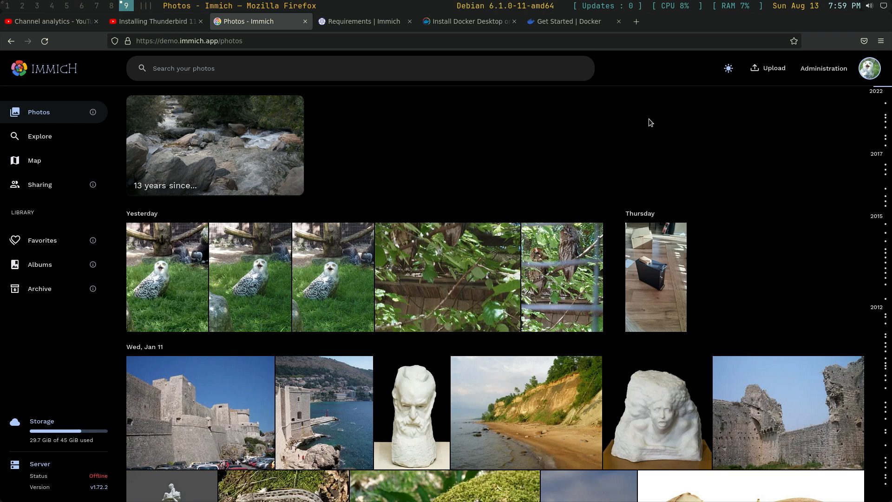
pyautogui.moveTo(364, 21)
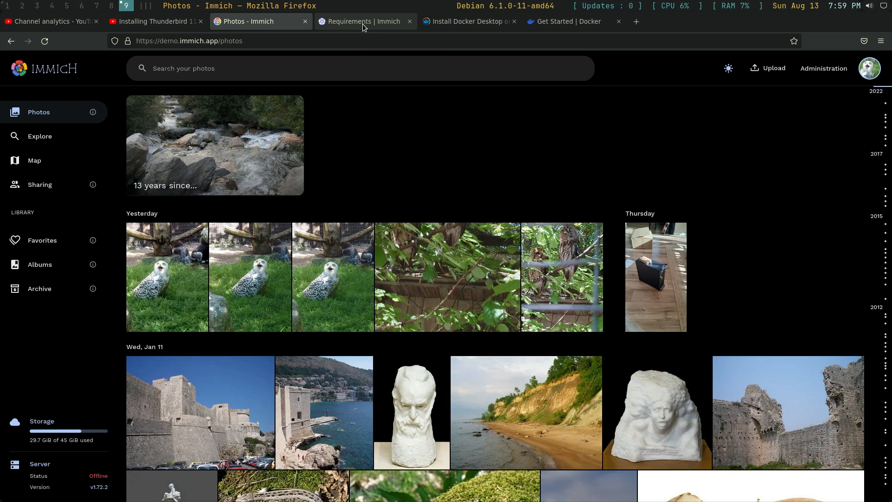
pyautogui.moveTo(364, 22)
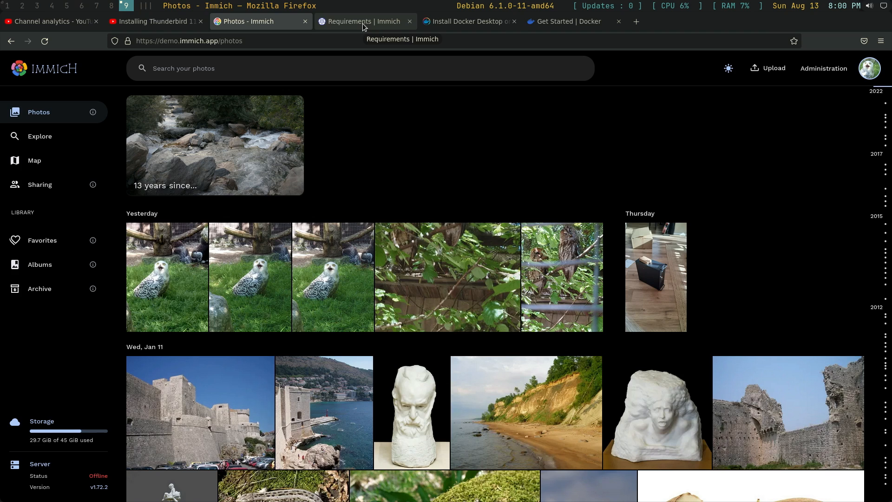
pyautogui.moveTo(396, 190)
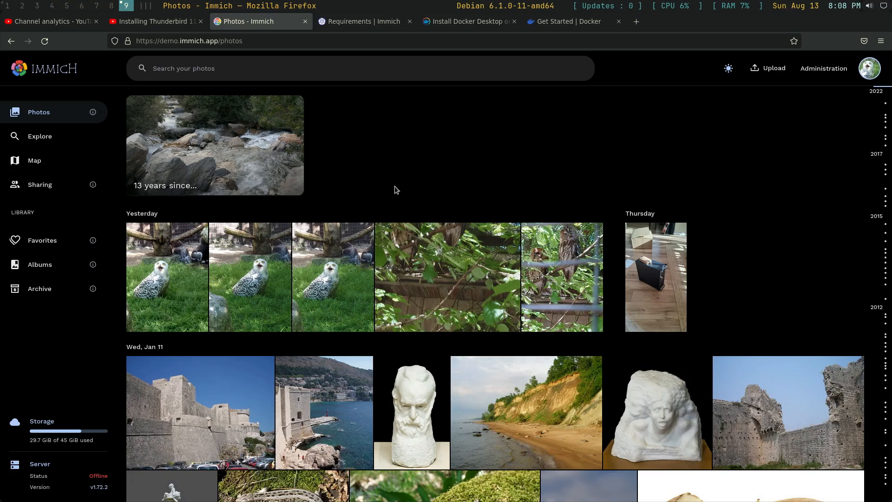
pyautogui.moveTo(364, 21)
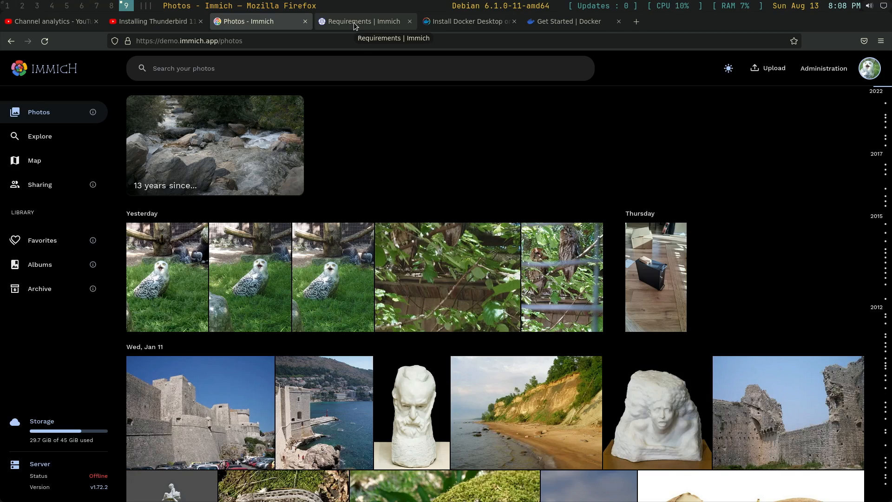
# - Switch to the 'Requirements | Immich' documentation tab listing Docker and hardware needs
pyautogui.click(366, 21)
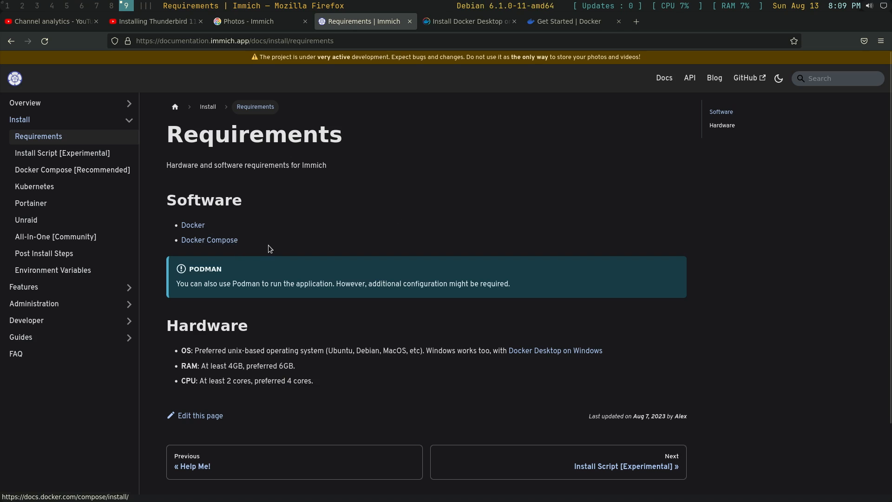
pyautogui.moveTo(354, 351)
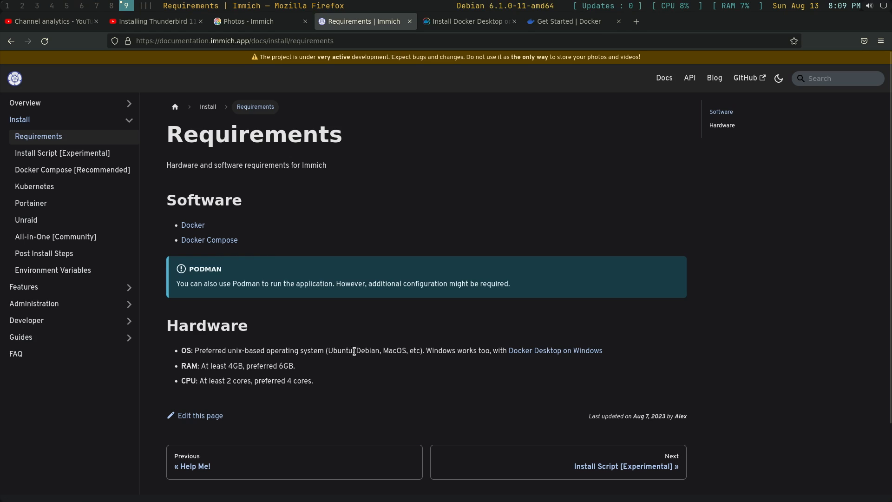
pyautogui.moveTo(288, 369)
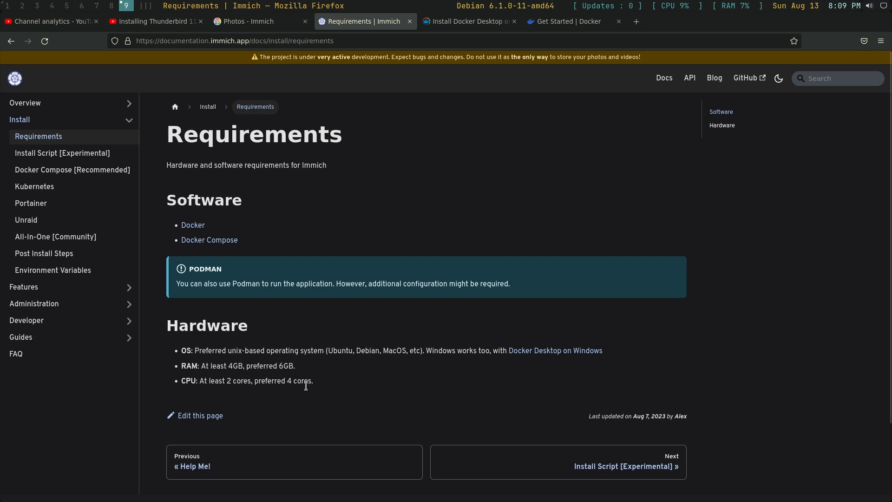
pyautogui.moveTo(242, 381)
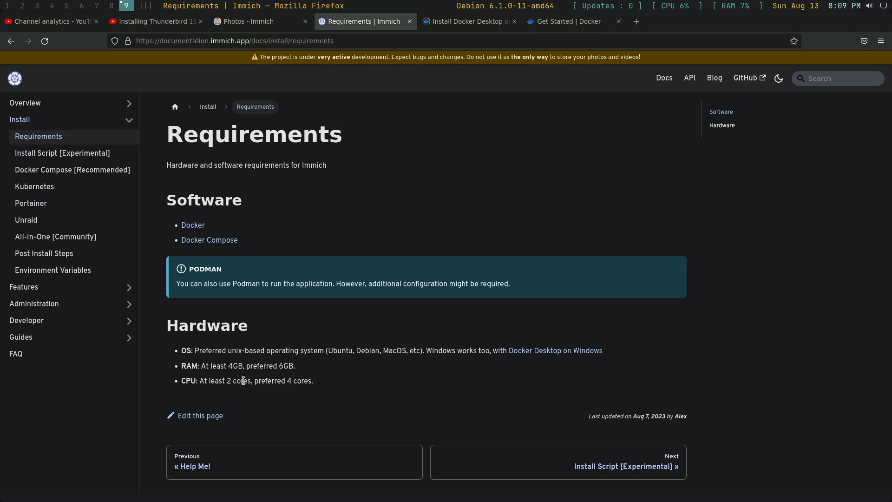
pyautogui.moveTo(557, 350)
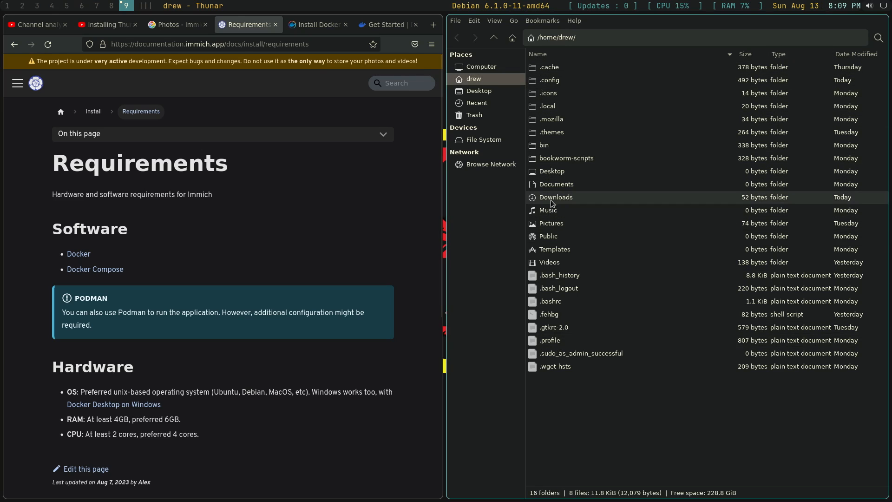
# - Open the Downloads folder photo PXL_20230810_203131212.jpg of the Dell mini PC
pyautogui.doubleClick(555, 197)
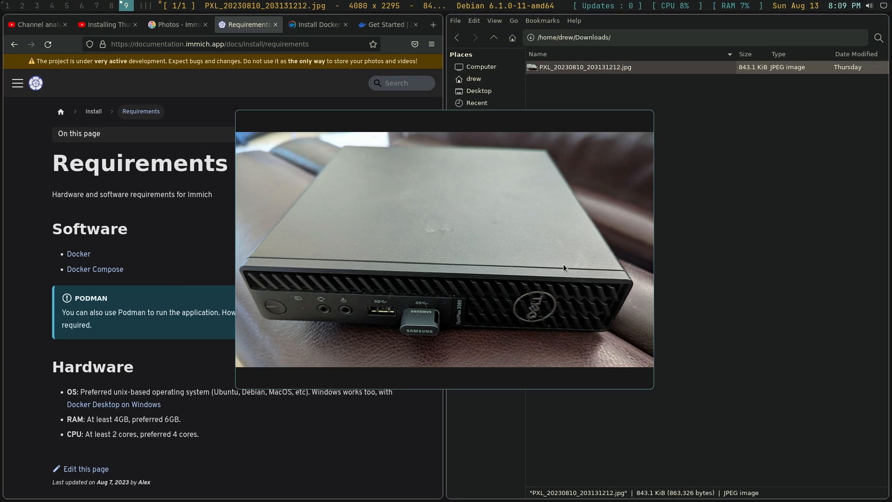
pyautogui.moveTo(464, 325)
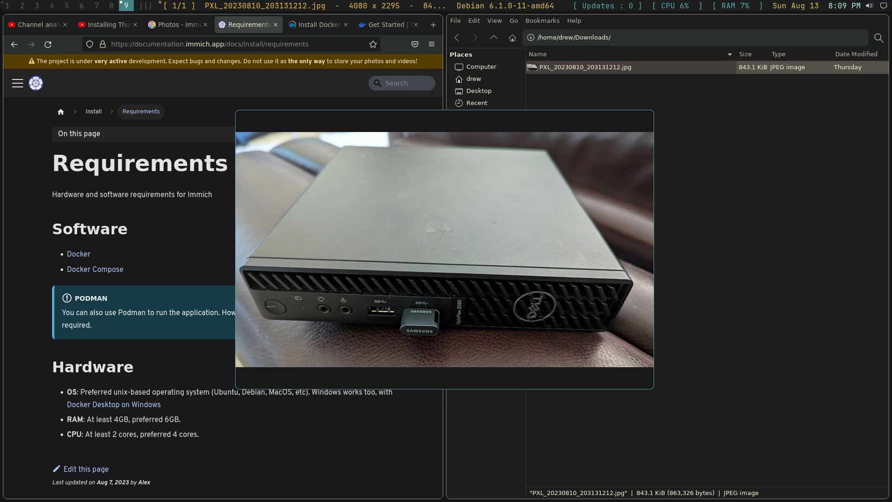
pyautogui.moveTo(475, 312)
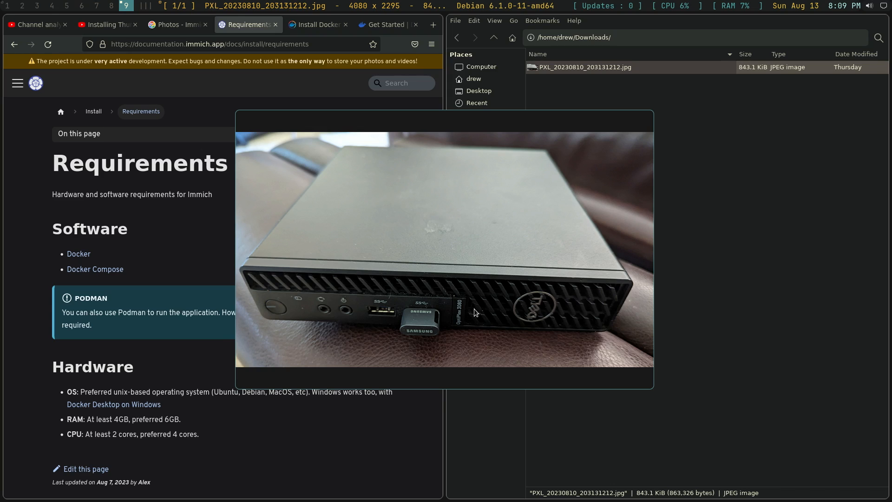
pyautogui.moveTo(458, 312)
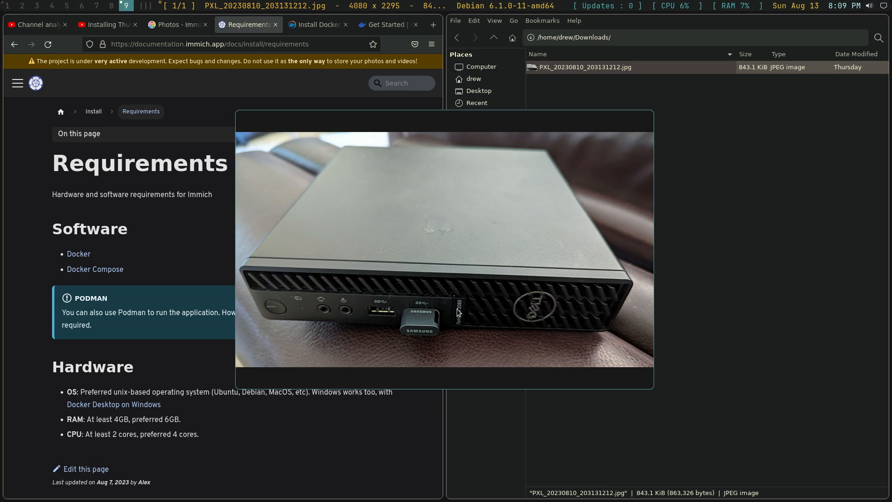
pyautogui.moveTo(399, 327)
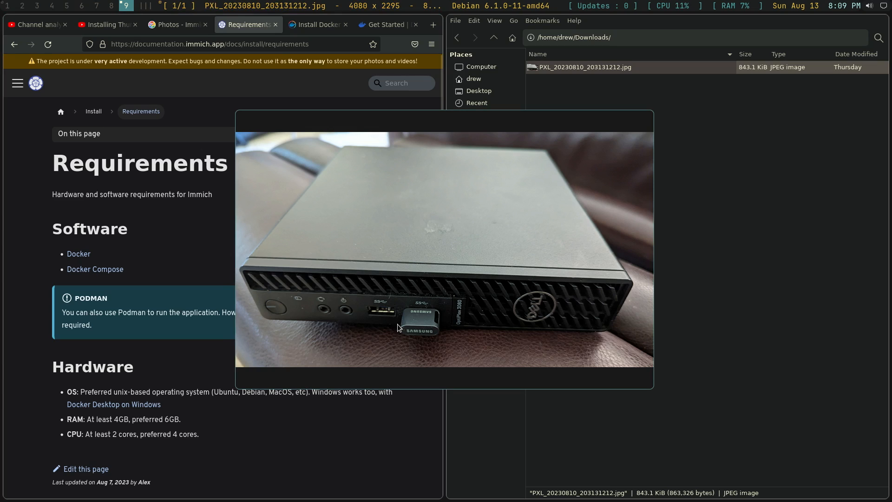
pyautogui.moveTo(413, 319)
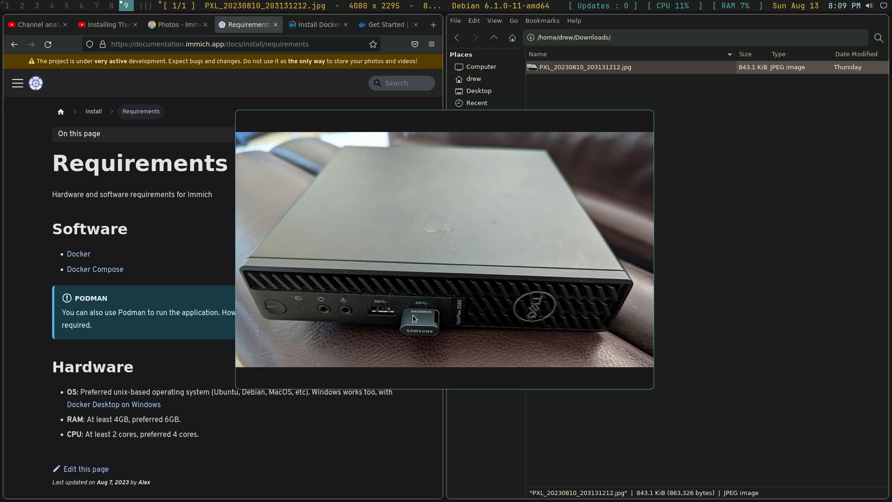
pyautogui.moveTo(360, 317)
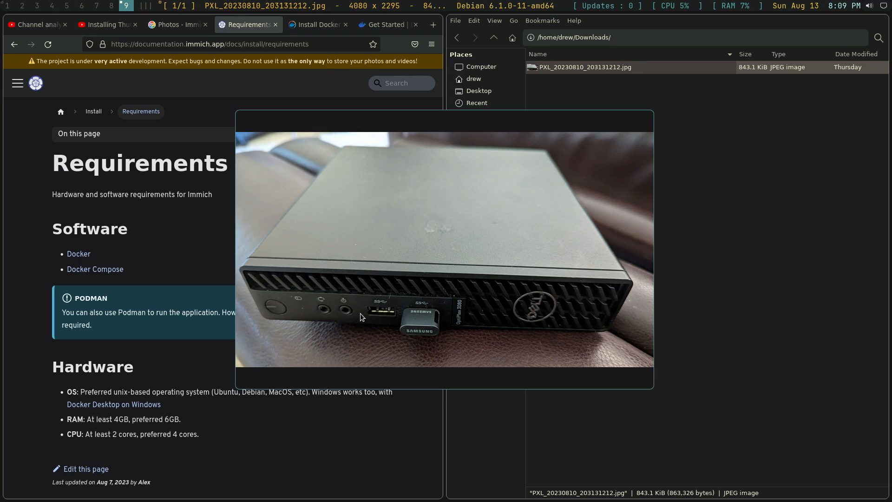
pyautogui.moveTo(399, 310)
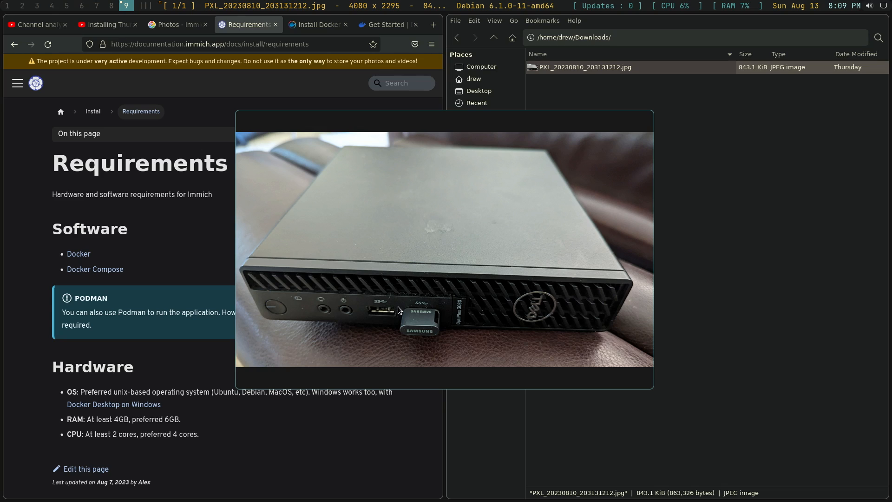
pyautogui.moveTo(431, 330)
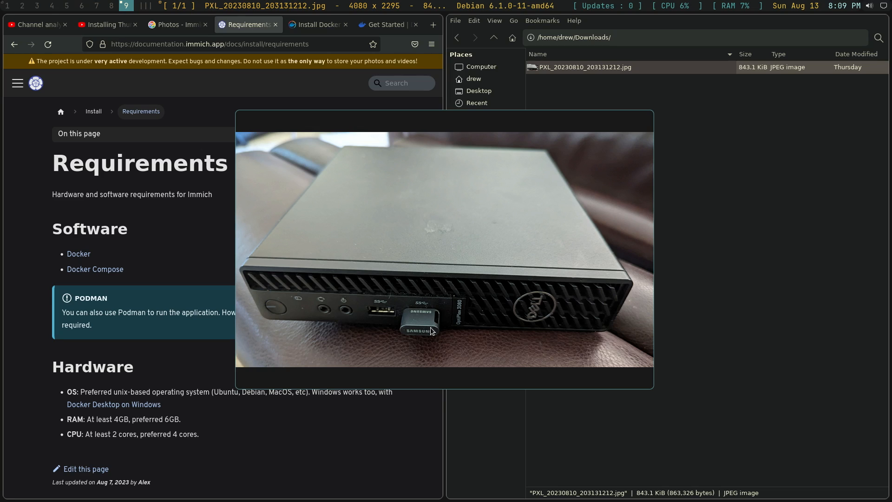
pyautogui.moveTo(420, 341)
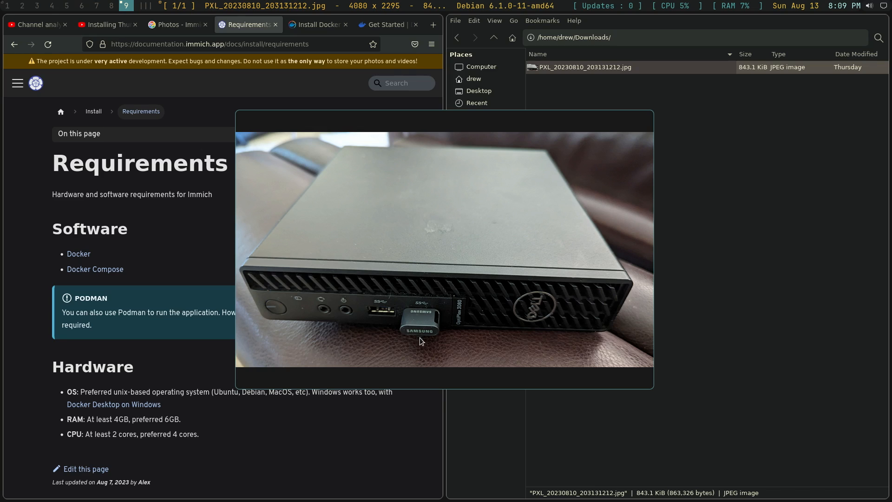
pyautogui.moveTo(434, 330)
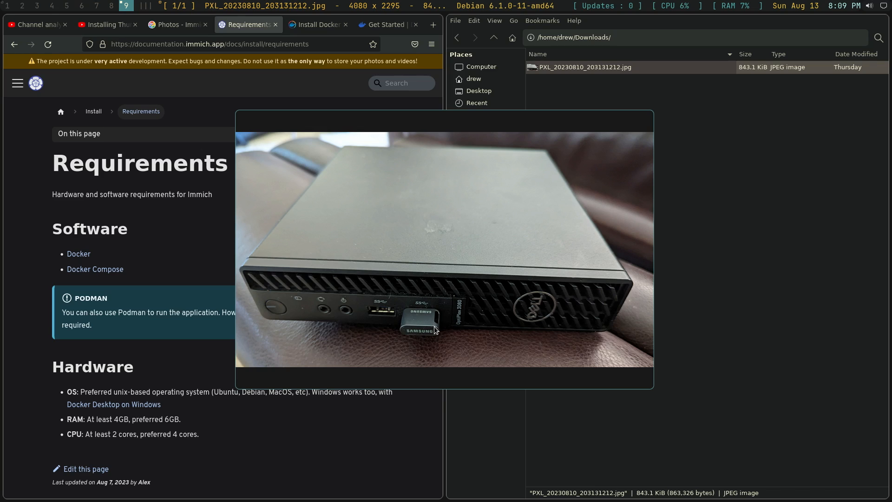
pyautogui.moveTo(435, 329)
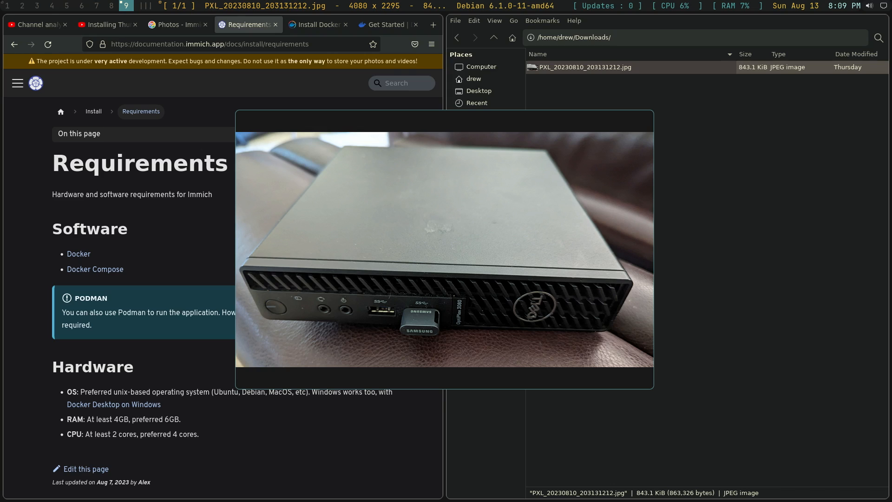
pyautogui.moveTo(414, 335)
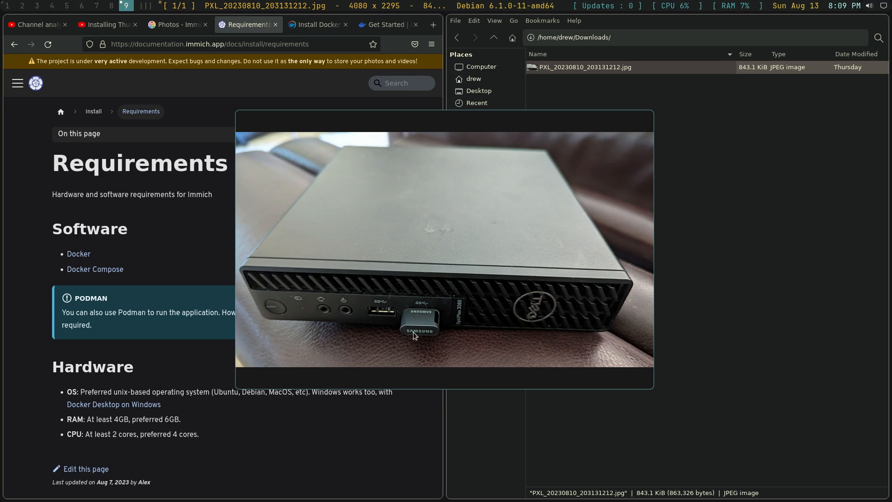
pyautogui.moveTo(432, 329)
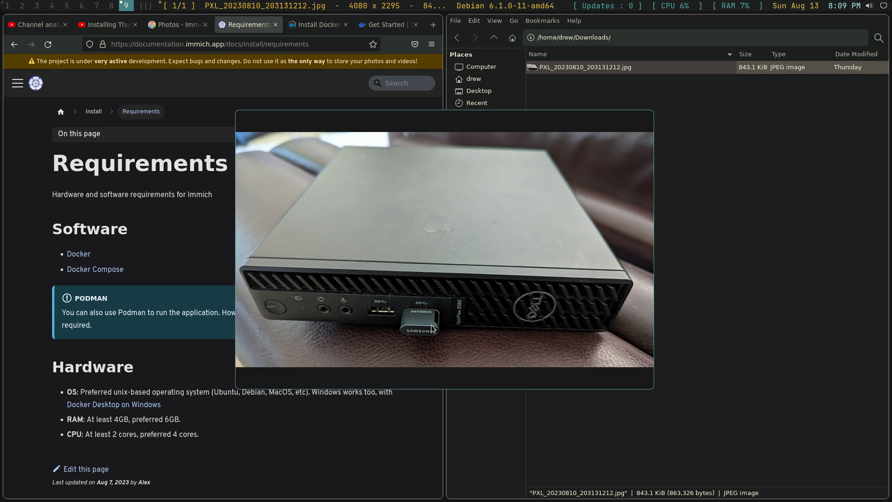
pyautogui.moveTo(449, 316)
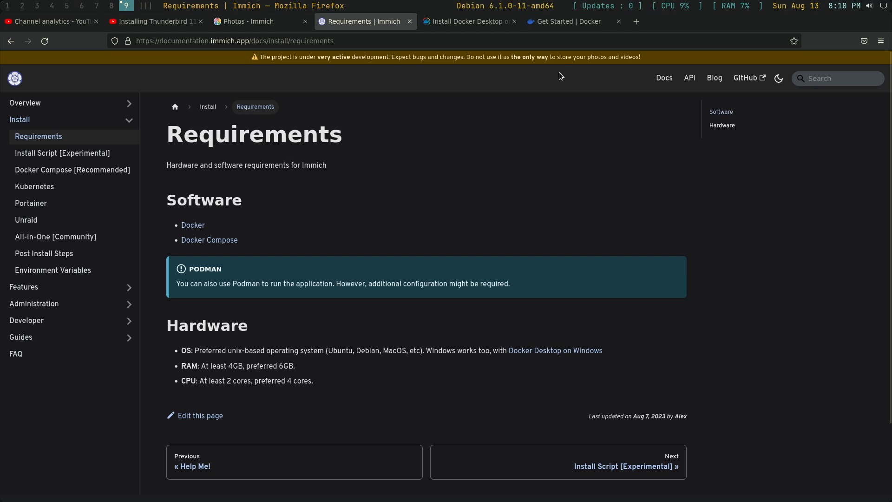
pyautogui.moveTo(545, 221)
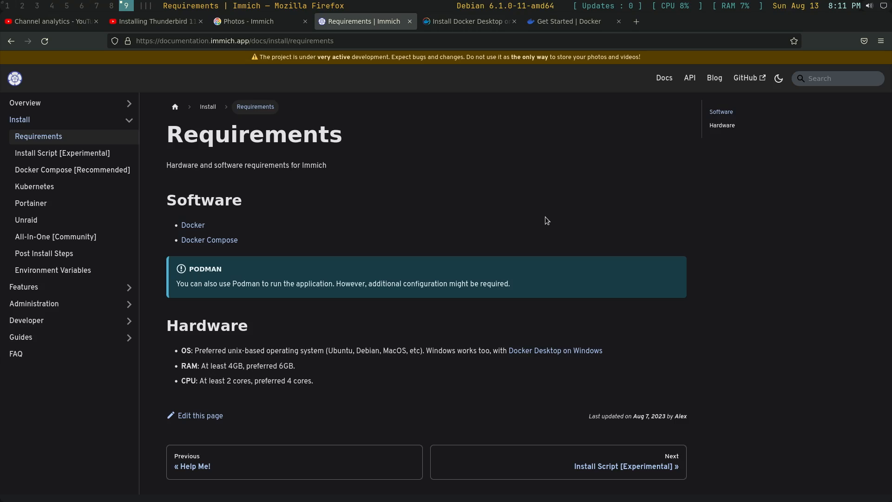
pyautogui.moveTo(549, 205)
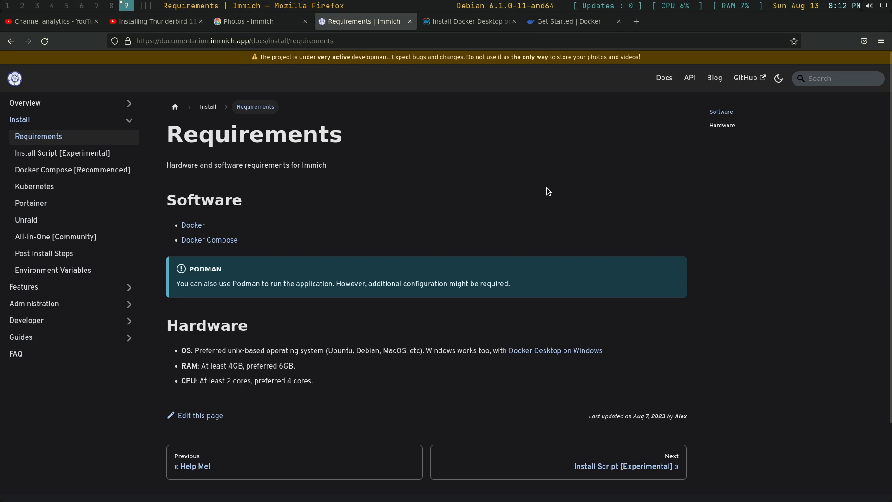
pyautogui.click(466, 22)
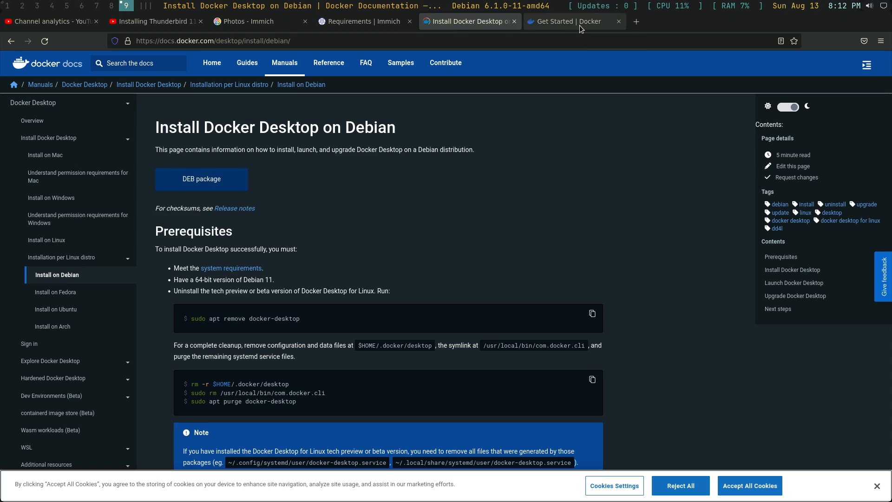
pyautogui.moveTo(576, 21)
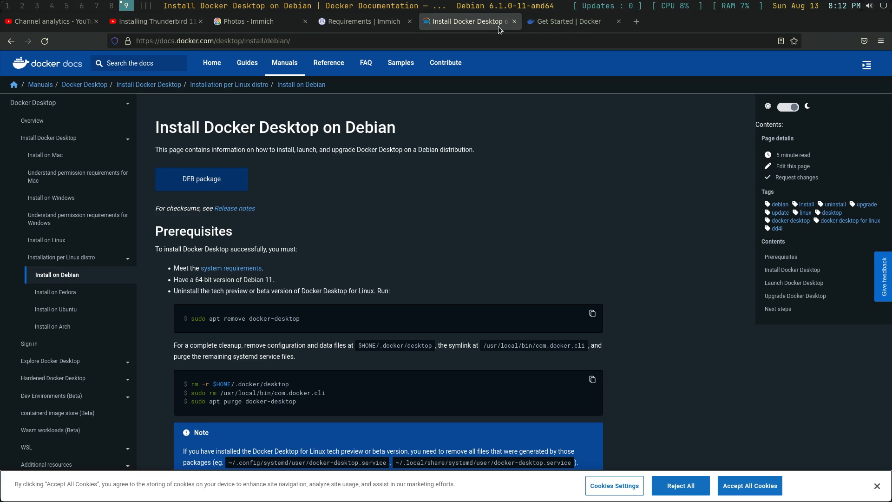
pyautogui.moveTo(364, 22)
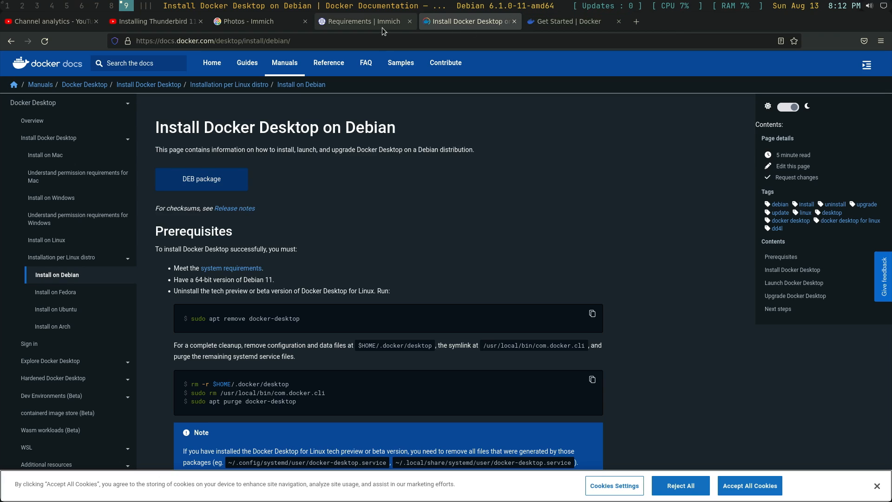
pyautogui.click(364, 21)
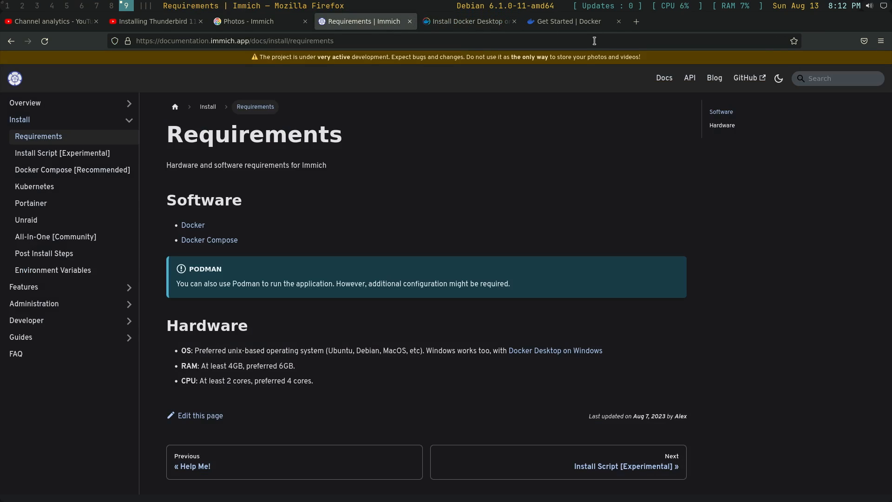
pyautogui.moveTo(585, 59)
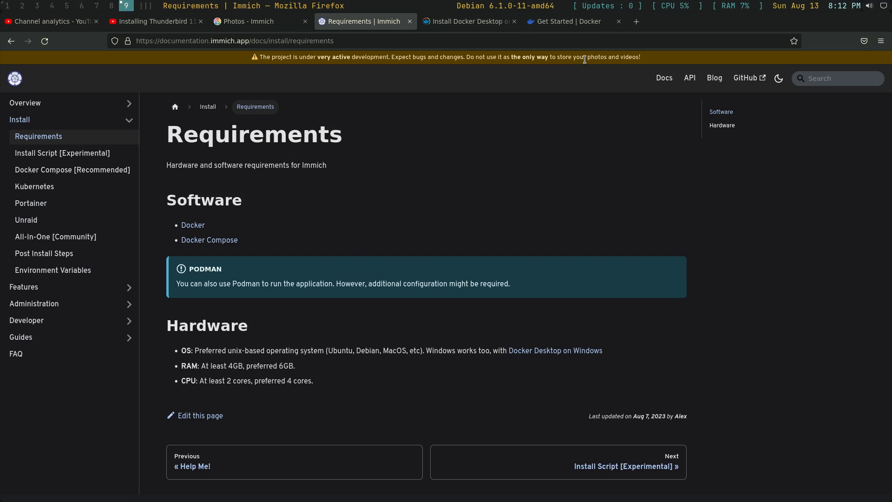
pyautogui.moveTo(468, 22)
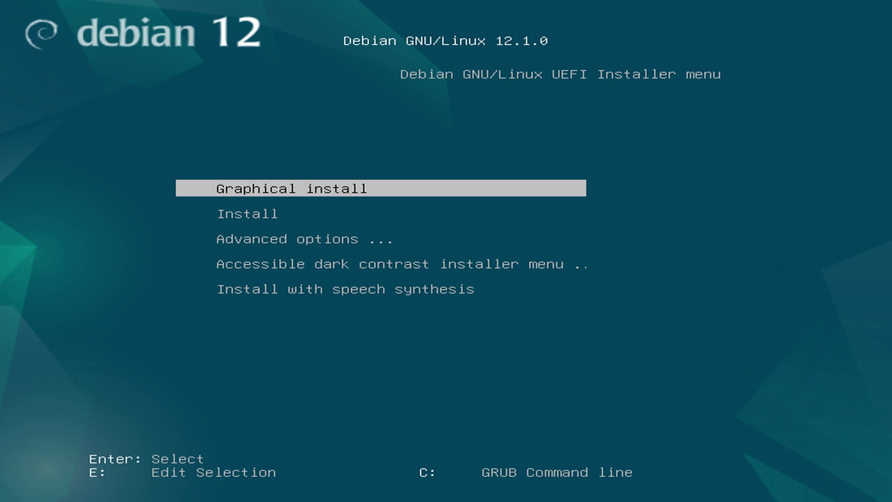
# - Start the expert install and accept United States location with en_US.UTF-8 locale
pyautogui.press('Down')
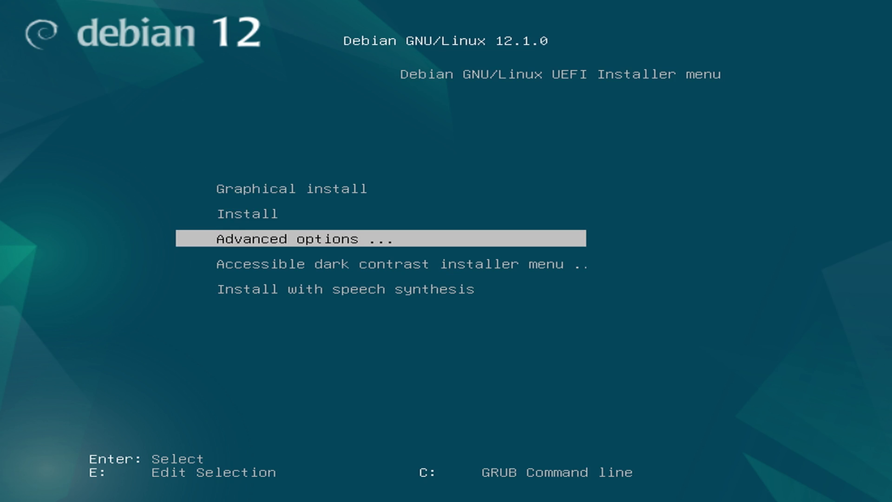
pyautogui.press('Return')
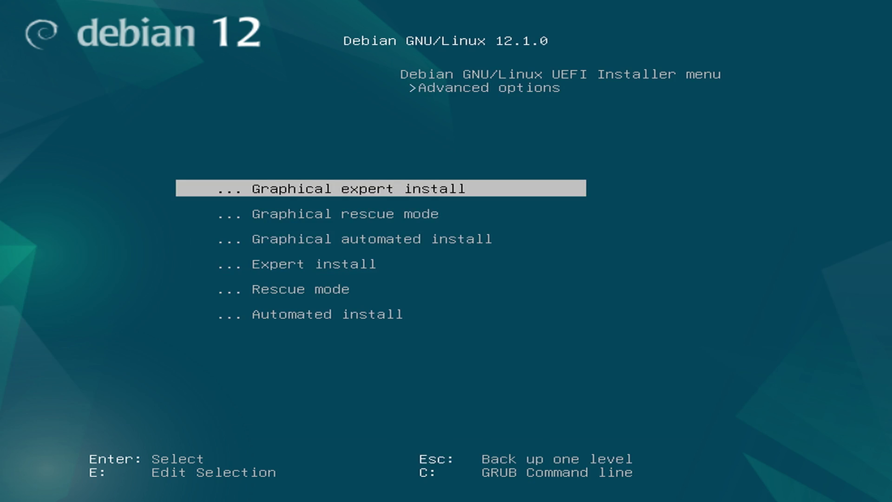
pyautogui.press('Return')
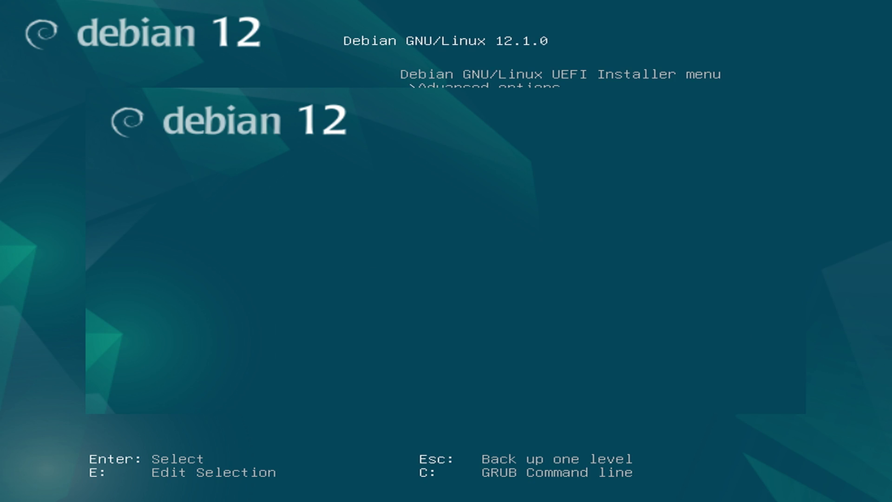
pyautogui.press('Return')
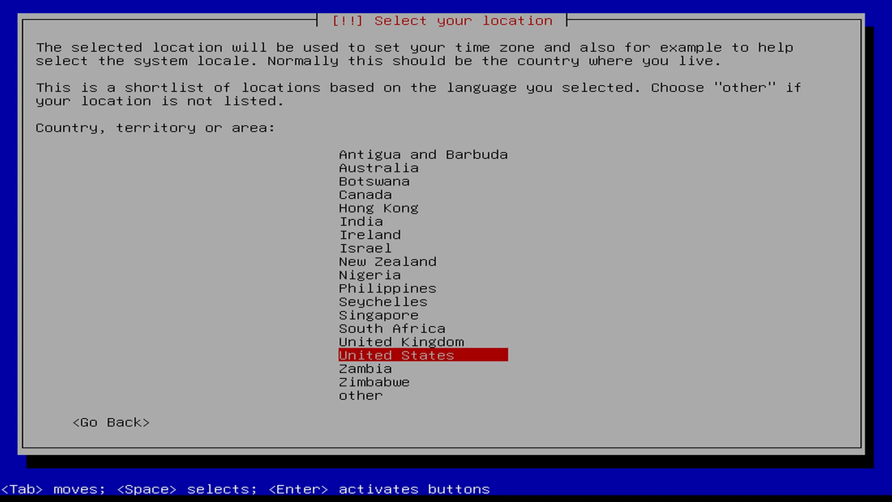
pyautogui.press('Return')
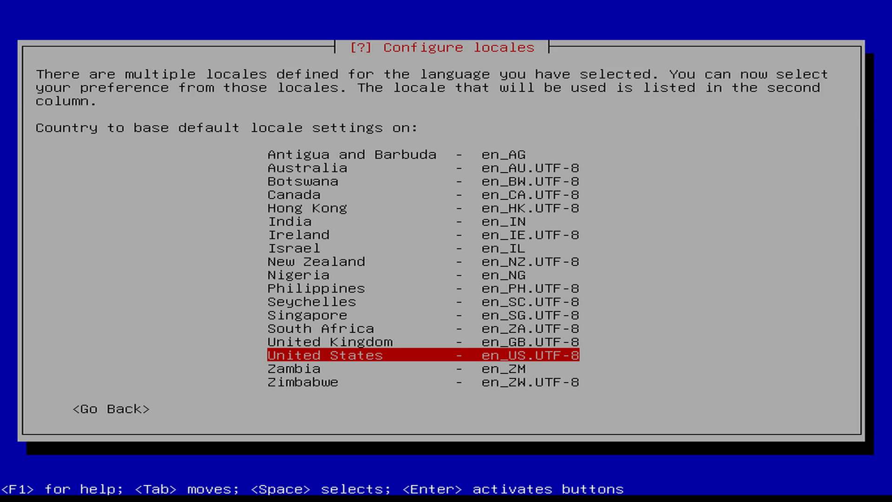
pyautogui.press('Return')
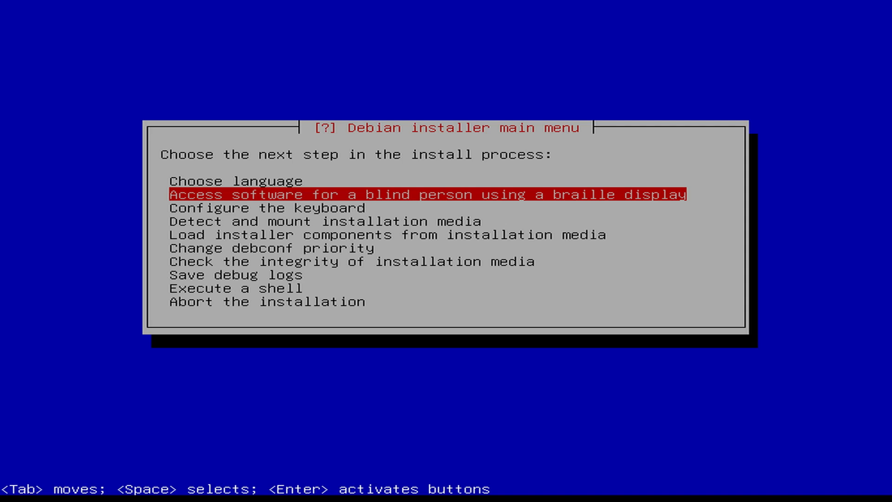
# - Choose the American English keymap, detect installation media, and load no extra installer components
pyautogui.press('Down')
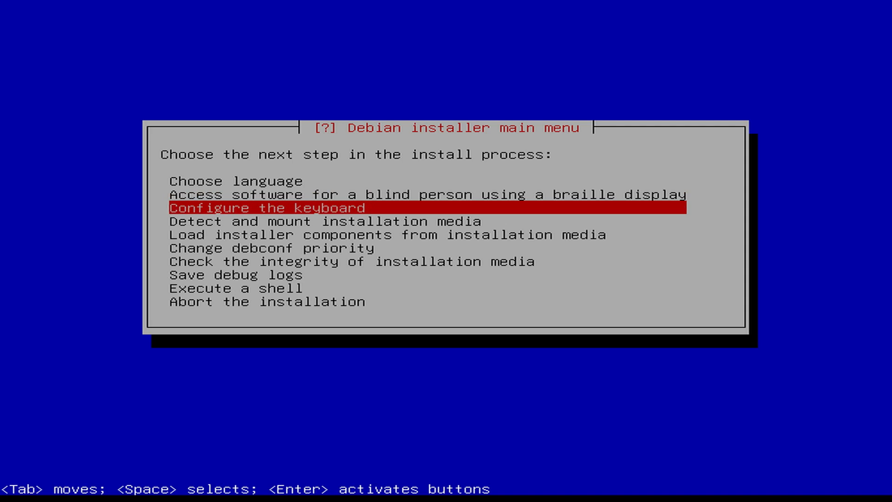
pyautogui.press('Return')
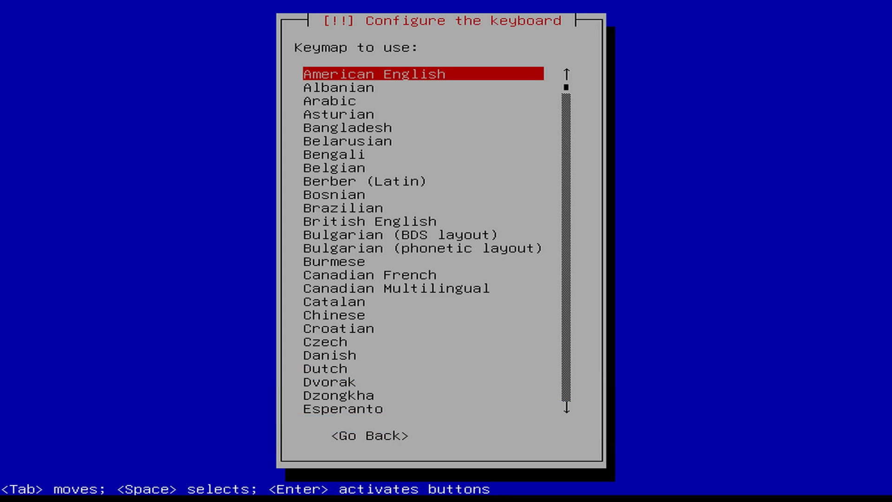
pyautogui.press('Return')
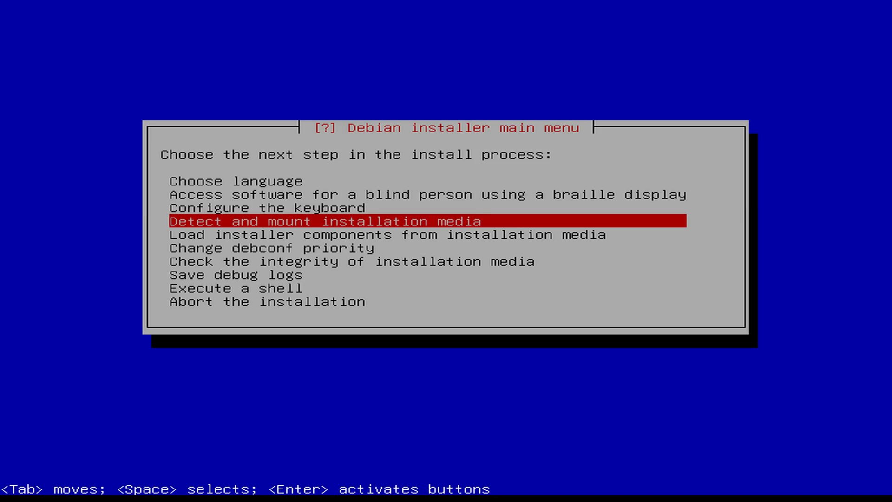
pyautogui.press('Return')
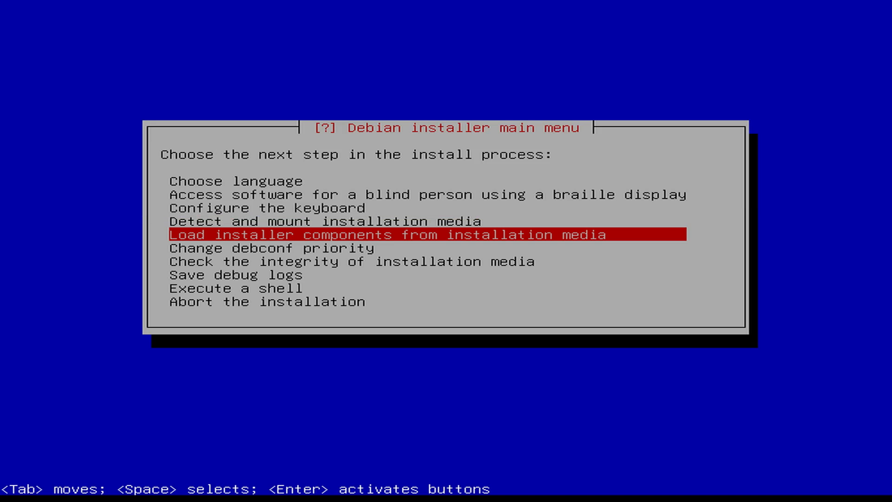
pyautogui.press('Return')
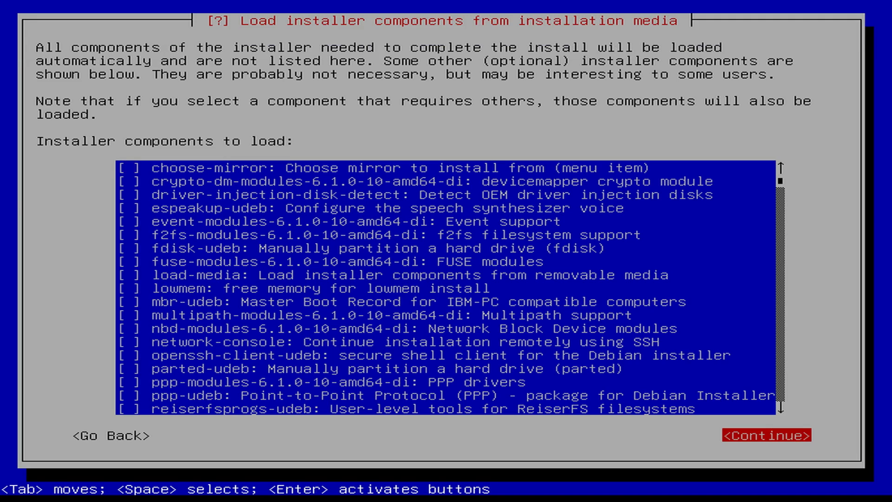
pyautogui.click(764, 435)
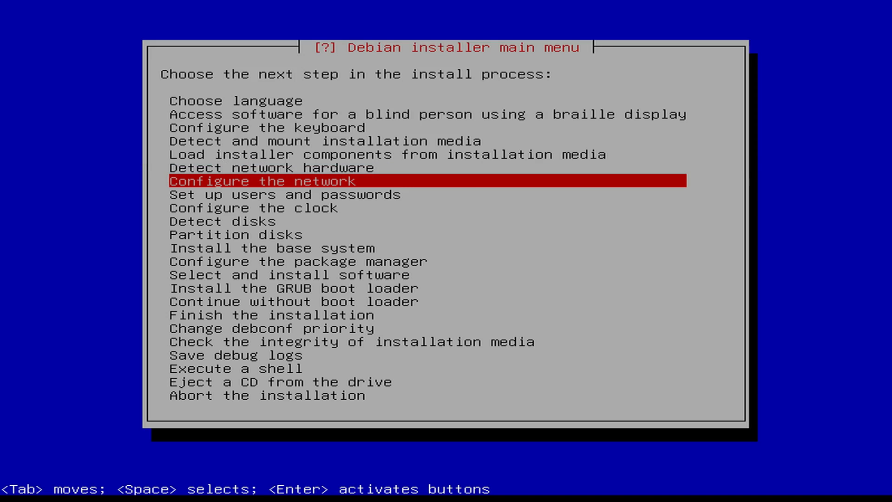
# - Auto-configure the network, then set up users and enter the new user's password
pyautogui.press('Return')
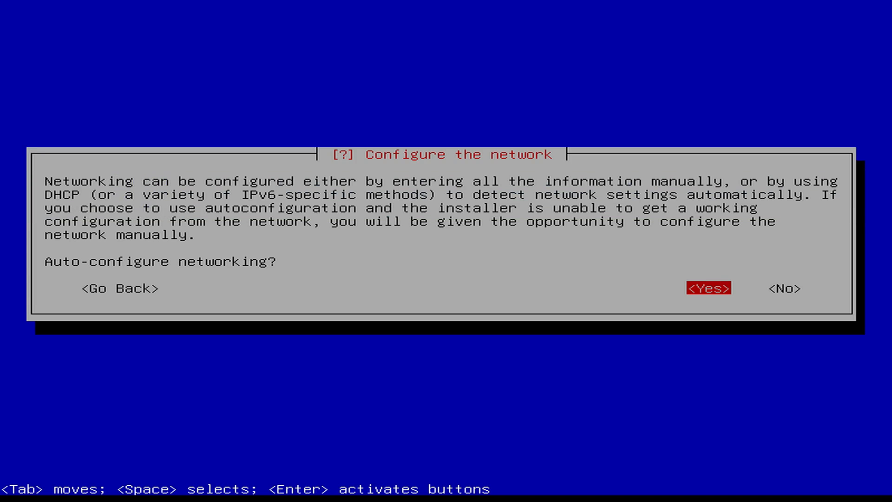
pyautogui.click(708, 287)
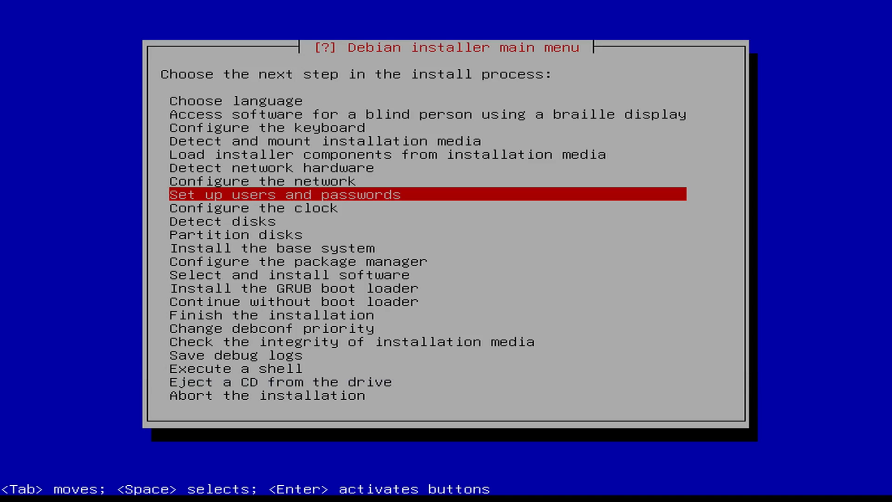
pyautogui.press('Return')
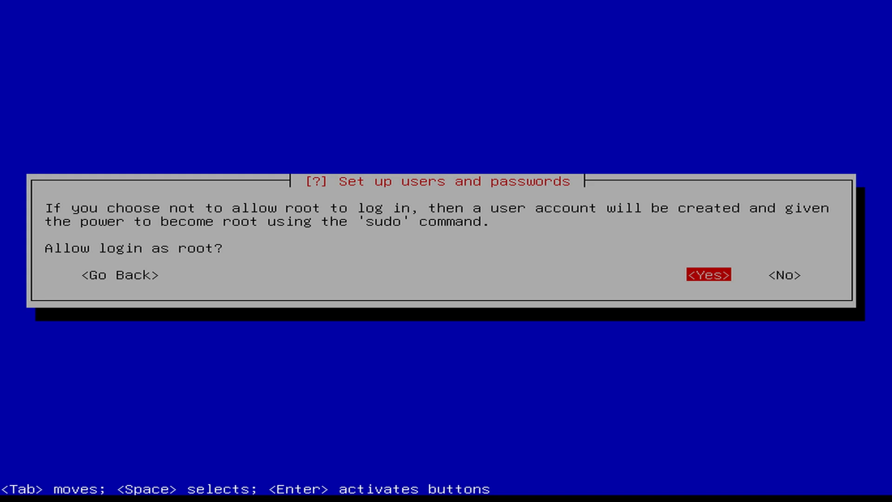
pyautogui.press('Tab')
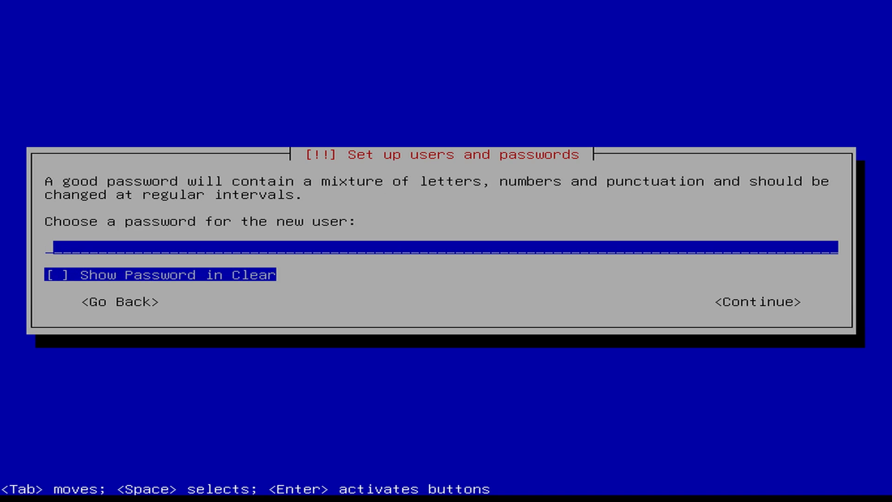
pyautogui.press('Return')
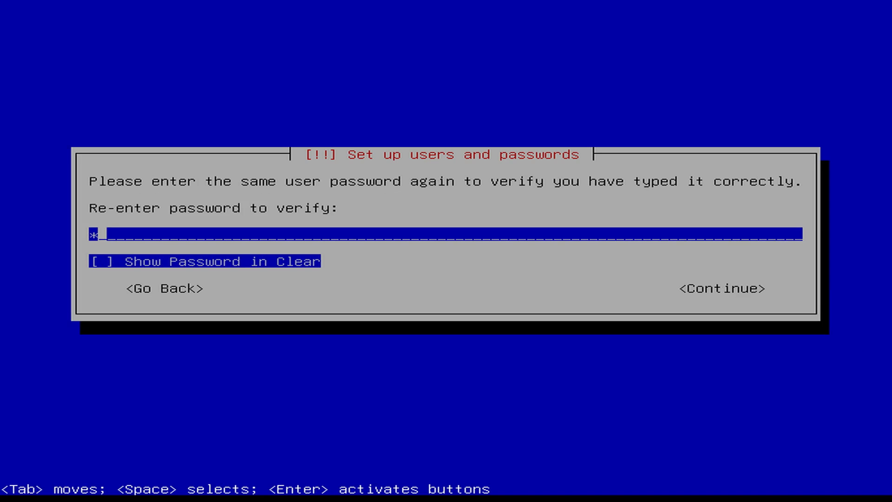
pyautogui.write('*')
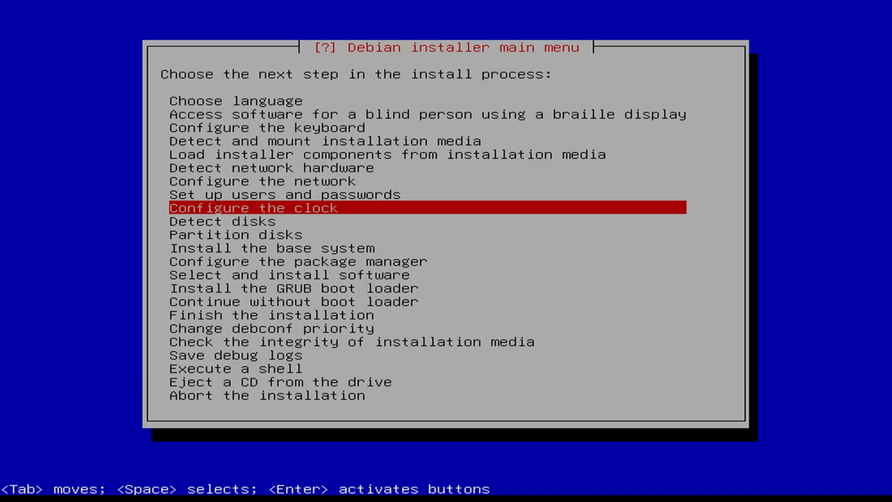
# - Set the clock using NTP with the Eastern time zone
pyautogui.press('Return')
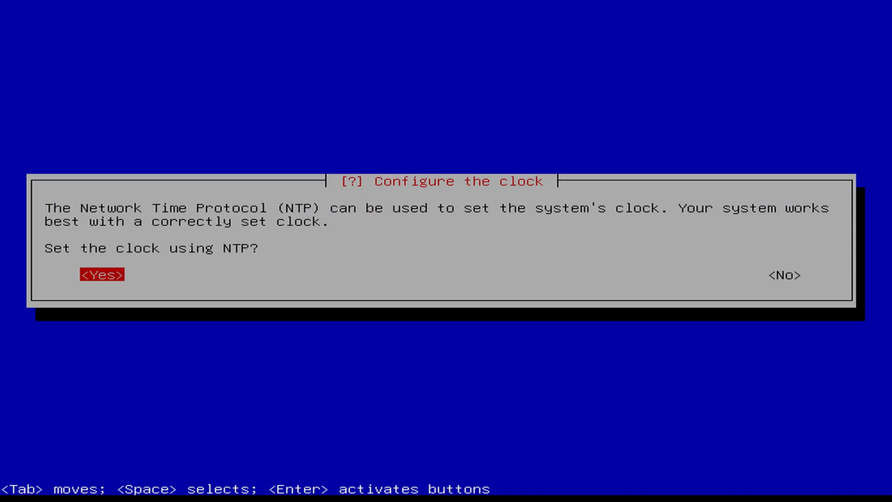
pyautogui.click(102, 275)
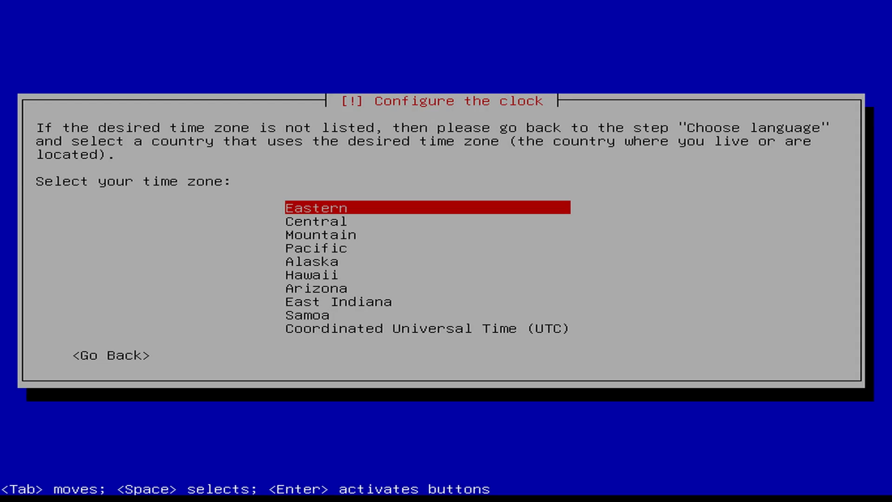
pyautogui.press('Return')
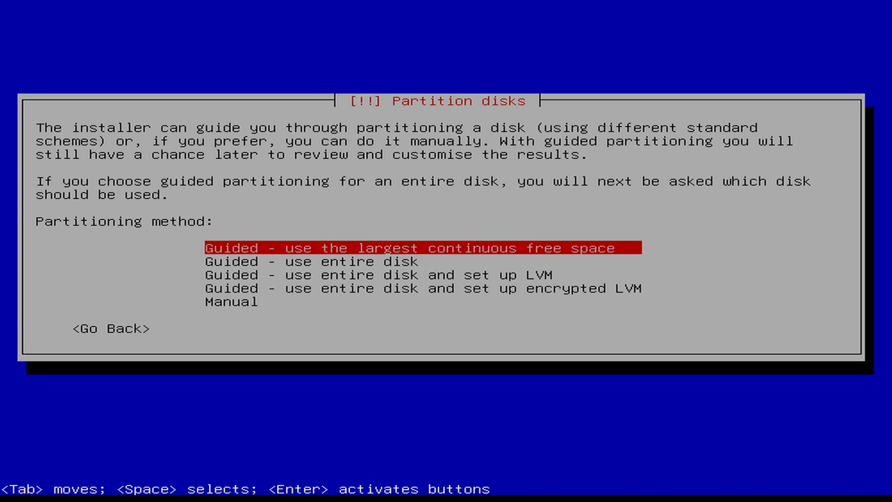
# - Choose manual partitioning and create a new empty partition table on the NVMe disk
pyautogui.press('Return')
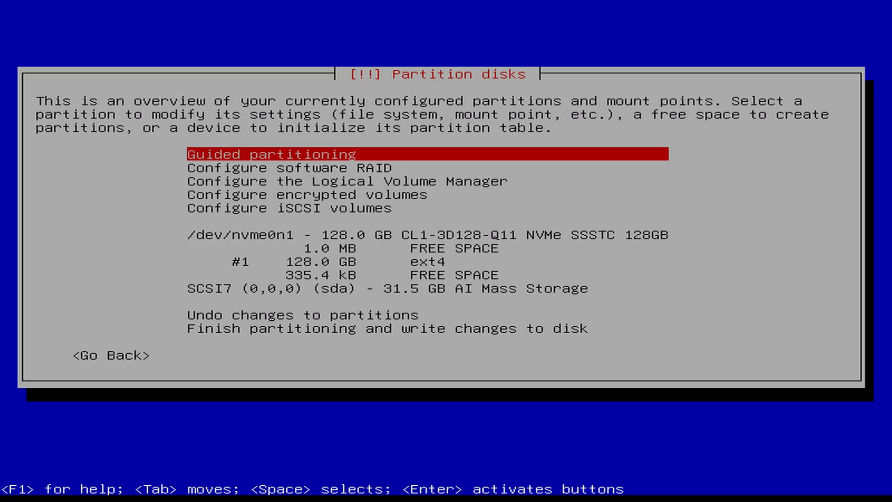
pyautogui.press('Down')
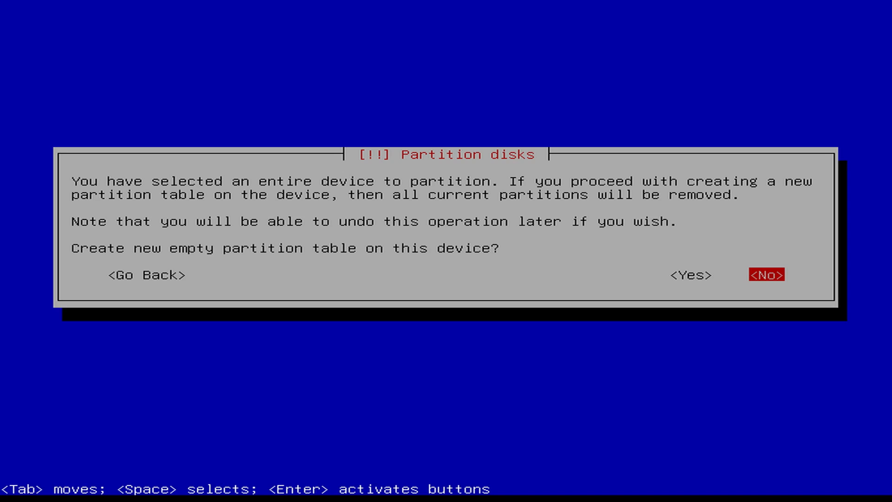
pyautogui.press('Tab')
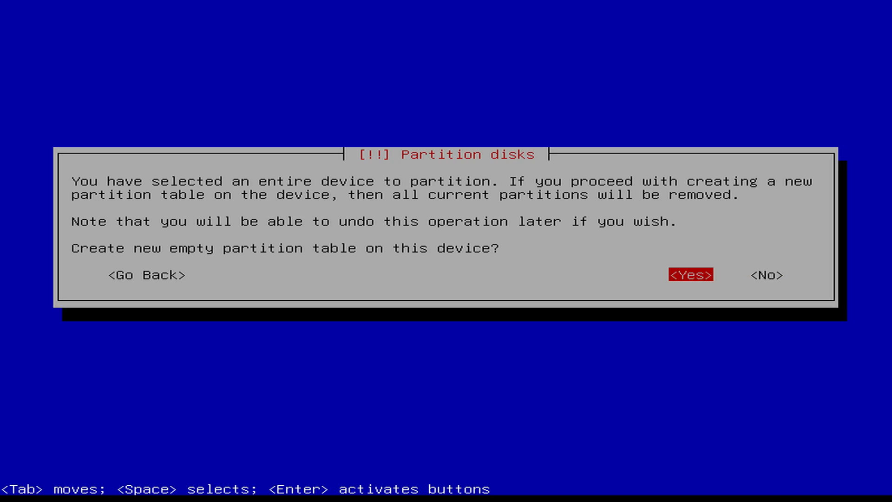
pyautogui.click(690, 275)
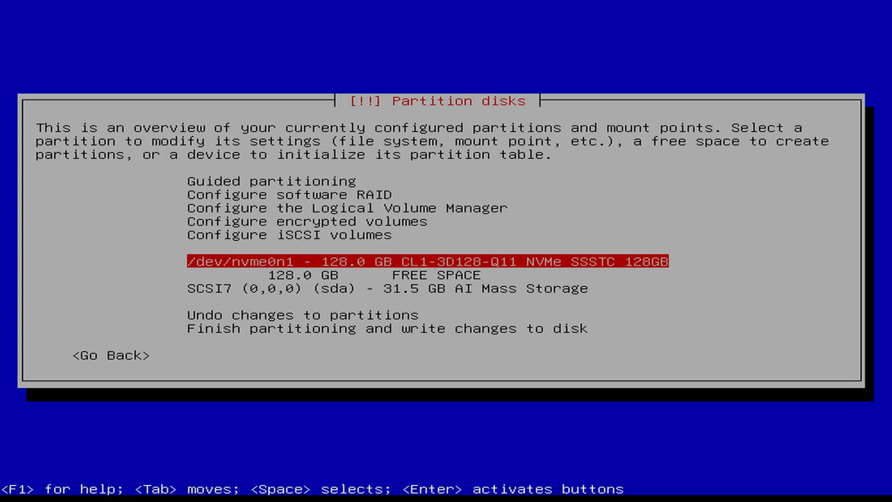
# - Create a 300M partition at the beginning of the free space for the EFI system partition
pyautogui.press('Down')
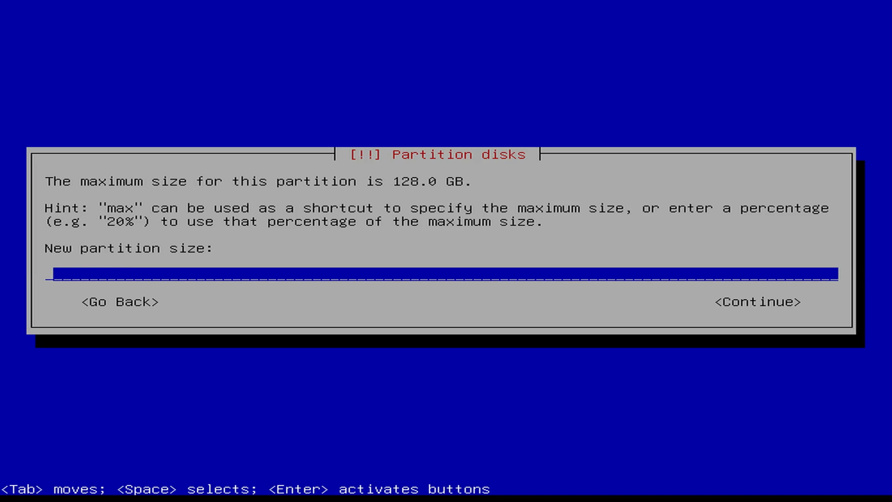
pyautogui.write('300M')
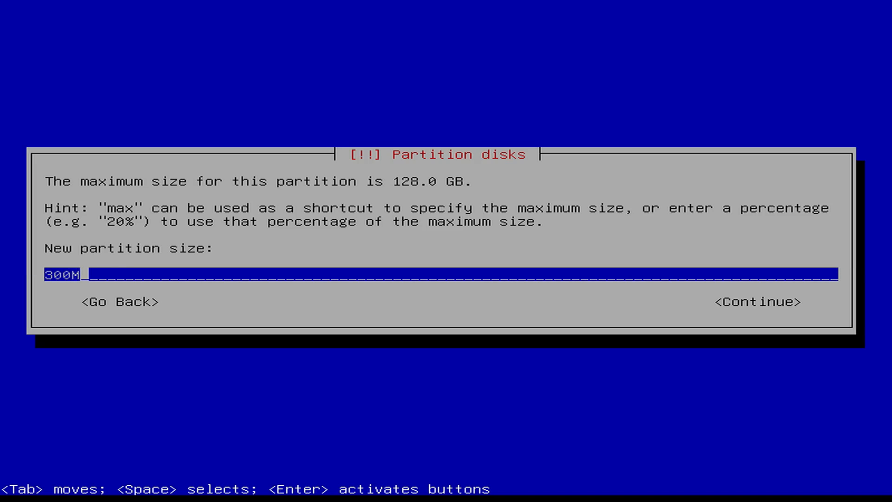
pyautogui.press('Tab')
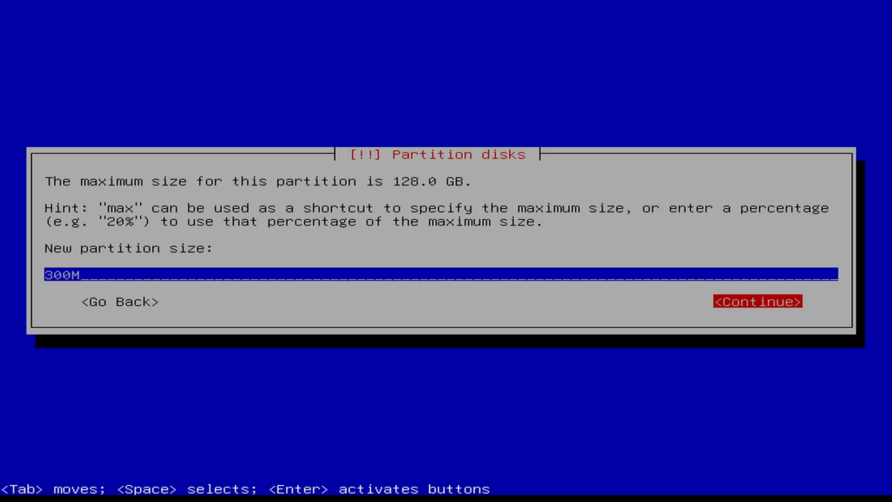
pyautogui.click(756, 301)
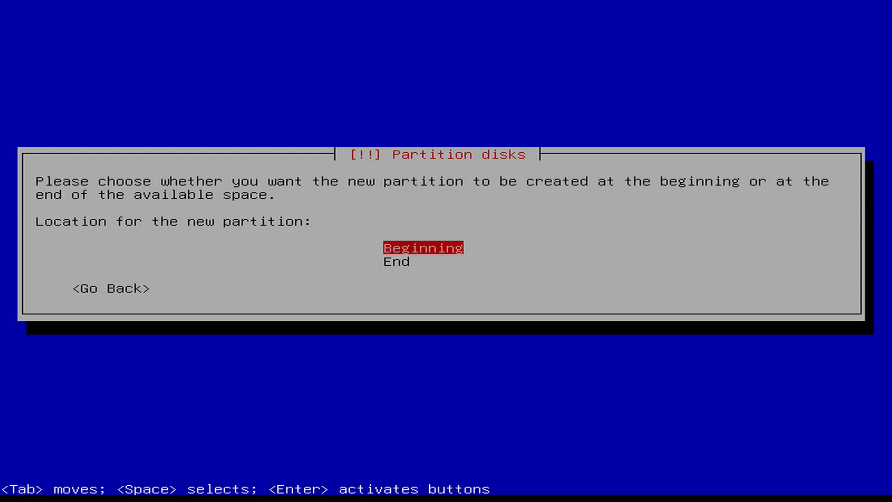
pyautogui.press('Return')
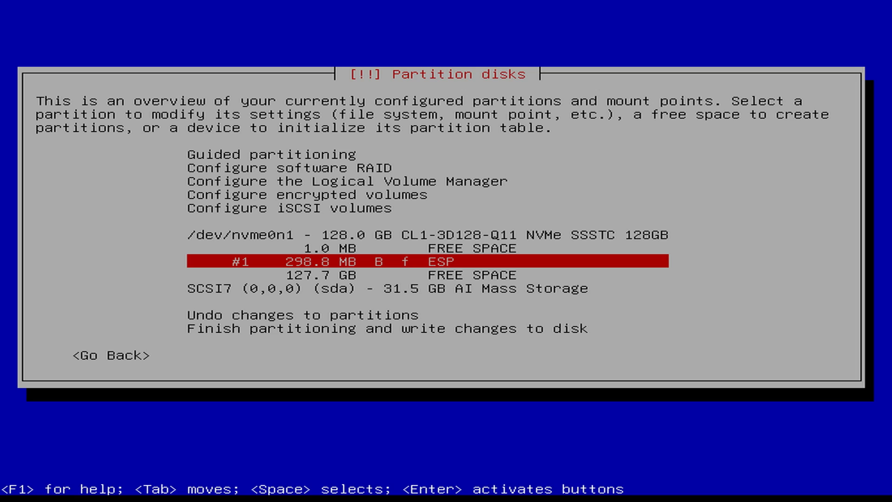
# - Make the remaining 127.7 GB free space a btrfs partition mounted at /
pyautogui.press('Down')
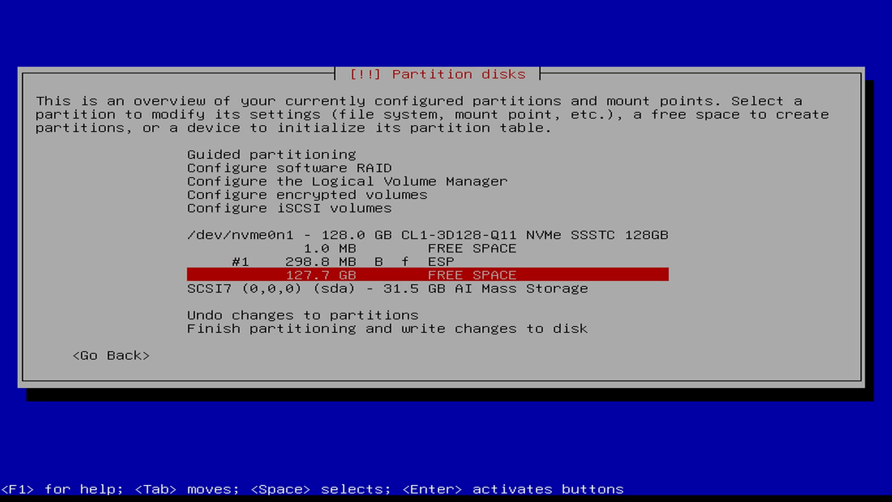
pyautogui.press('Return')
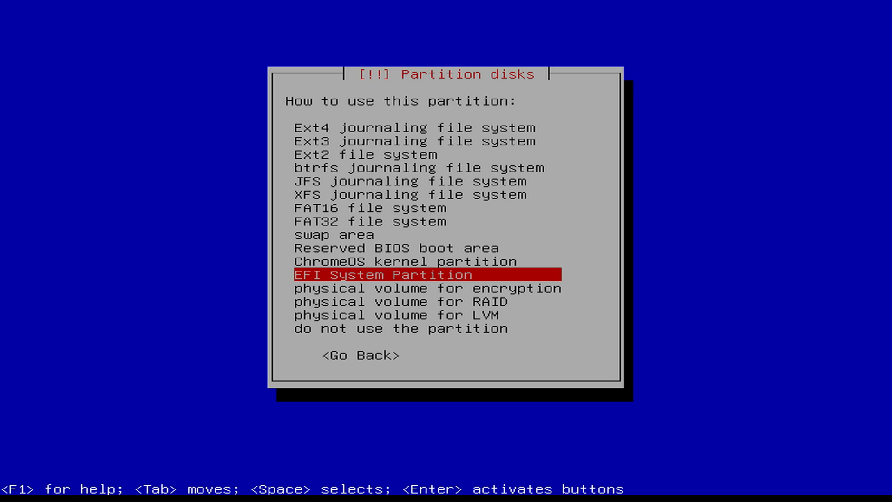
pyautogui.press('up')
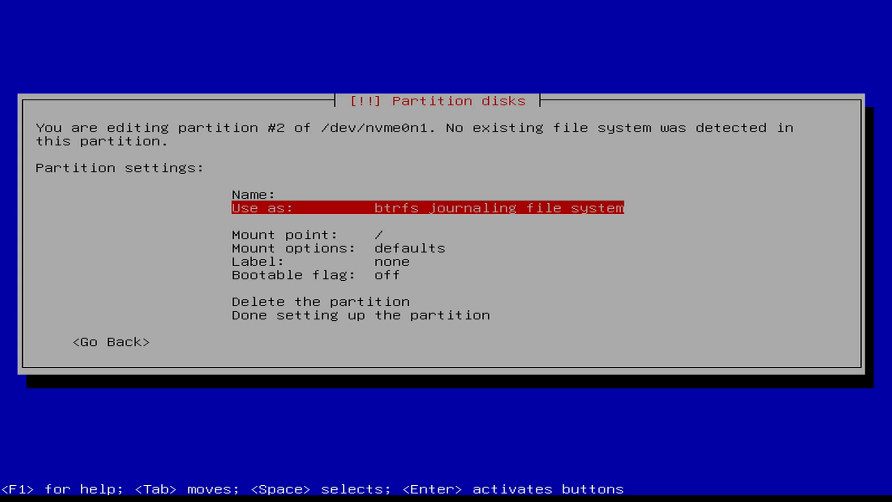
pyautogui.press('Return')
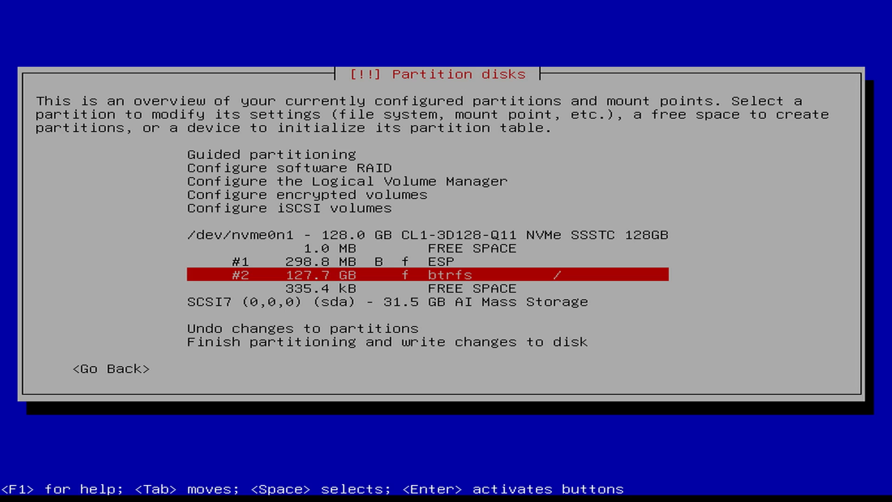
# - Finish partitioning and write changes to disk, continuing without swap space
pyautogui.press('Down')
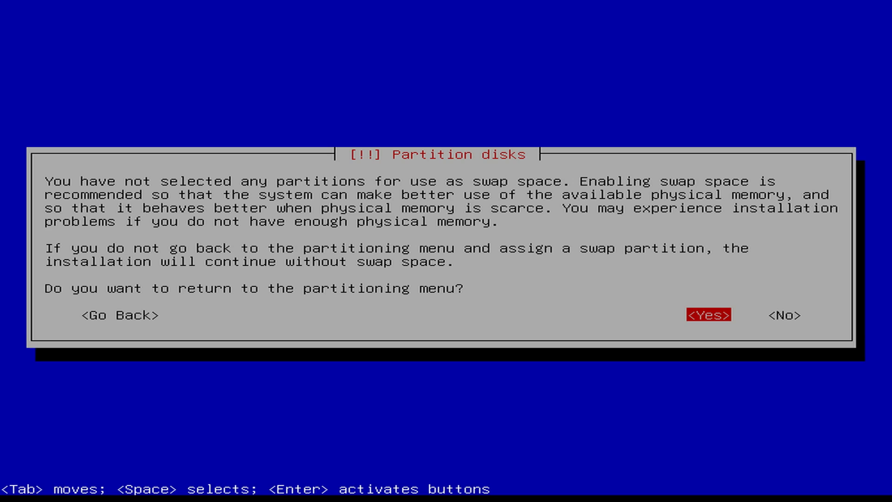
pyautogui.press('Tab')
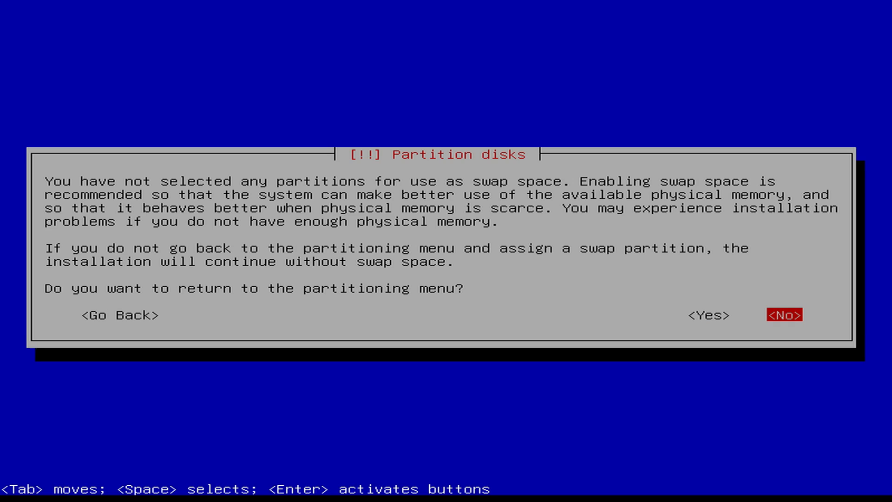
pyautogui.click(784, 314)
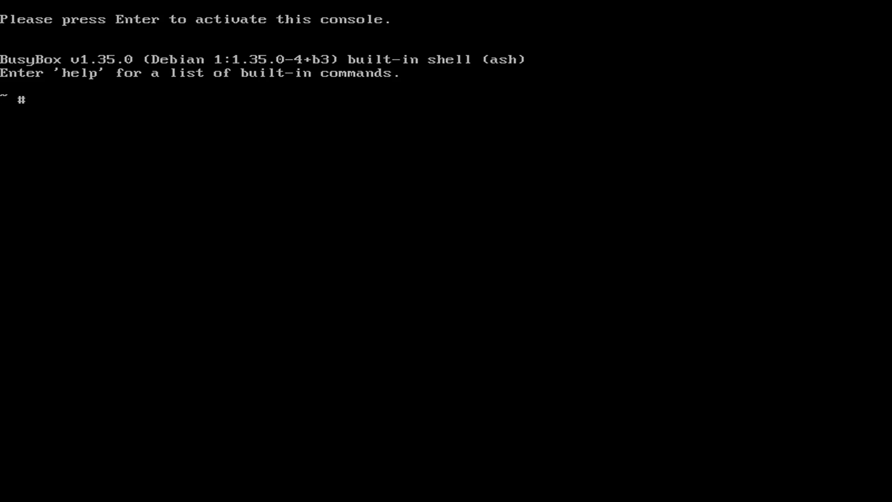
# - Run df -h to list mounted file systems showing the NVMe partitions under /target
pyautogui.write('df -h')
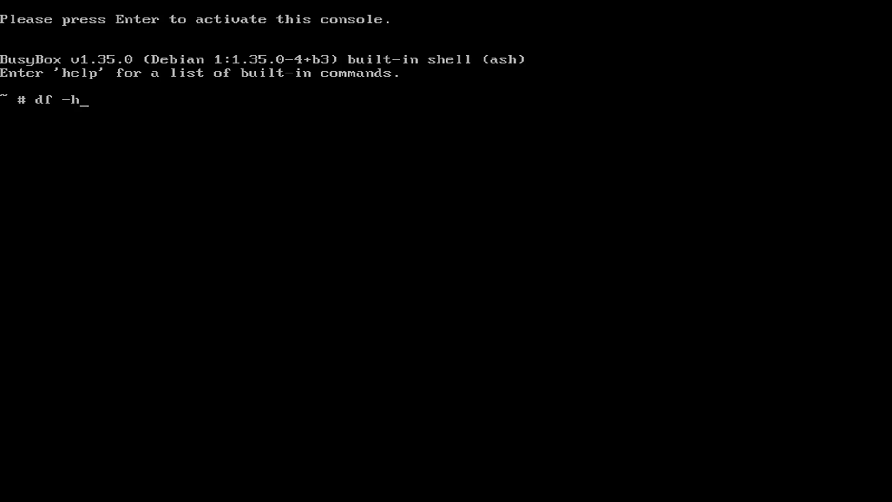
pyautogui.press('Return')
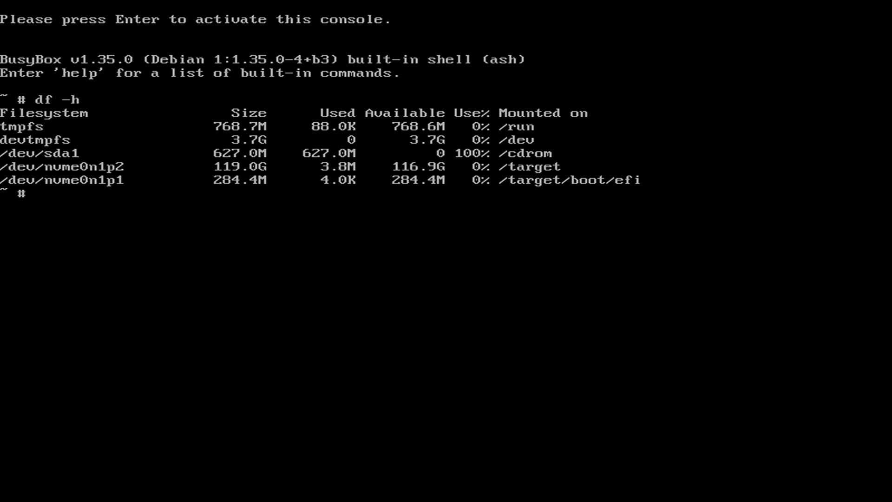
pyautogui.write('umon')
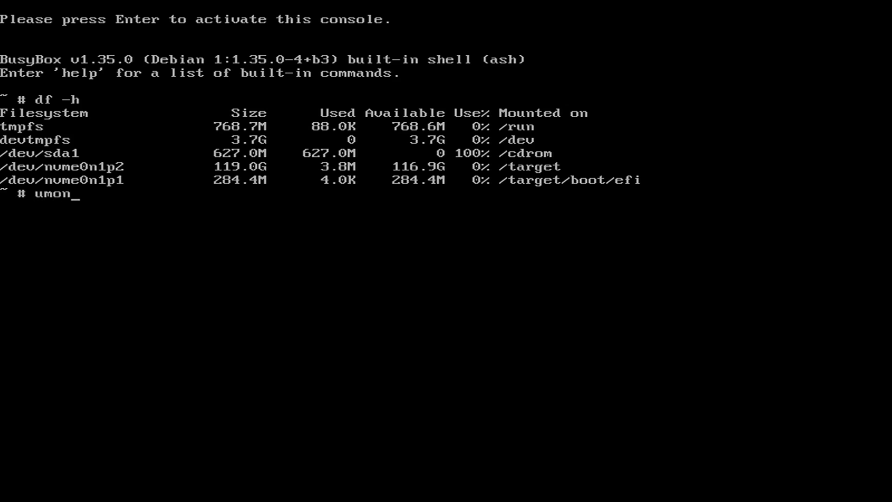
# - Unmount /target/boot/efi/ and /target/ from the installer
pyautogui.write('nt')
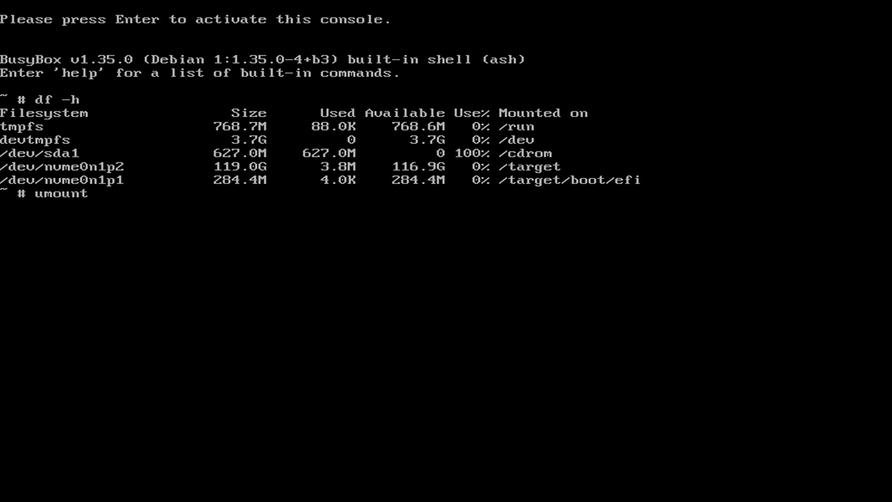
pyautogui.write('/target/boot/')
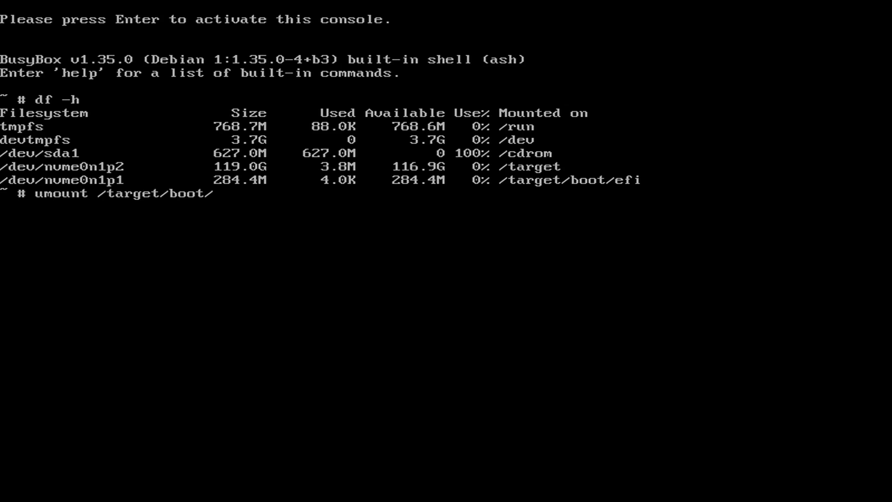
pyautogui.write('efi/')
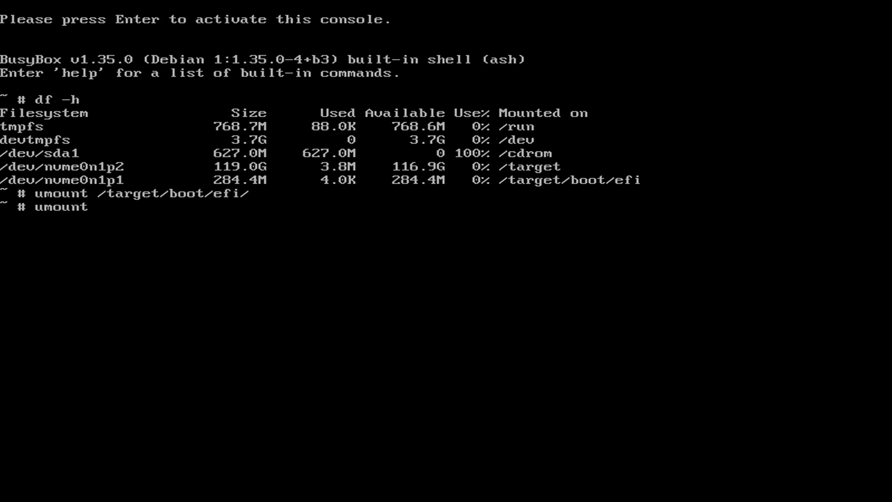
pyautogui.write('/target/')
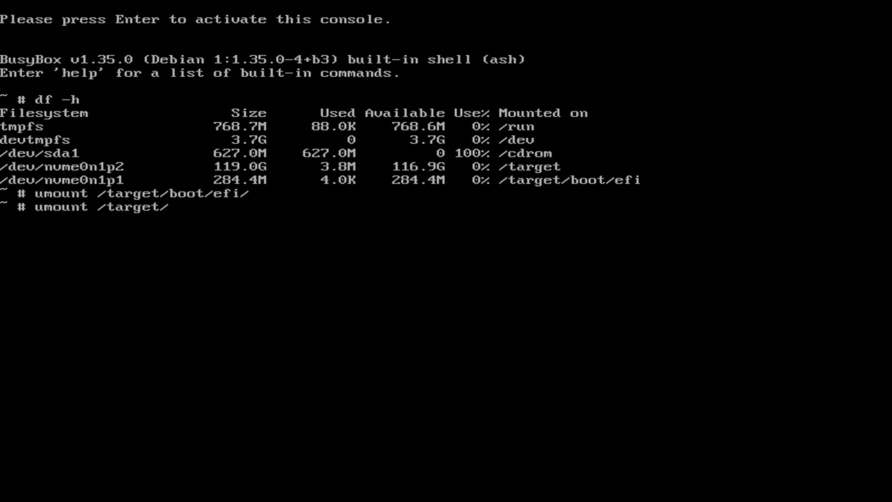
pyautogui.press('Return')
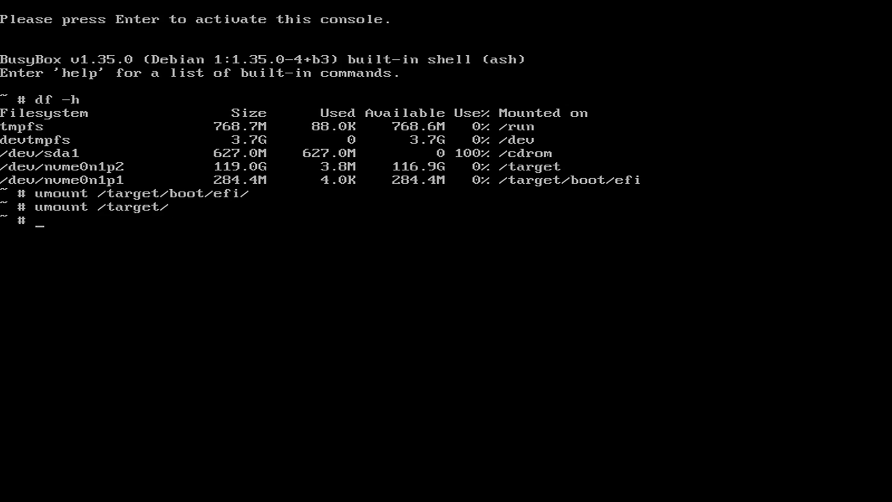
# - Mount /dev/nvme0n1p2 at /mnt
pyautogui.write('mount')
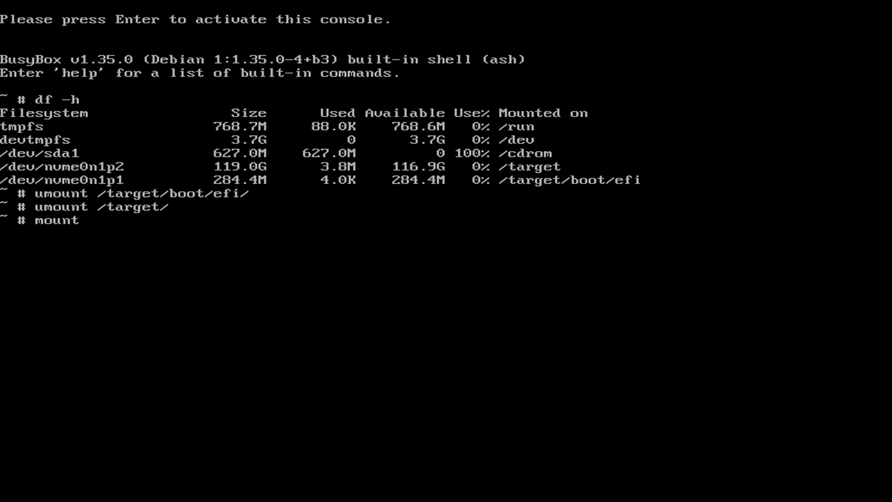
pyautogui.write('/dev/')
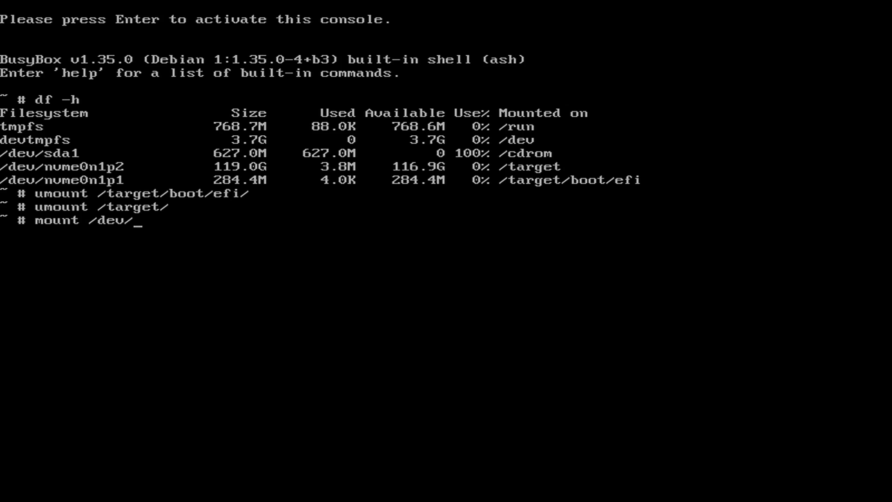
pyautogui.write('nvme')
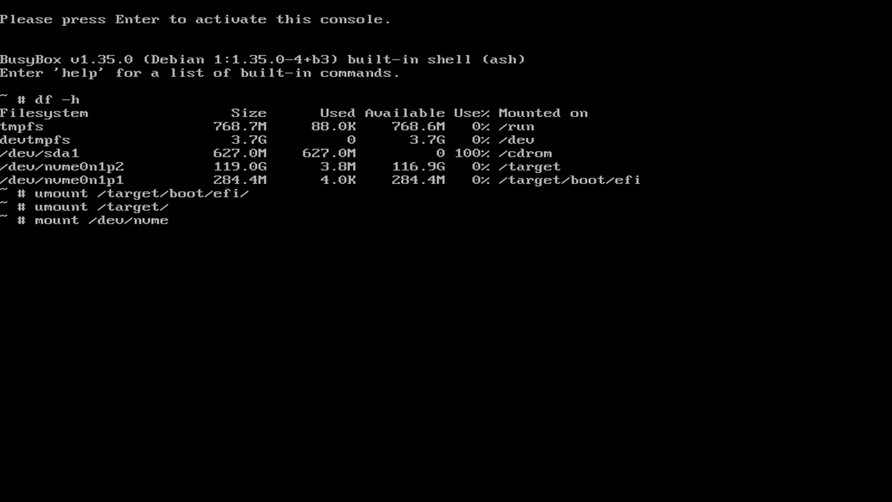
pyautogui.write('0')
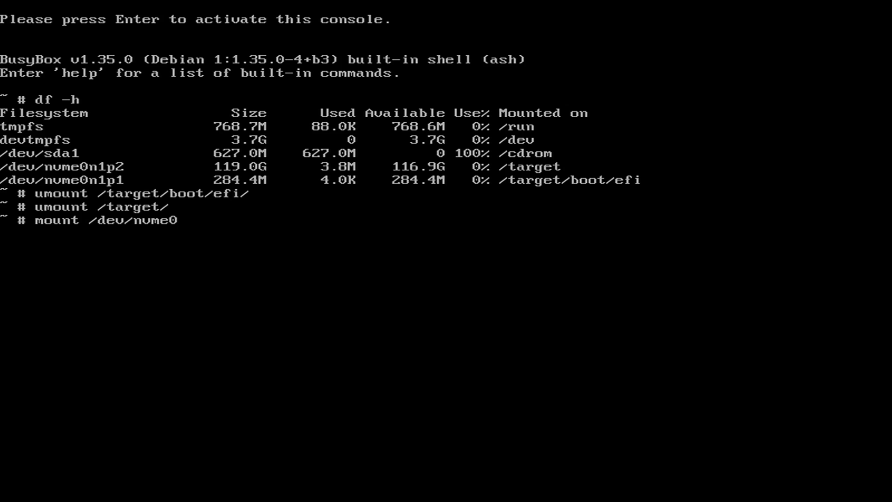
pyautogui.write('n1')
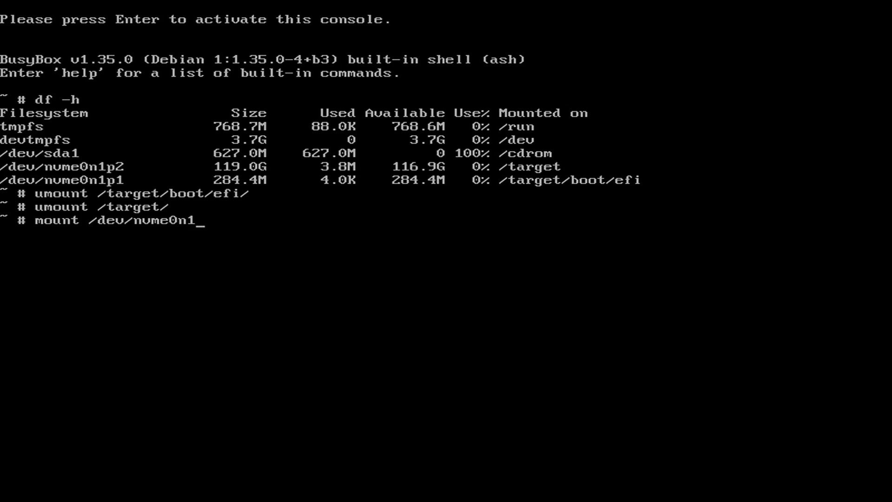
pyautogui.write('p2')
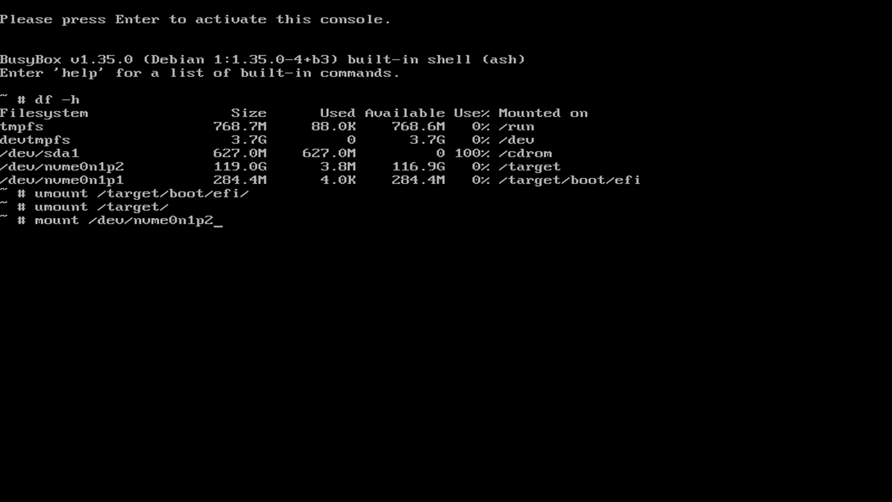
pyautogui.write('/mnt')
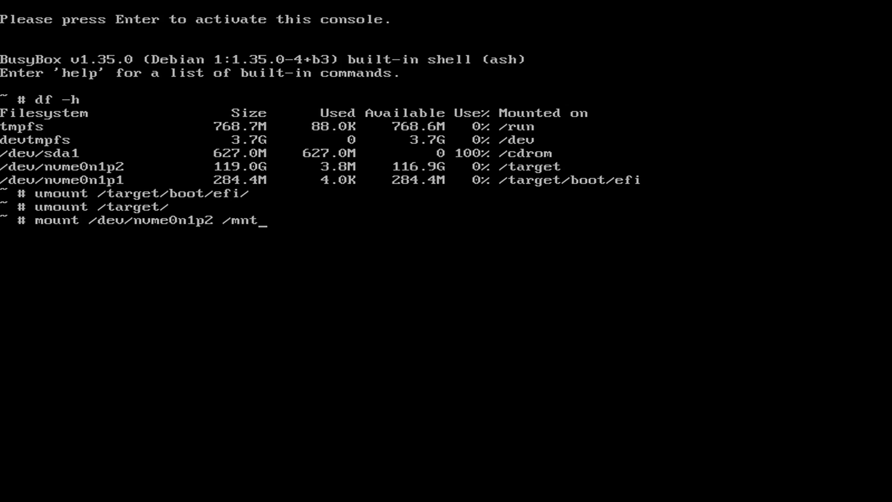
pyautogui.press('Return')
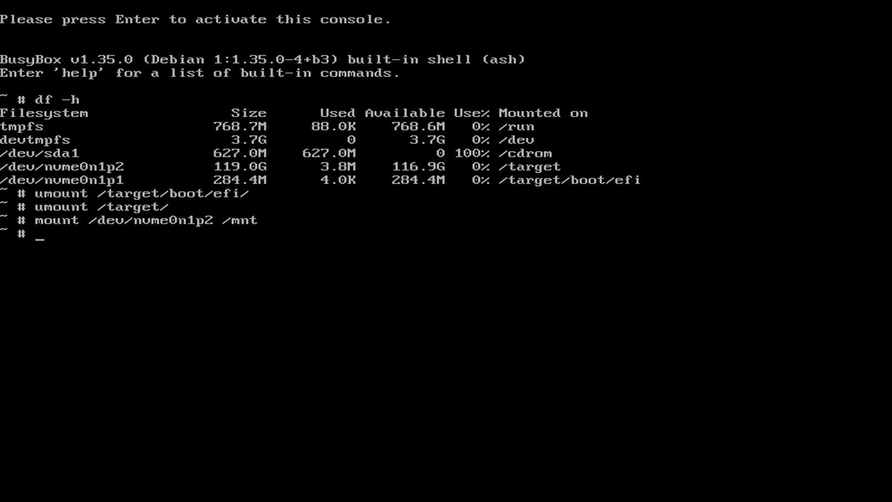
pyautogui.write('cd m')
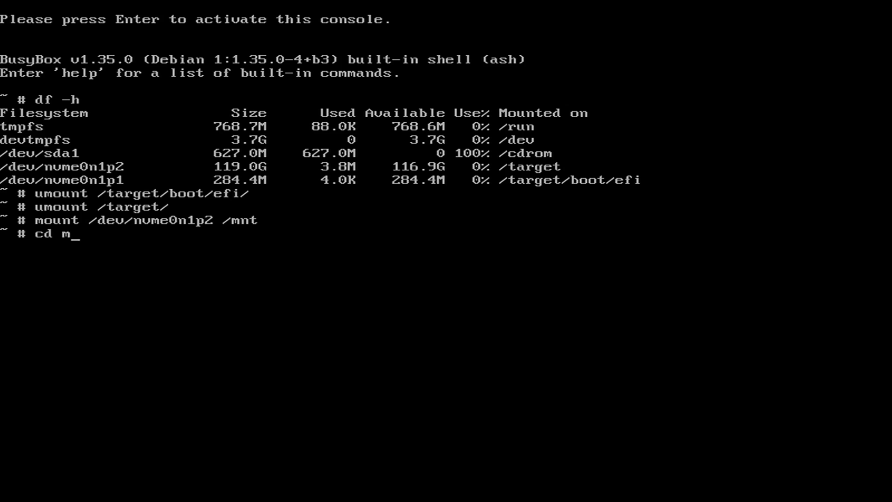
pyautogui.press('Tab')
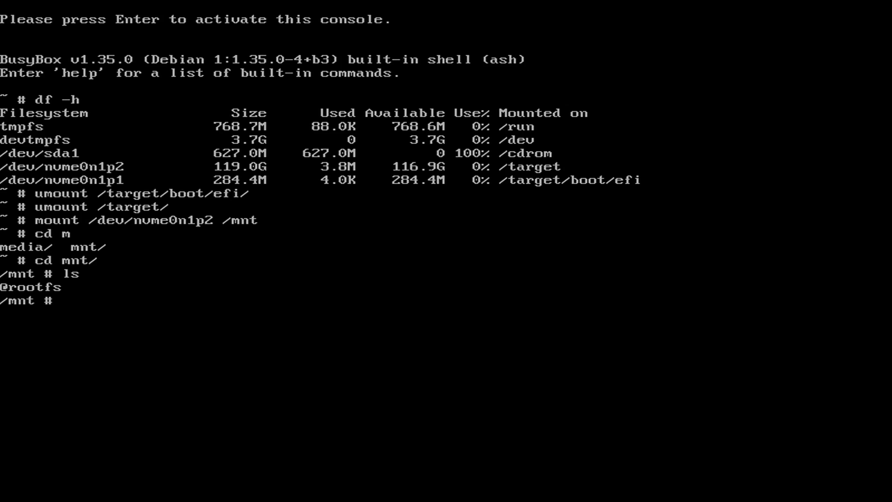
pyautogui.write('mv')
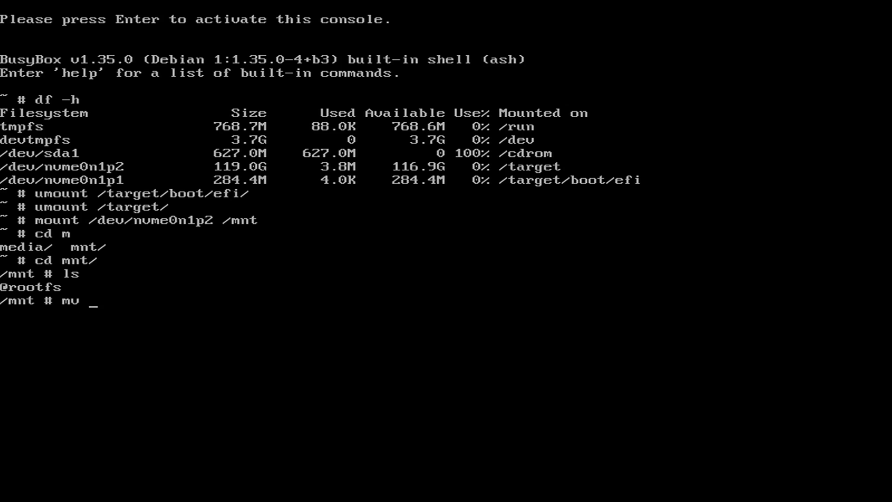
pyautogui.write('@rootfs/')
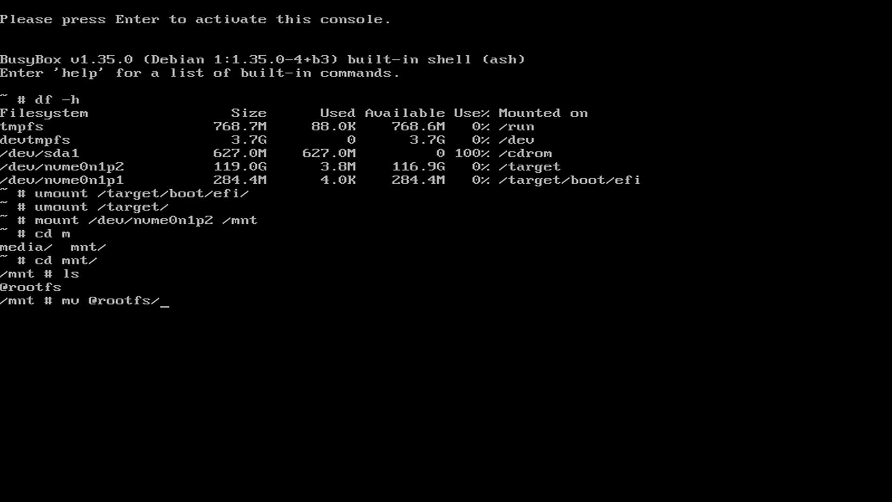
pyautogui.write('@')
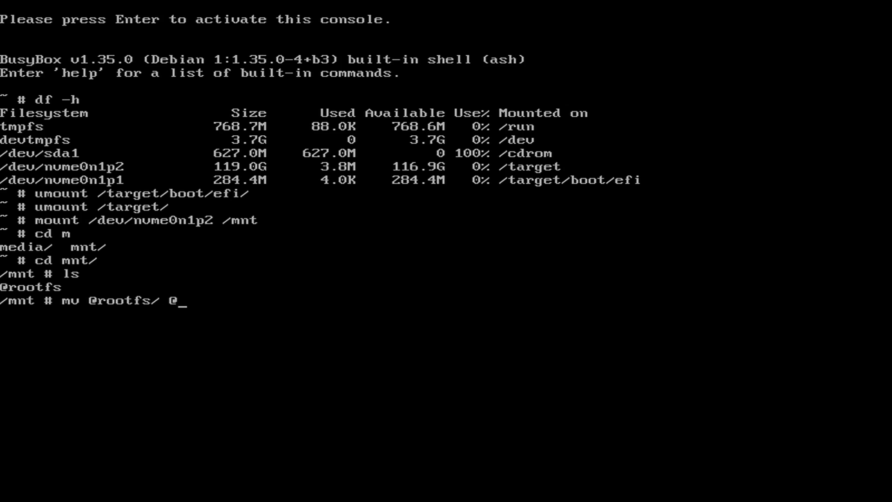
pyautogui.press('Return')
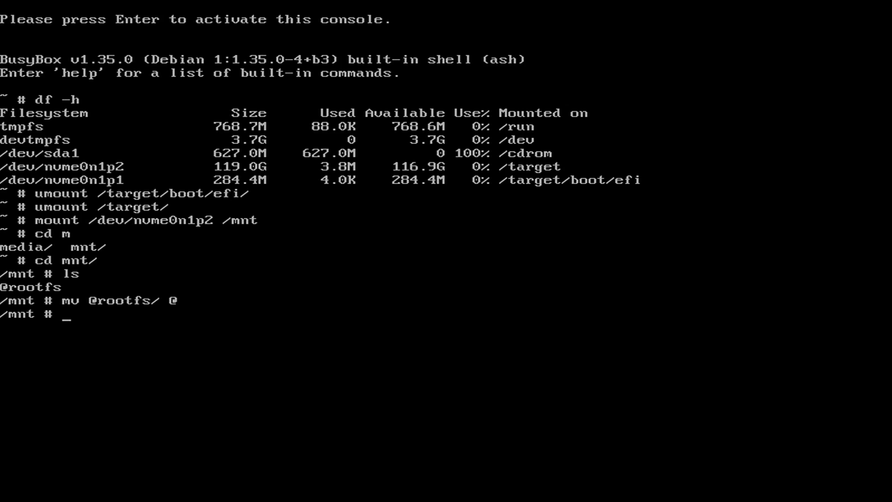
pyautogui.write('bt')
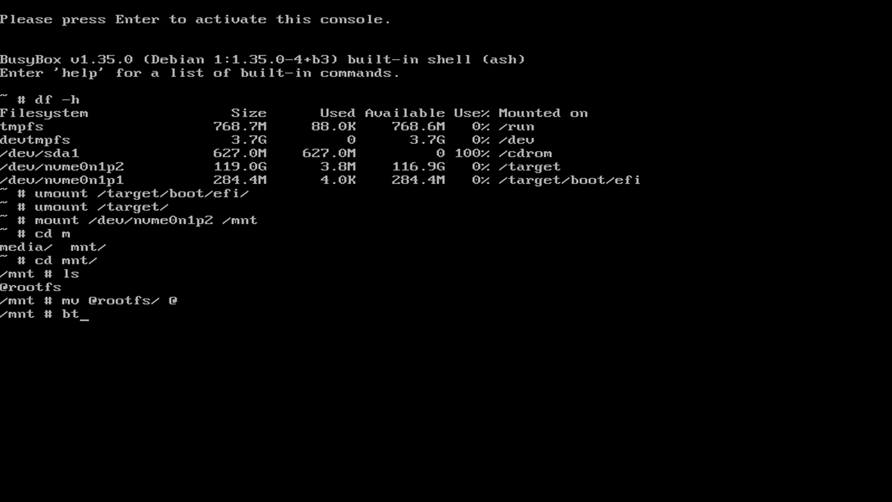
pyautogui.write('rfs')
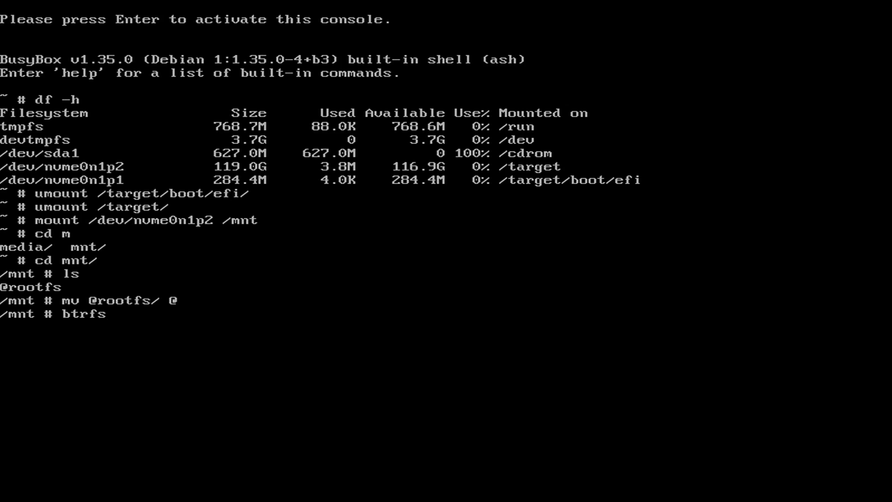
pyautogui.write('su')
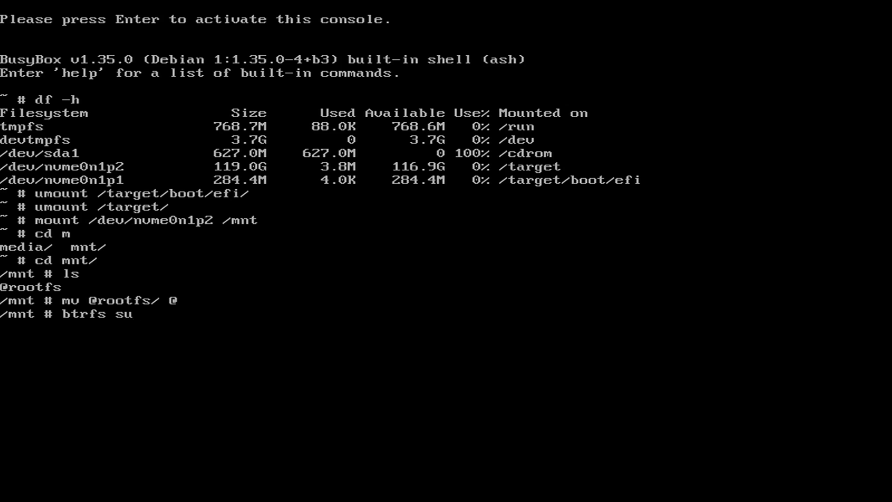
pyautogui.write('cr')
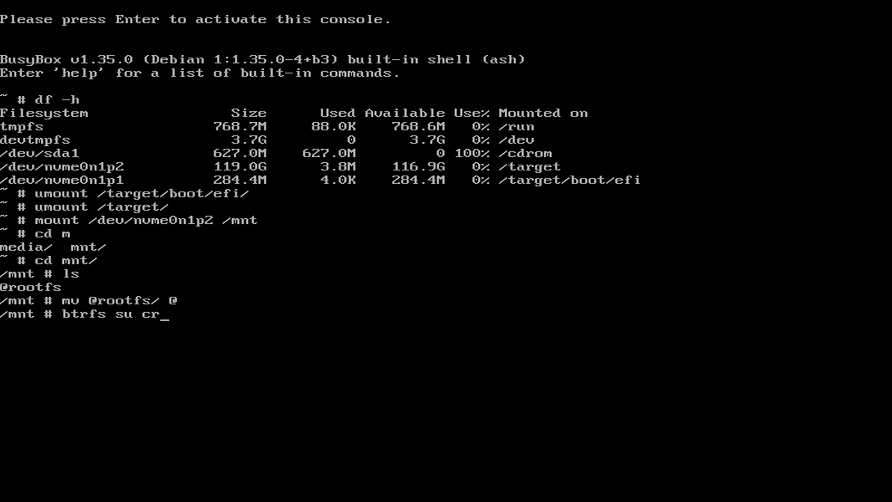
pyautogui.write('@')
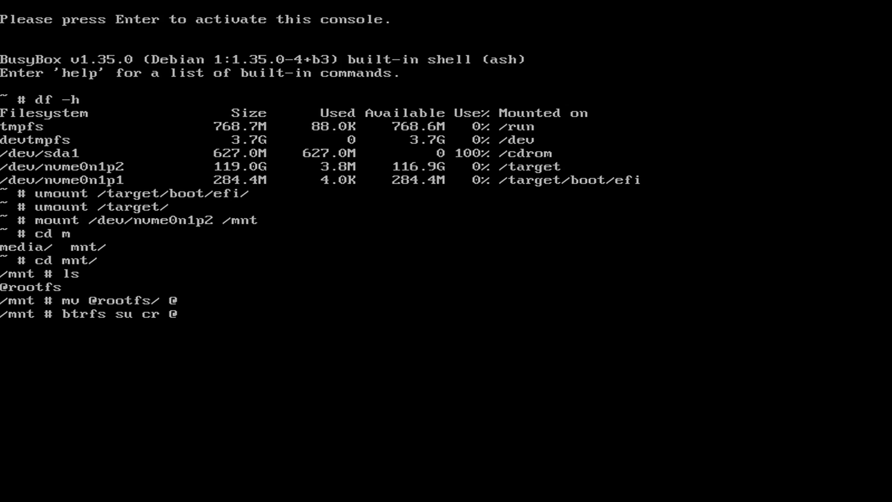
pyautogui.press('Return')
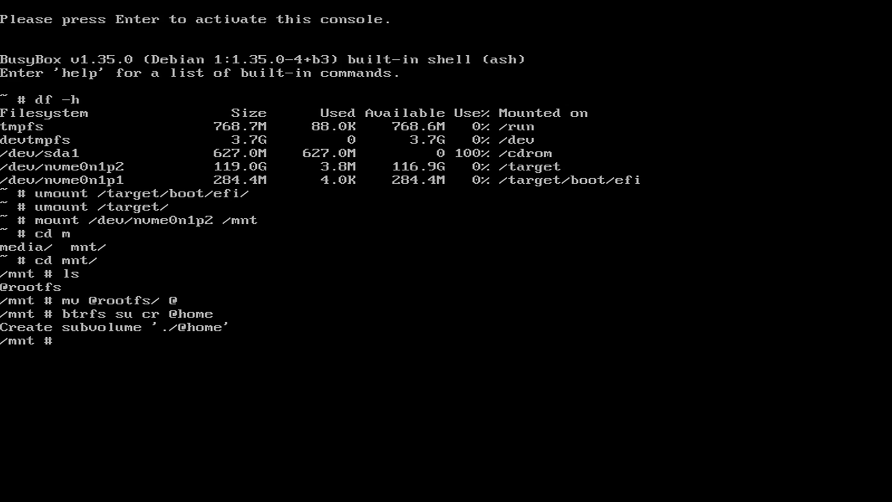
pyautogui.write('btrfs su cr @h')
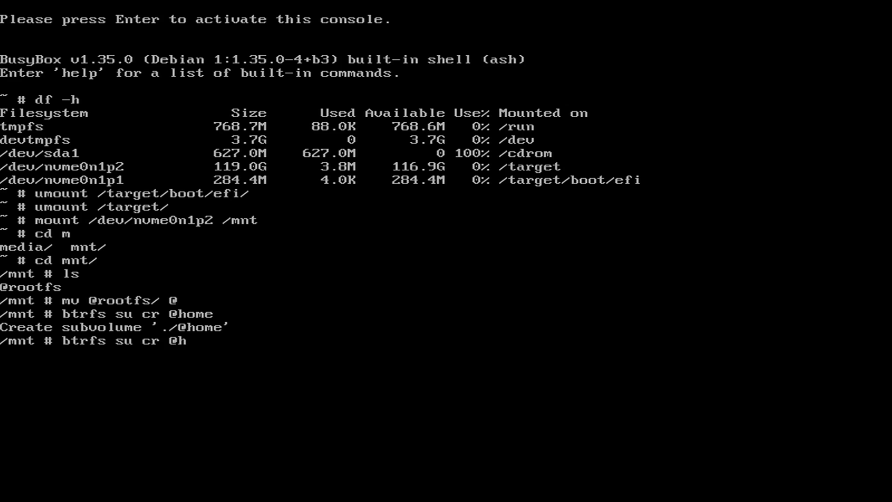
pyautogui.write('sna')
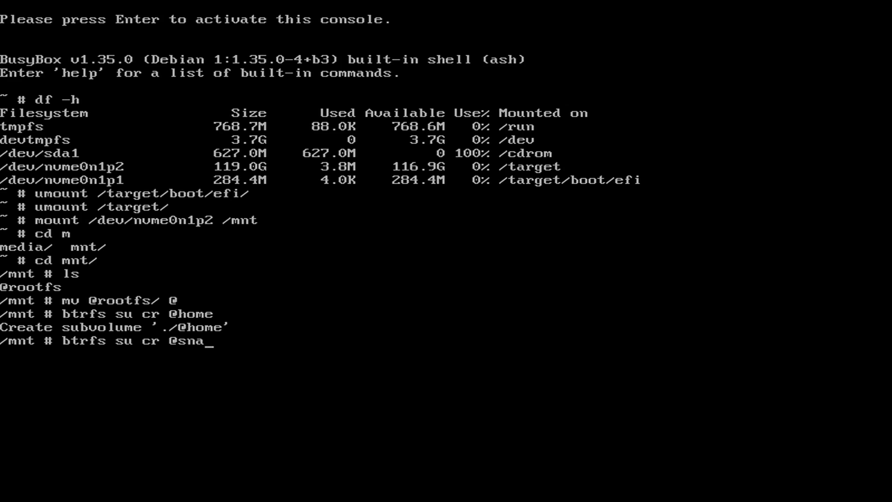
pyautogui.press('Return')
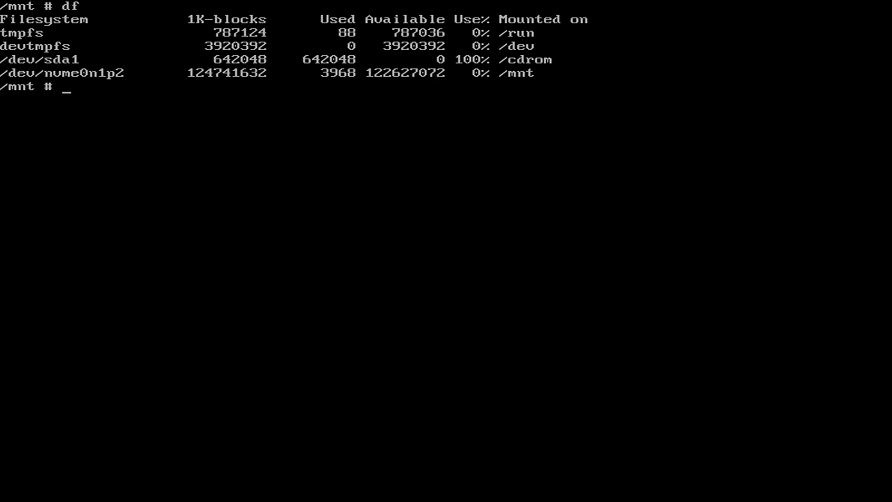
pyautogui.write('bt')
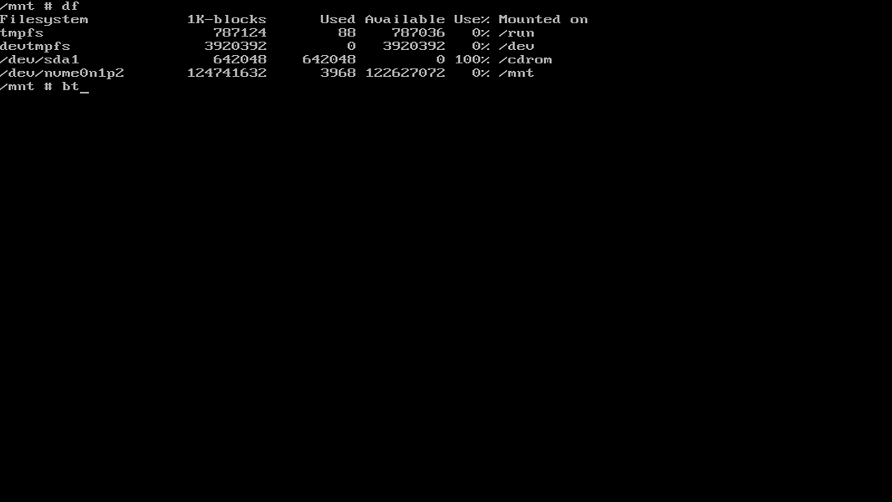
pyautogui.write('rfs')
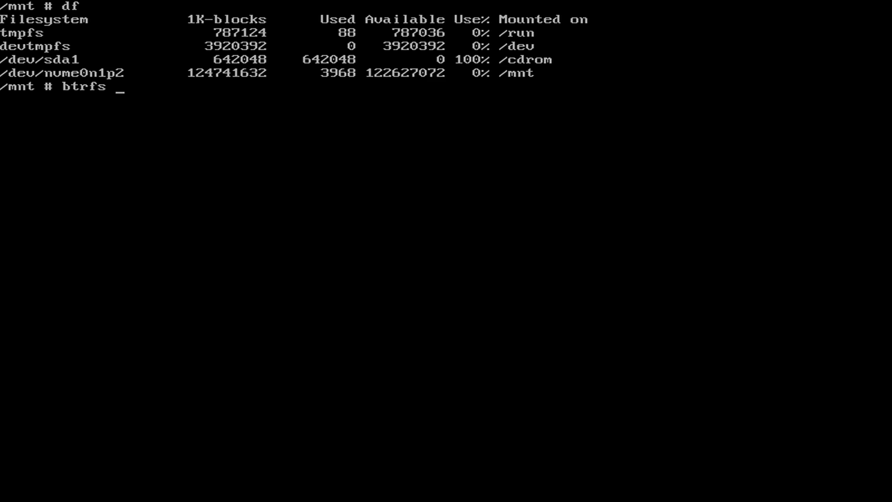
pyautogui.write('su l')
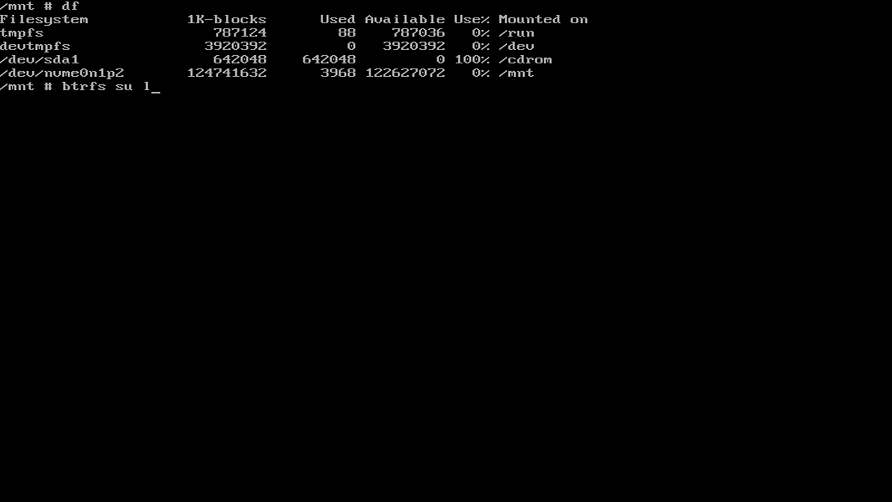
pyautogui.write('i')
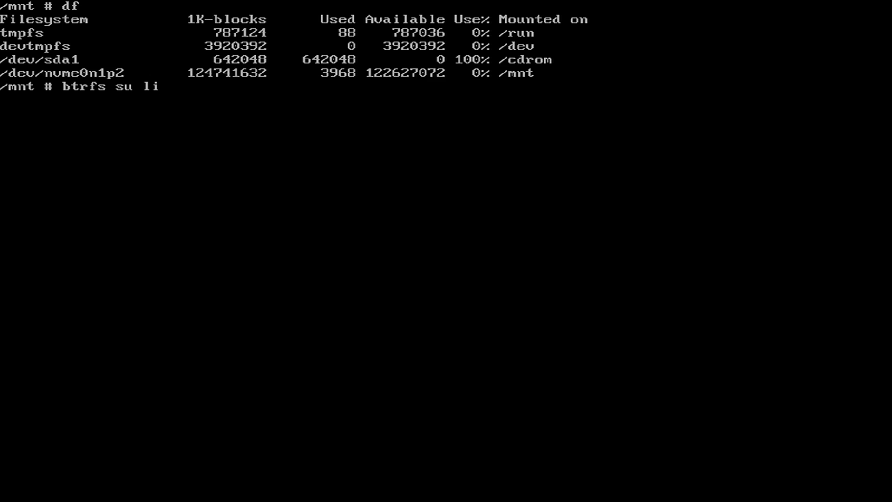
pyautogui.write('.')
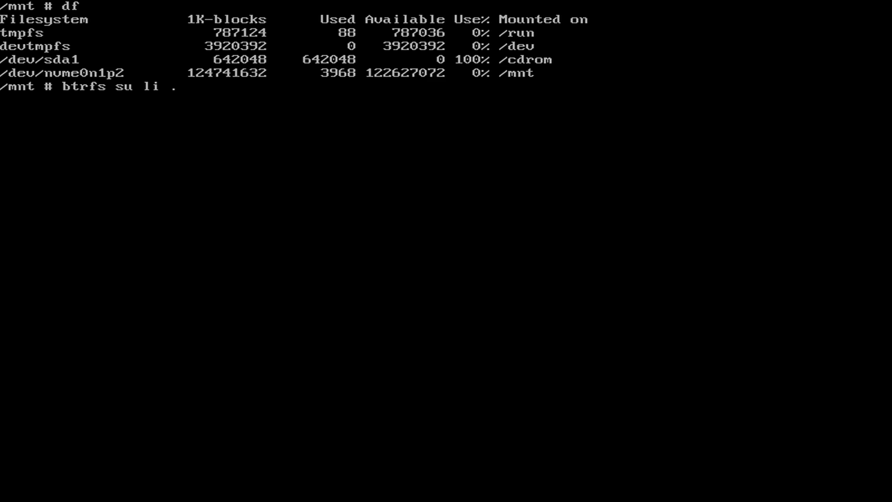
pyautogui.press('Return')
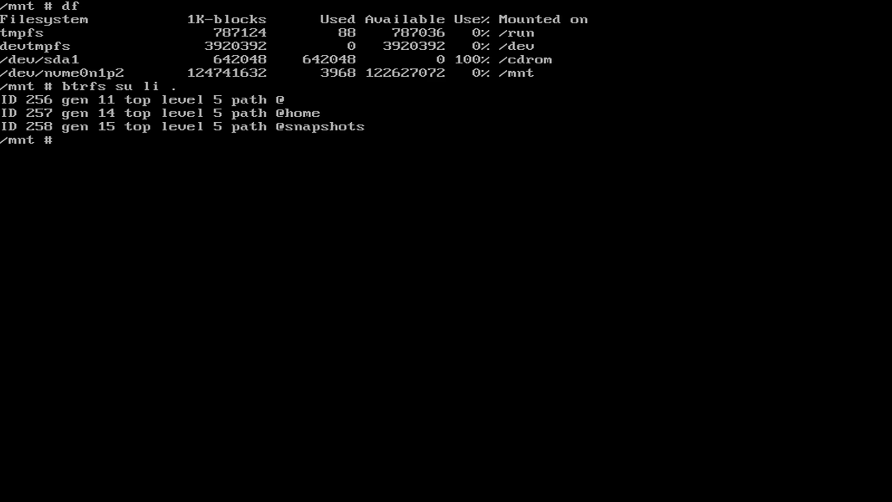
pyautogui.write('mount')
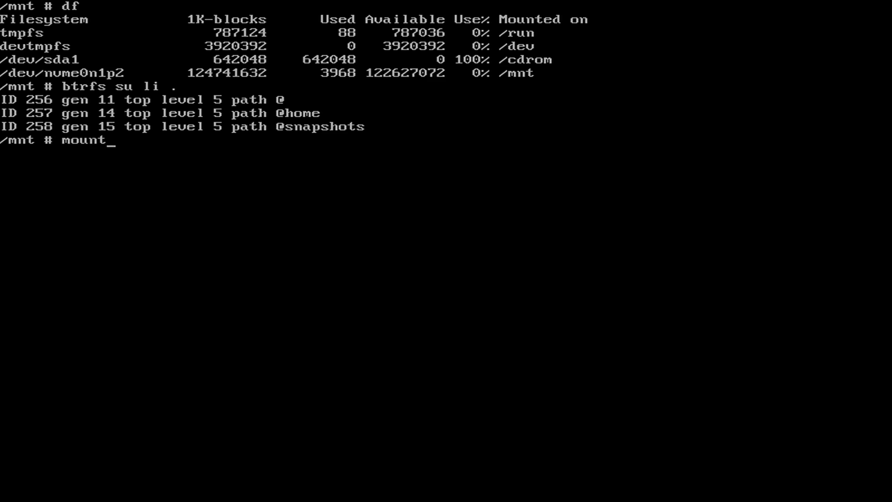
# - Compose mount options rw,noatime,compress=zstd:1,ssd,discard=async,subvol=@
pyautogui.write('-o')
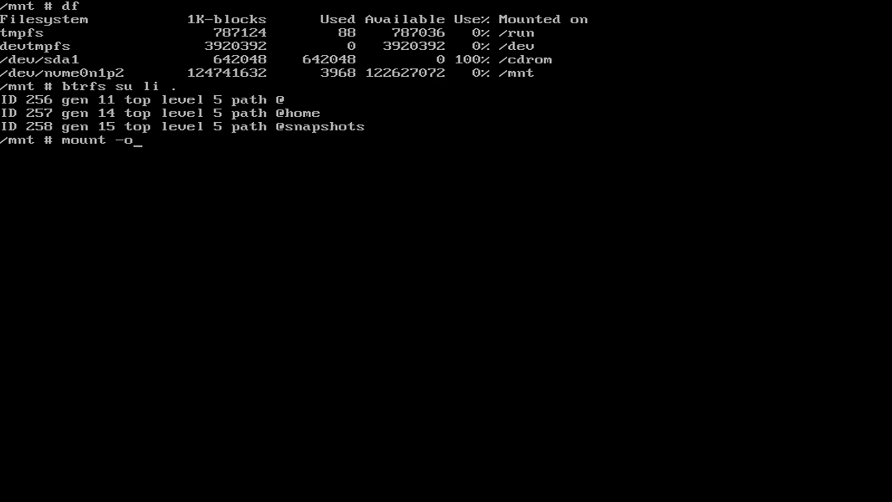
pyautogui.write('rw')
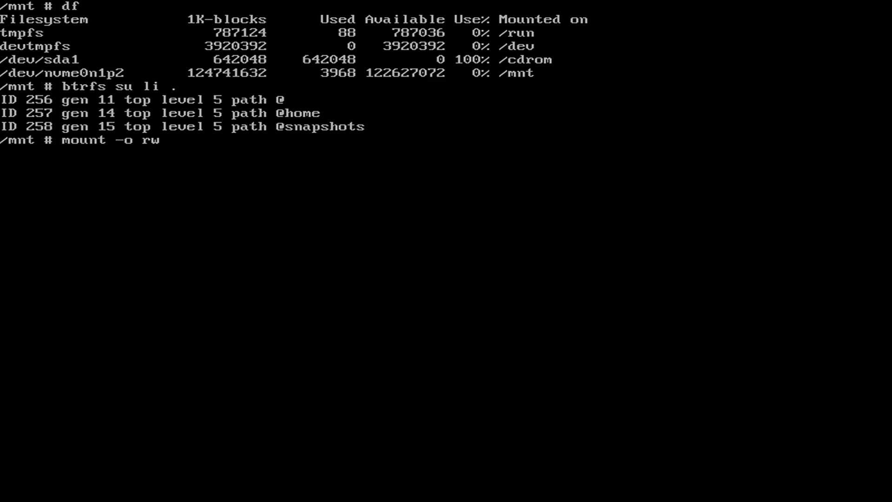
pyautogui.write(', no')
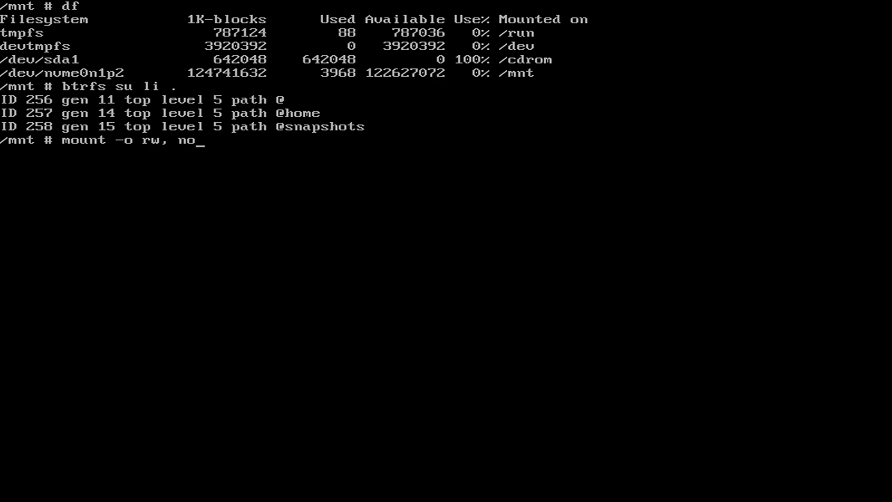
pyautogui.press('BackSpace')
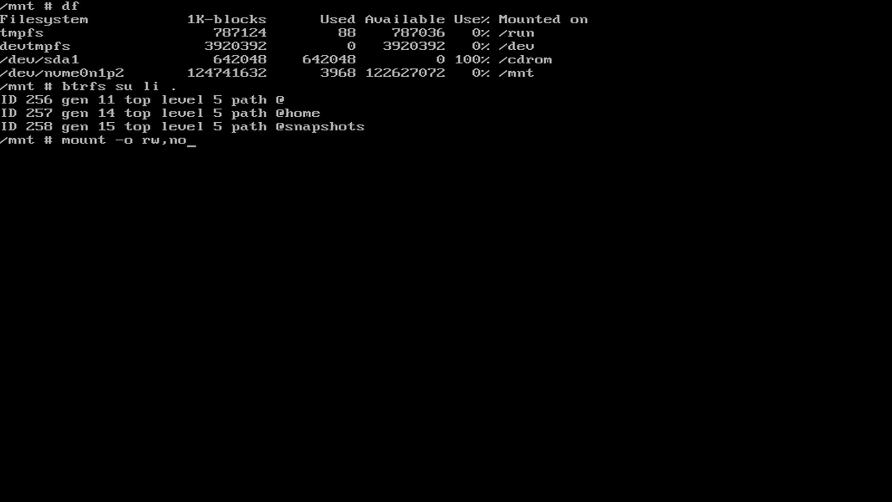
pyautogui.write('atime,')
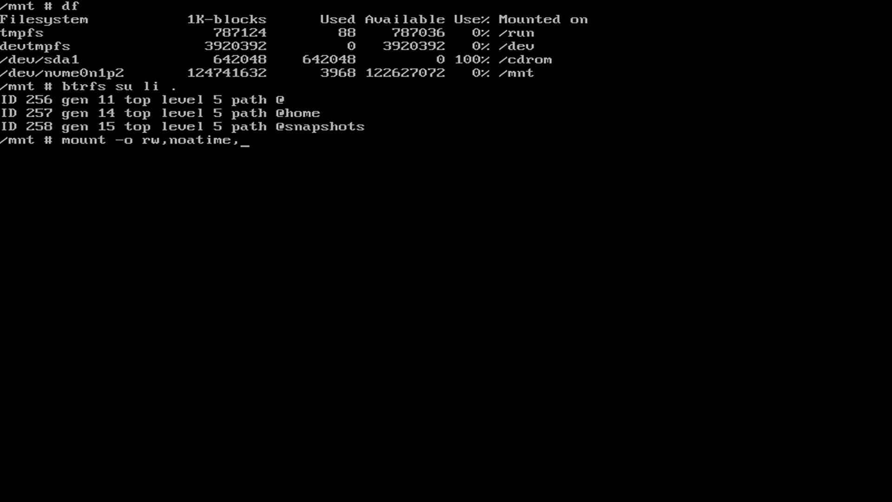
pyautogui.write('space')
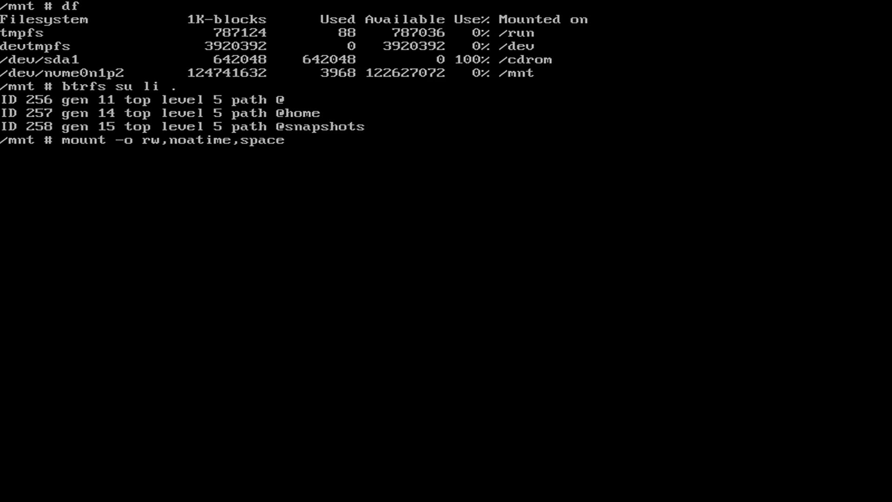
pyautogui.press('BackSpace')
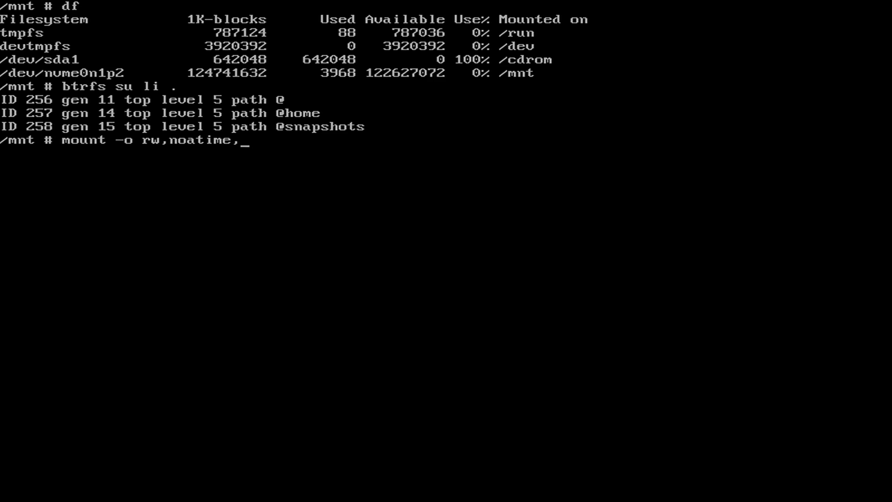
pyautogui.write('comp')
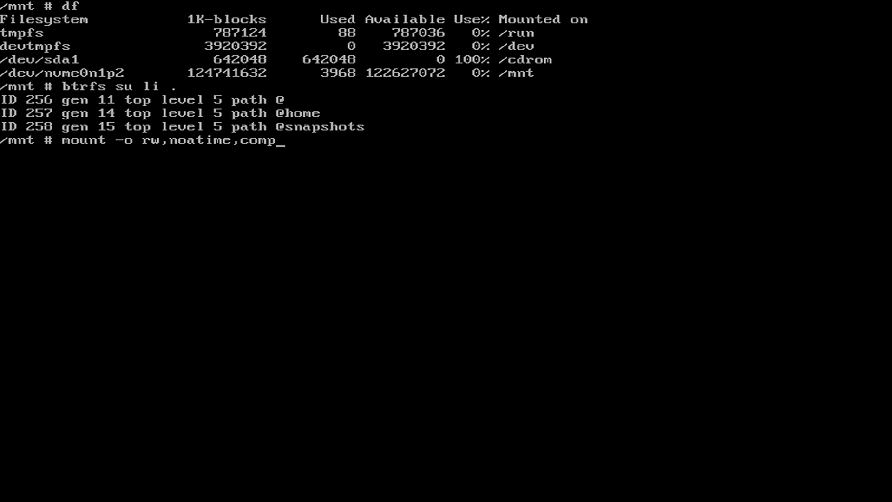
pyautogui.write('ress=zstd')
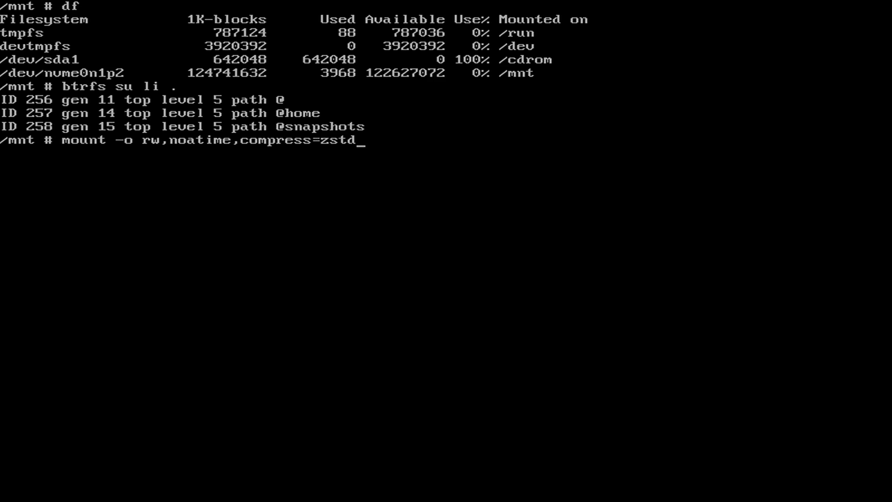
pyautogui.write(':1')
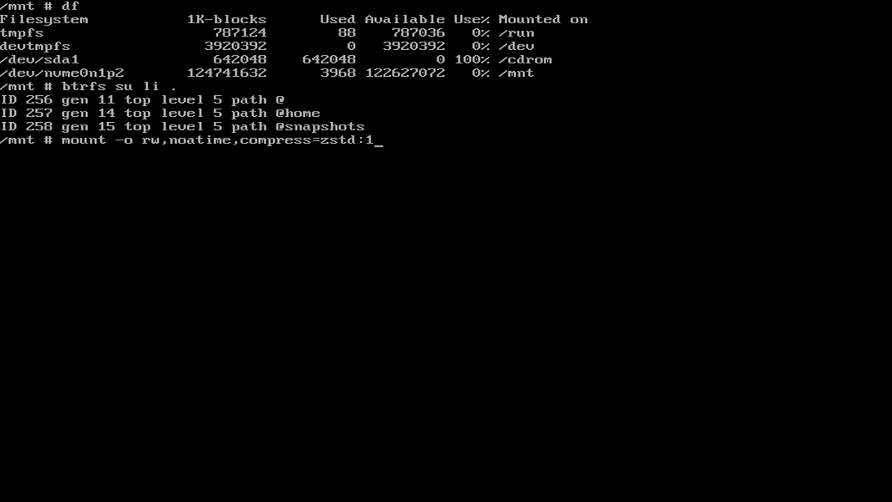
pyautogui.write(',ssd')
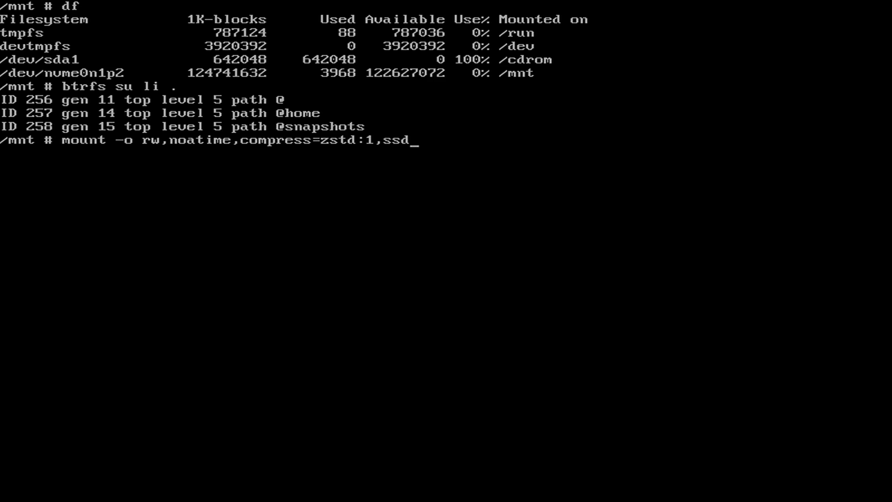
pyautogui.write(',dic')
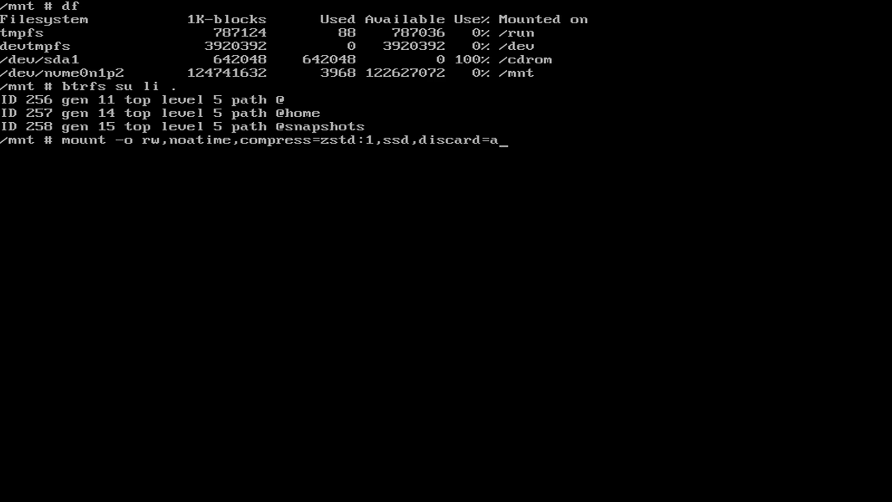
pyautogui.write('sync')
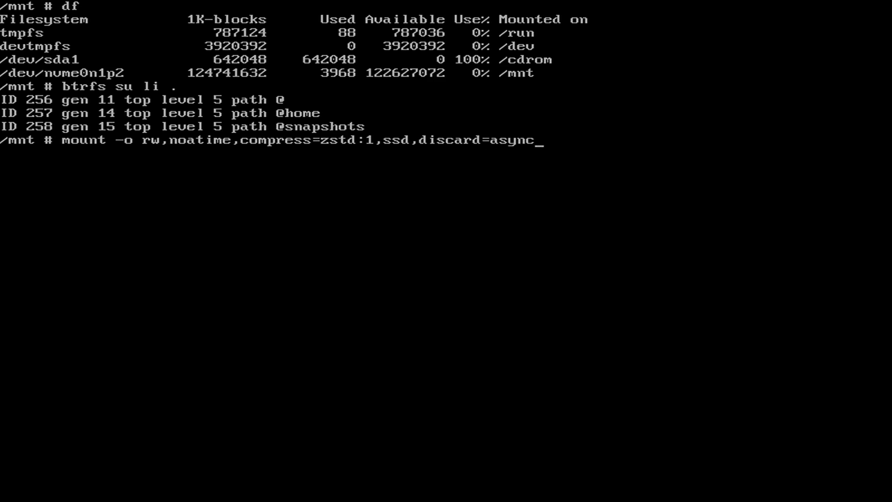
pyautogui.write(',subv')
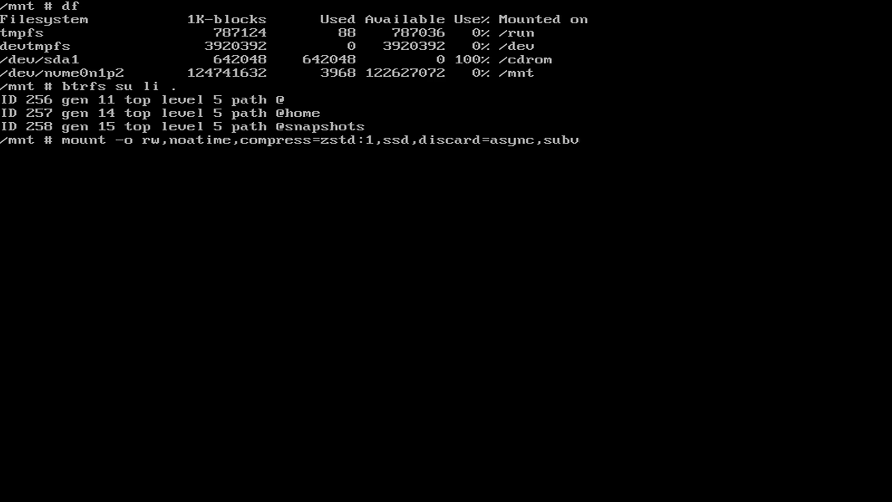
pyautogui.write('ol=')
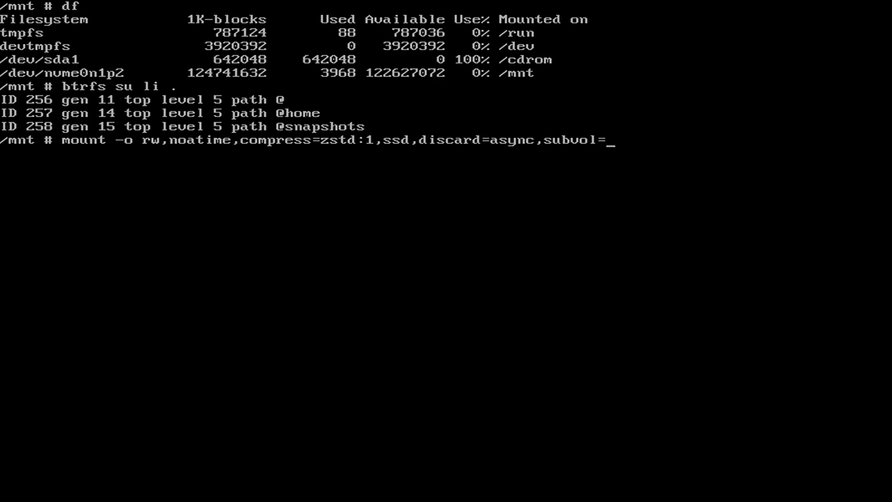
pyautogui.write('@')
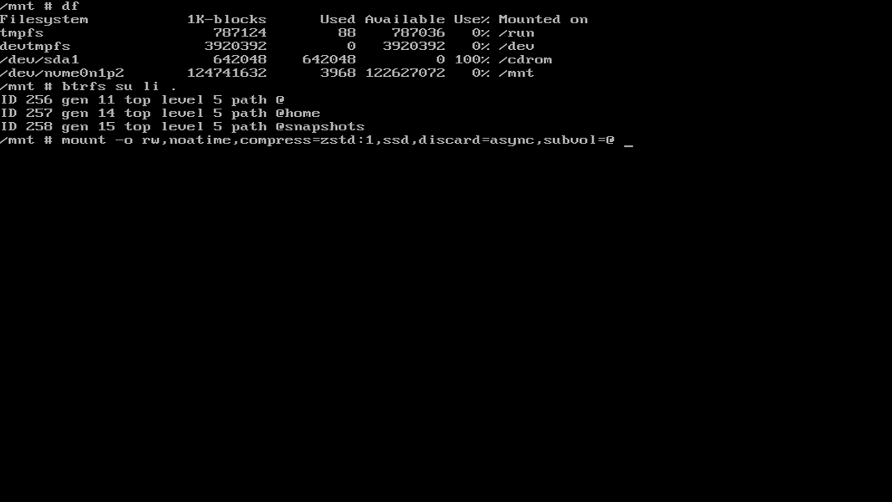
# - Mount /dev/nvme0n1p2 with those options at /target
pyautogui.write('/dev/')
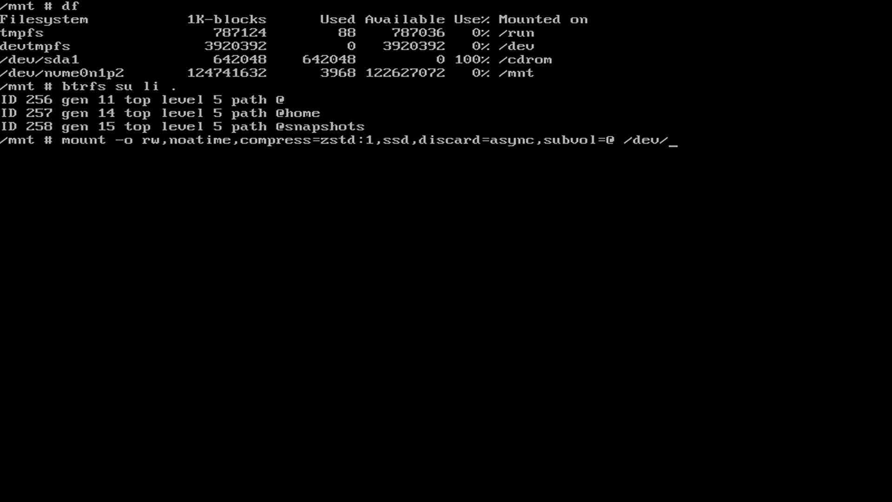
pyautogui.write('nvme')
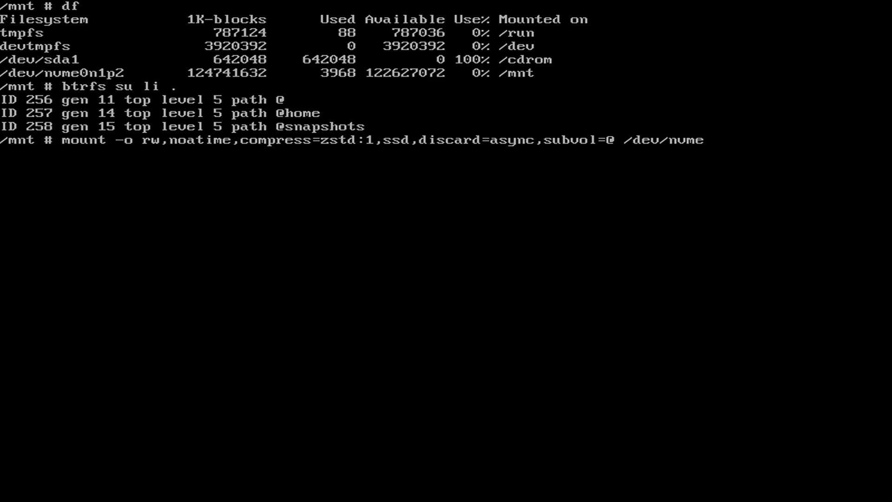
pyautogui.write('01')
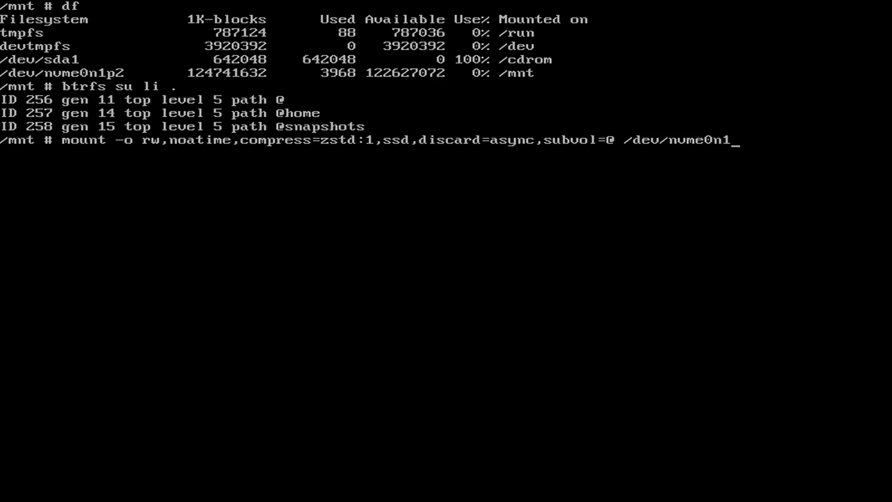
pyautogui.write('p2')
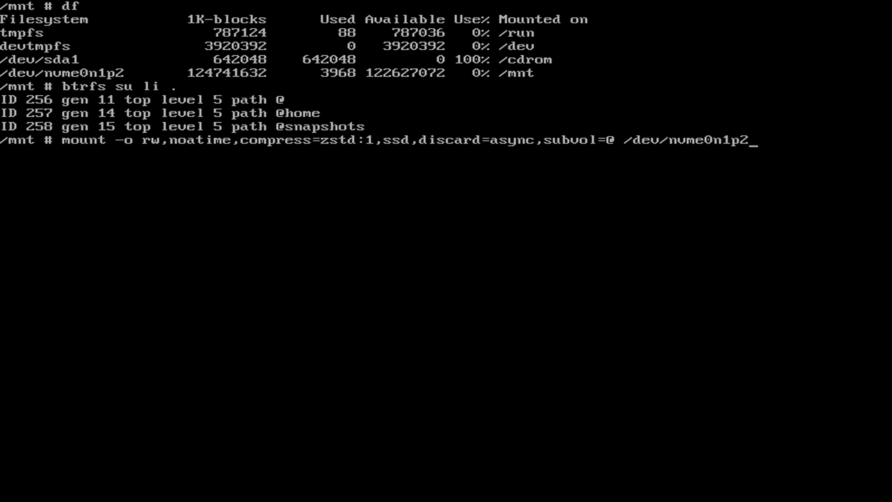
pyautogui.write('/target')
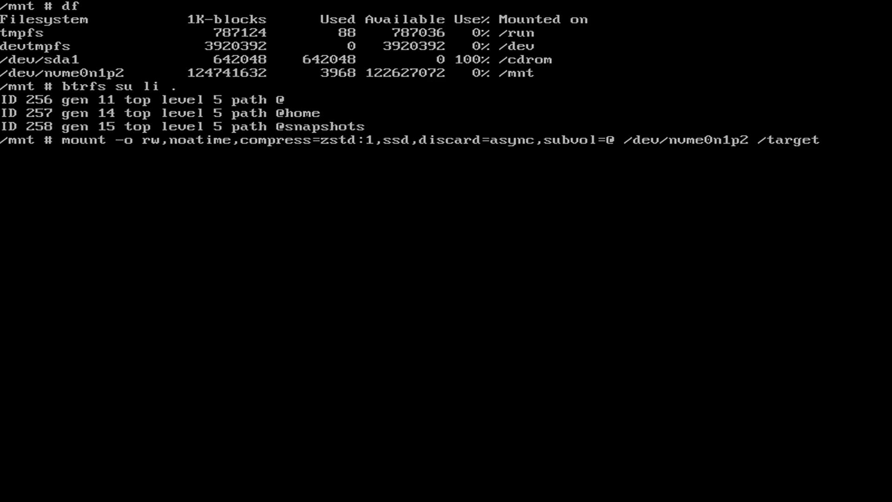
pyautogui.press('Return')
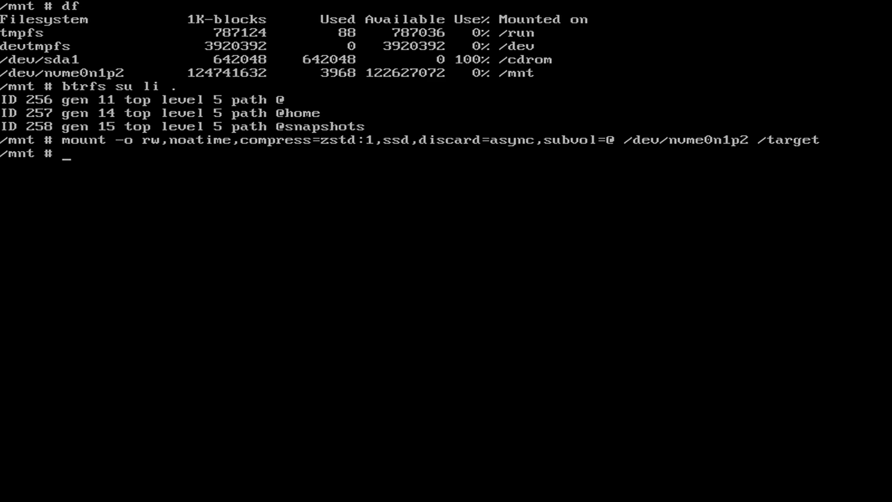
# - Create the /target/boot/efi mount-point directory with mkdir -p
pyautogui.write('n')
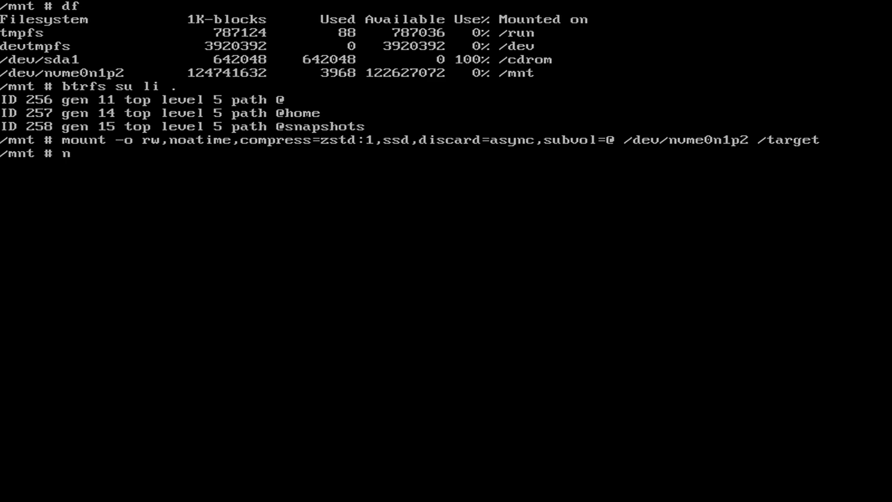
pyautogui.write('mk')
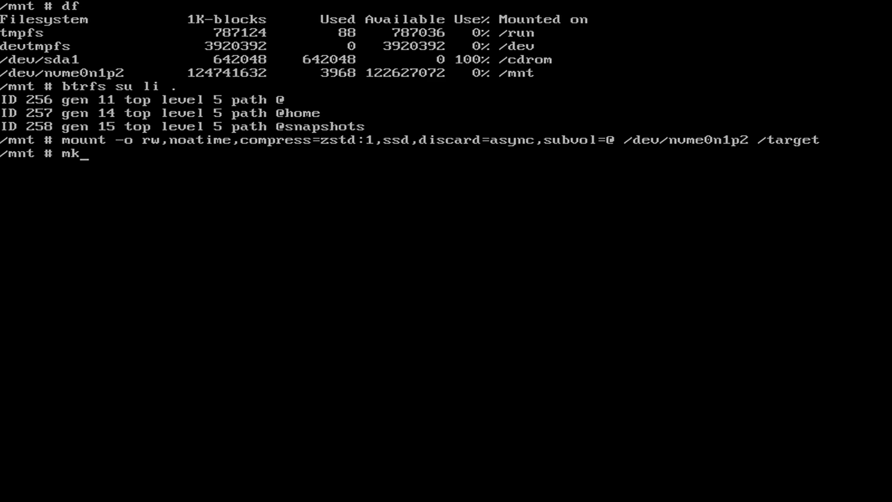
pyautogui.write('dir -p')
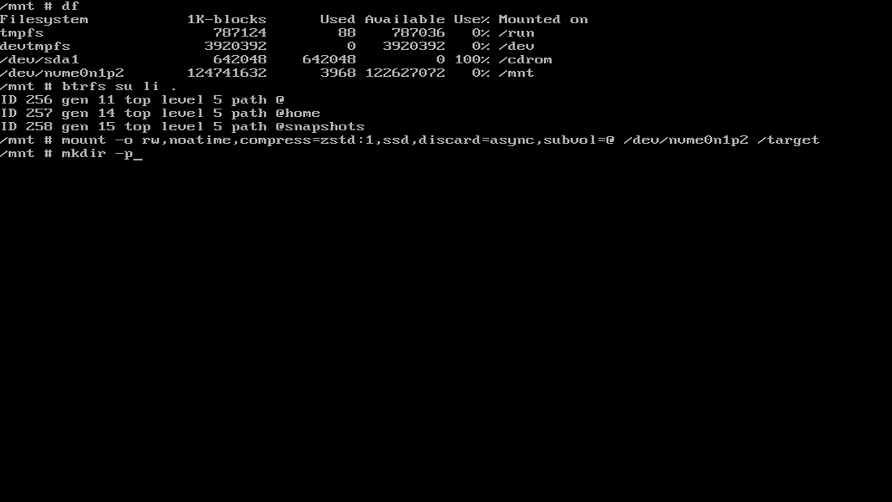
pyautogui.write('/target/bo')
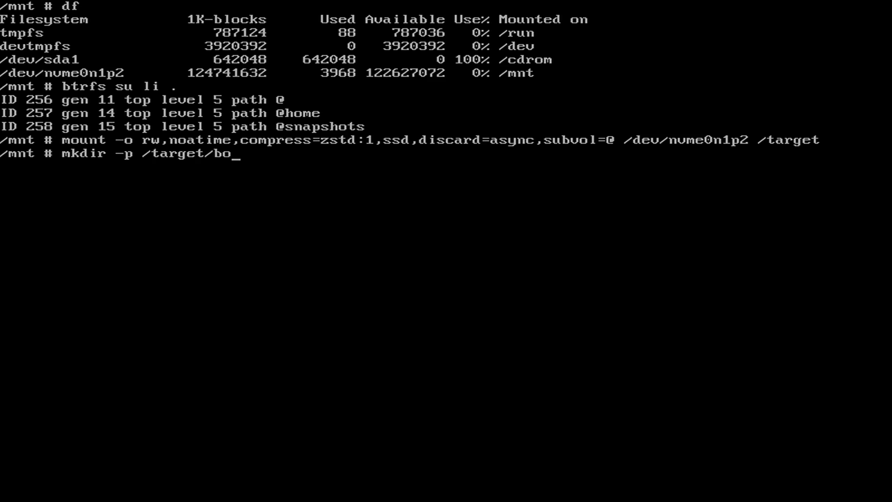
pyautogui.write('ot/efi/')
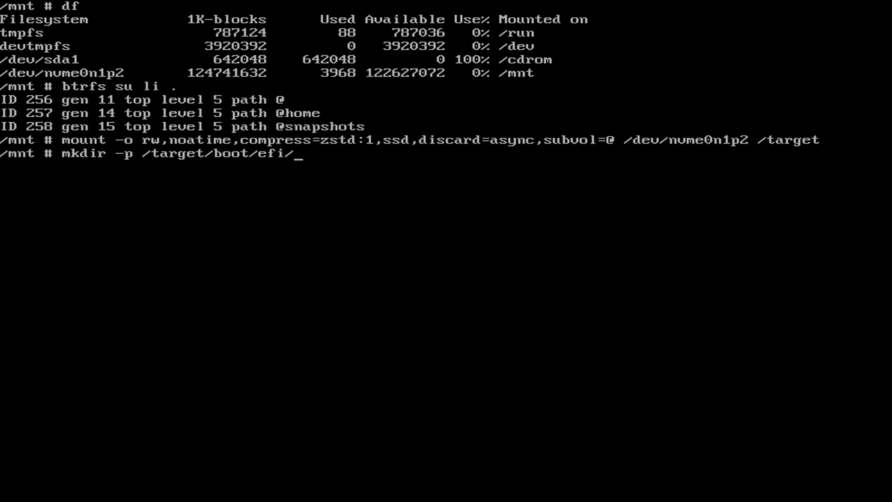
pyautogui.press('Return')
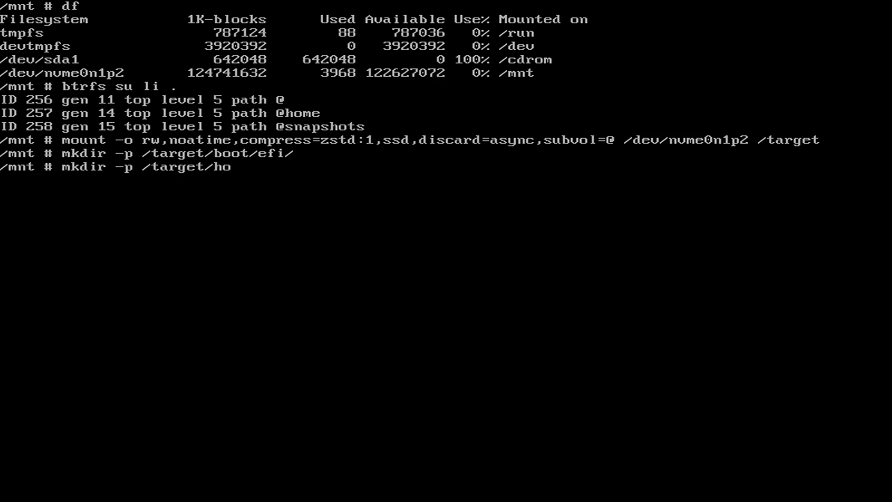
# - Create the /target/home and /target/.snapshots directories by reusing the mkdir command
pyautogui.press('Return')
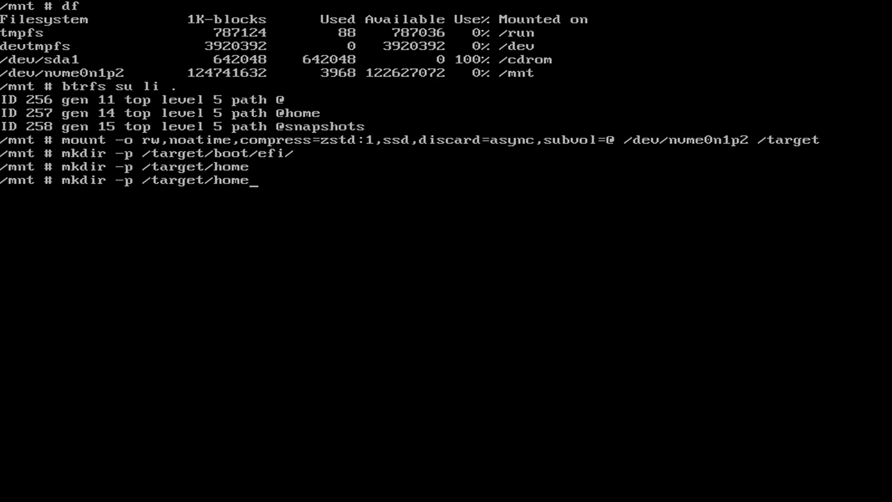
pyautogui.press('BackSpace')
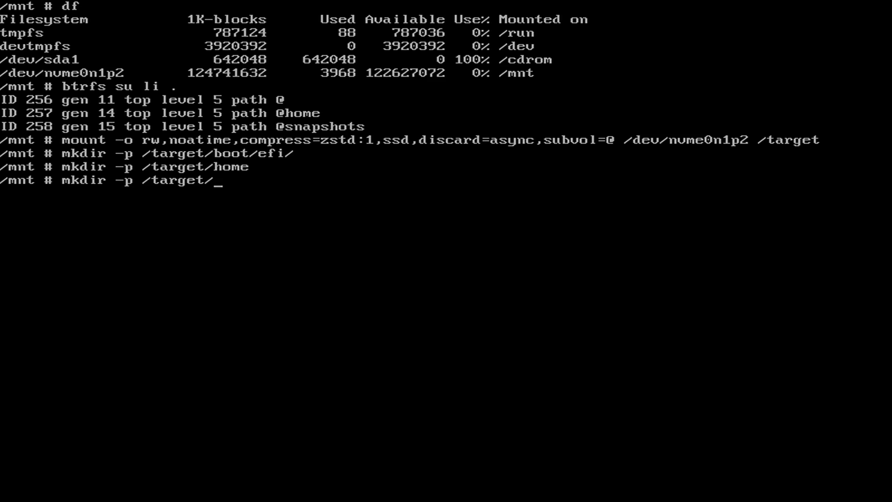
pyautogui.write('.snap')
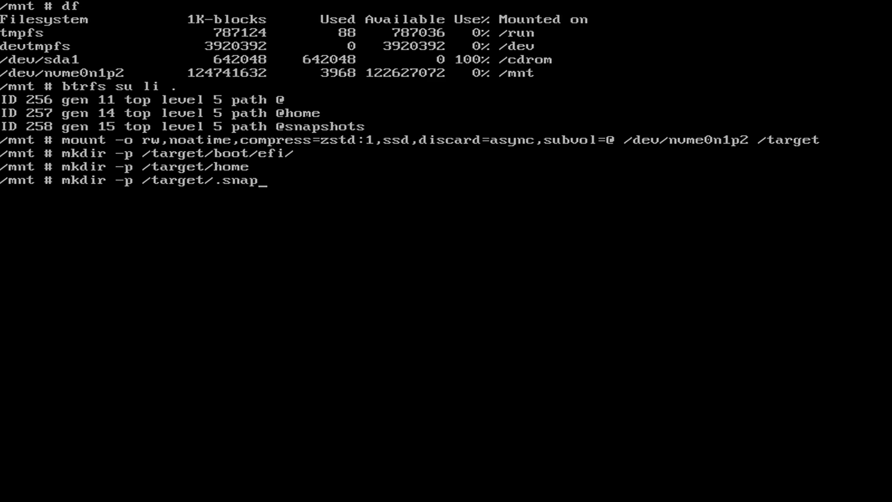
pyautogui.press('Return')
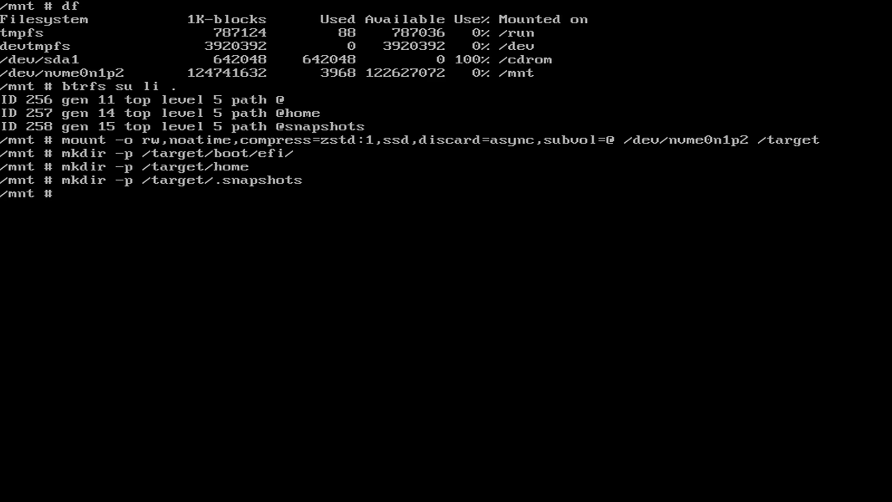
pyautogui.write('mkdir -p /target/boot/efi/')
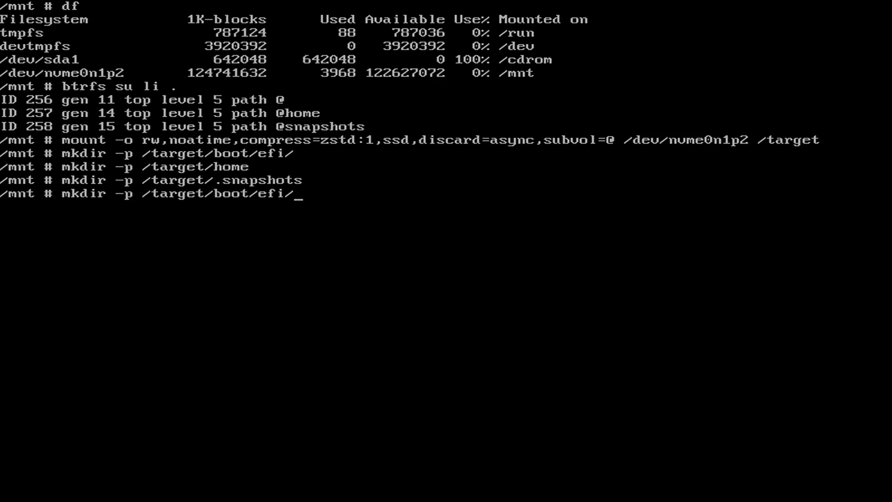
pyautogui.write('mount -o rw,noatime,compress=zstd:1,ssd,discard=async,subvol=@ /dev/nvme0n1p2 /target')
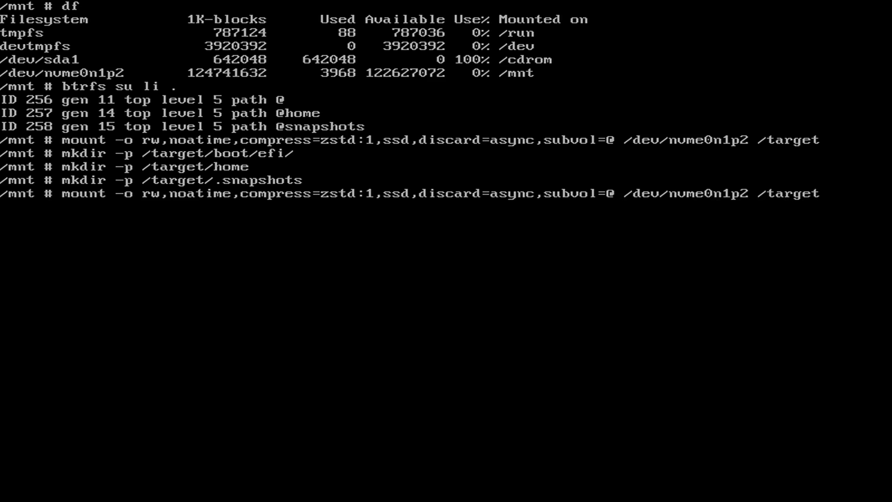
pyautogui.write('home')
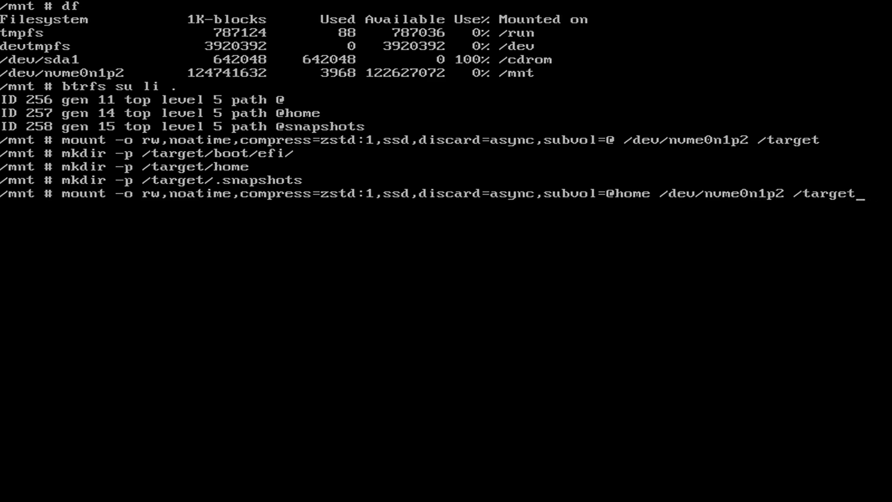
pyautogui.write('/home')
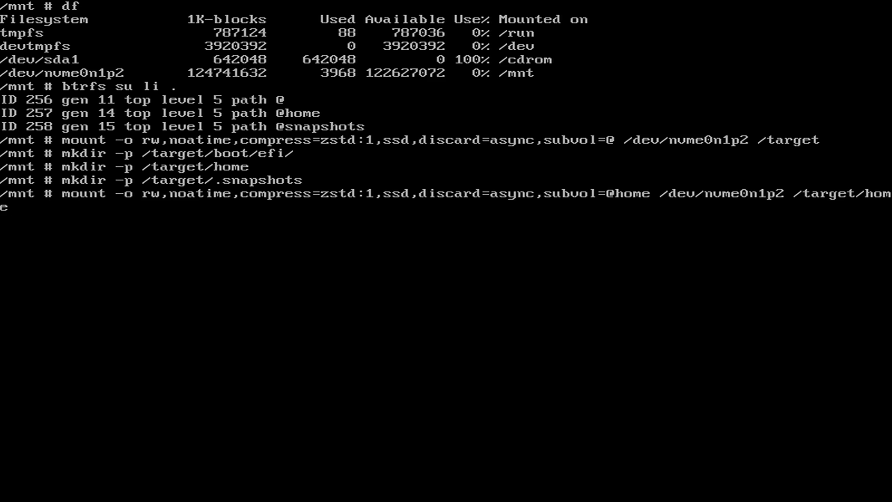
pyautogui.press('Return')
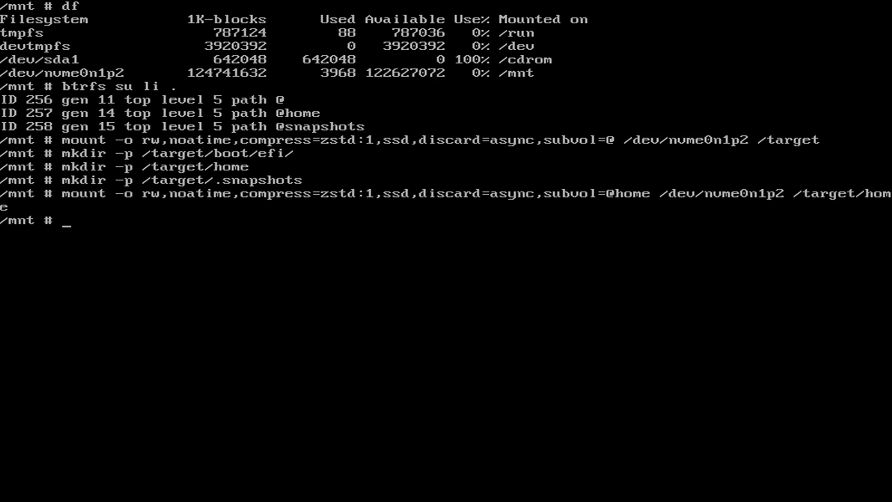
pyautogui.press('Up')
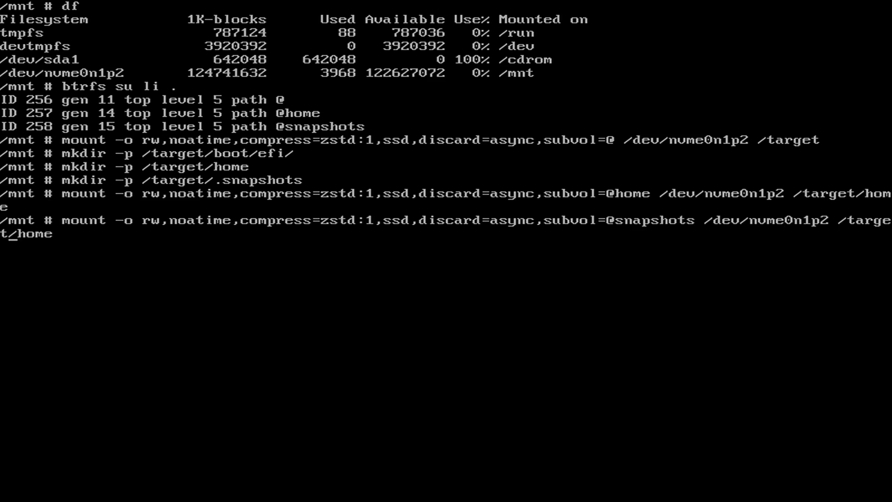
pyautogui.press('BackSpace')
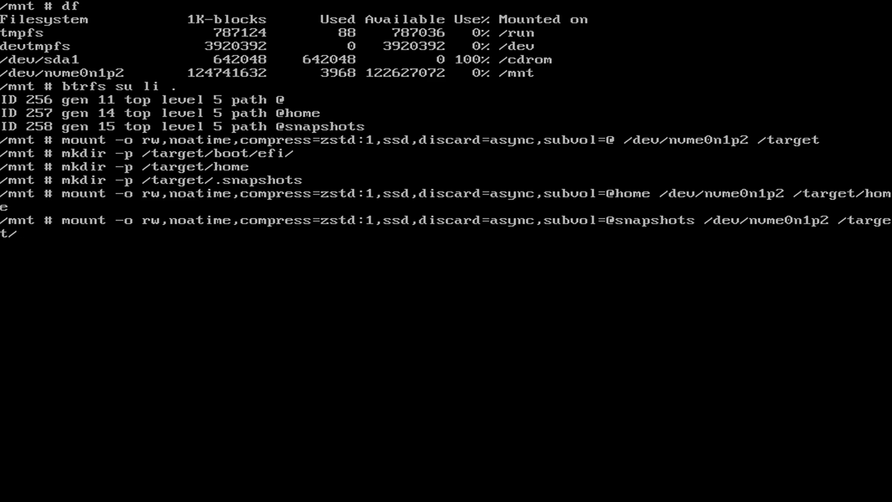
pyautogui.write('.snapshots')
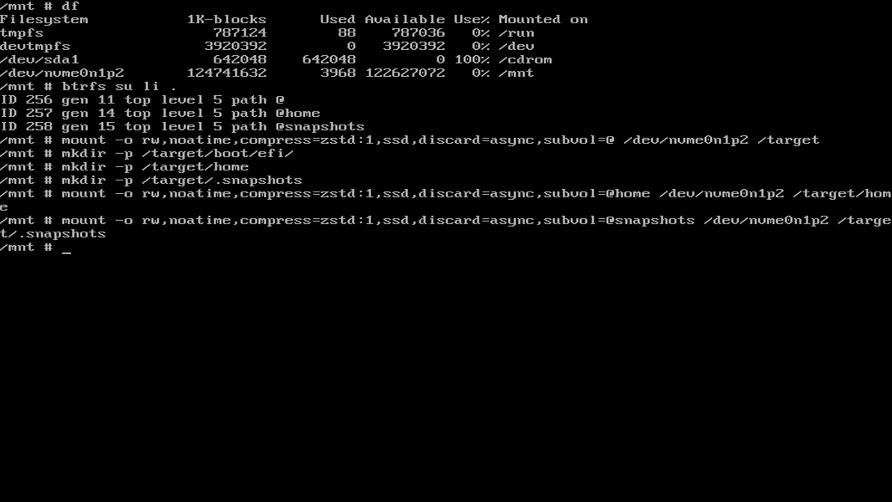
# - Mount the EFI partition /dev/nvme0n1p1 at /target/boot/efi
pyautogui.write('mount')
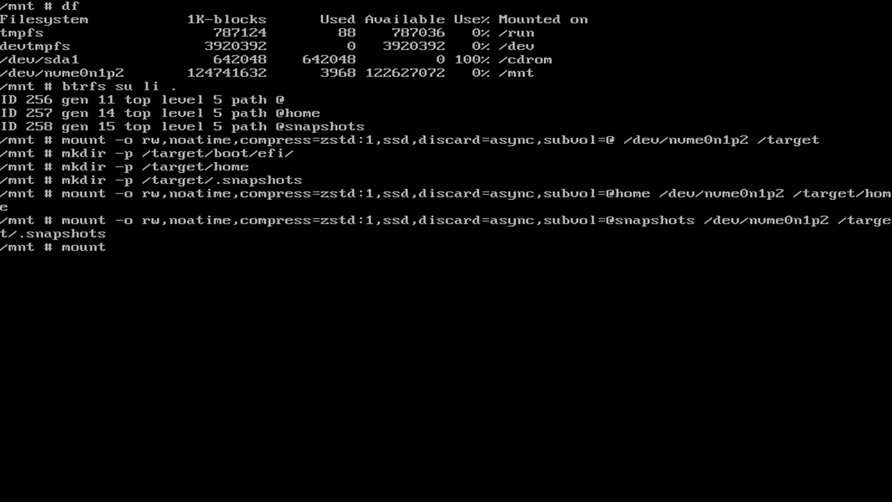
pyautogui.write('/de')
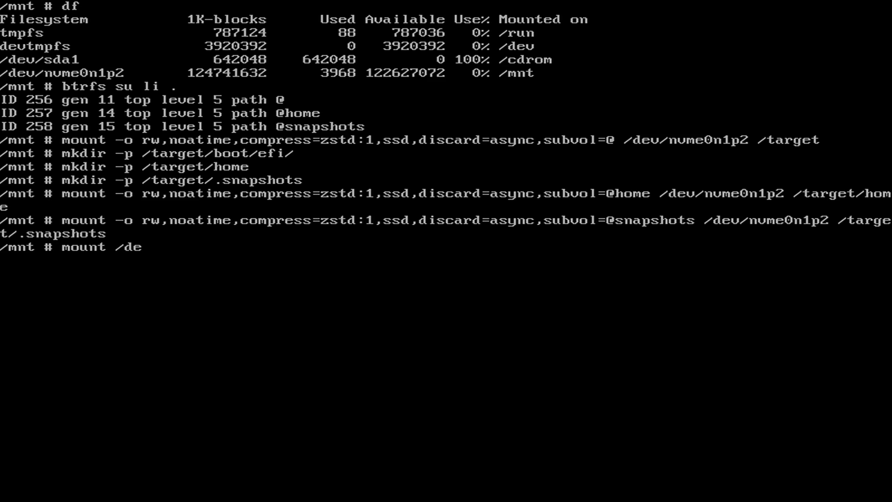
pyautogui.write('v/n')
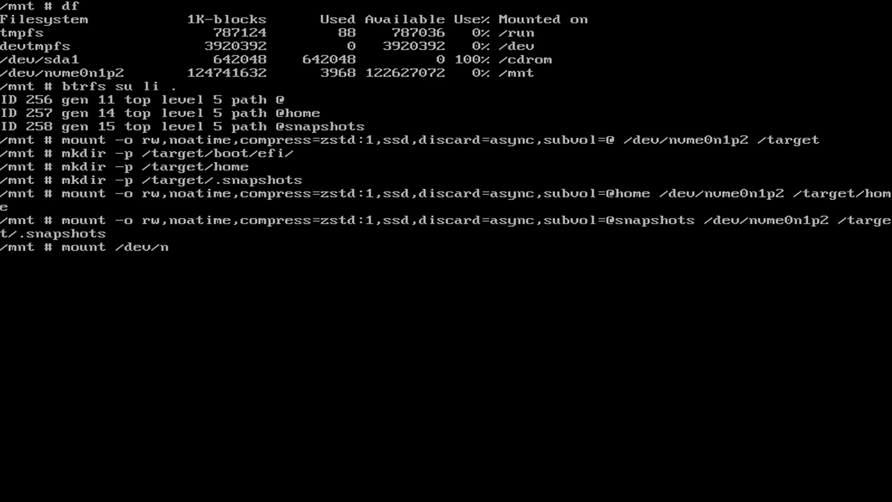
pyautogui.write('vme0')
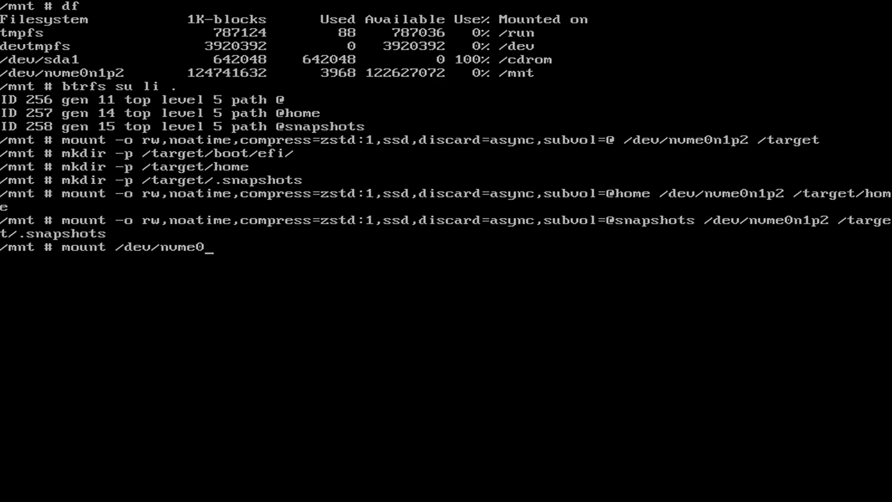
pyautogui.write('n1p')
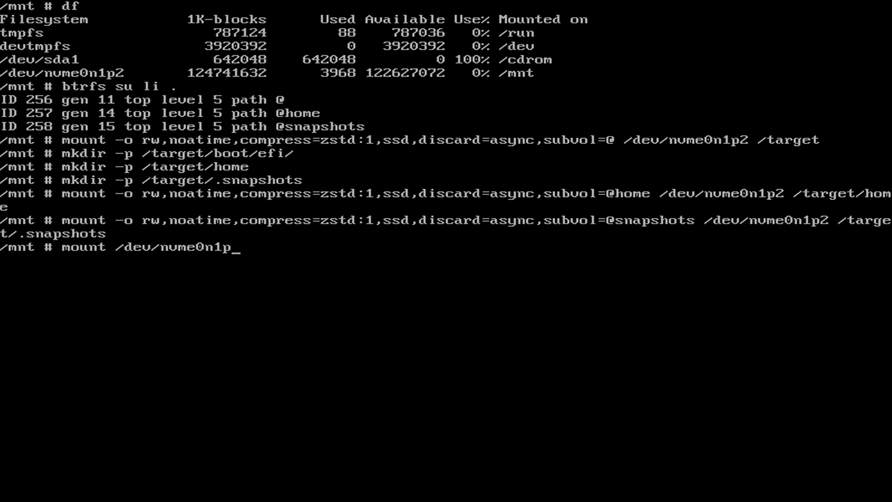
pyautogui.write('1 /ta')
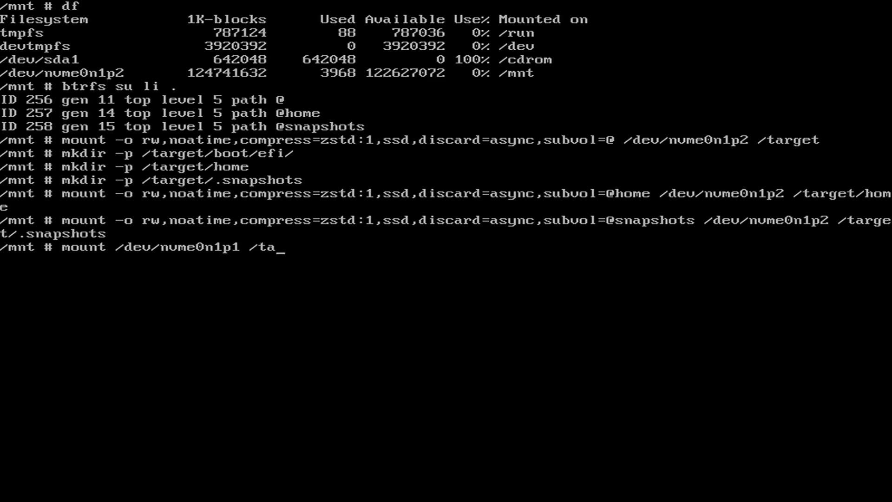
pyautogui.write('rget/boot/e')
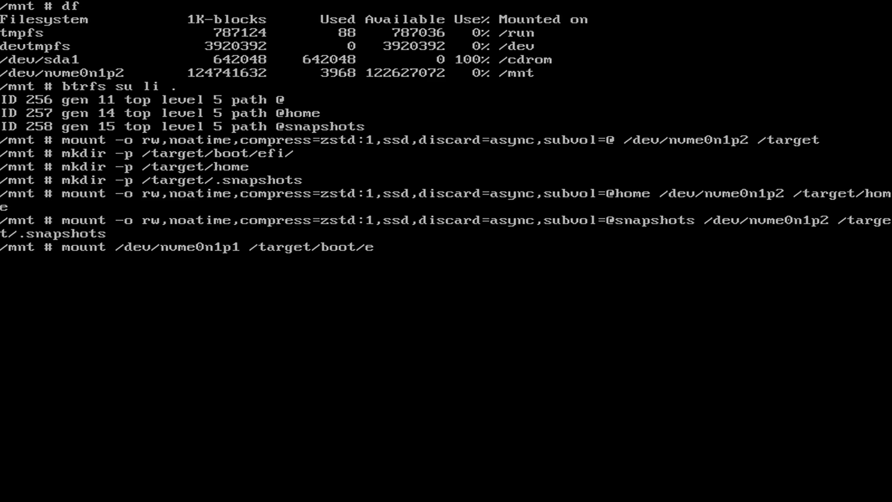
pyautogui.press('Return')
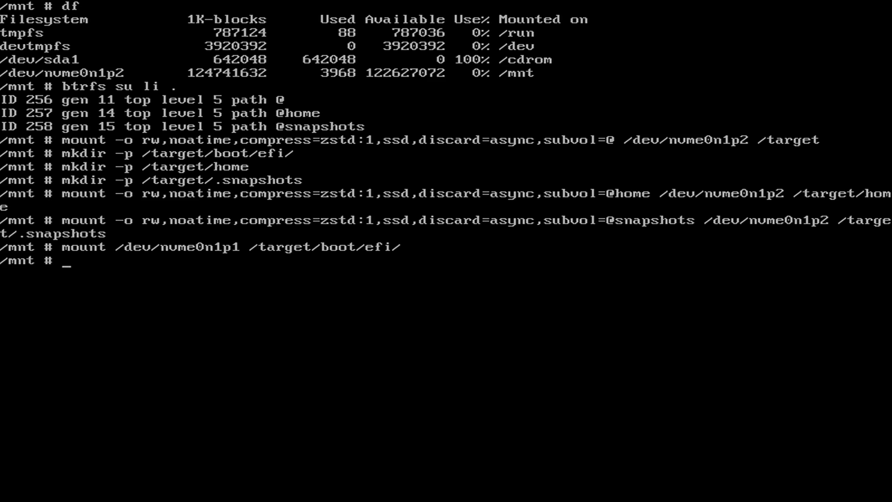
# - Edit /target/etc/fstab in nano
pyautogui.write('nano /t')
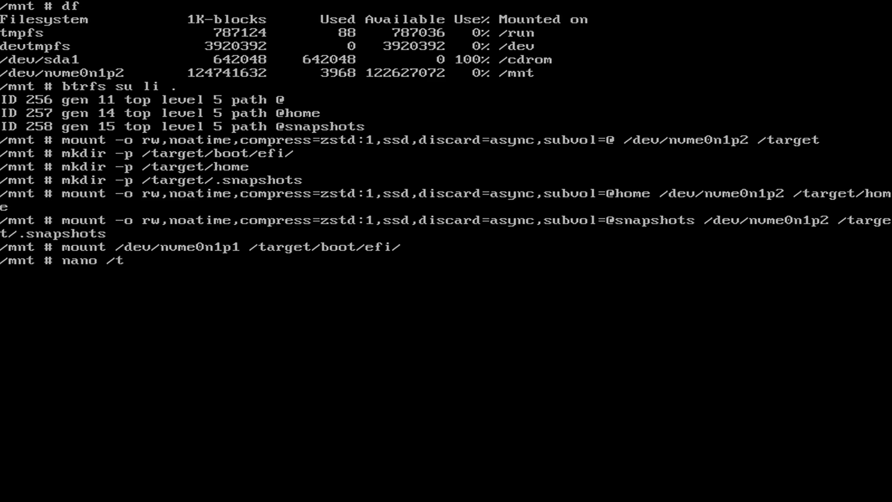
pyautogui.write('arget/etc/')
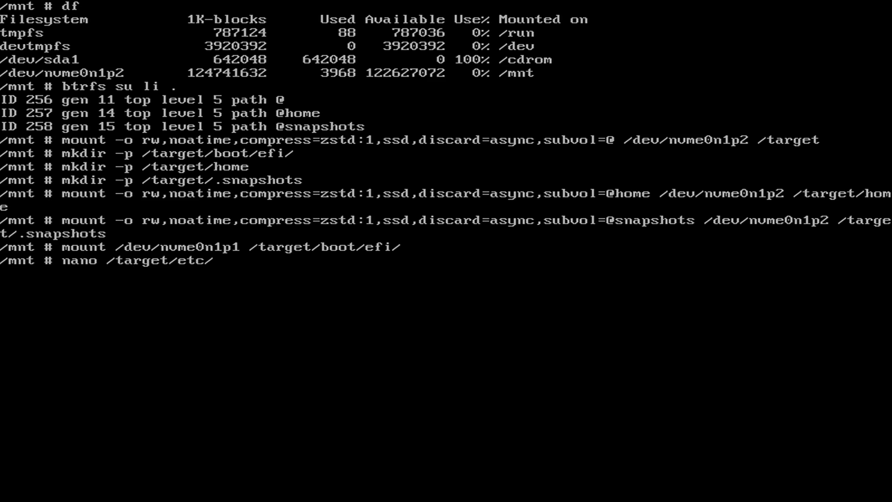
pyautogui.press('Return')
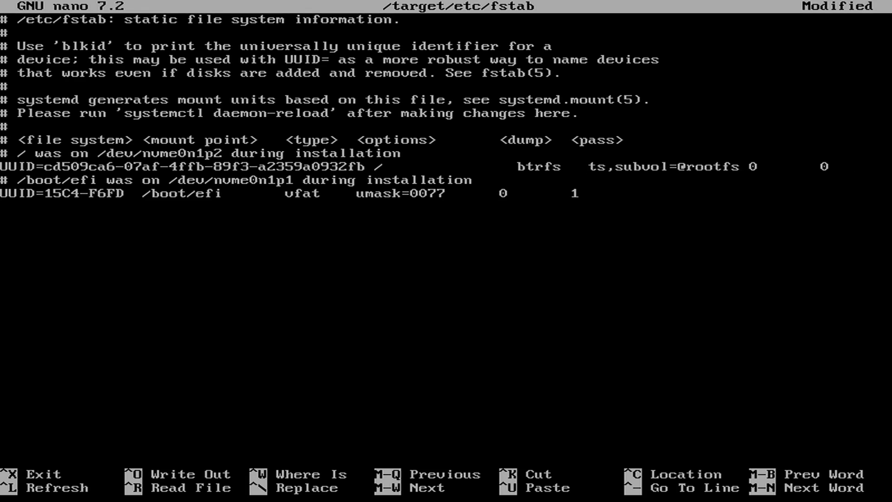
# - Set the root entry's options to rw,noatime,compress=zstd:1,ssd,discard=async,subvol=@ and cut the line for copying
pyautogui.press('BackSpace')
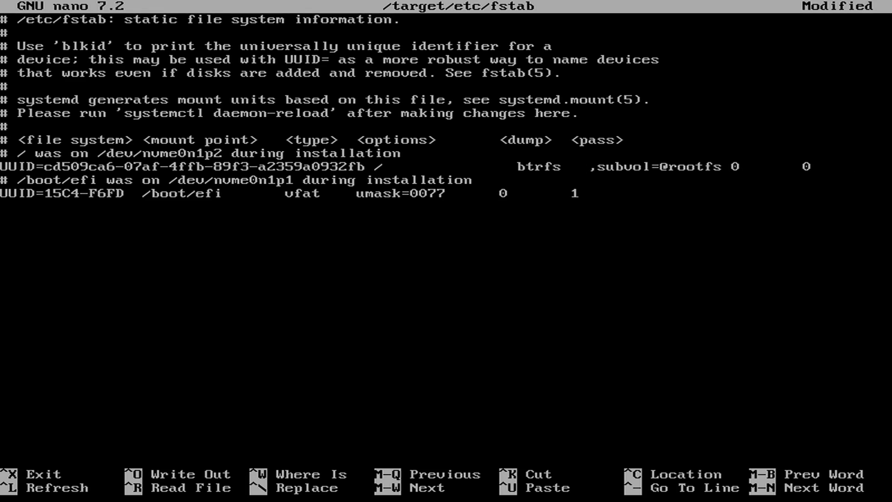
pyautogui.write('rw,')
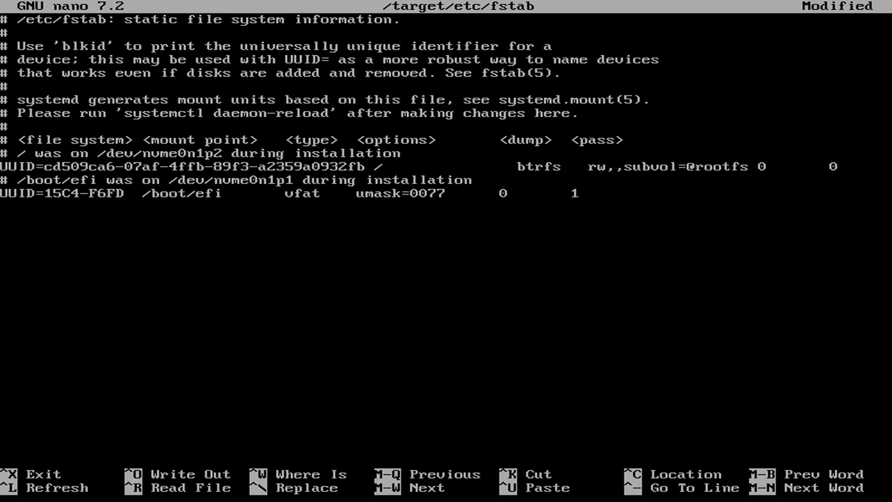
pyautogui.write('noatime,compre')
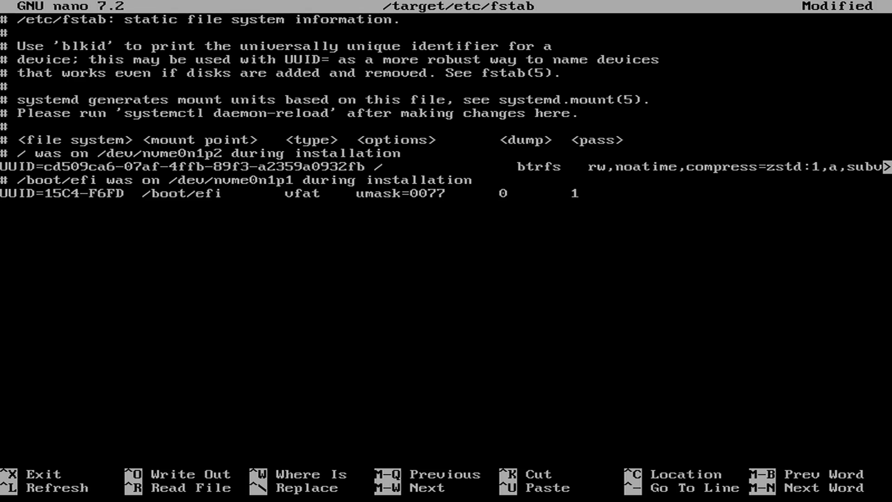
pyautogui.write('ss')
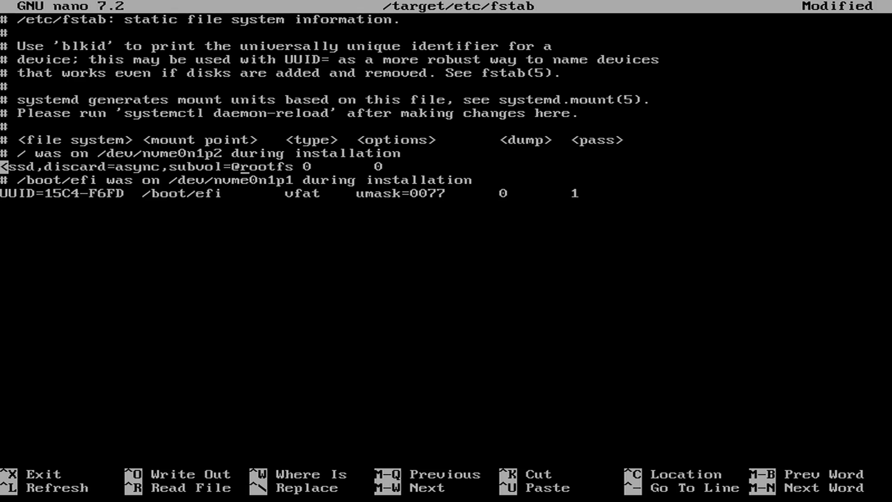
pyautogui.press('BackSpace')
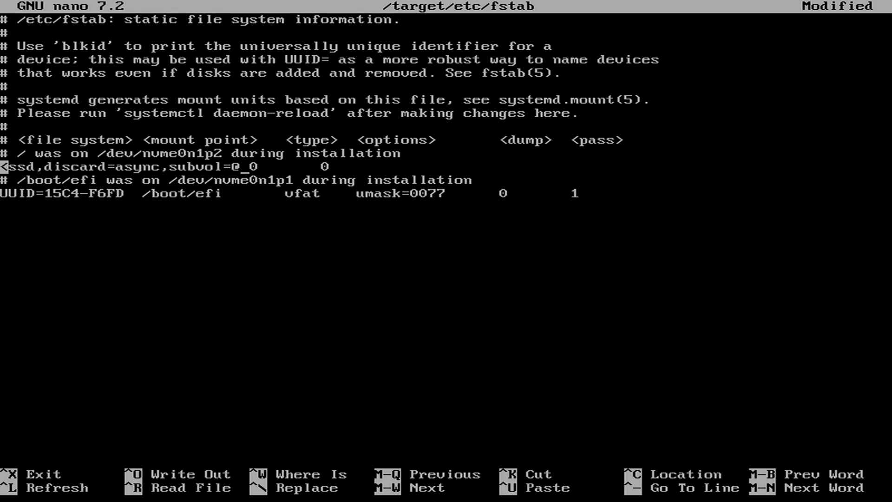
pyautogui.press('ctrl+k')
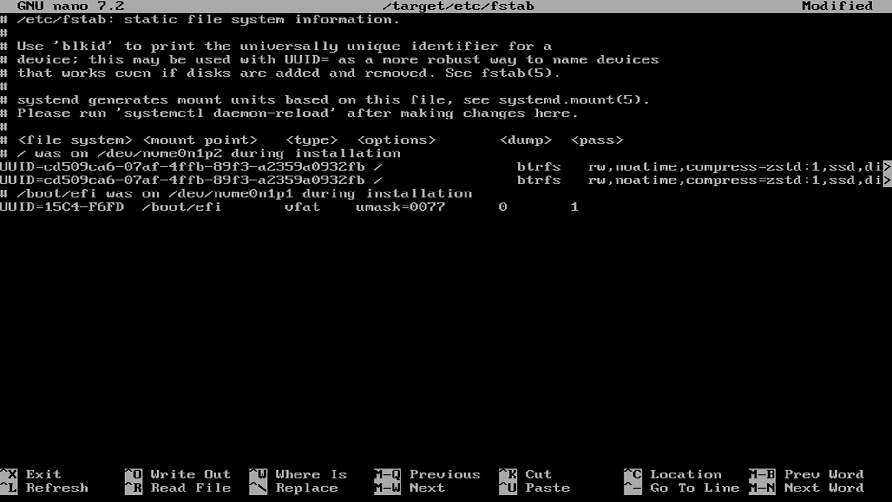
pyautogui.press('Enter')
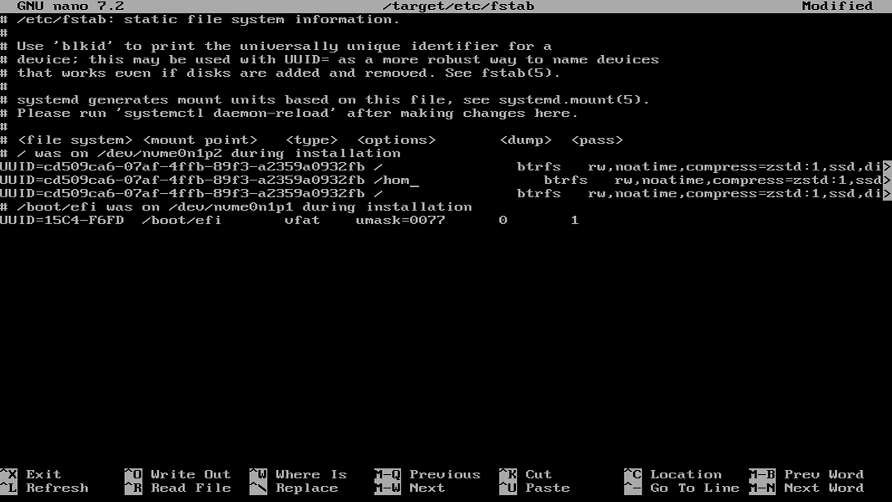
pyautogui.write('e')
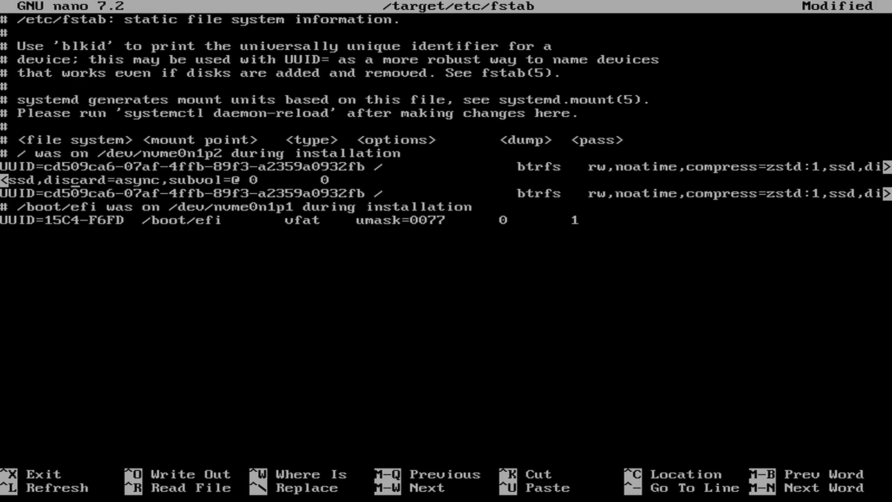
pyautogui.write('_')
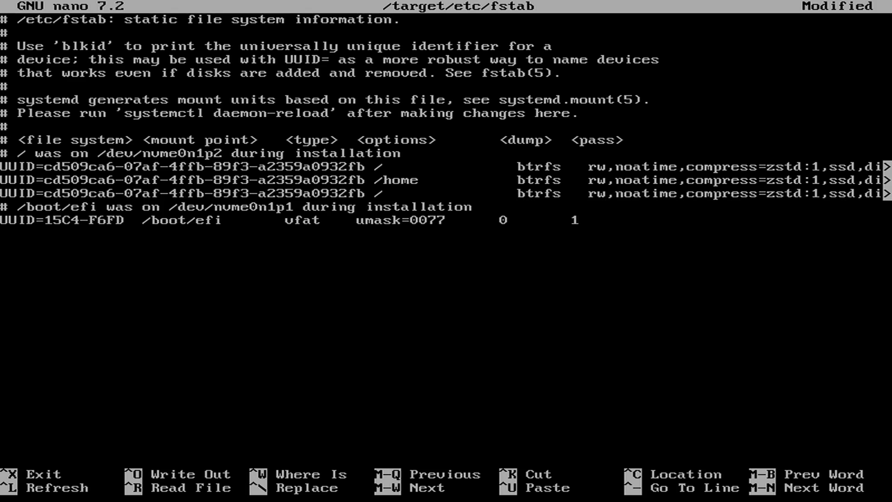
pyautogui.write('.s')
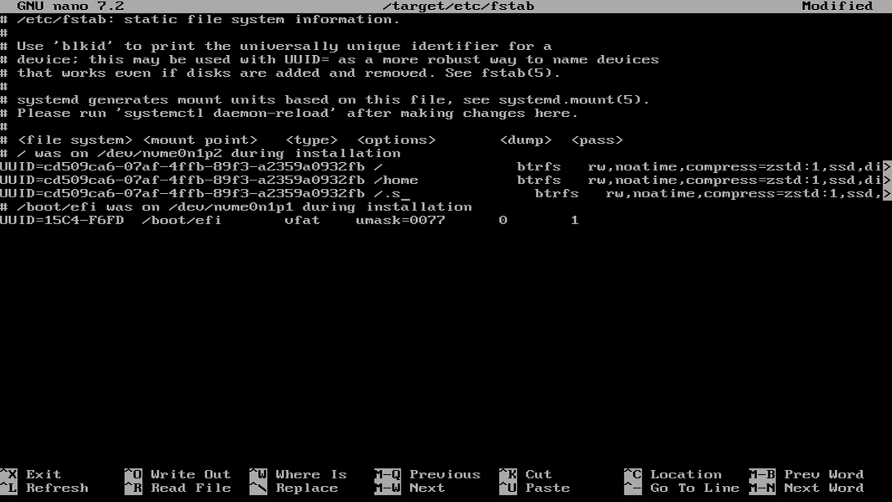
pyautogui.write('napshots')
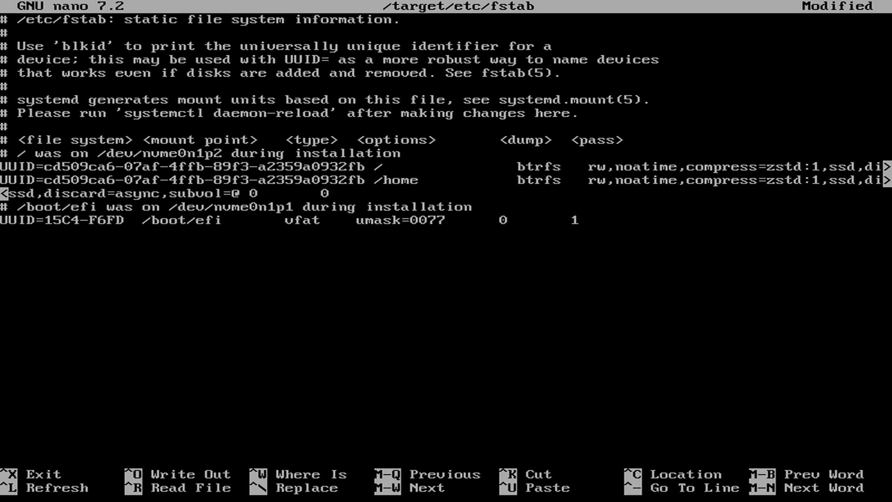
pyautogui.write('snap')
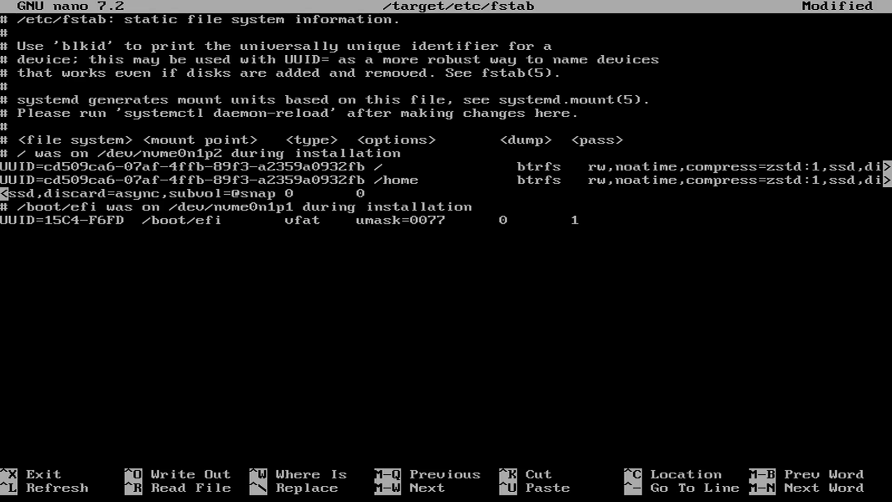
pyautogui.write('shots')
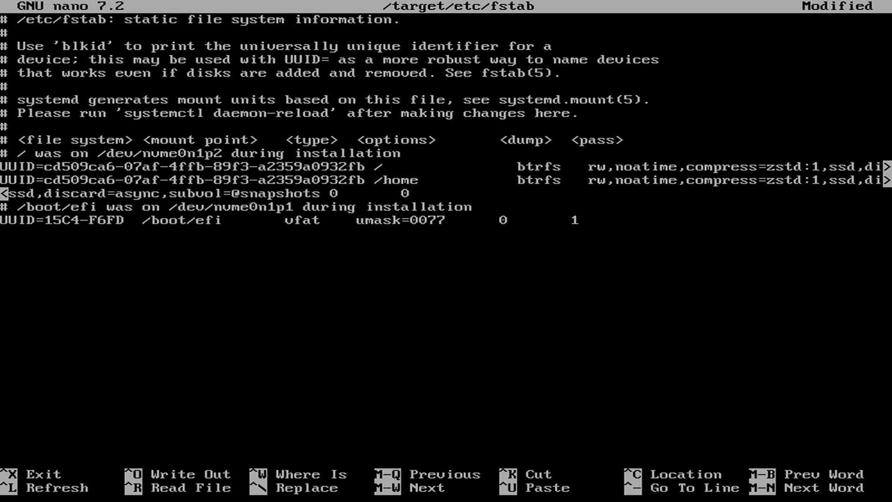
# - Save the fstab and exit nano back to the installer menu
pyautogui.press('ctrl+o')
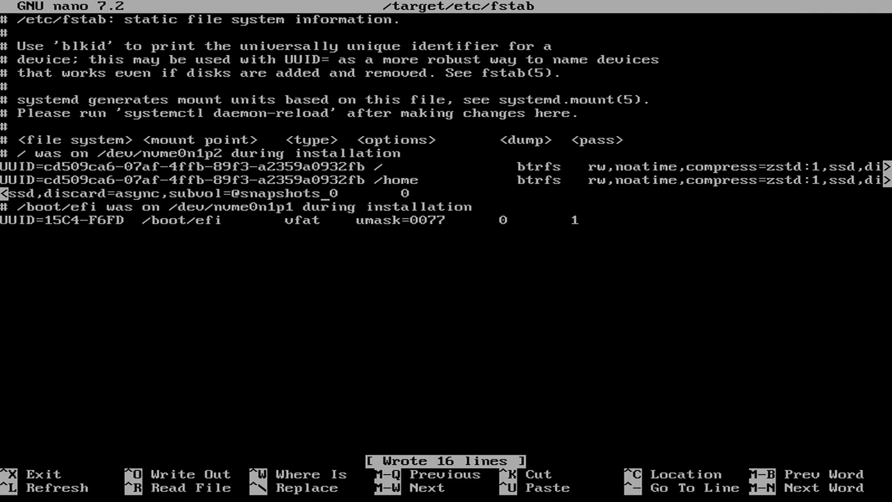
pyautogui.press('ctrl+x')
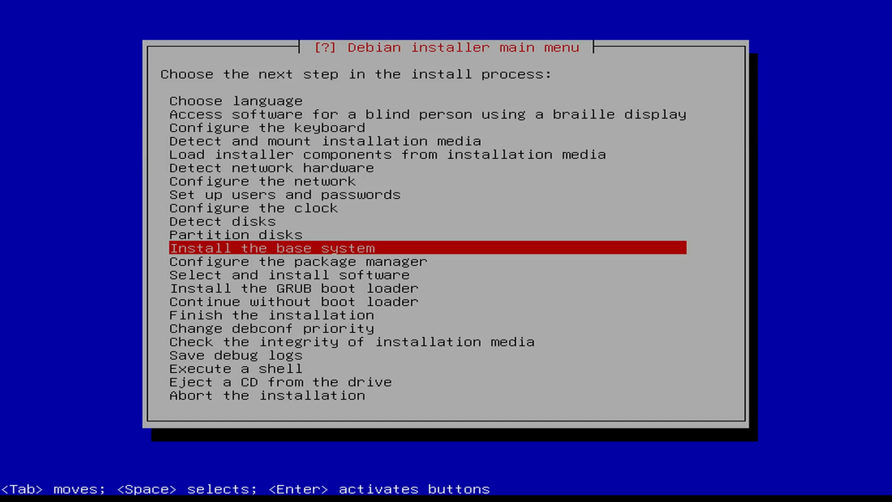
# - Start 'Install the base system', reaching the kernel selection prompt
pyautogui.press('Return')
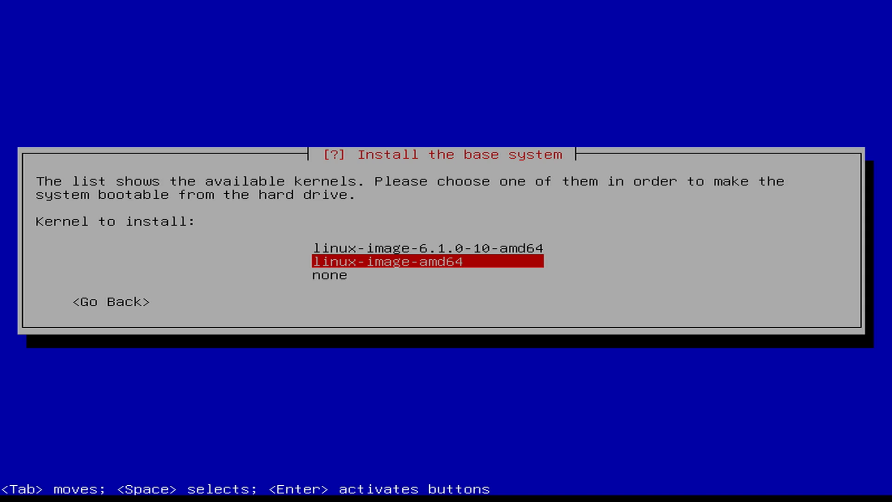
# - Accept the generic linux-image-amd64 kernel and let the base system install
pyautogui.press('Return')
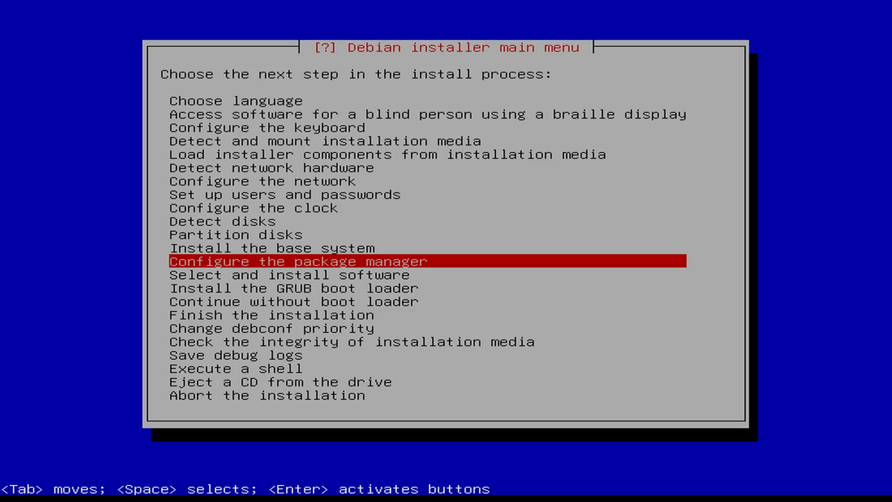
# - Use the ftp.us.debian.org http mirror, allow non-free firmware, keep security, release and backport updates
pyautogui.press('Return')
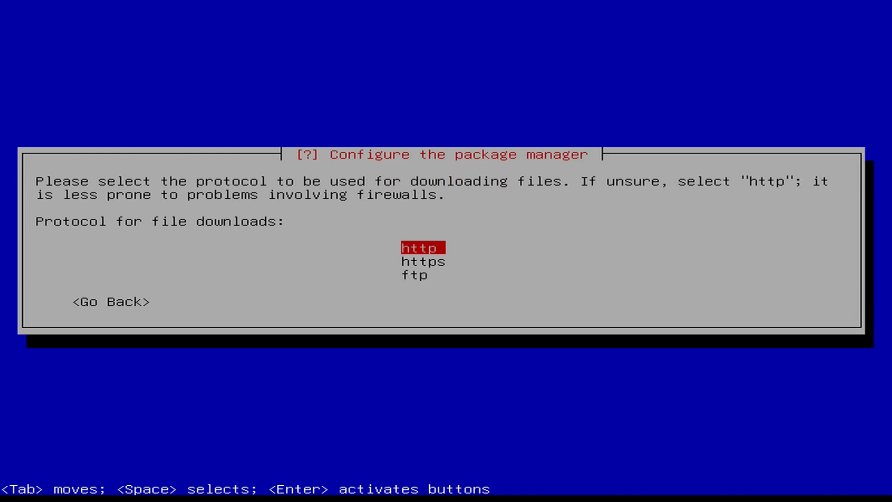
pyautogui.press('Return')
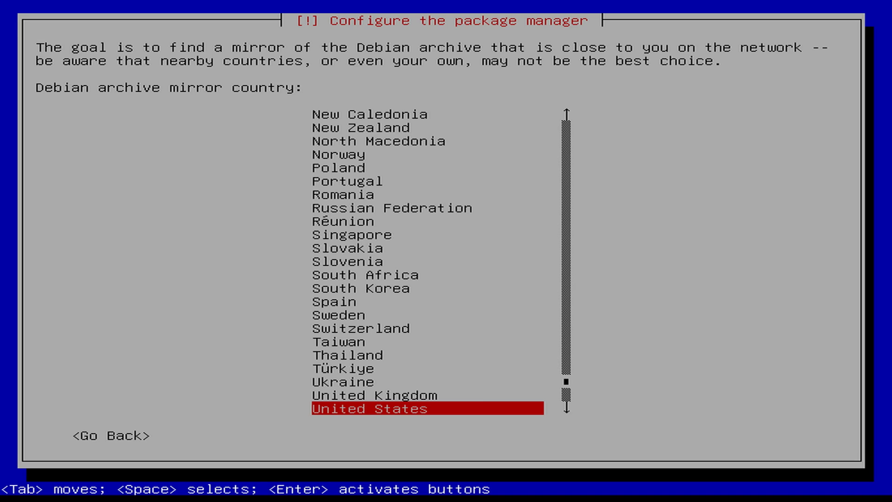
pyautogui.press('Return')
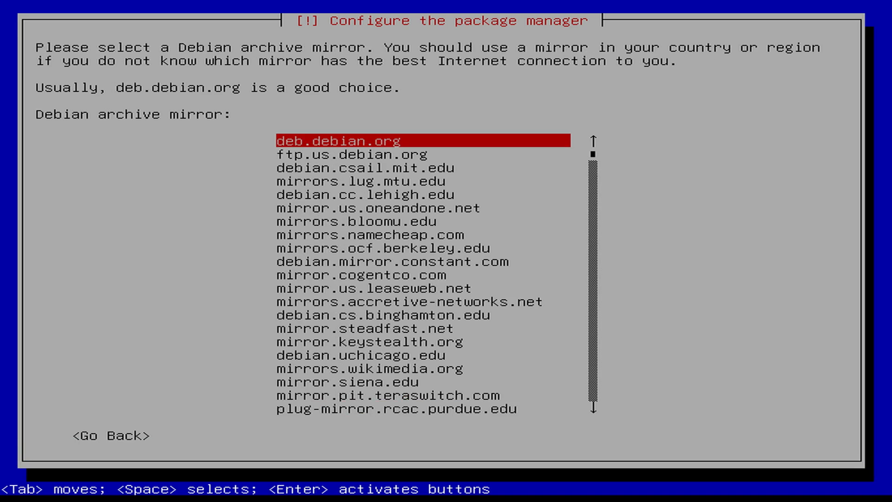
pyautogui.press('Down')
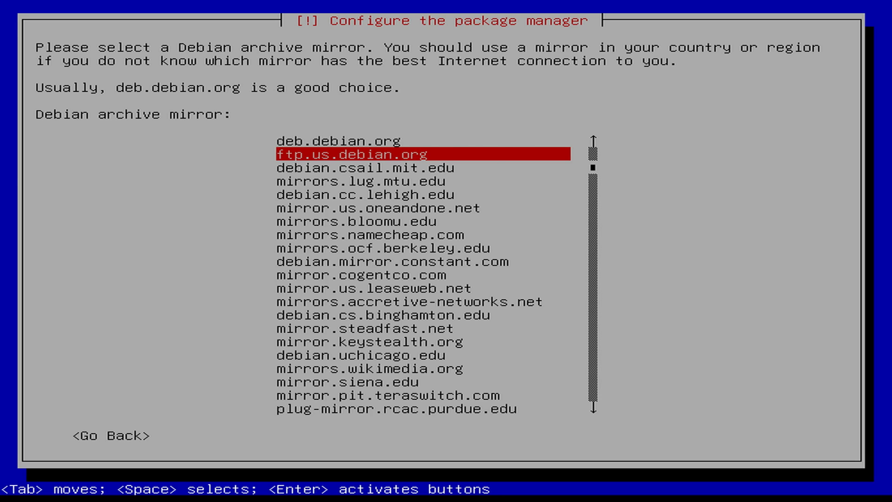
pyautogui.press('Return')
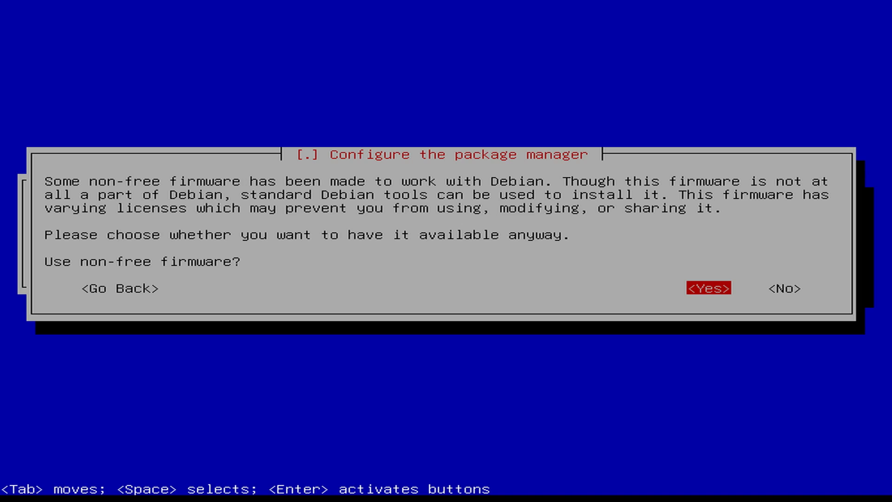
pyautogui.press('Tab')
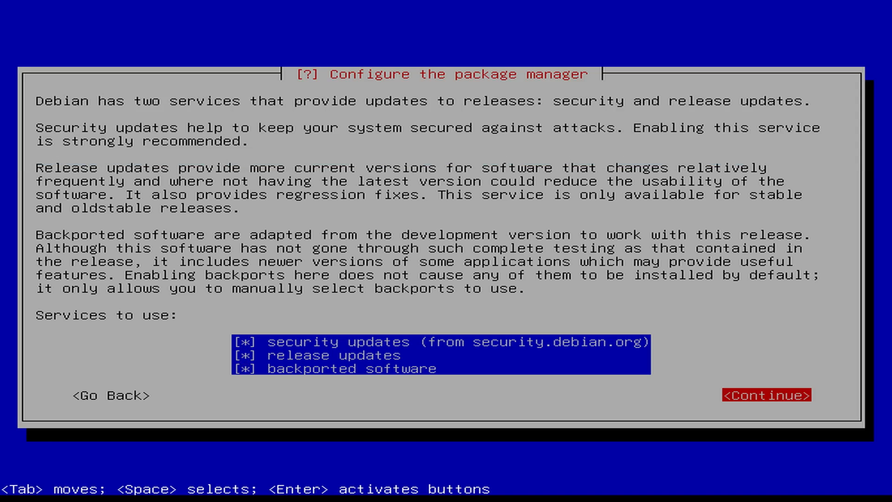
pyautogui.click(766, 395)
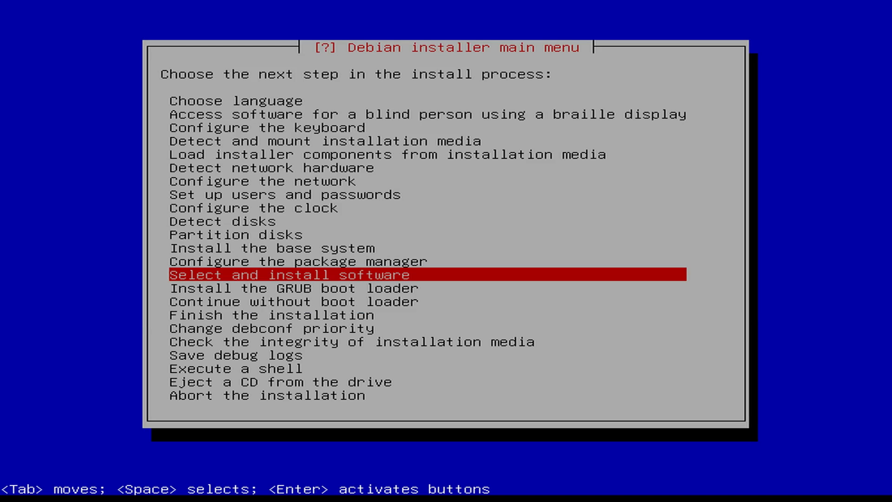
# - Start 'Select and install software' from the installer main menu
pyautogui.press('Return')
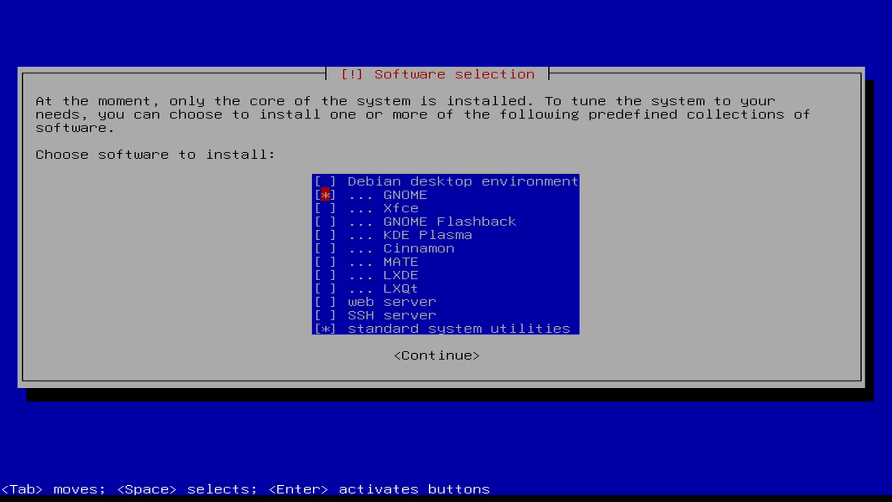
# - Deselect GNOME and install only the standard system utilities
pyautogui.press('space')
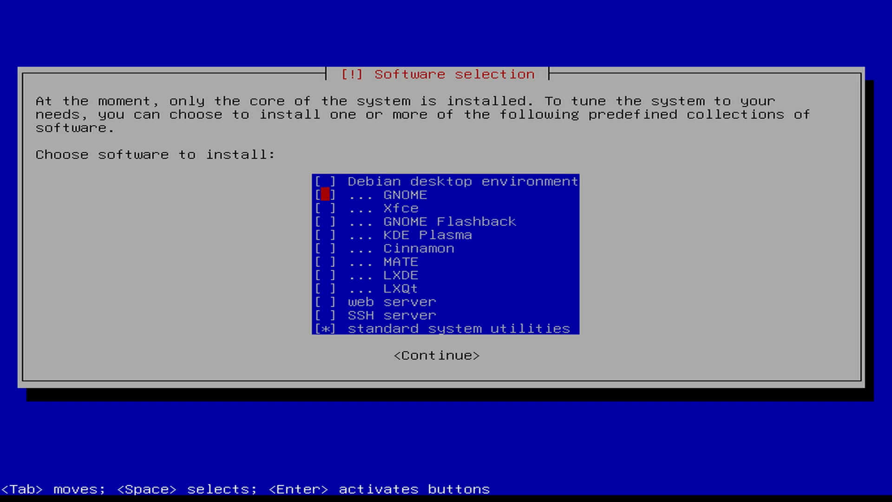
pyautogui.press('Down')
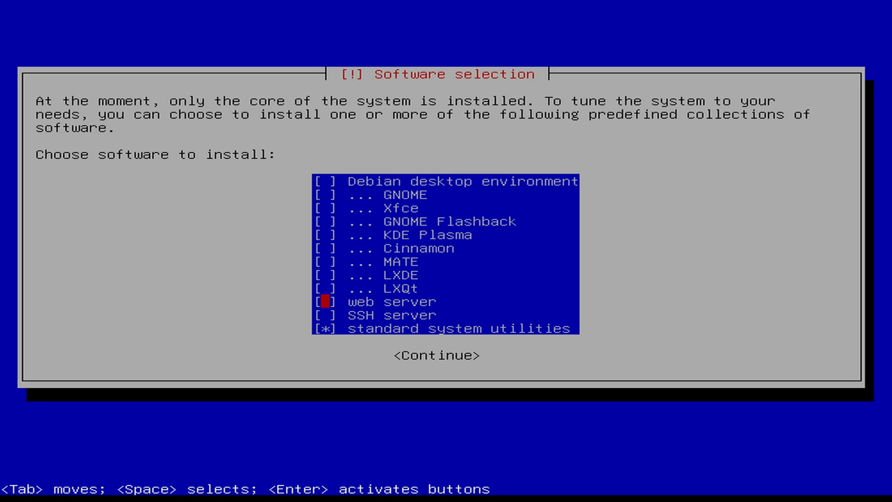
pyautogui.press('space')
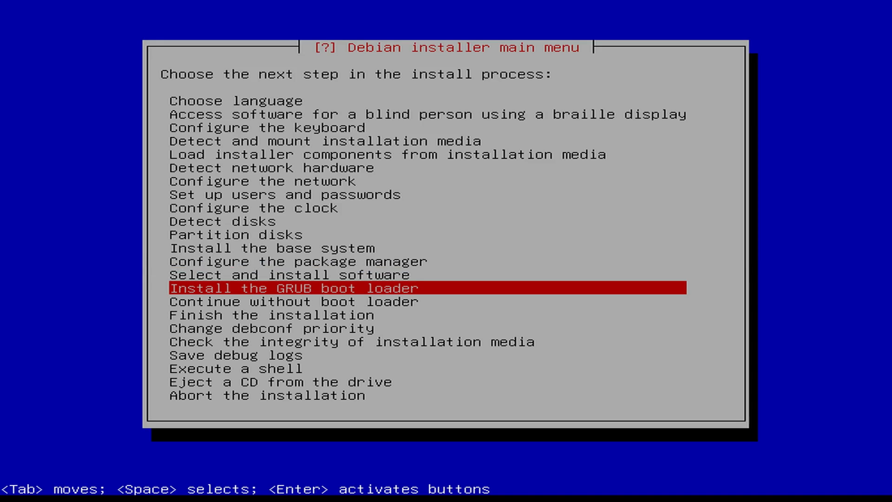
# - Install GRUB, answering No to os-prober detection of other systems
pyautogui.press('Return')
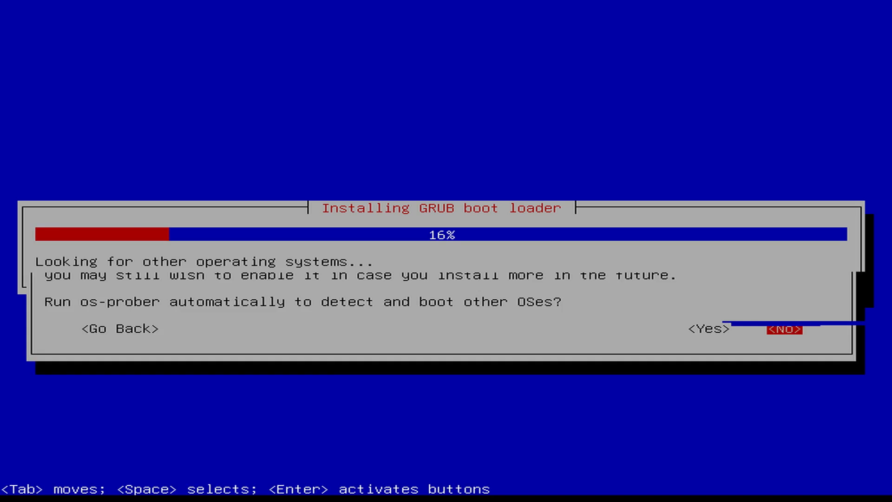
pyautogui.press('Return')
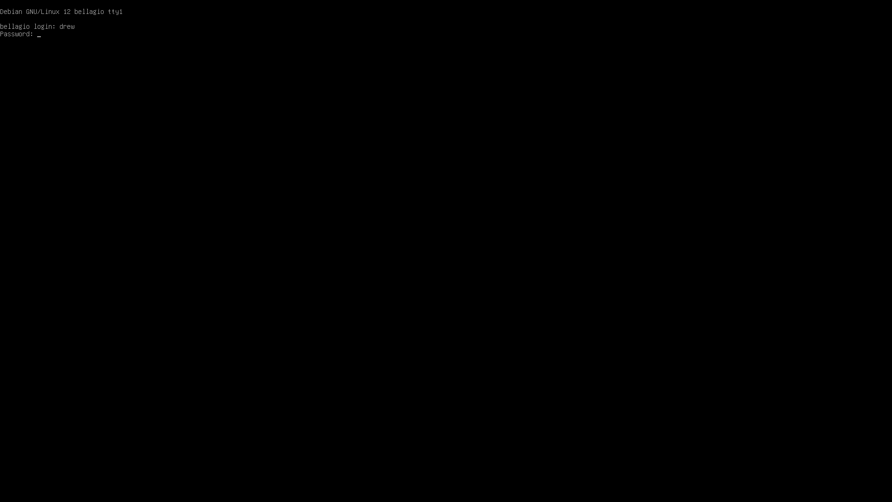
# - Run sudo dpkg-reconfigure console-setup, keeping the Western Europe charset and choosing the 14x28 font
pyautogui.write('sudo')
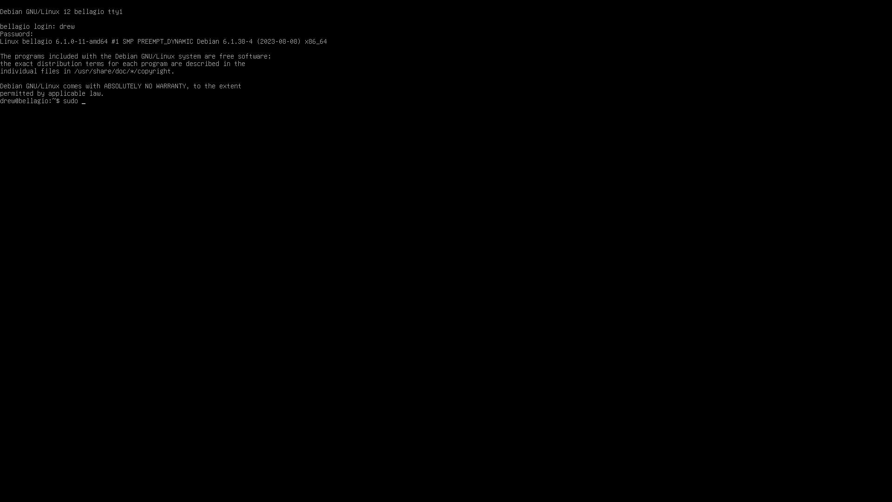
pyautogui.write('dpkg')
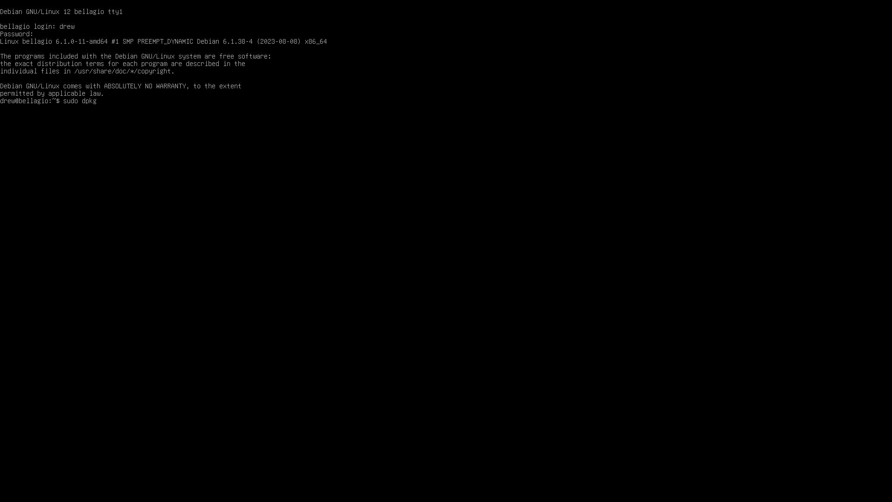
pyautogui.write('-reconfigure')
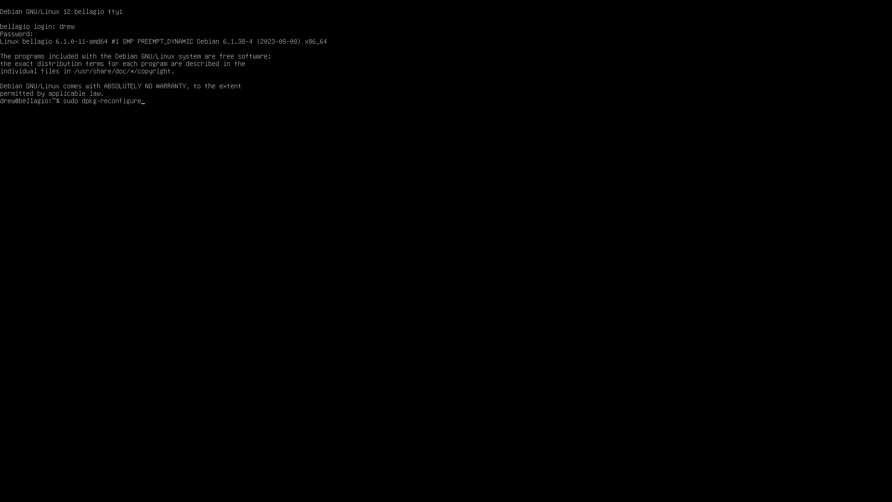
pyautogui.write('console')
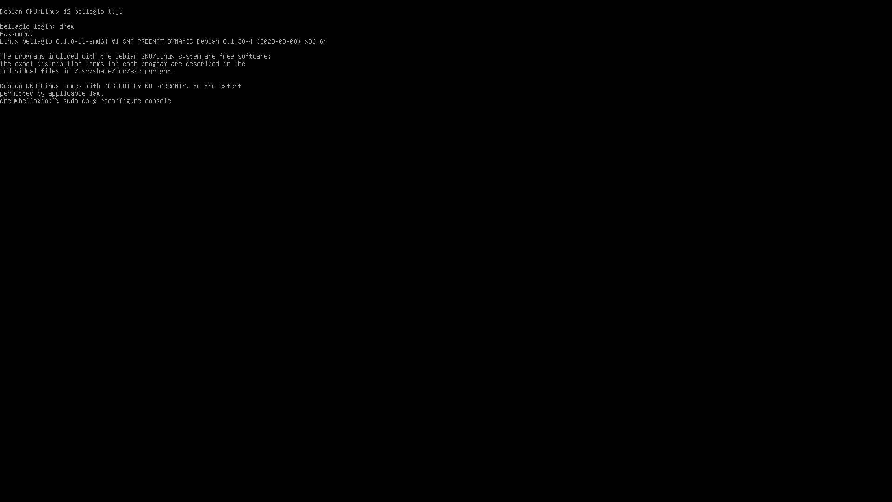
pyautogui.press('Return')
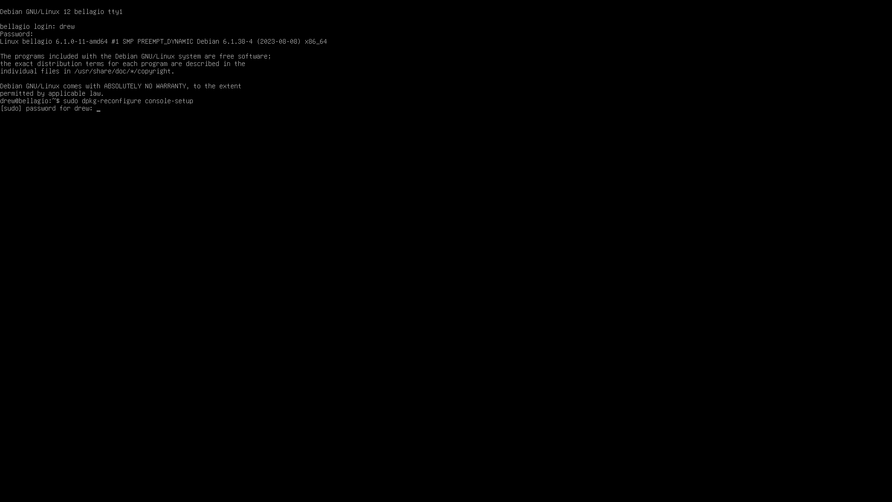
pyautogui.press('Return')
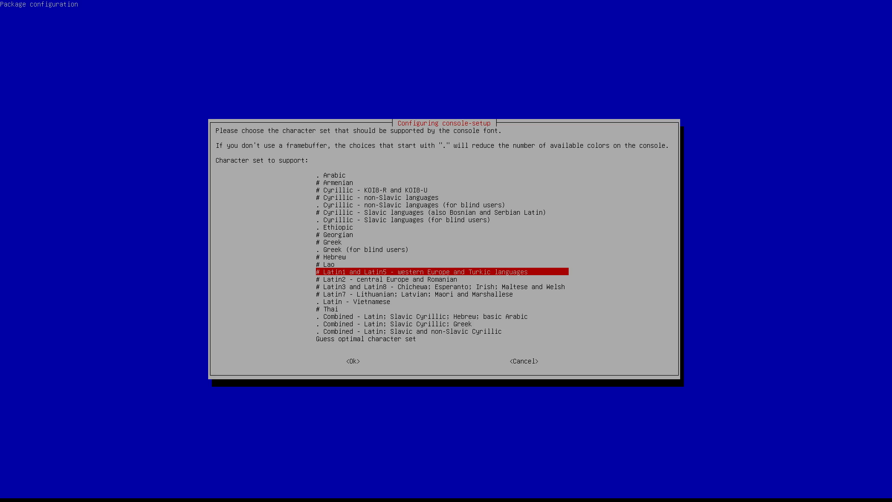
pyautogui.click(353, 361)
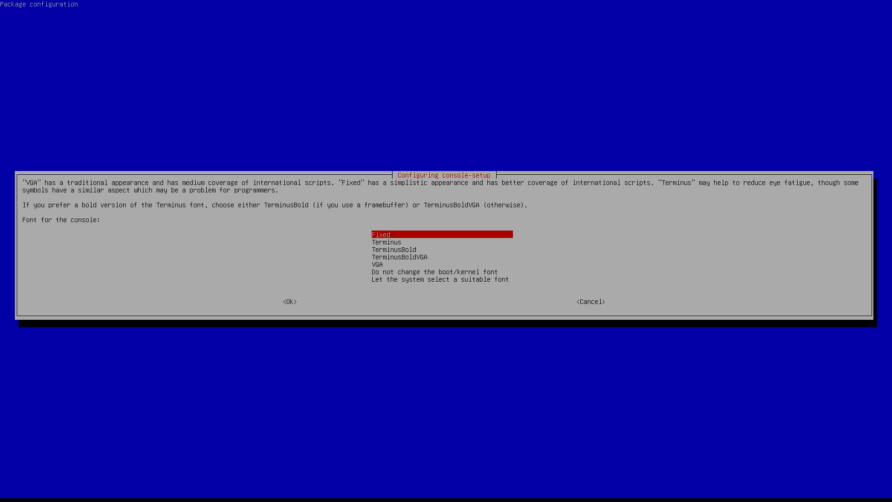
pyautogui.click(290, 301)
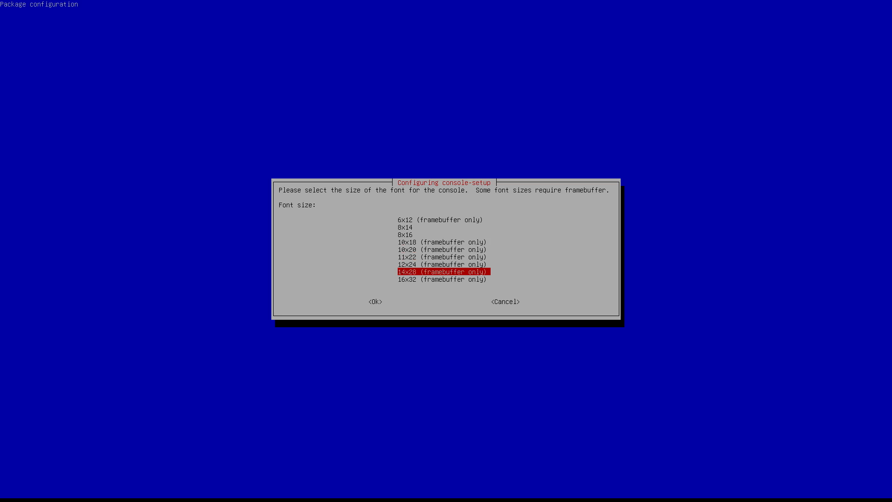
pyautogui.click(374, 301)
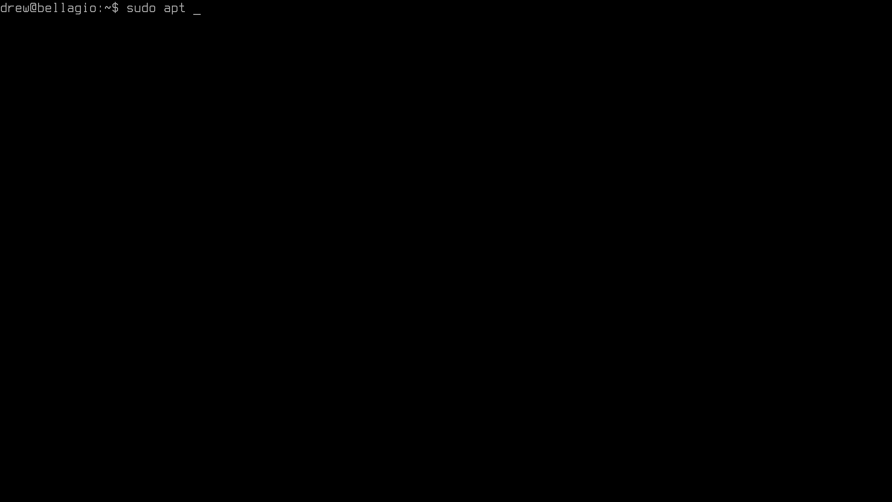
# - Install micro, exa, zram-tools, wget and curl with sudo apt install, answering Y
pyautogui.write('install')
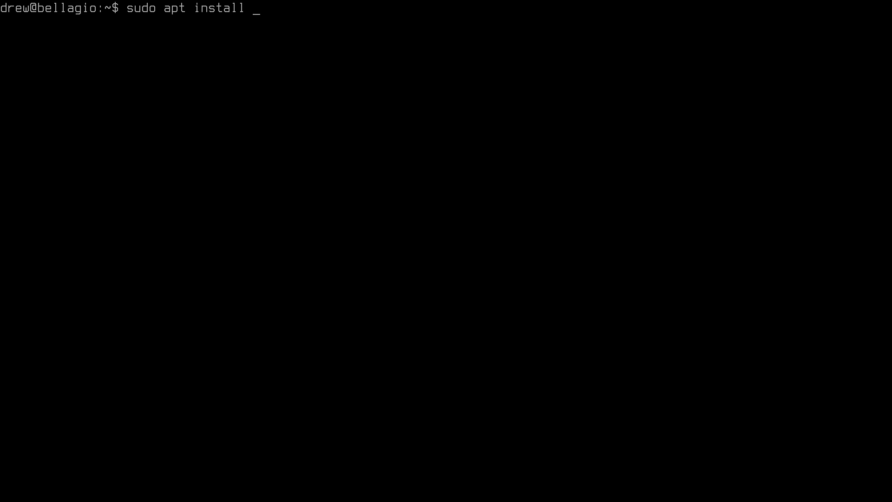
pyautogui.write('micro')
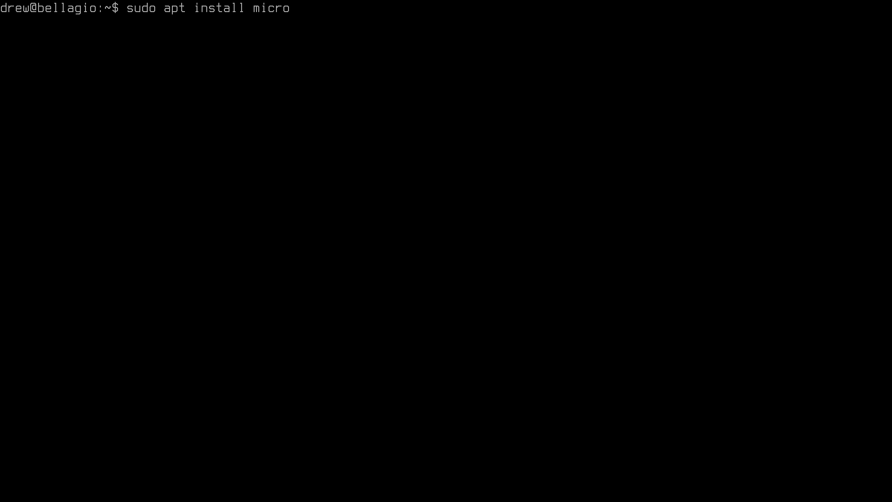
pyautogui.write('exa z')
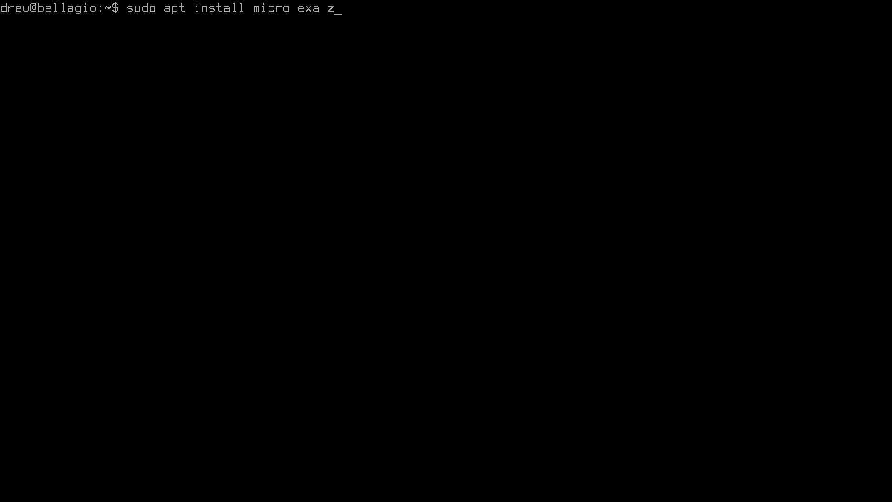
pyautogui.write('ram-tool')
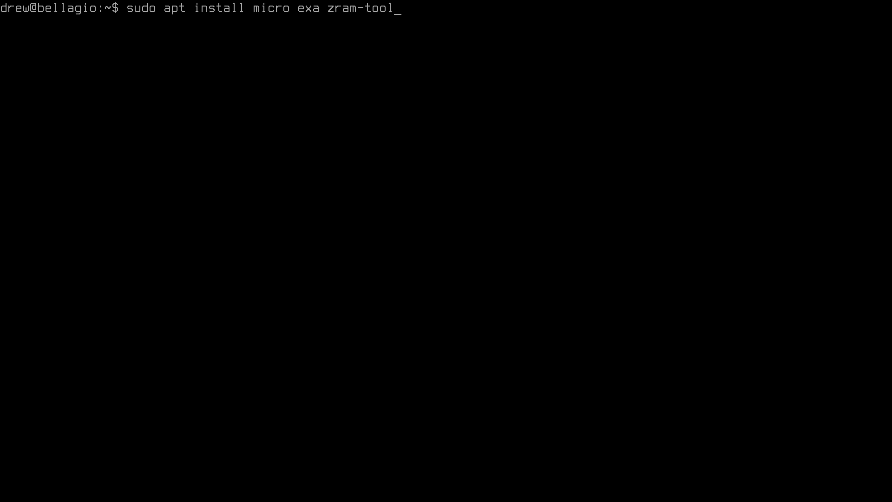
pyautogui.write('s wget c')
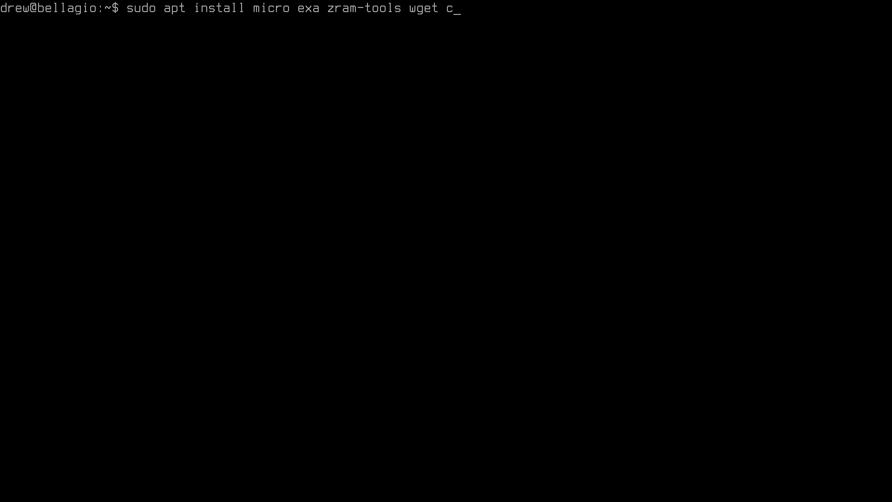
pyautogui.write('url')
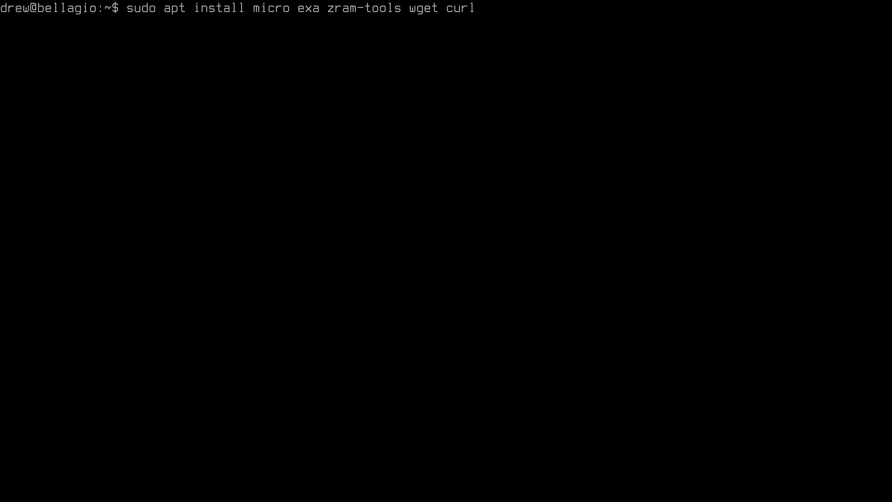
pyautogui.write('ne')
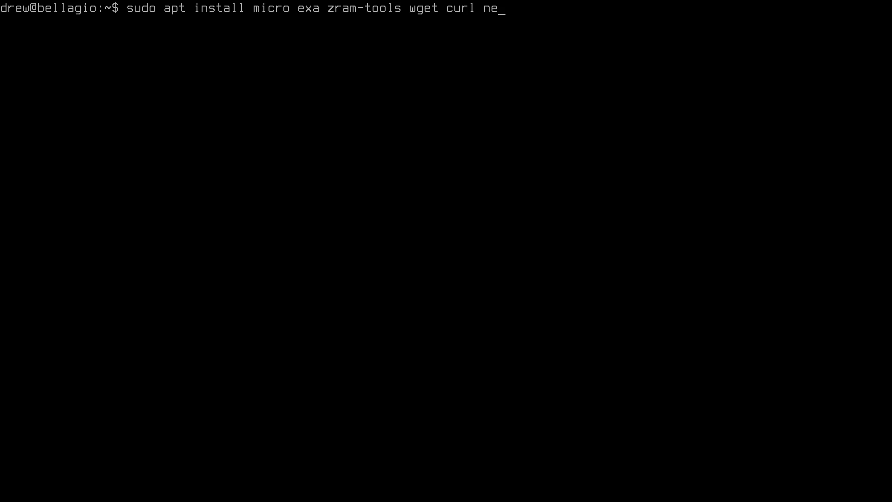
pyautogui.press('BackSpace')
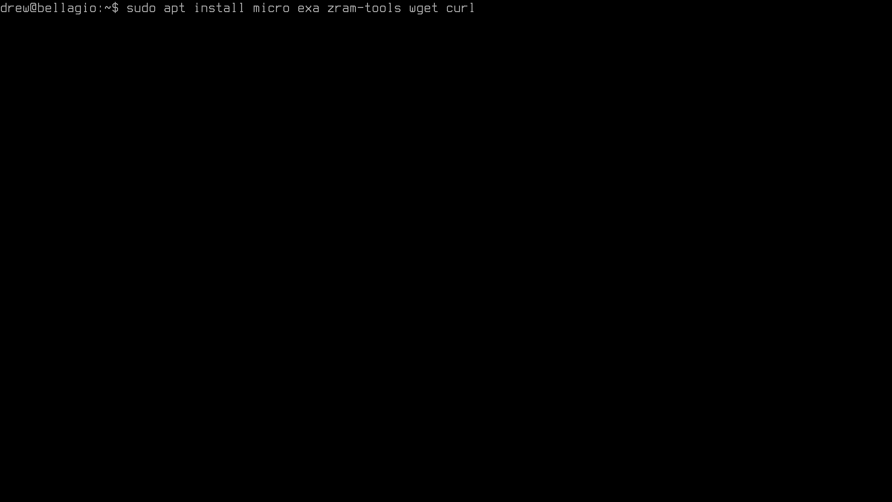
pyautogui.press('Return')
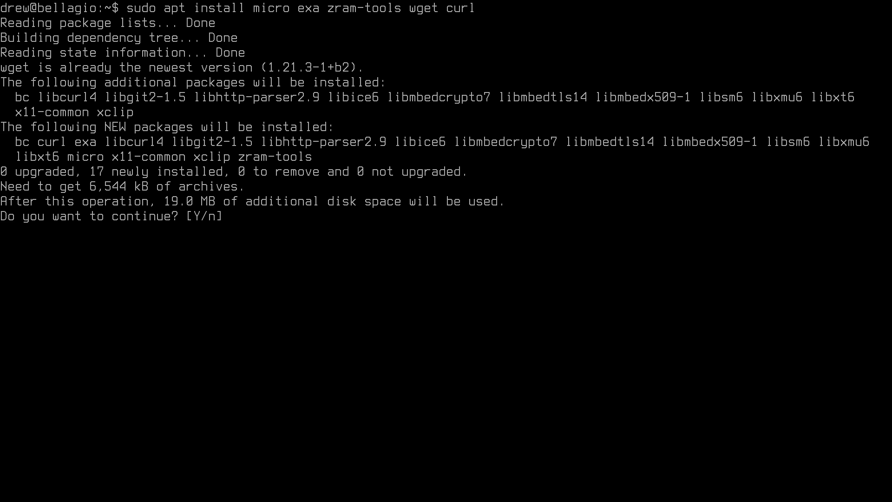
pyautogui.write('Y')
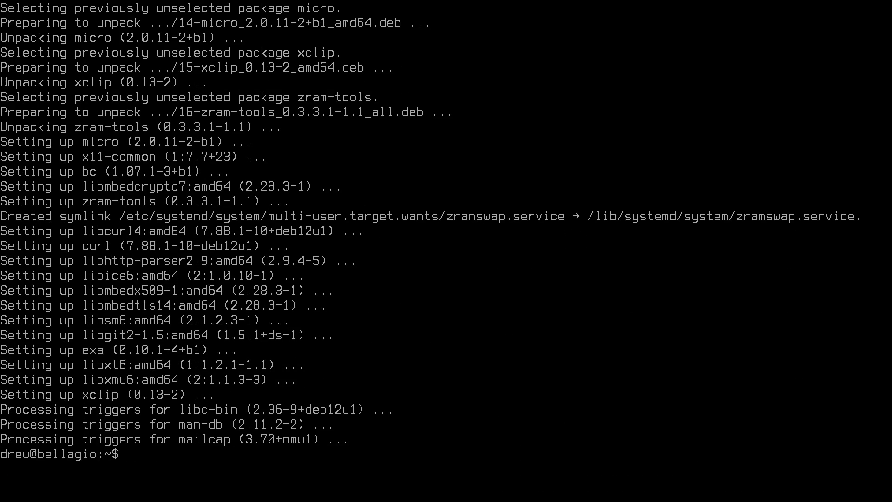
pyautogui.write('sudo micro /etc/default/z')
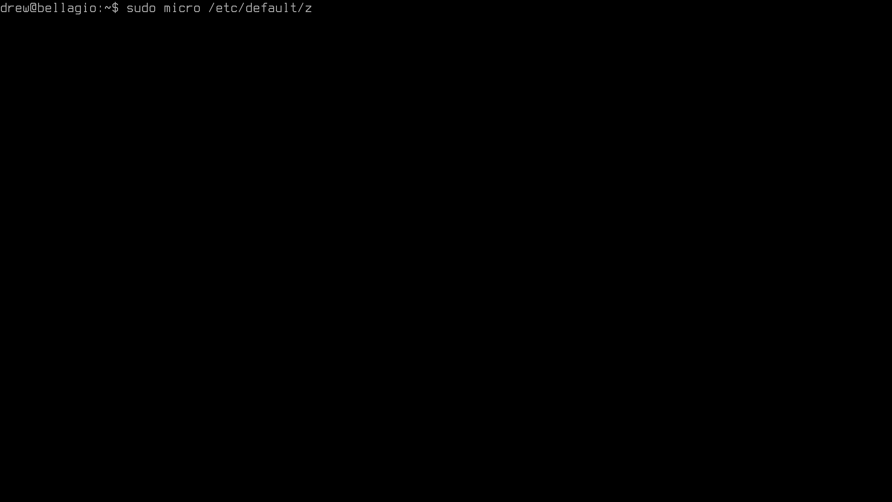
# - Uncomment ALGO=lz4 and PERCENT=50 in /etc/default/zramswap and save
pyautogui.press('Return')
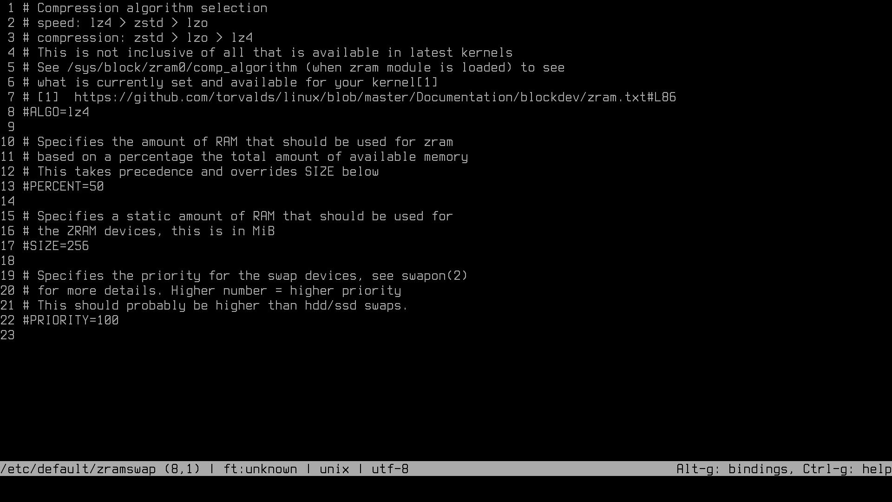
pyautogui.press('Delete')
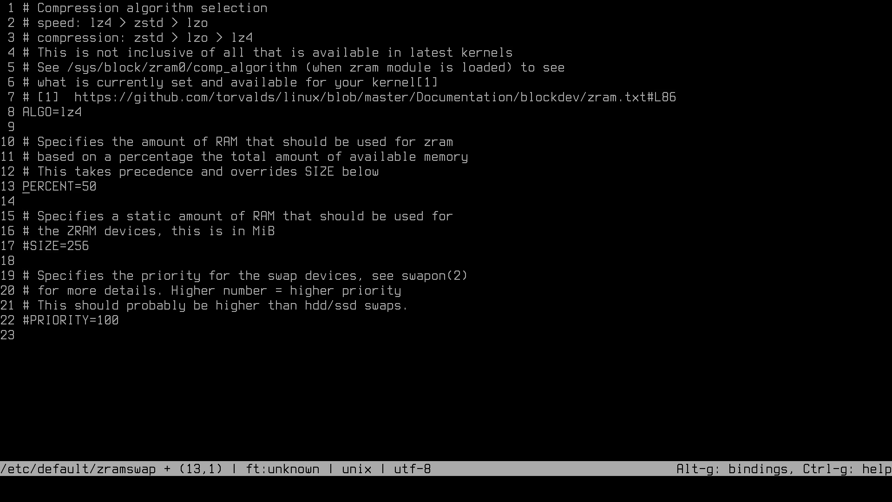
pyautogui.press('ctrl+s')
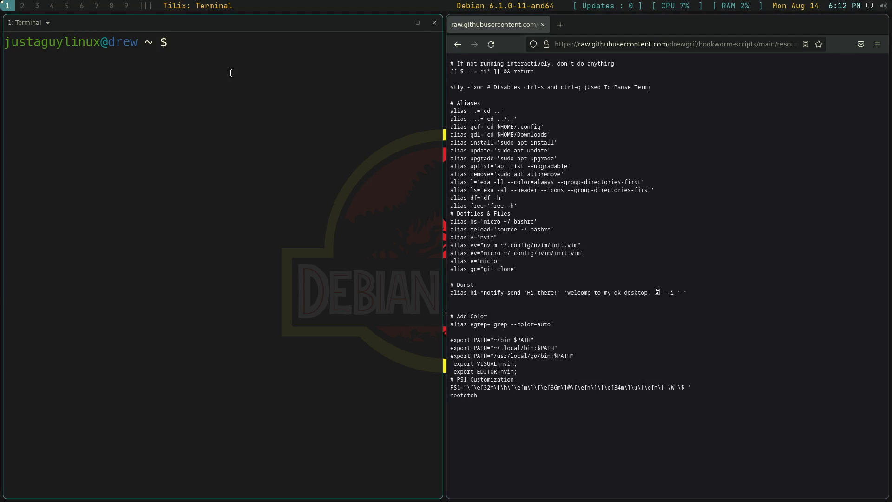
# - SSH into drew@bellagio, answering yes to trust its host key
pyautogui.write('ssh')
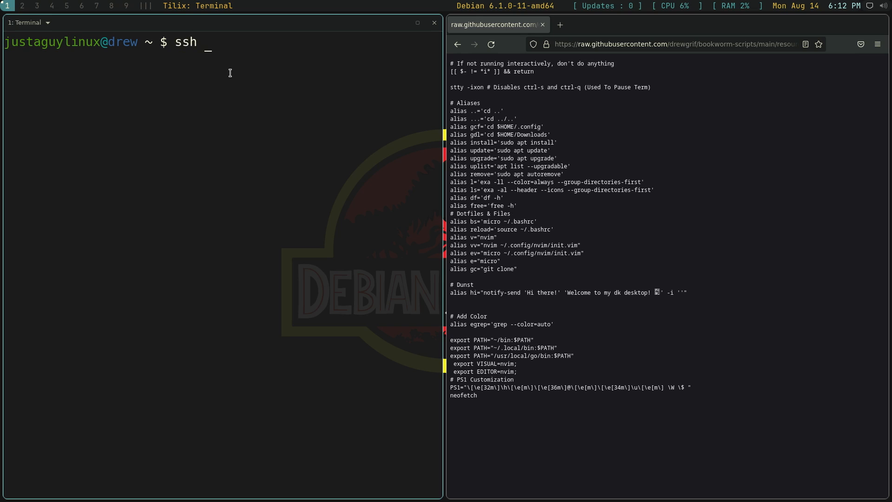
pyautogui.write('drew@')
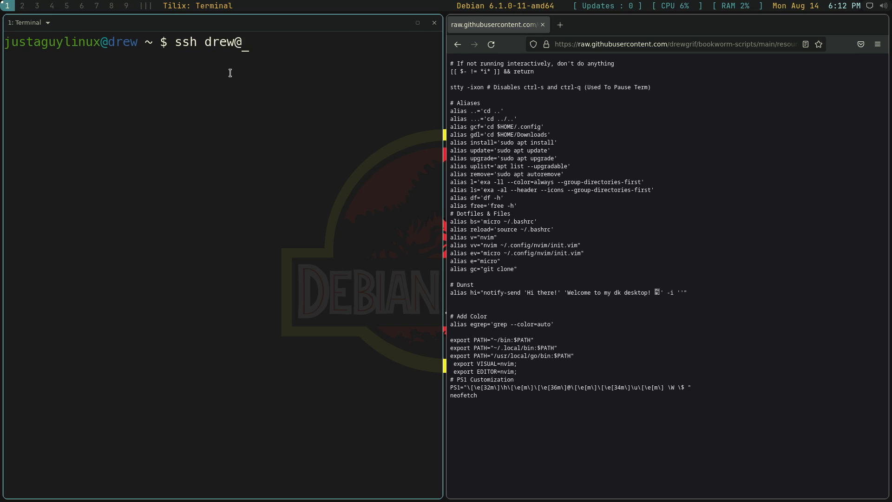
pyautogui.write('bellagio')
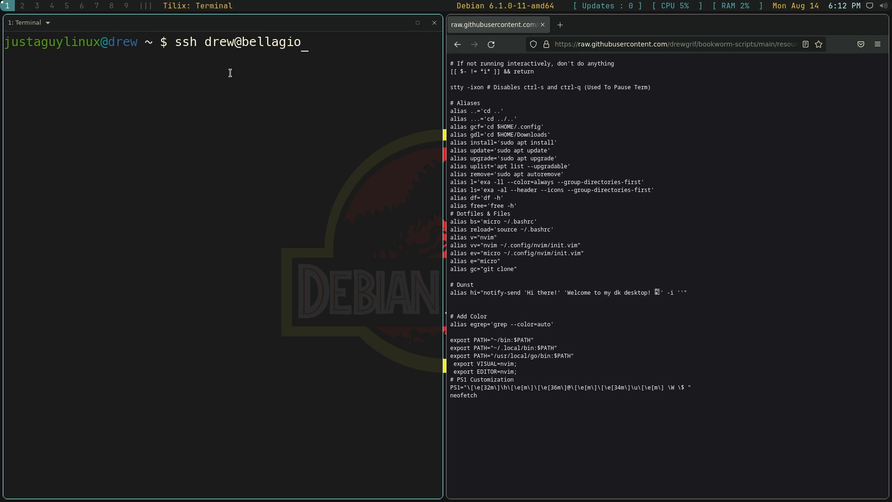
pyautogui.press('Return')
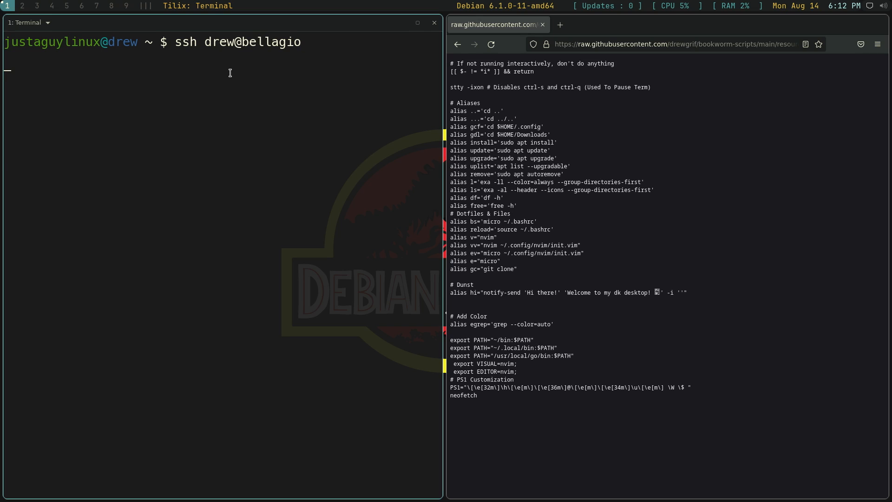
pyautogui.press('Return')
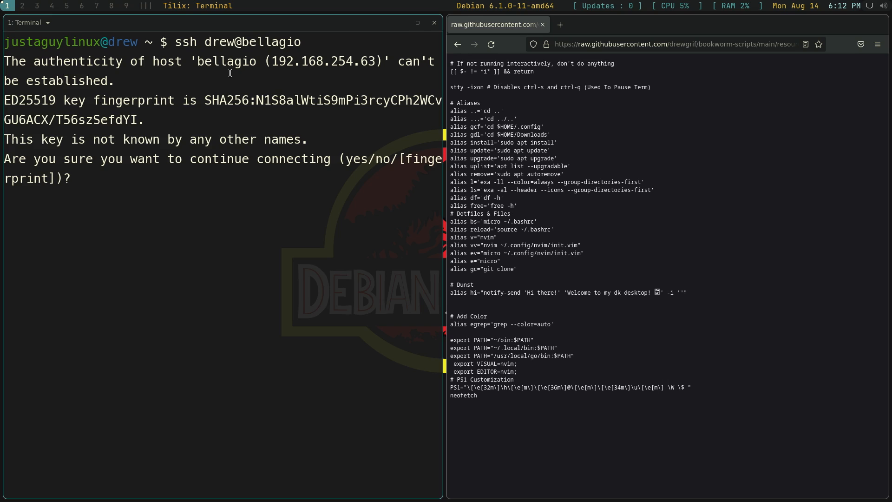
pyautogui.write('yes')
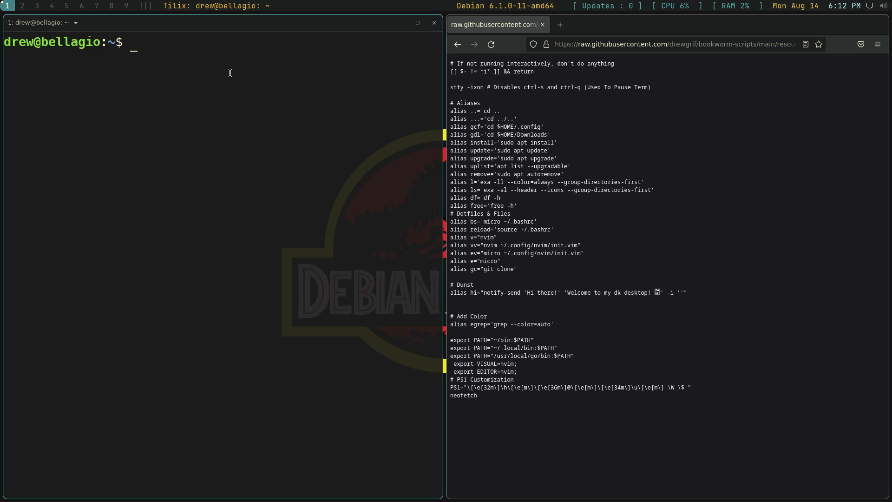
pyautogui.moveTo(194, 105)
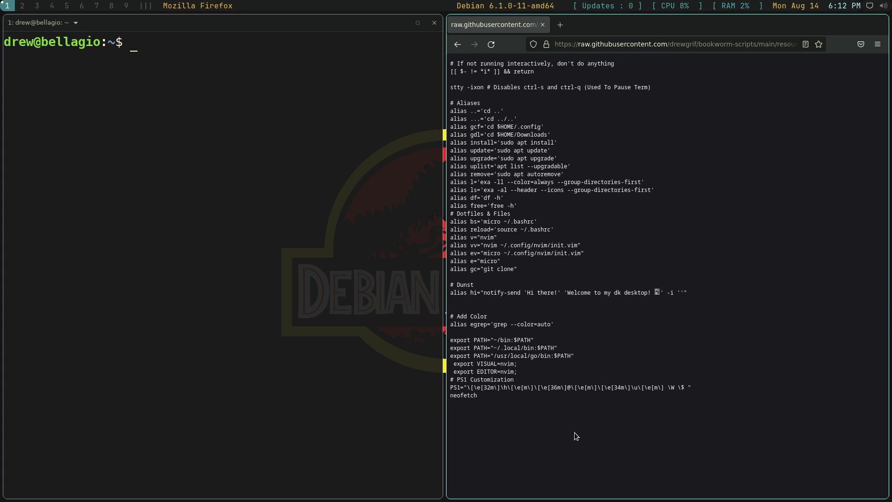
pyautogui.moveTo(501, 400)
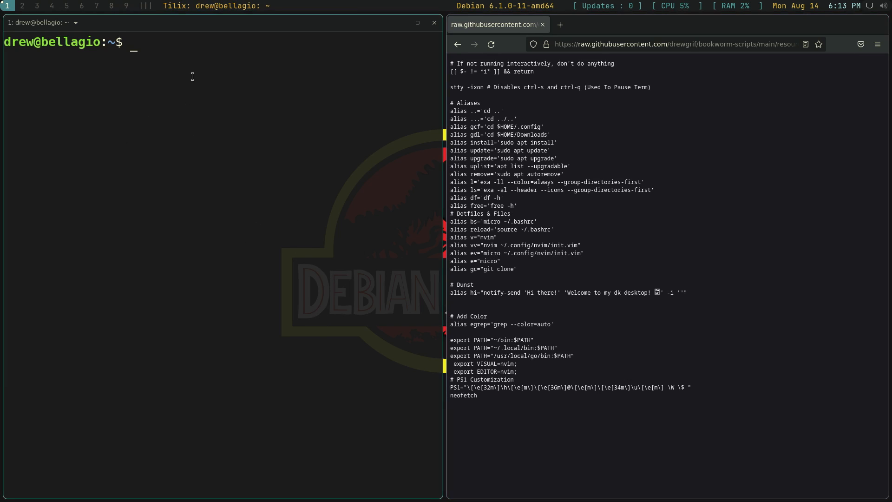
pyautogui.write('micro .')
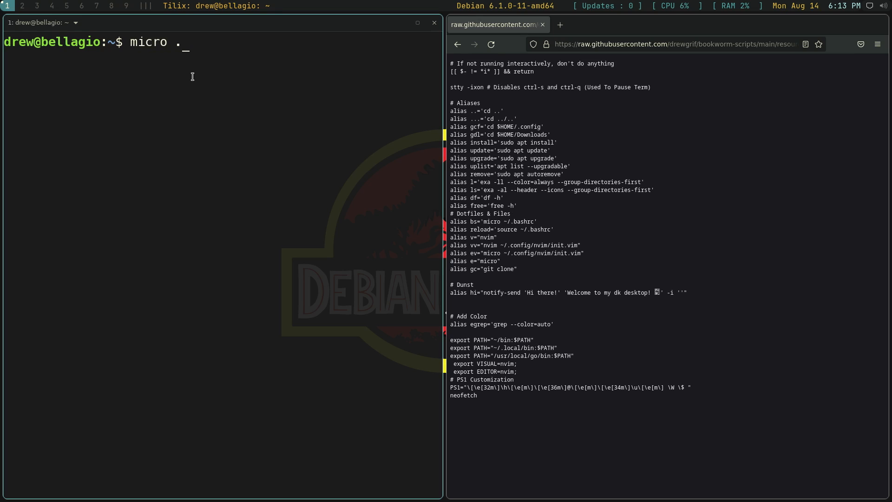
# - Paste the copied aliases and settings into .bashrc, accepting the paste warning
pyautogui.press('Return')
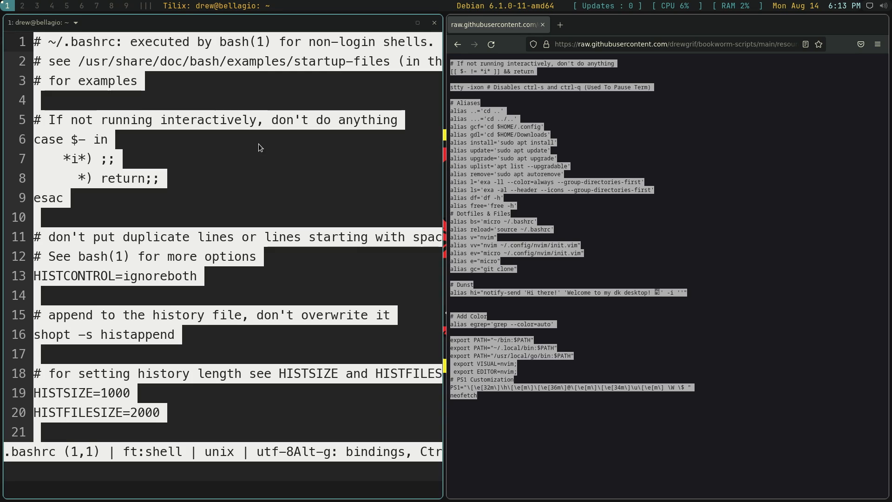
pyautogui.press('ctrl+v')
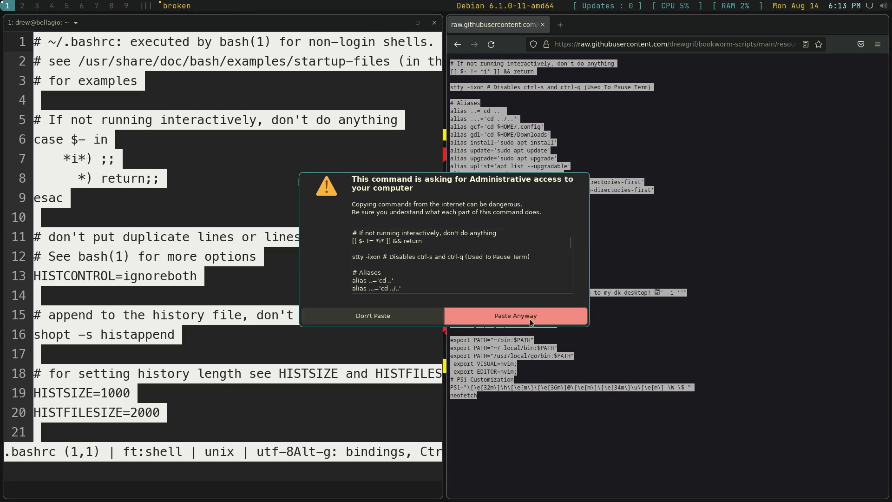
pyautogui.click(514, 315)
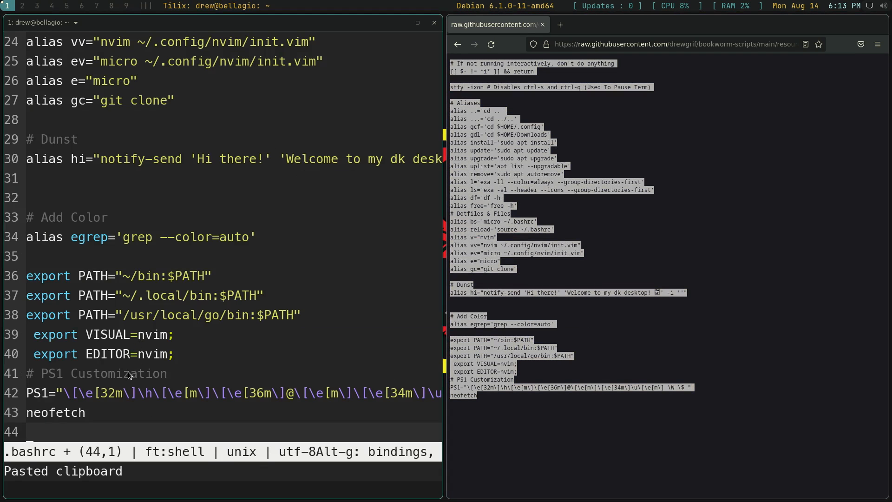
pyautogui.moveTo(30, 322)
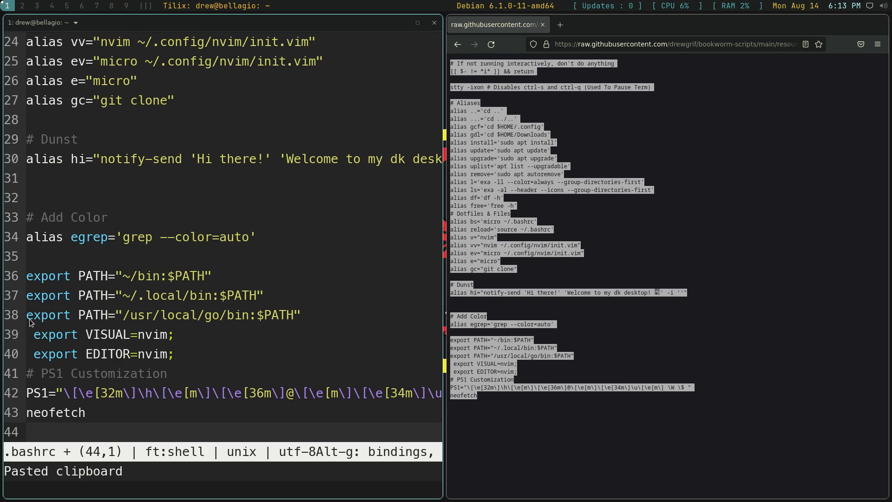
pyautogui.moveTo(30, 337)
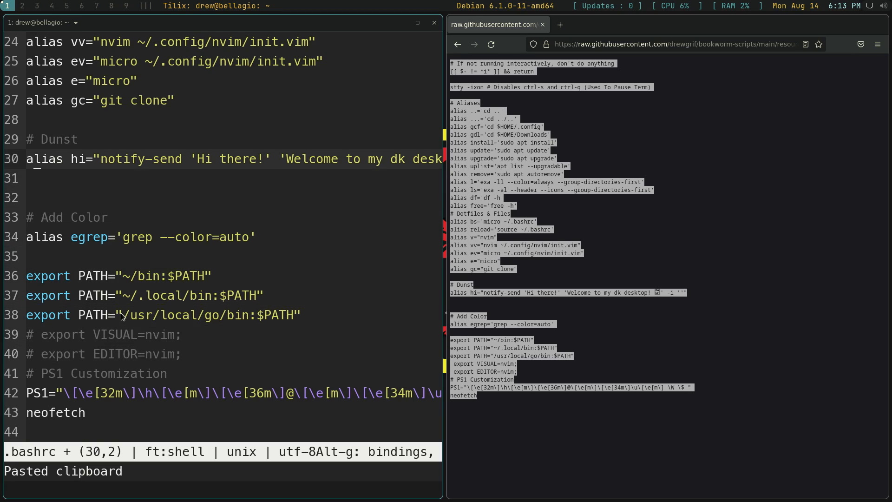
# - Comment out the nvim lines, make alias v run micro, and save .bashrc
pyautogui.press('Left')
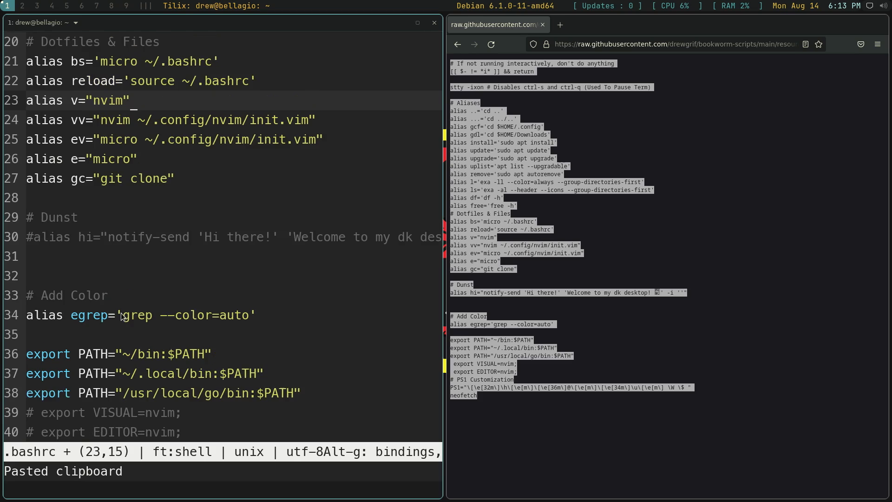
pyautogui.write('#')
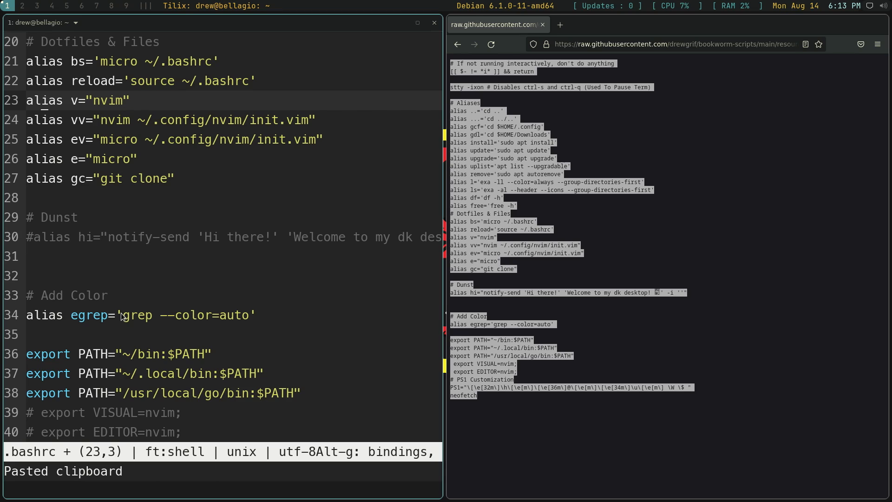
pyautogui.press('Left')
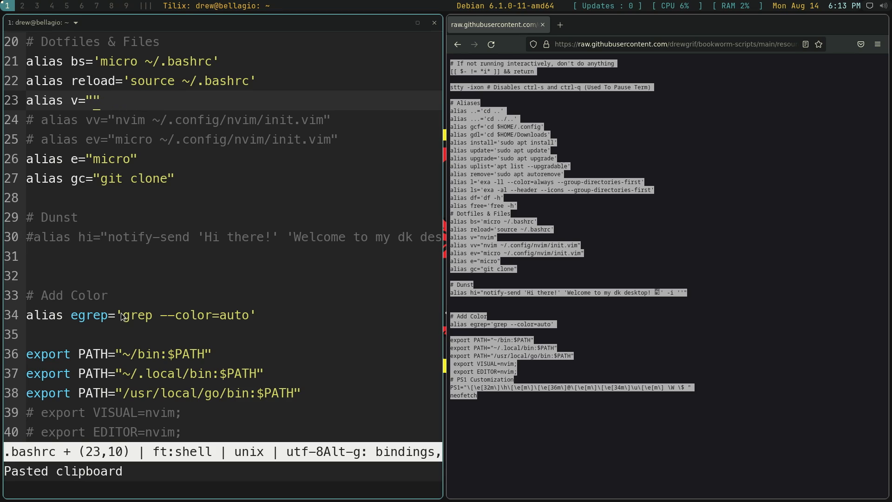
pyautogui.write('micro')
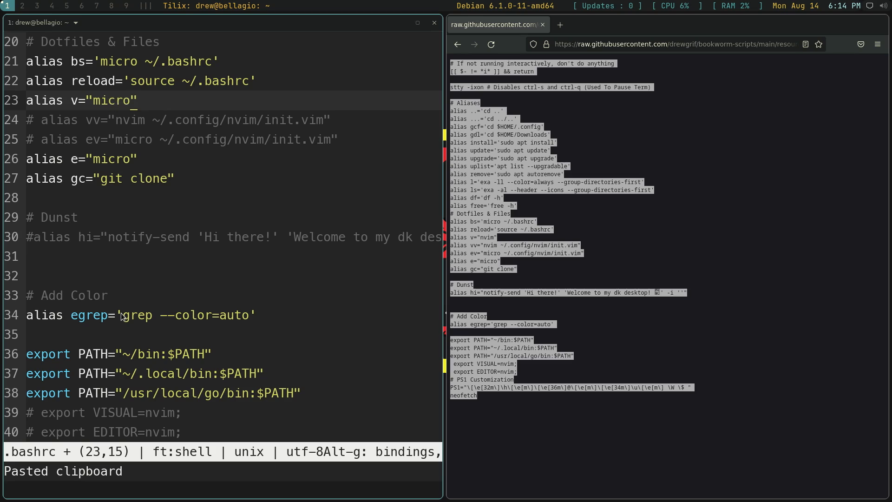
pyautogui.press('ctrl+s')
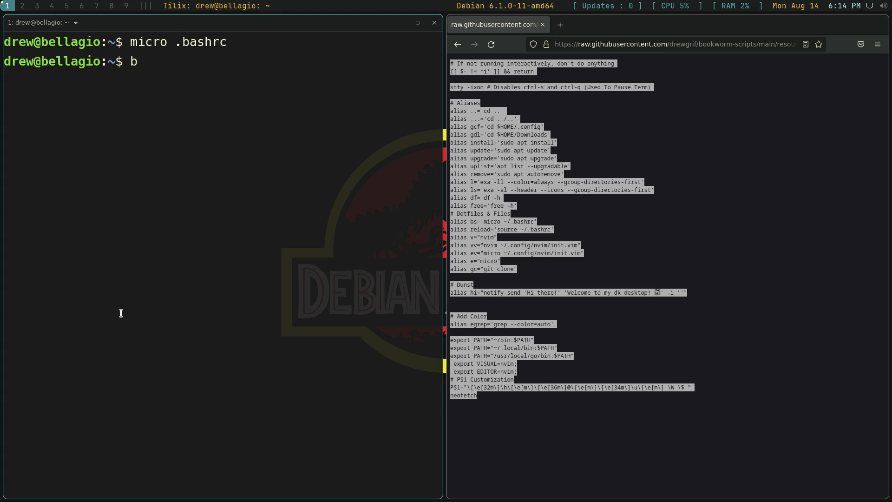
# - Start a bash shell with the new prompt and attempt a mistyped neofetch install
pyautogui.press('Return')
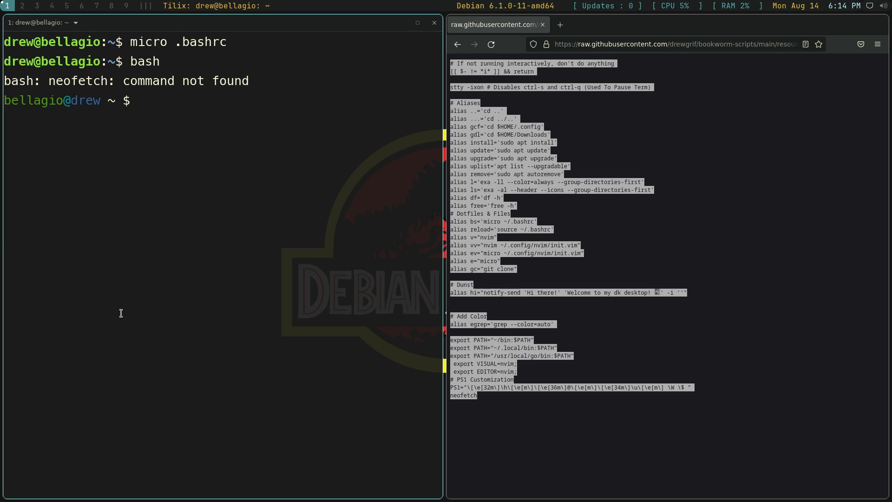
pyautogui.write('sudo')
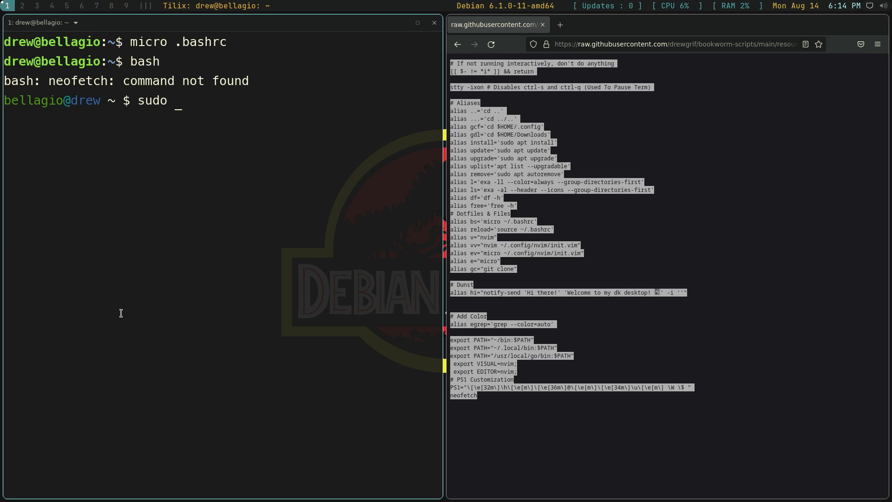
pyautogui.write('apt neofe')
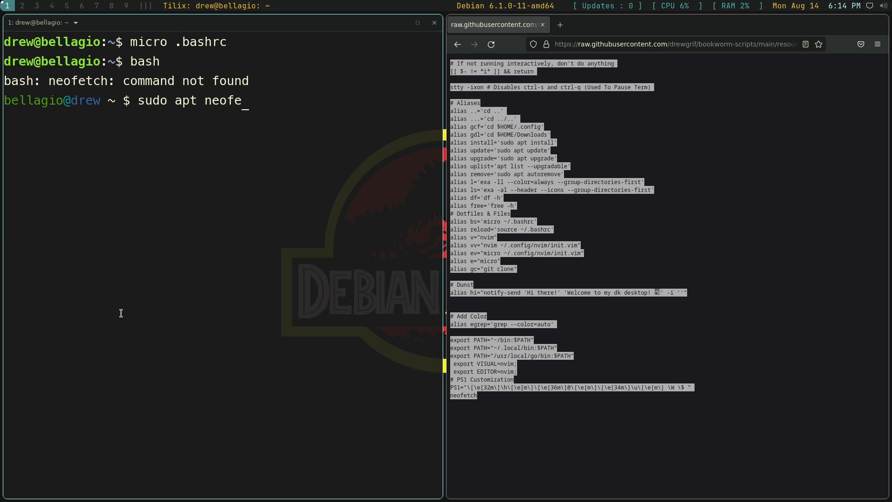
pyautogui.press('Return')
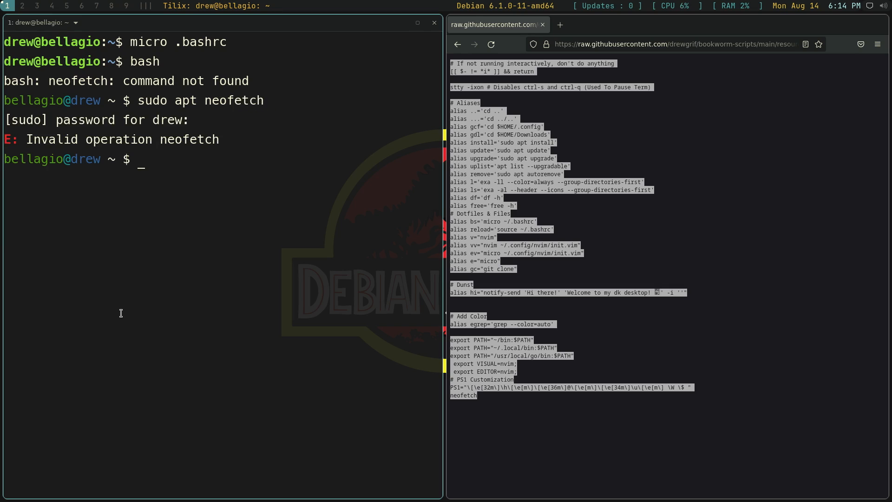
# - Install neofetch with sudo apt and clear the finished output
pyautogui.write('sudo apt neofetch')
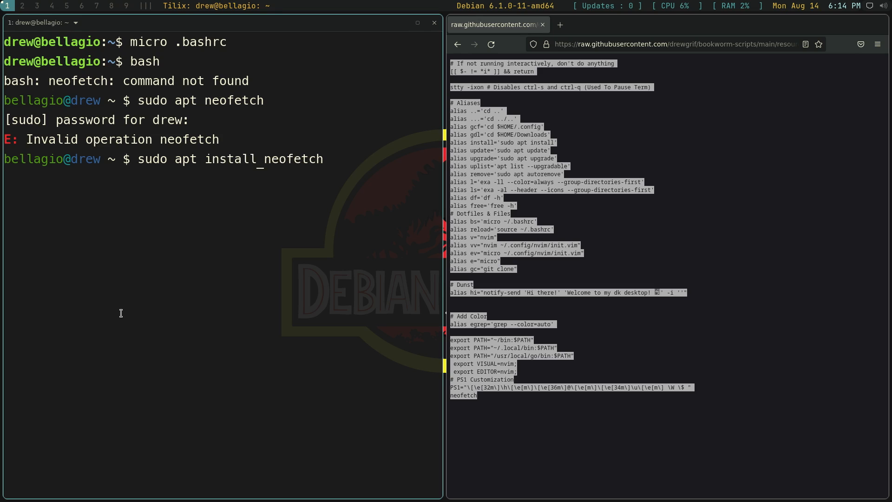
pyautogui.press('Return')
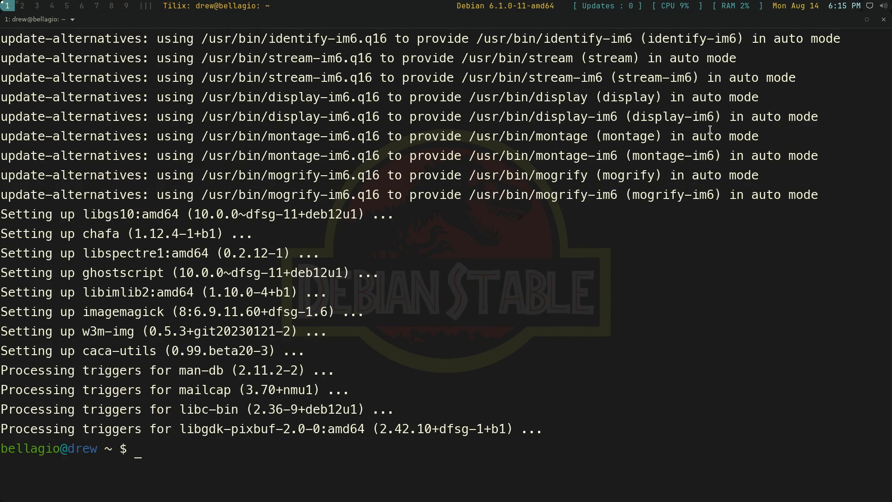
pyautogui.press('ctrl+l')
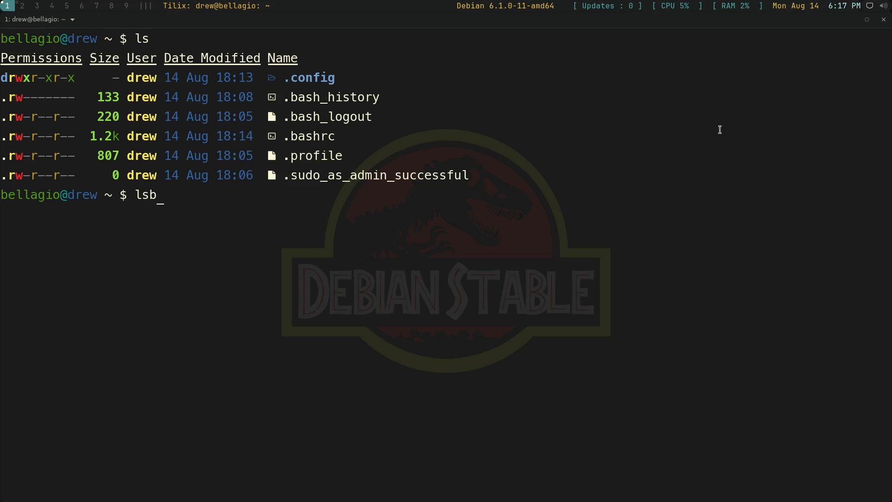
# - List the attached disks with lsblk and pick out the 119.5G sda drive
pyautogui.press('Return')
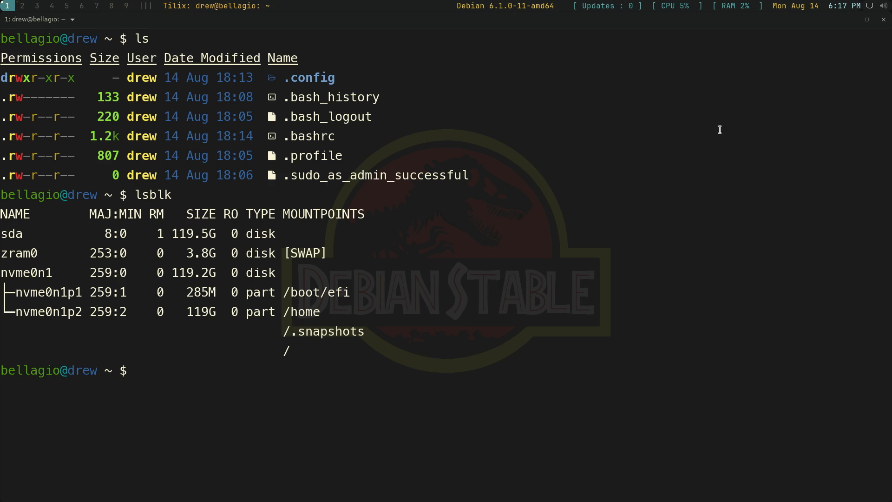
pyautogui.moveTo(39, 235)
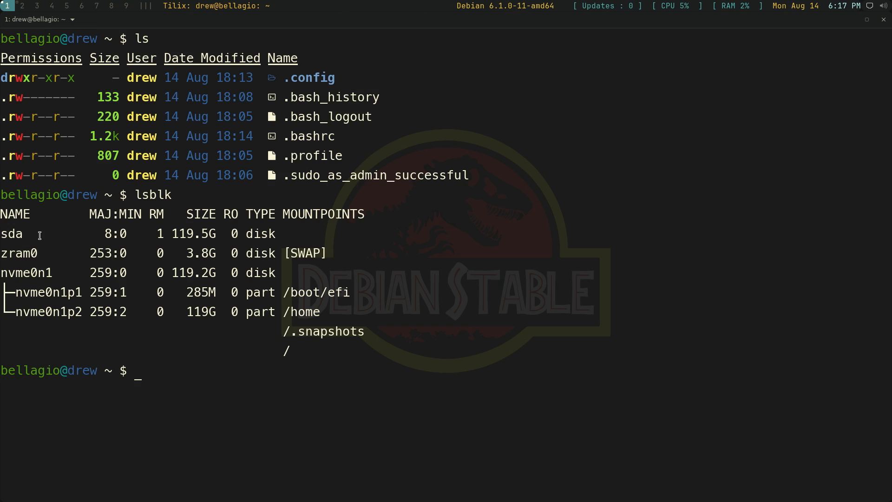
pyautogui.doubleClick(11, 233)
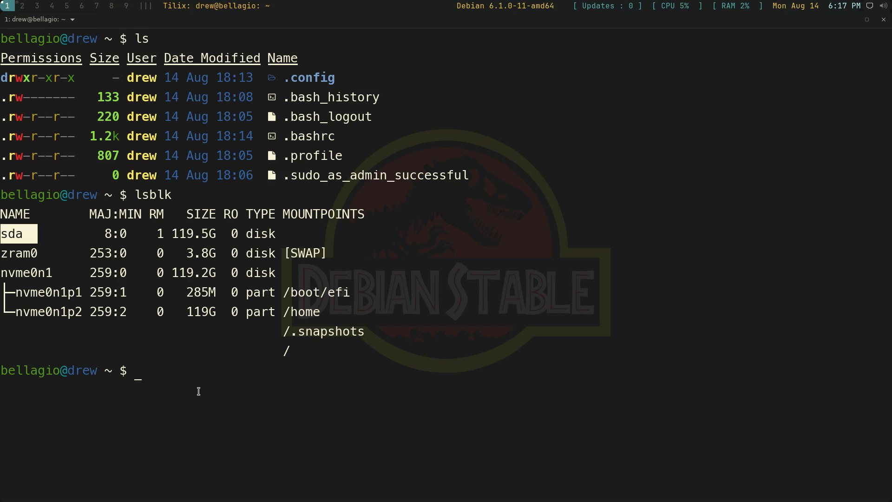
# - Format /dev/sda with sudo mkfs.ext4, confirming with y to proceed
pyautogui.write('sudo mk')
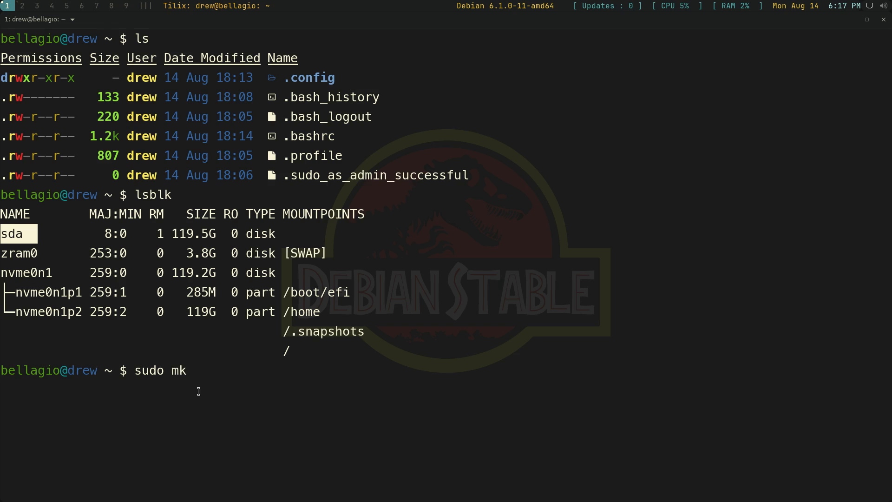
pyautogui.write('fs.ex')
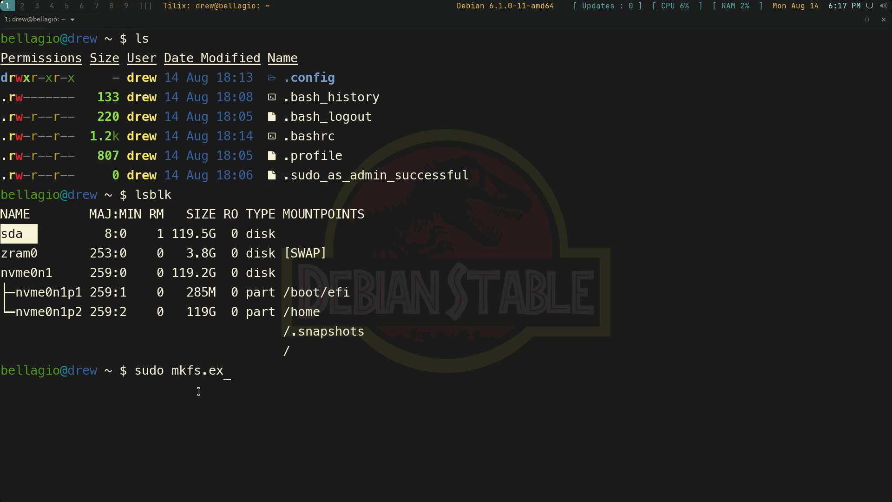
pyautogui.write('t4')
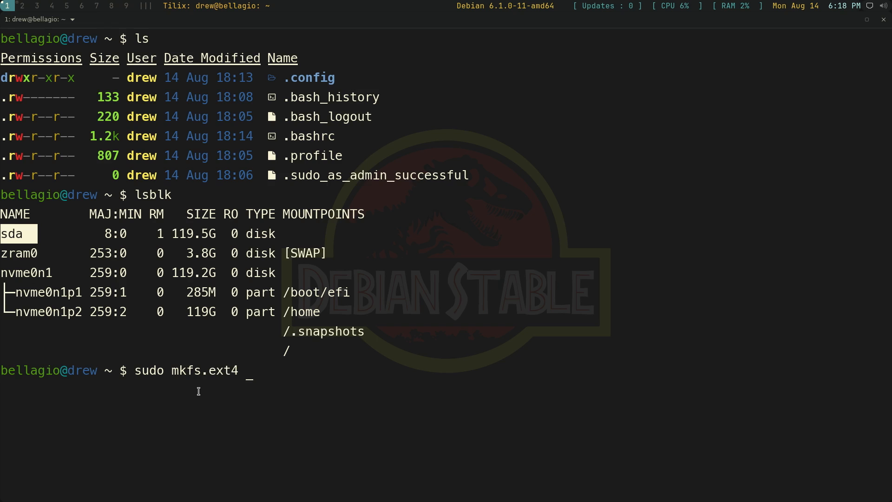
pyautogui.write('/')
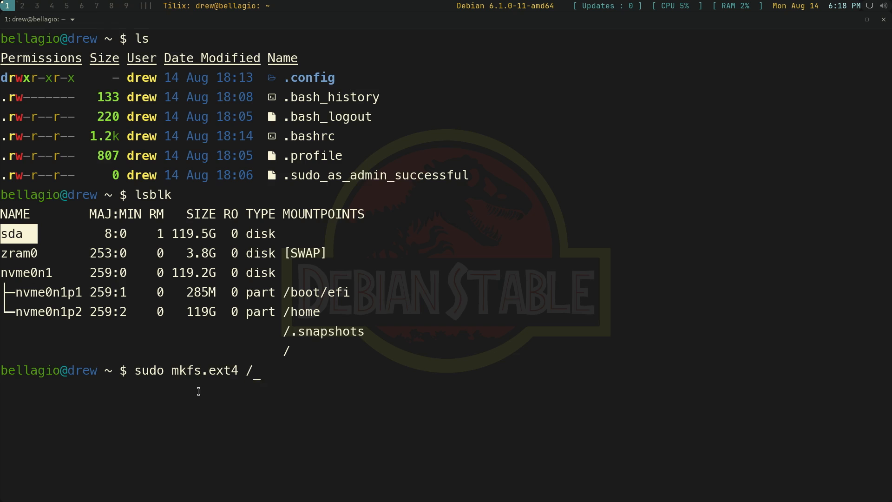
pyautogui.write('dev/')
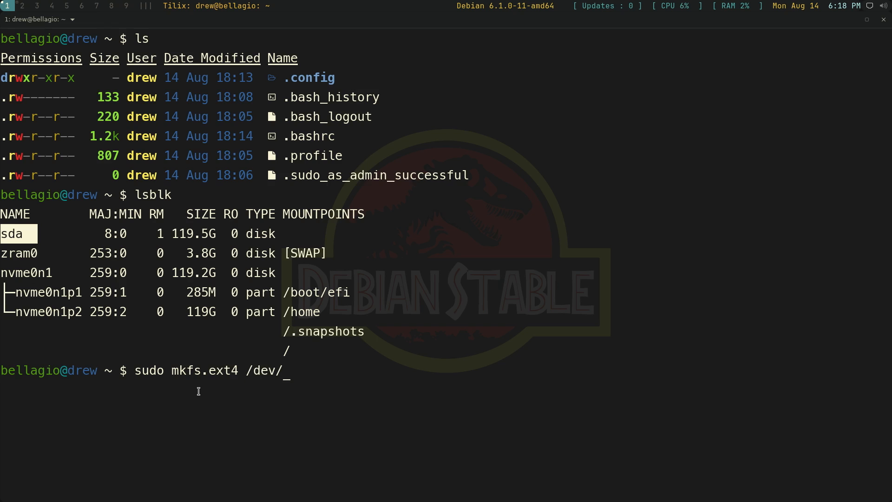
pyautogui.write('sda')
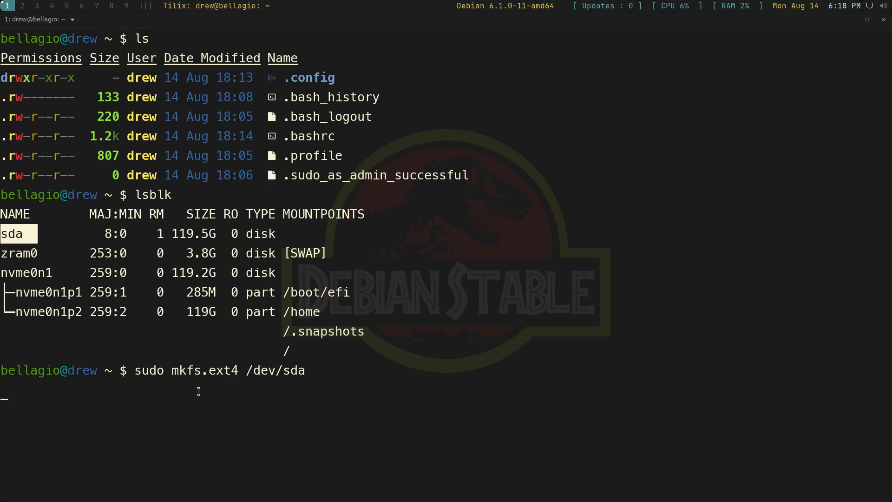
pyautogui.press('Return')
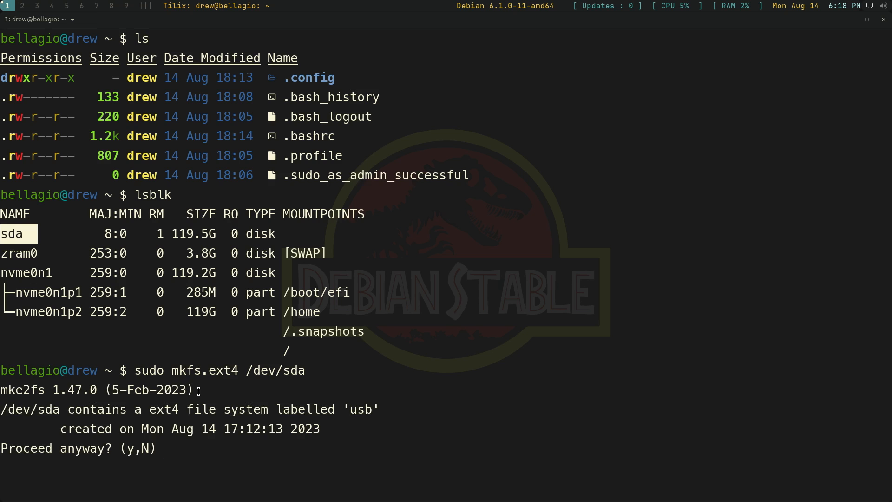
pyautogui.write('y')
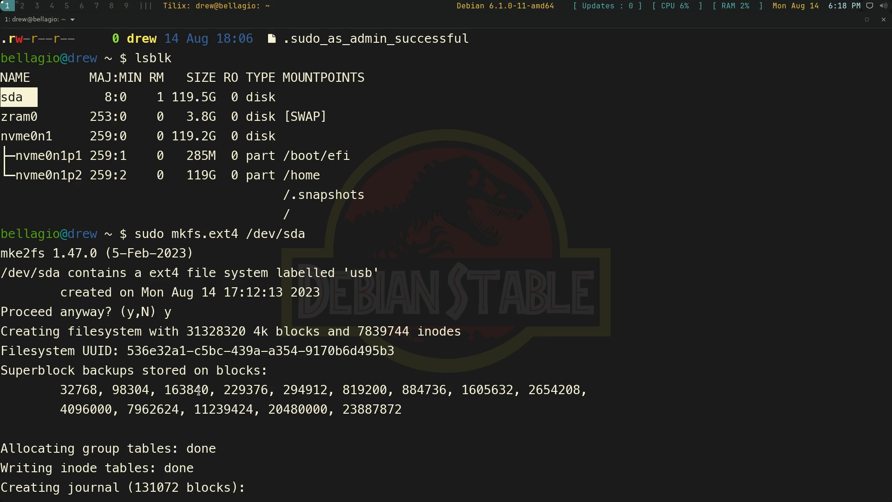
pyautogui.scroll(-3)
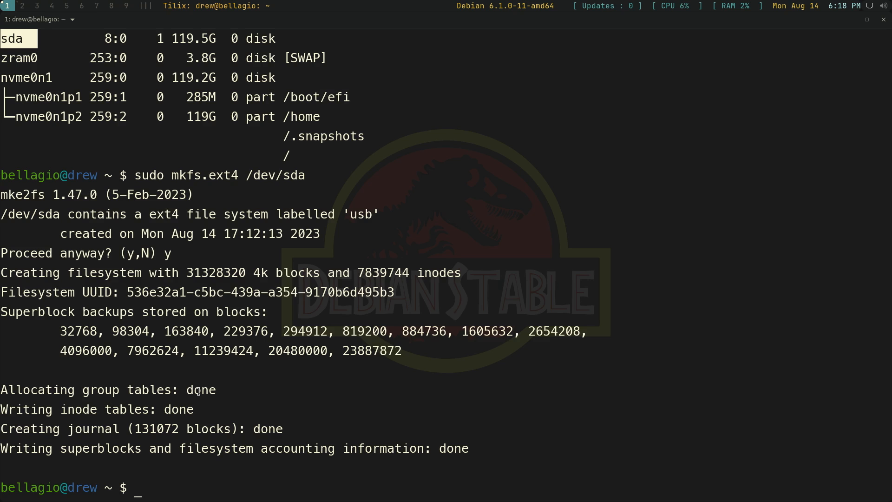
# - Label the /dev/sda filesystem usb with sudo e2label
pyautogui.write('sudo e2l')
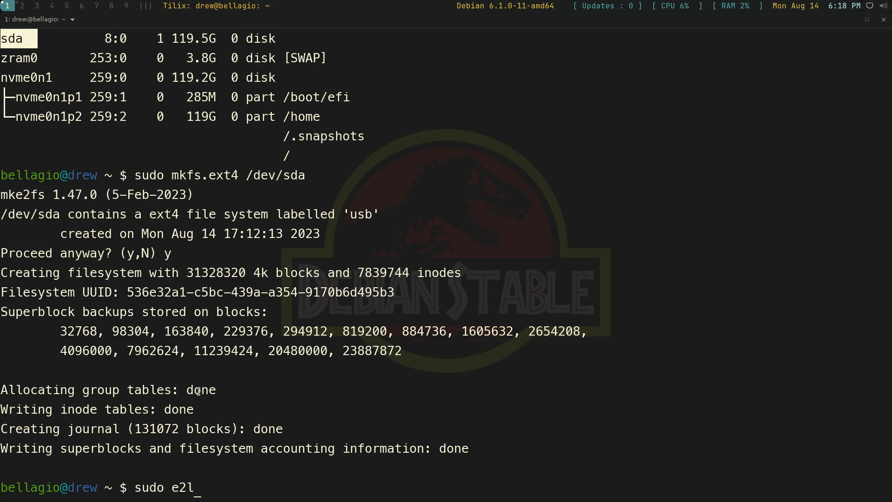
pyautogui.write('abel /dev')
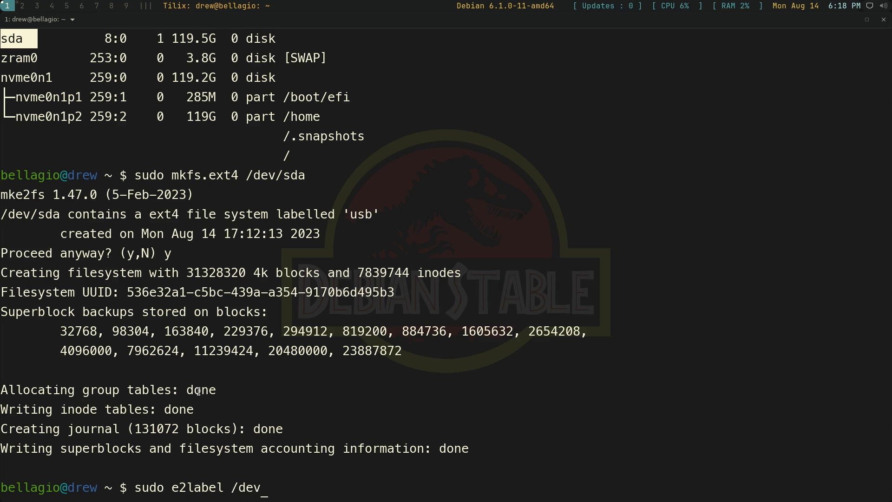
pyautogui.write('sda usb')
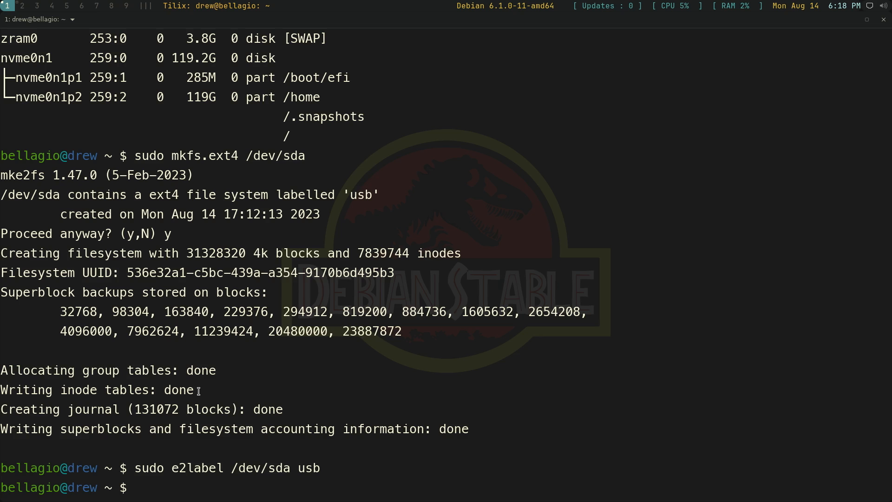
pyautogui.write('sdu')
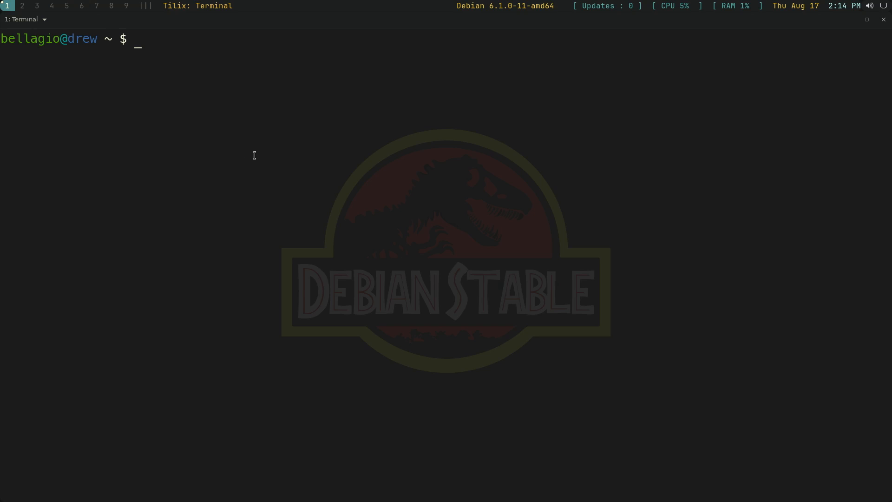
# - Run sudo blkid and copy the UUID of the sda drive
pyautogui.write('sudo blkid')
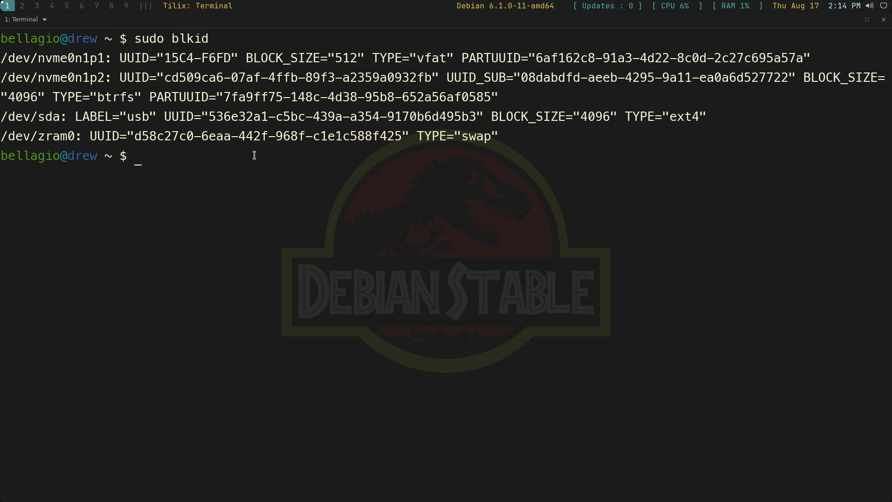
pyautogui.moveTo(533, 99)
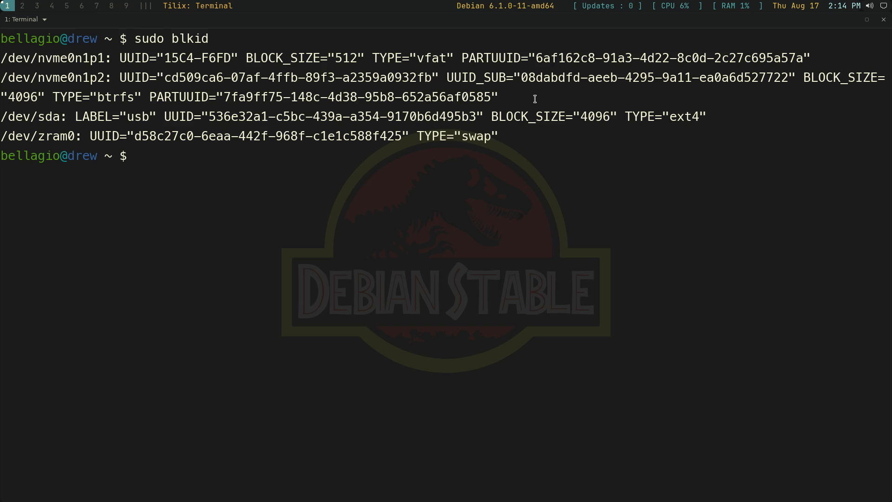
pyautogui.moveTo(477, 116)
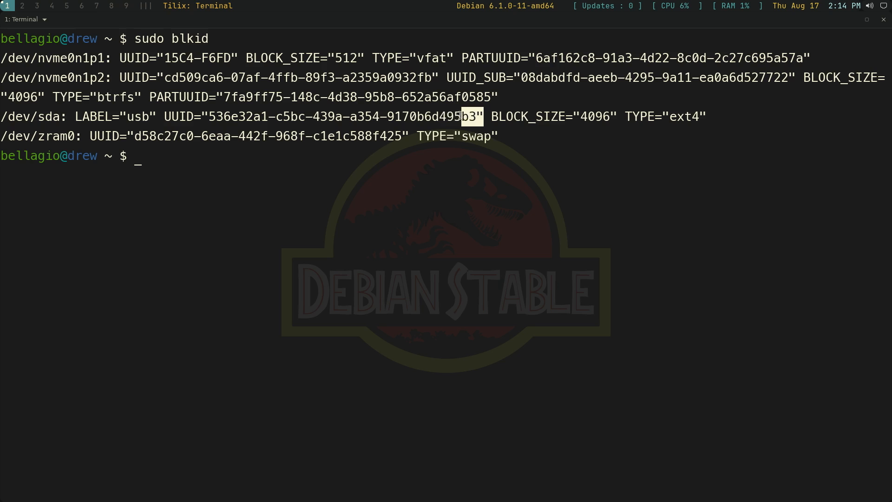
pyautogui.doubleClick(330, 116)
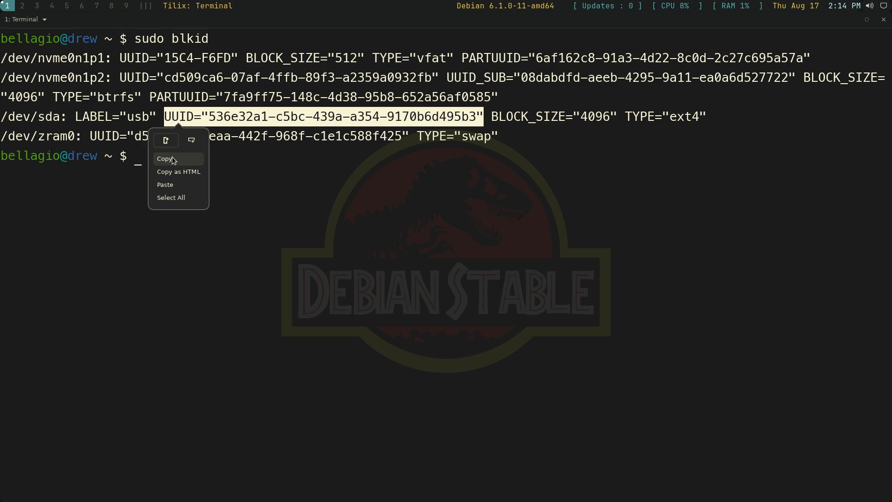
pyautogui.click(165, 158)
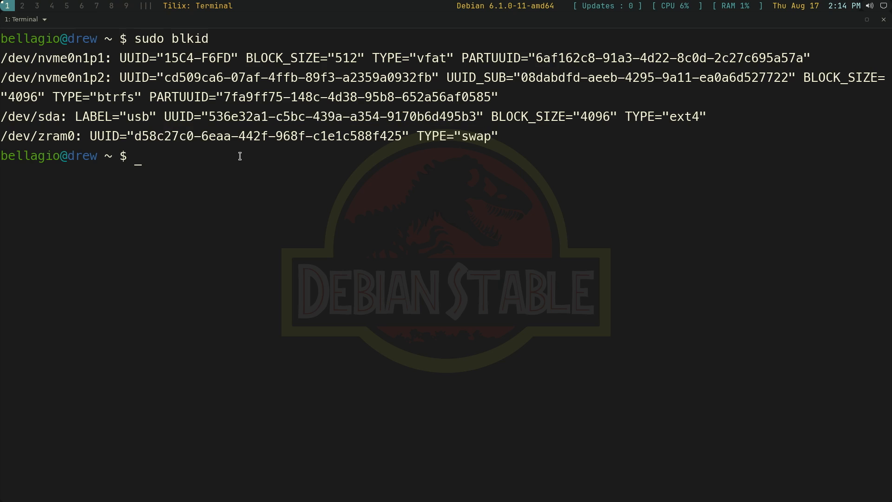
# - Open /etc/fstab in nano with sudo
pyautogui.write('sudo')
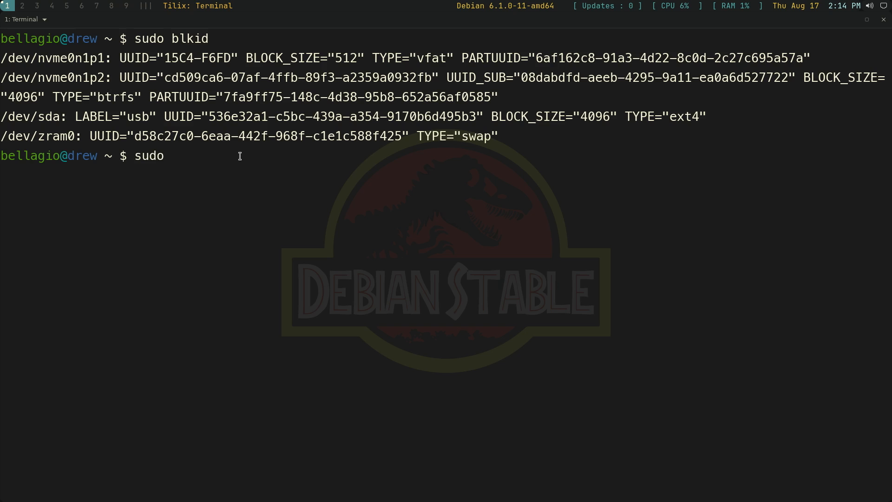
pyautogui.write('nano')
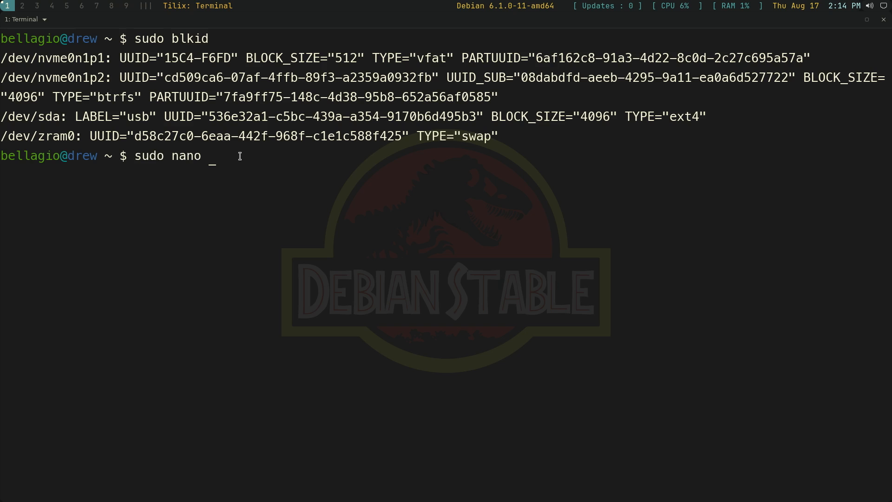
pyautogui.write('/etc/fstab')
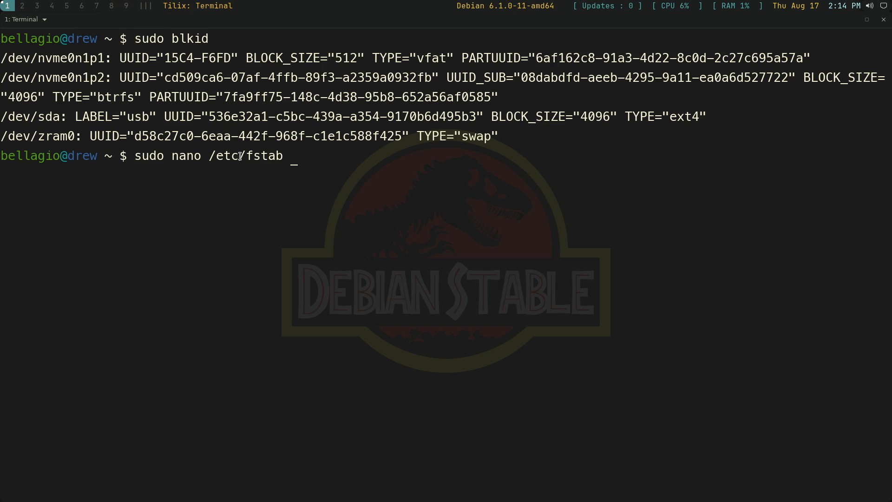
pyautogui.press('Return')
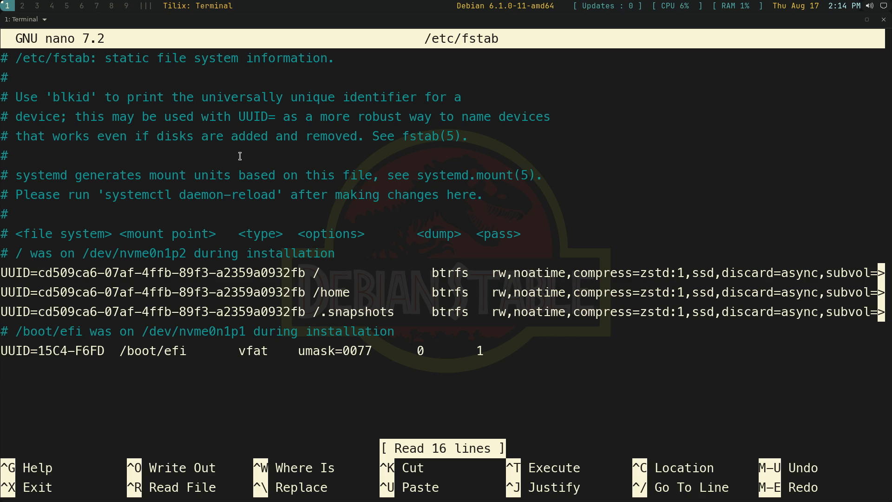
# - Add an fstab line with the usb UUID mounted at /home/drew/usb
pyautogui.write('UUID="536e32a1-c5bc-439a-a354-9170b6d495b3"')
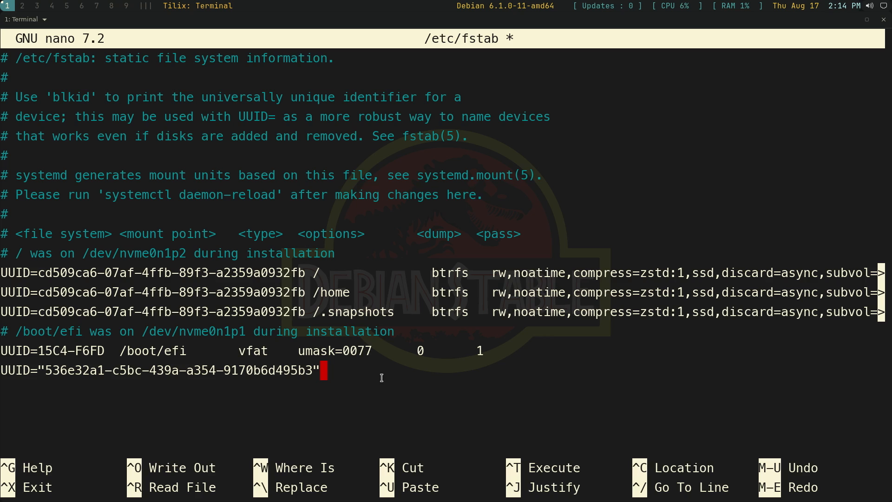
pyautogui.write('/')
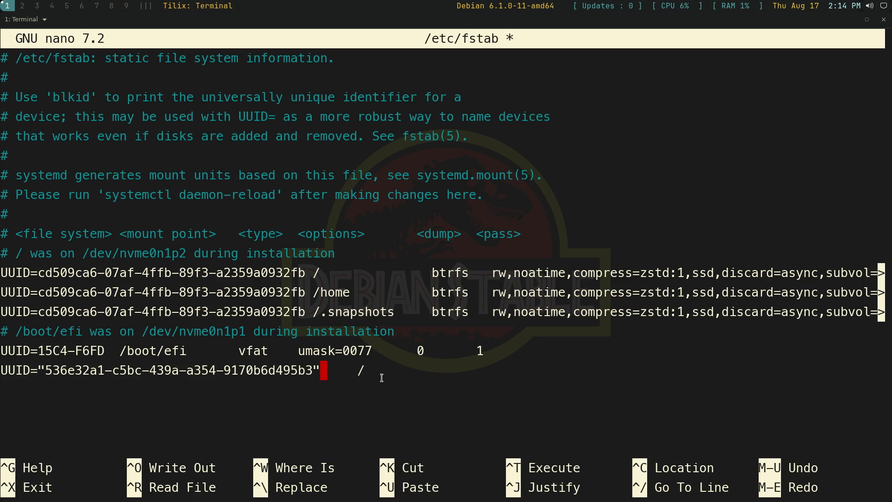
pyautogui.write('home')
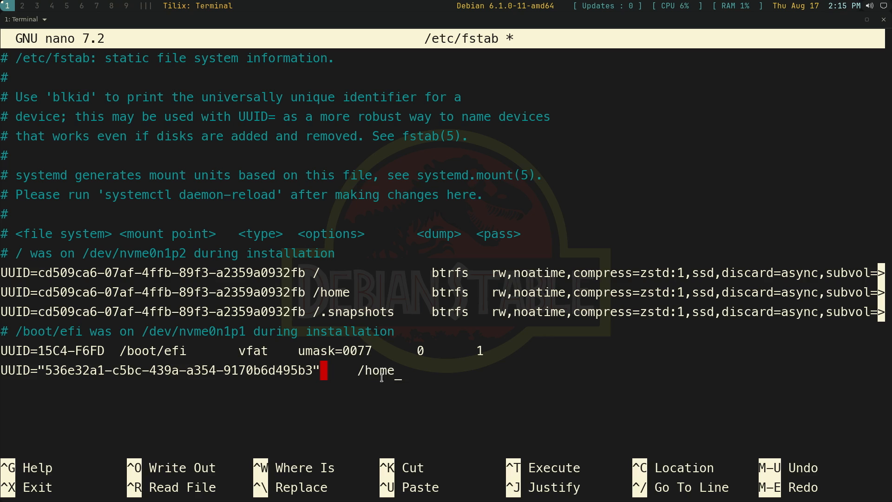
pyautogui.write('drew/')
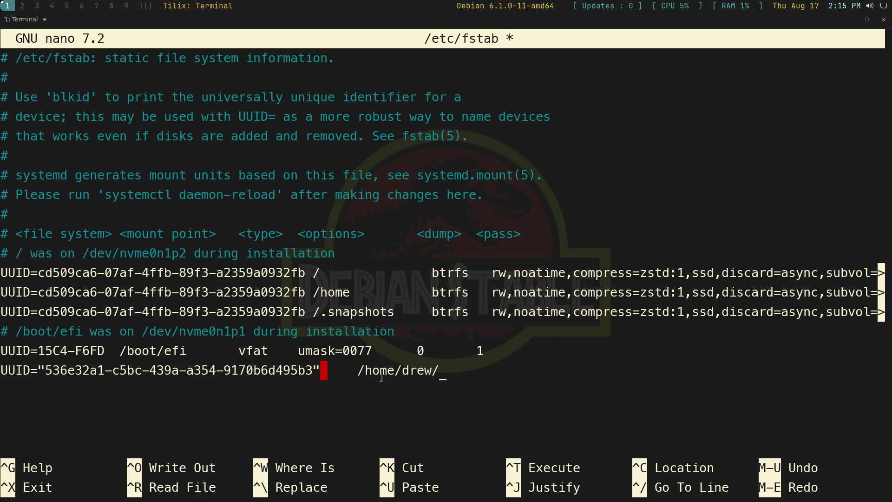
pyautogui.write('usb')
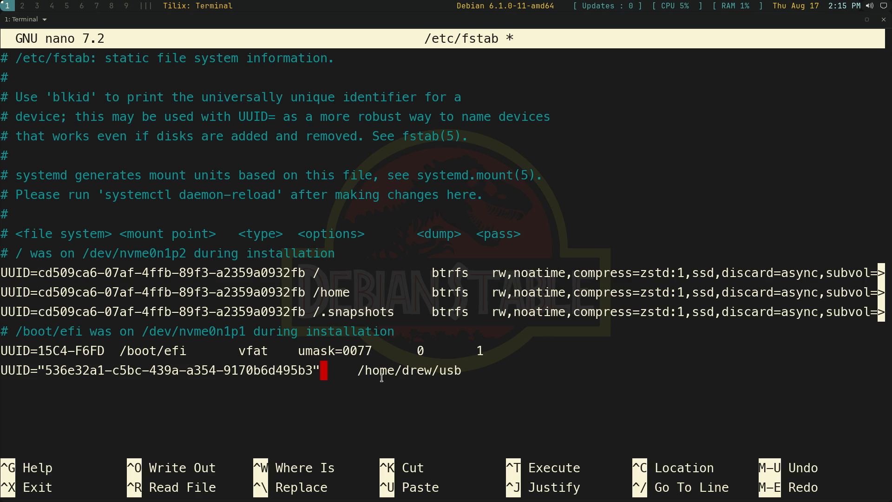
# - Complete the entry as ext4 defaults 0 0 and save the mount table
pyautogui.write('ext')
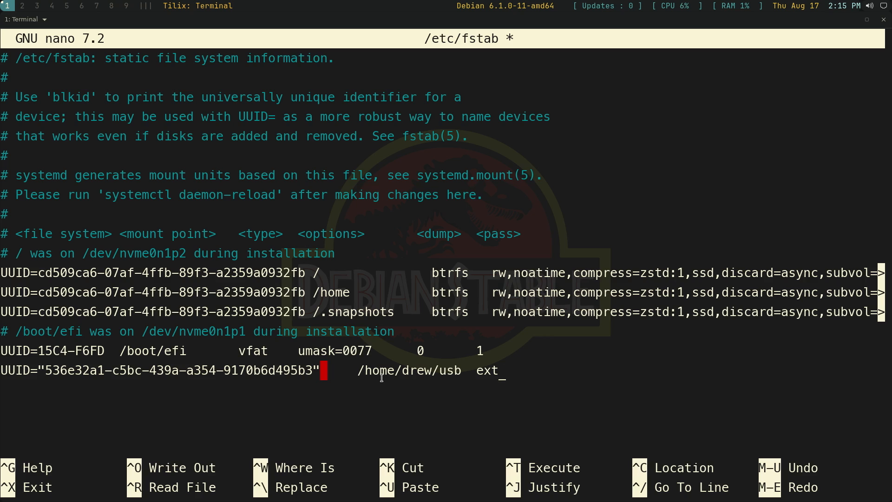
pyautogui.write('4')
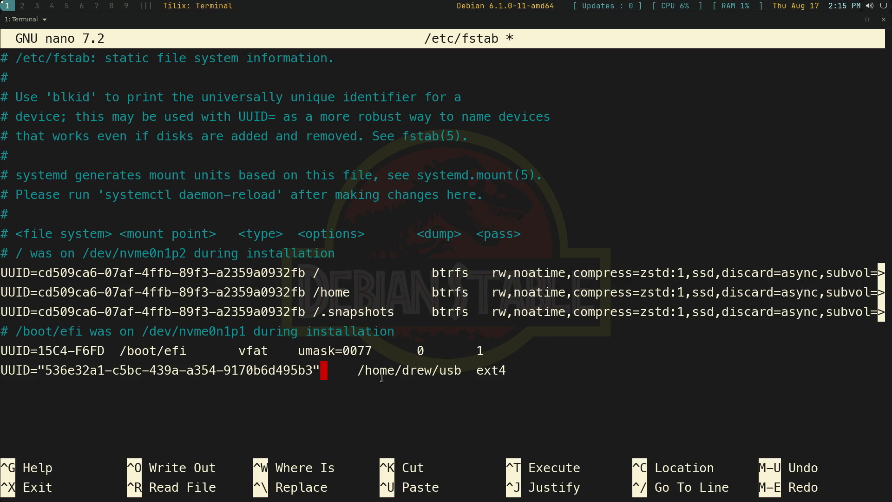
pyautogui.write('def')
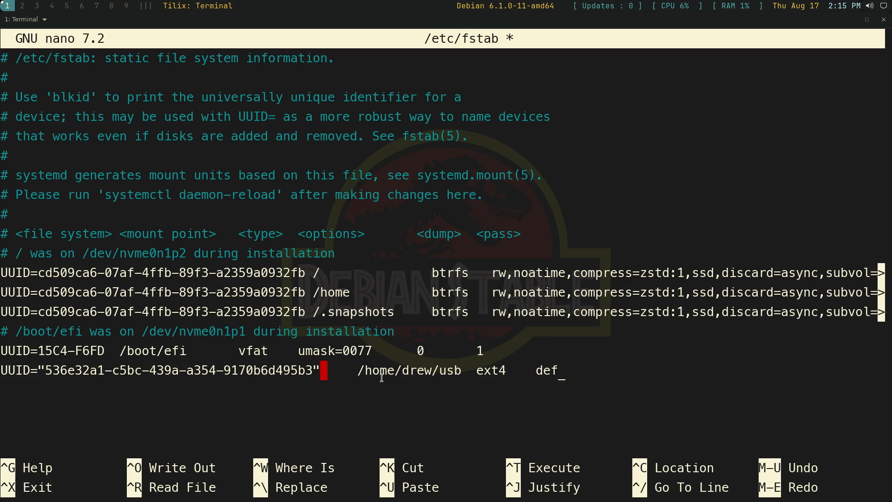
pyautogui.write('ault')
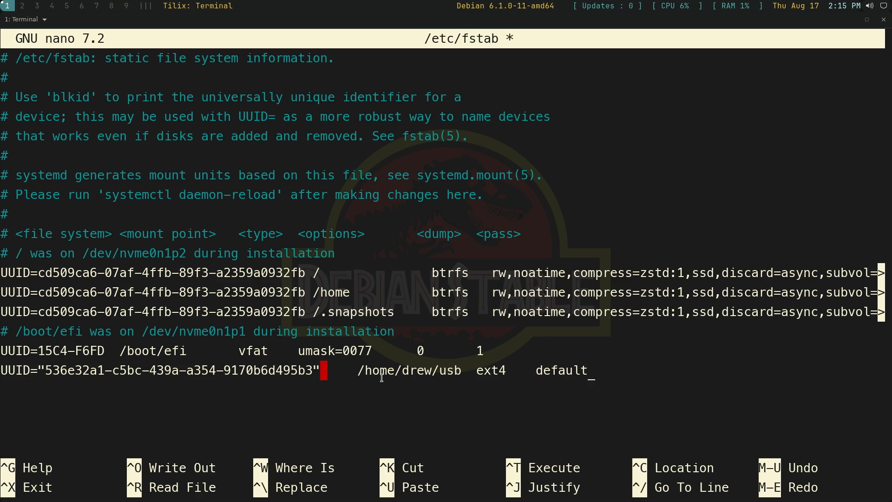
pyautogui.write('s')
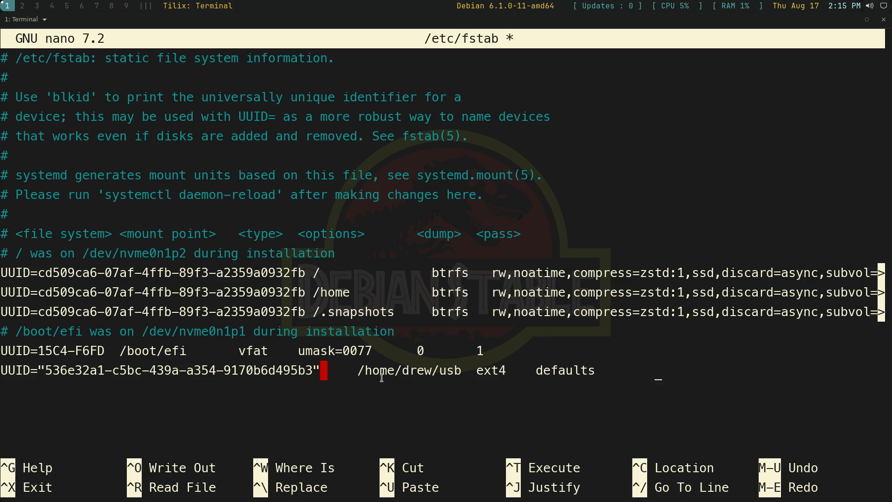
pyautogui.write('0')
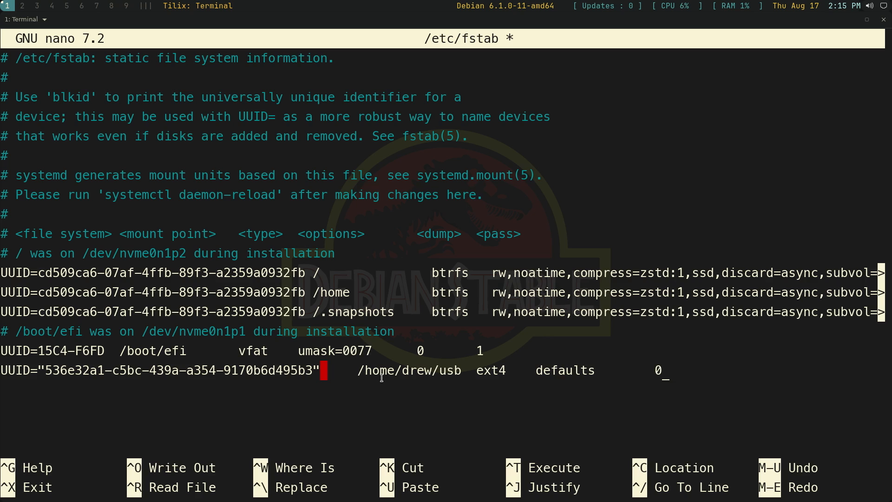
pyautogui.write('0')
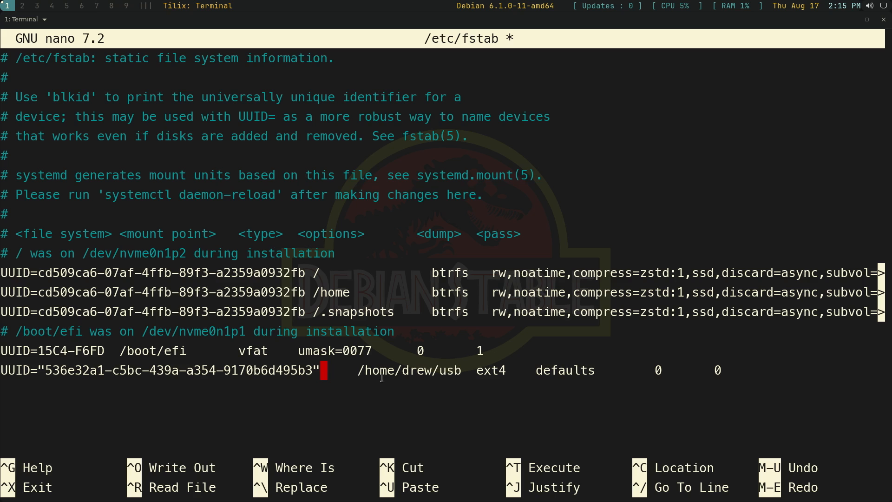
pyautogui.press('ctrl+o')
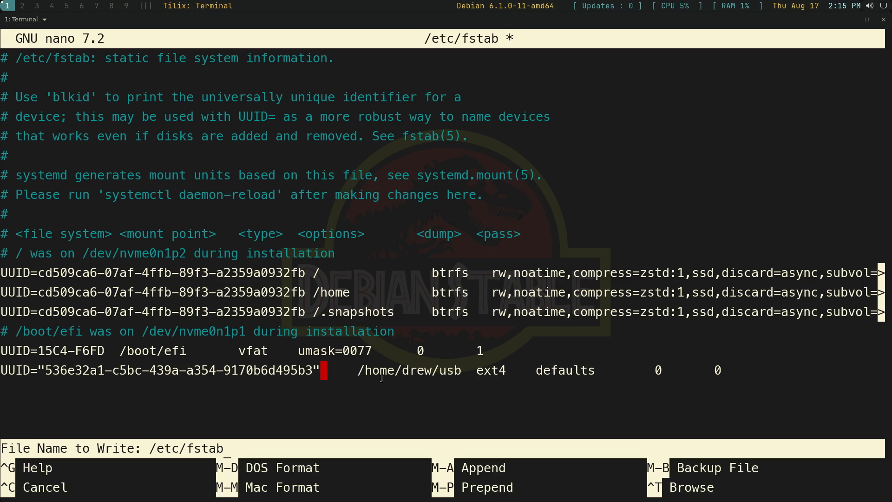
pyautogui.press('Return')
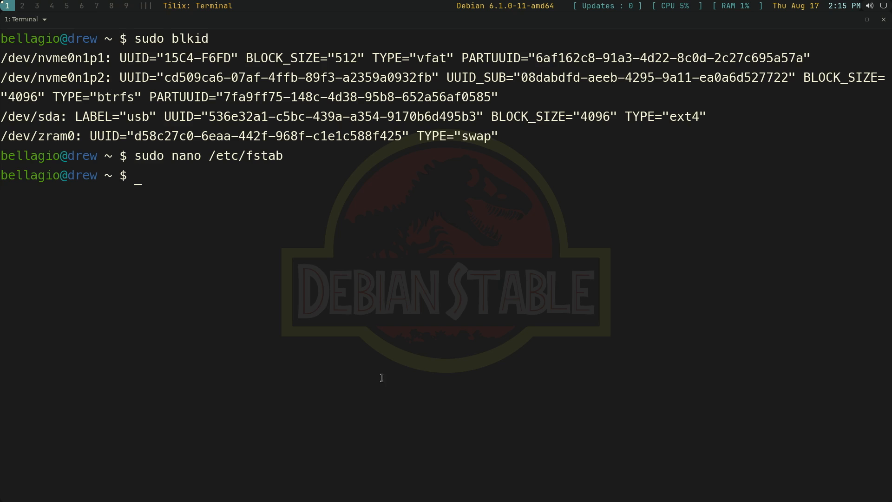
# - Reboot the server with sudo reboot
pyautogui.write('sudo reboot')
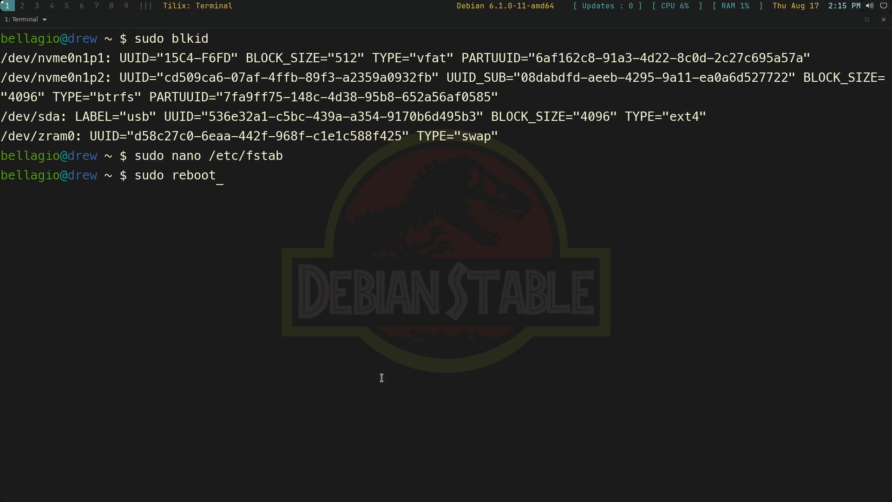
pyautogui.press('Return')
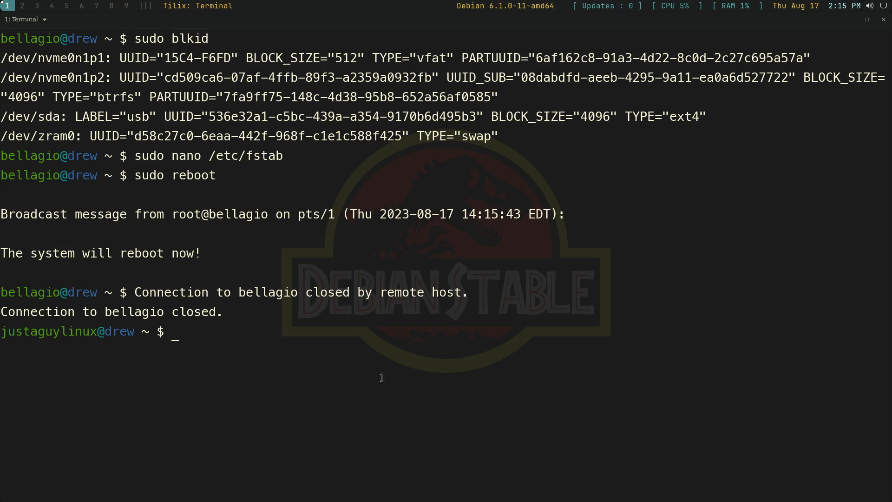
# - Try ssh drew@bellagio while the server is still unreachable
pyautogui.write('s')
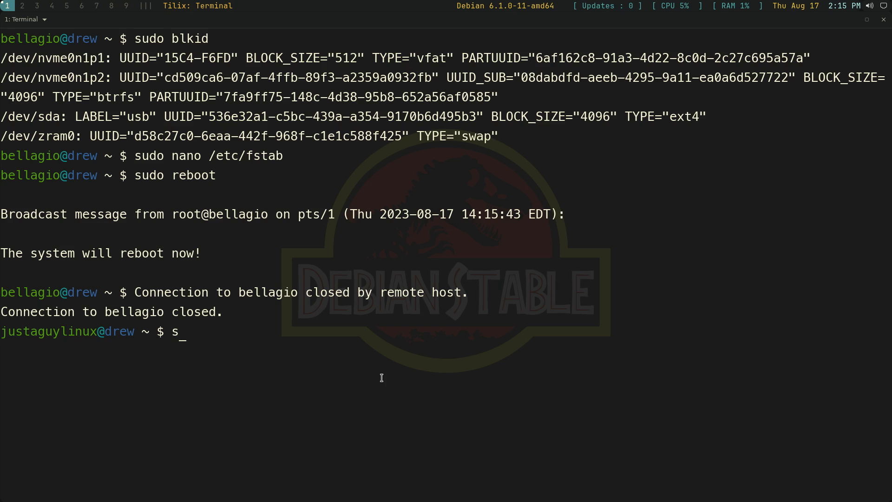
pyautogui.write('sh drew')
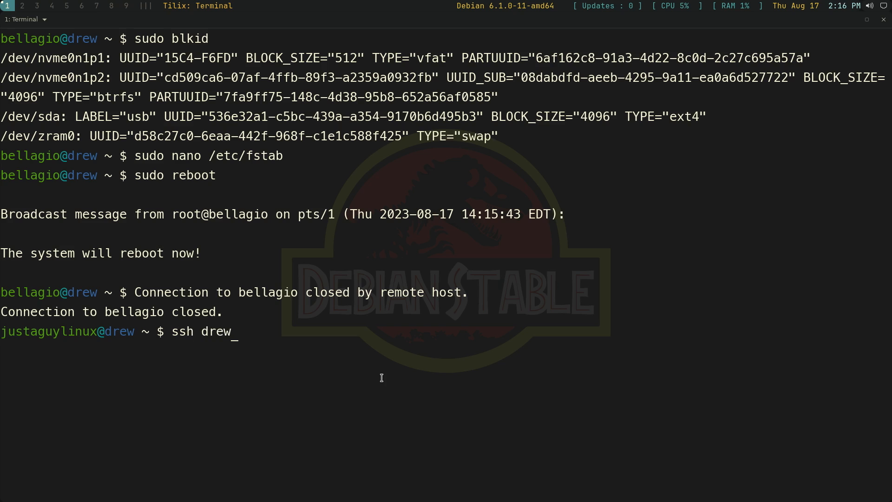
pyautogui.write('@bell')
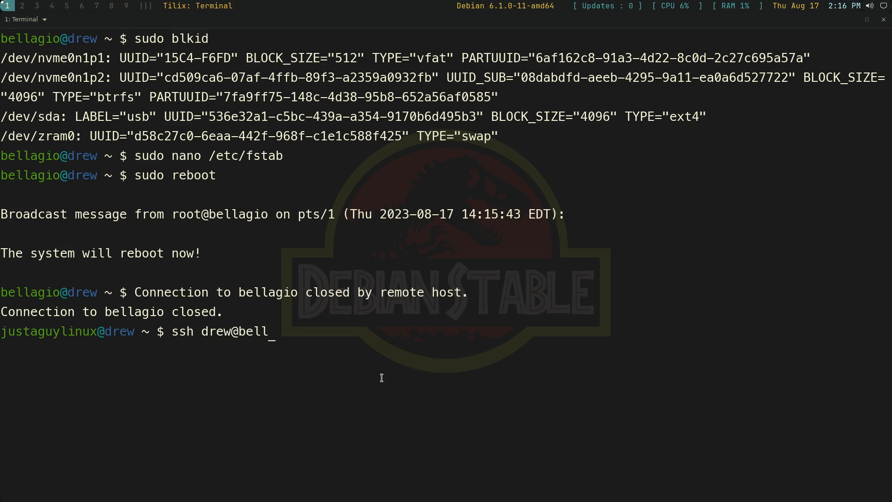
pyautogui.write('agio')
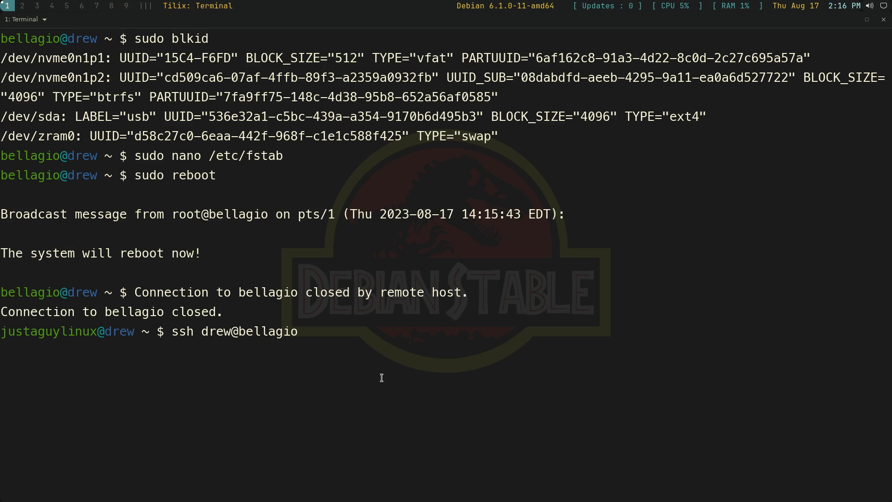
pyautogui.press('Return')
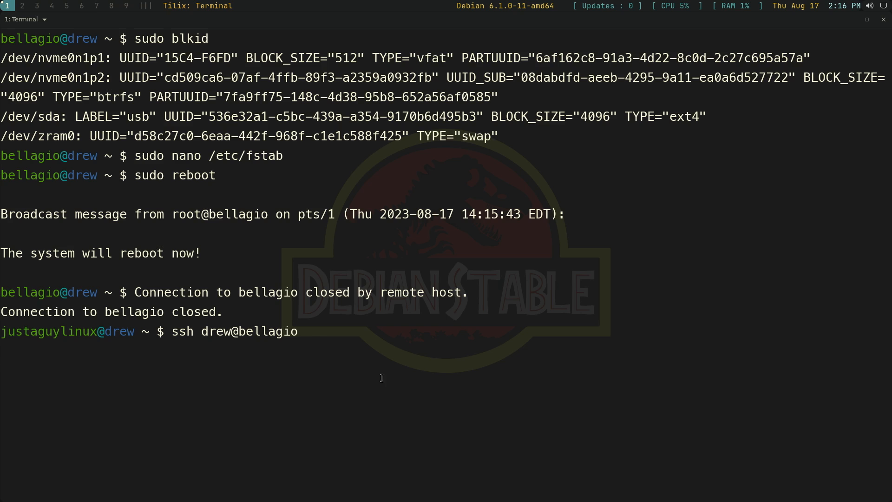
pyautogui.press('Return')
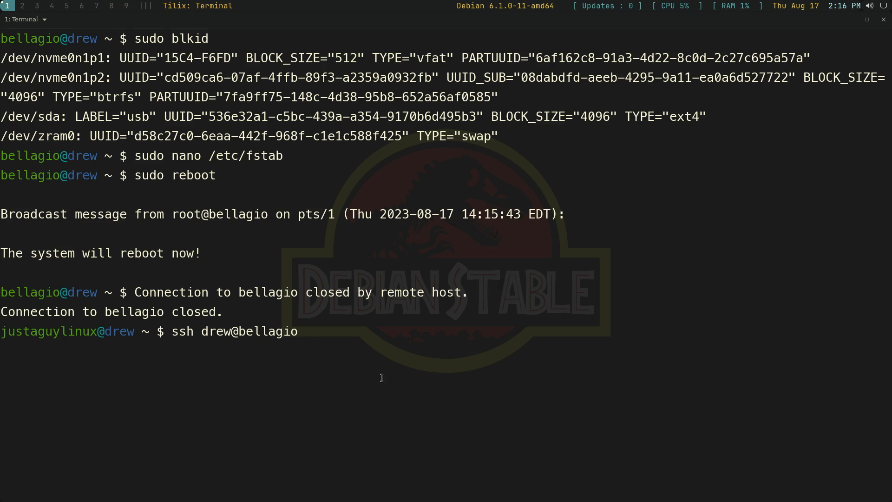
pyautogui.press('Return')
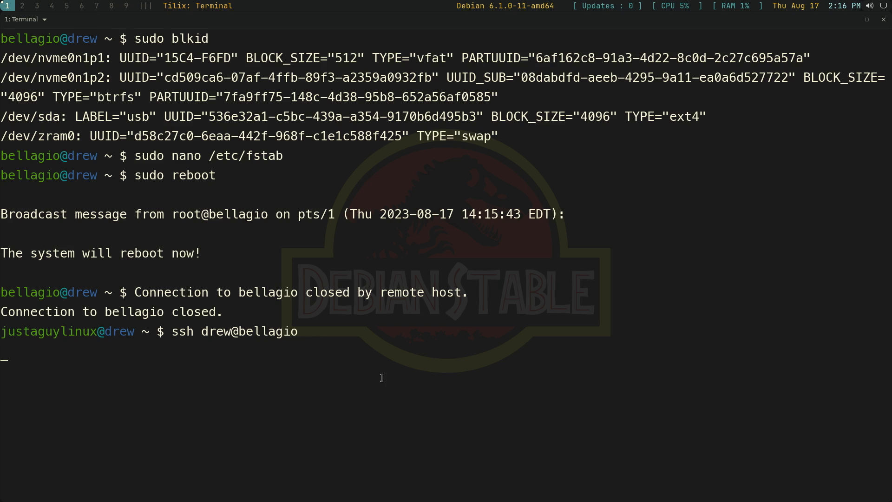
pyautogui.press('Return')
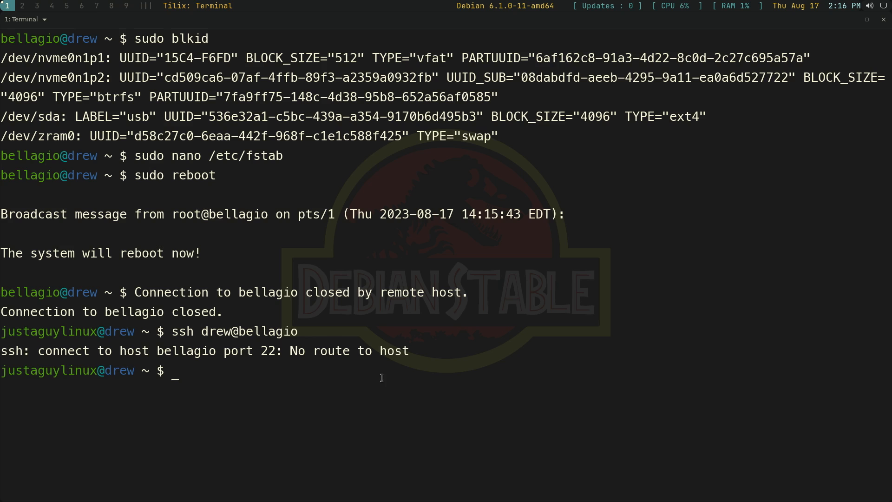
# - Reconnect with ssh drew@bellagio and log in with the password
pyautogui.write('ssh drew@bellagio')
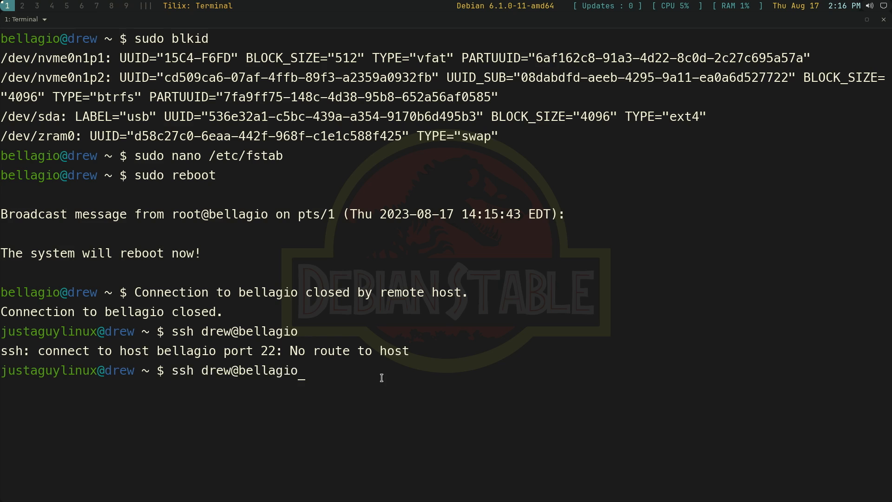
pyautogui.press('Return')
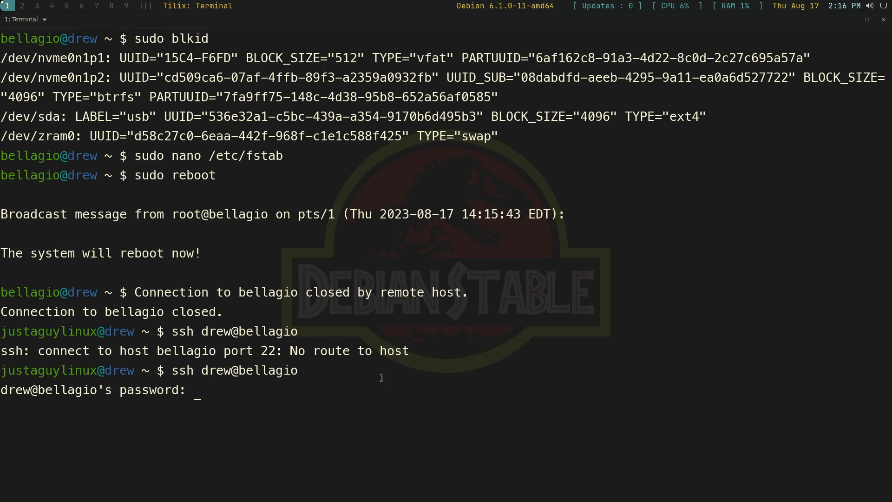
pyautogui.press('Return')
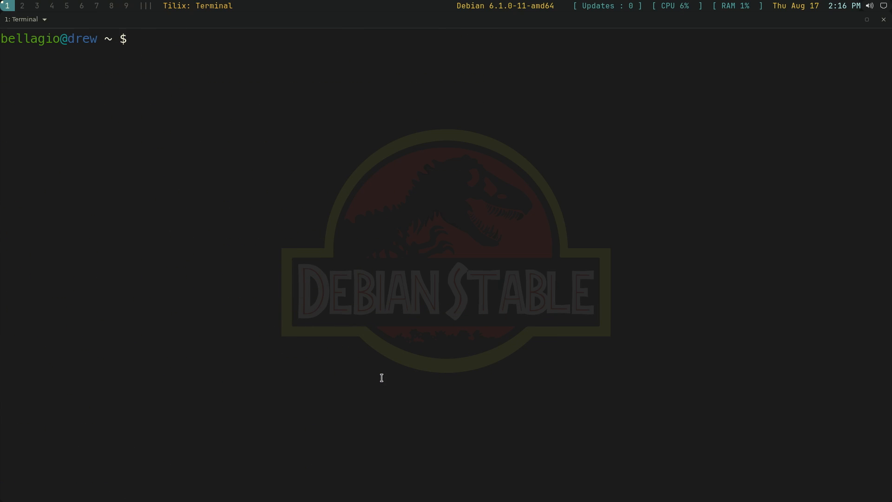
# - List the home folder to check the usb mount and cd into usb
pyautogui.press('Return')
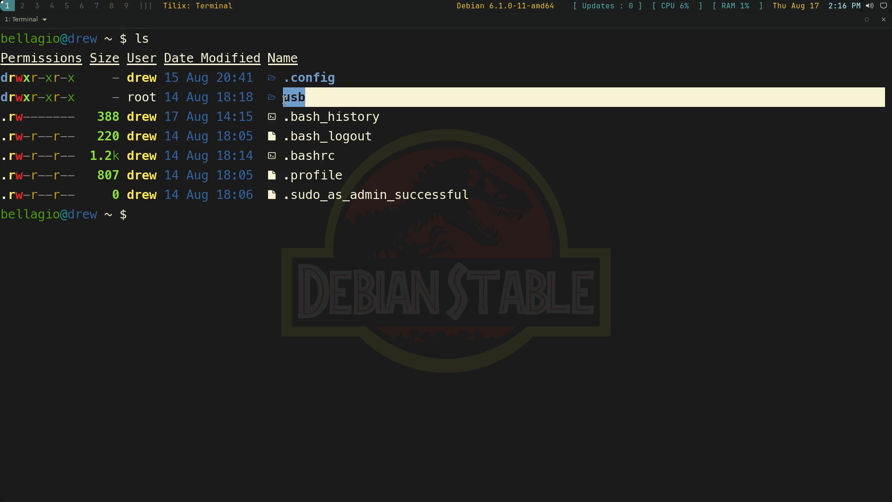
pyautogui.write('cd')
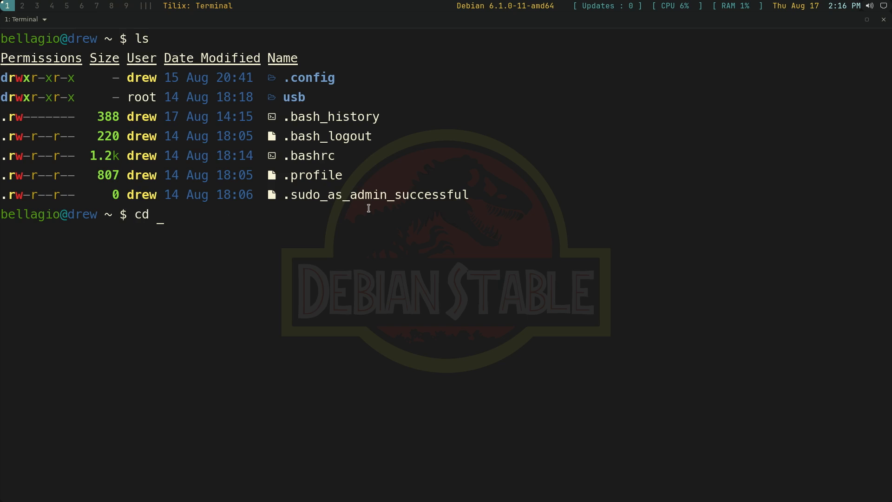
pyautogui.press('Return')
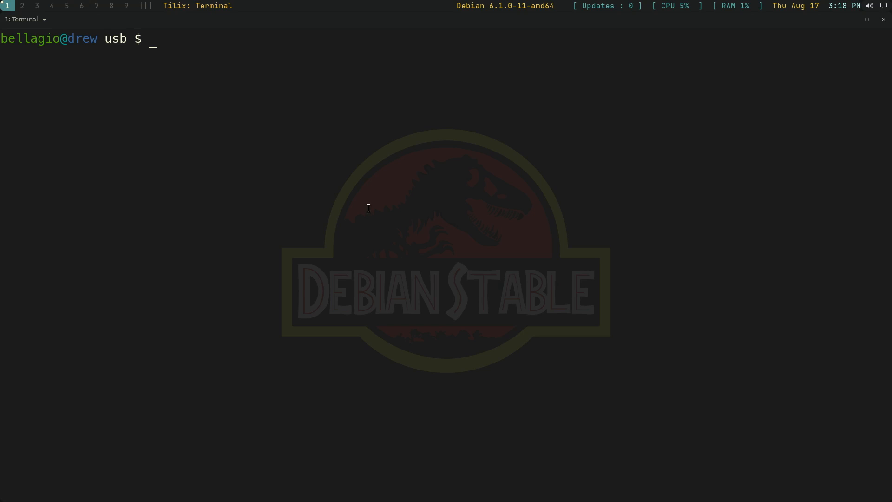
pyautogui.moveTo(348, 153)
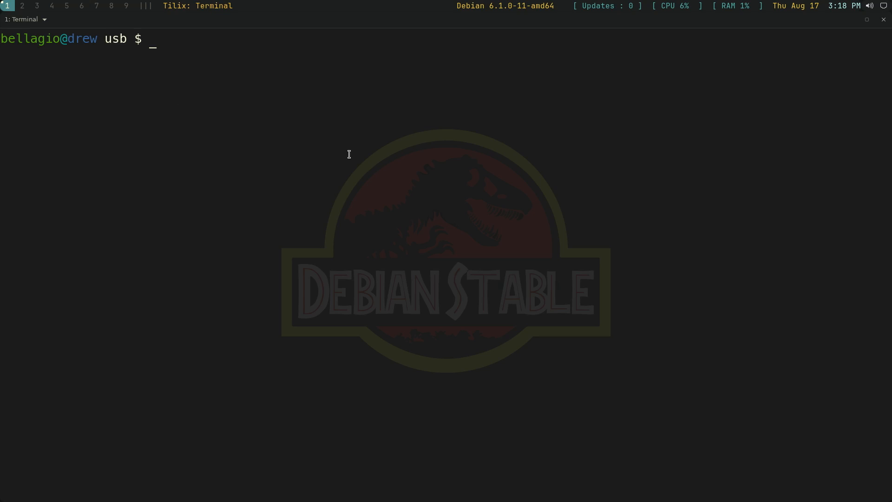
# - Check lsblk and create /.snapshots/root and /.snapshots/home with sudo mkdir -p
pyautogui.write('lsblk')
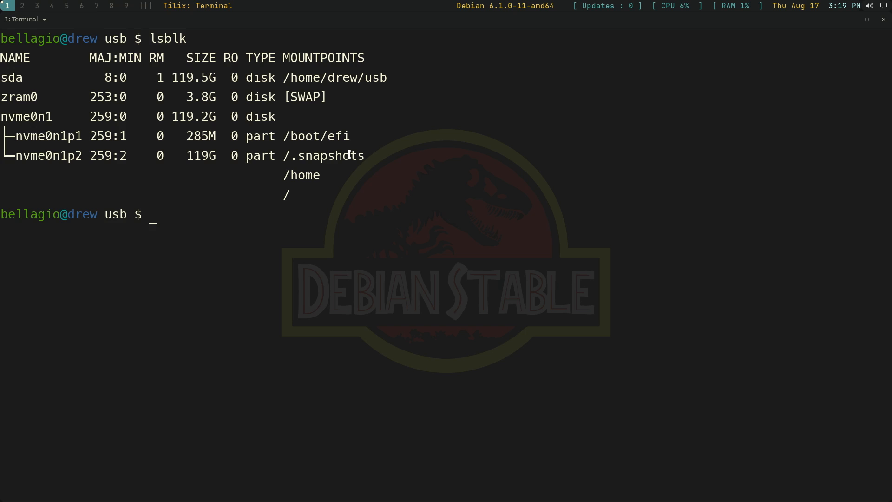
pyautogui.write('sudo mkdir')
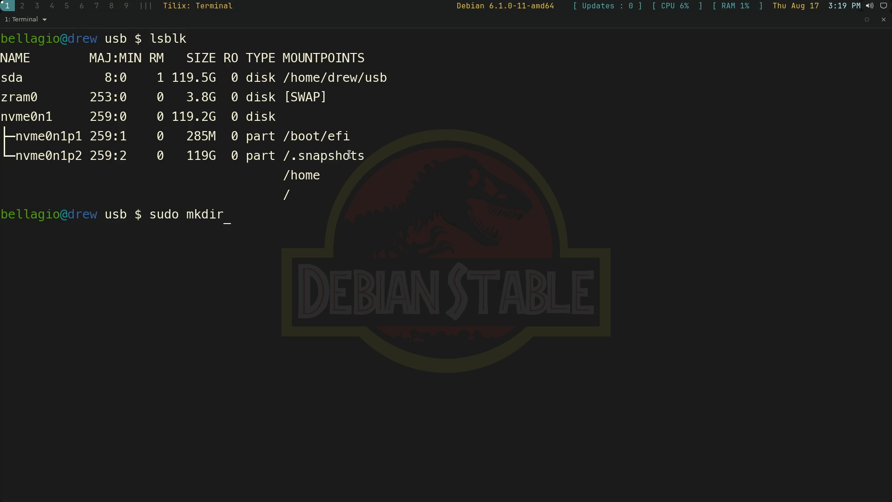
pyautogui.write('-p')
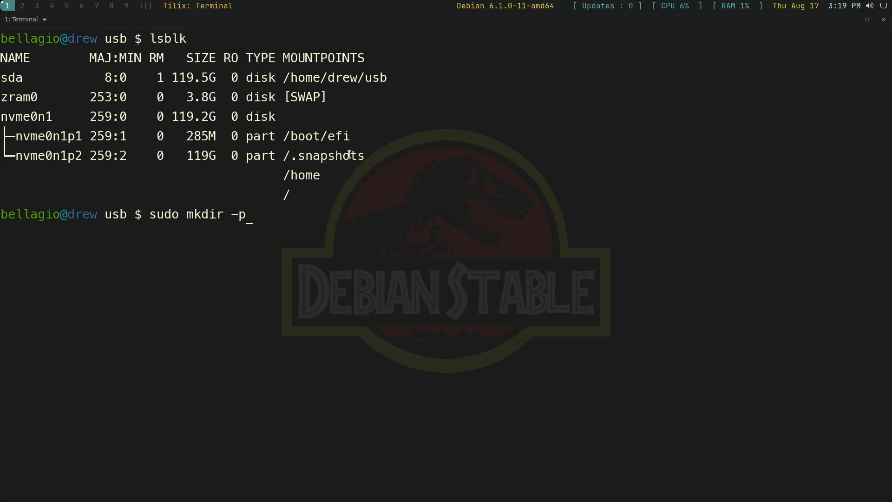
pyautogui.write('/')
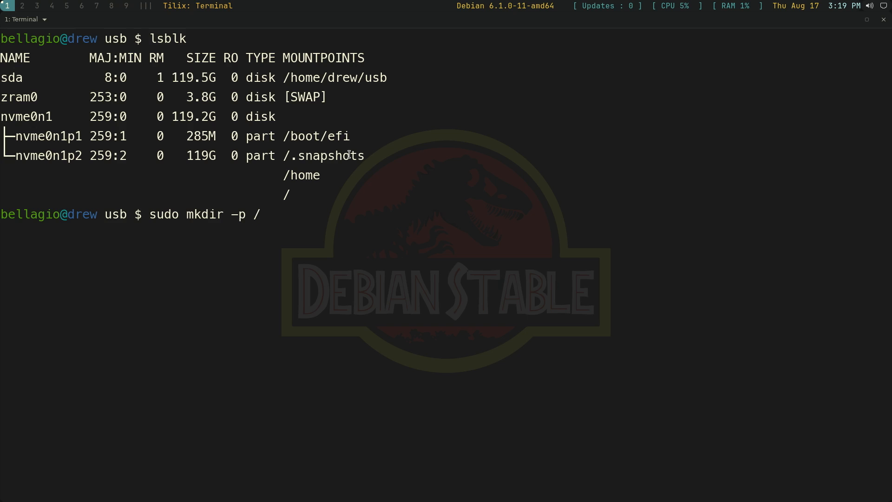
pyautogui.write('sb')
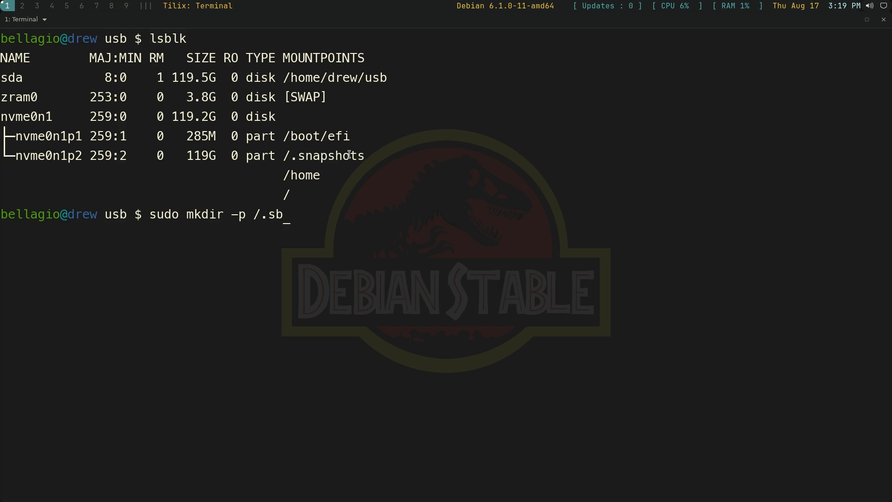
pyautogui.write('aps')
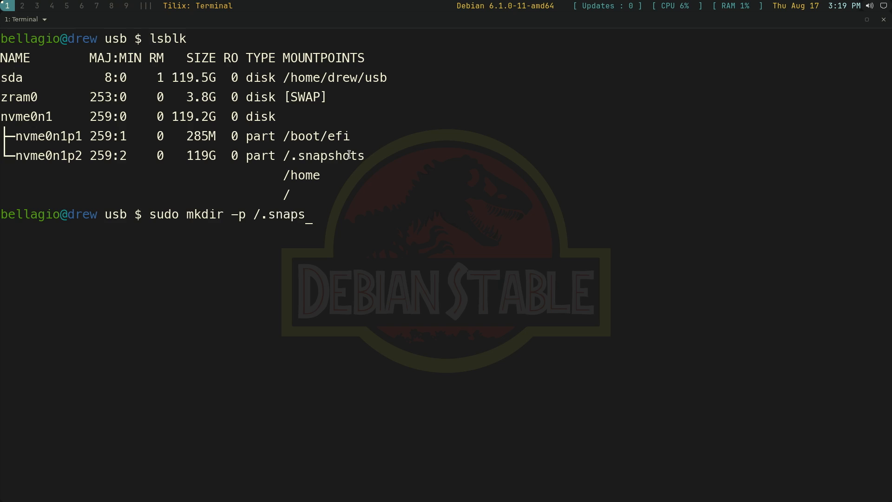
pyautogui.write('hots')
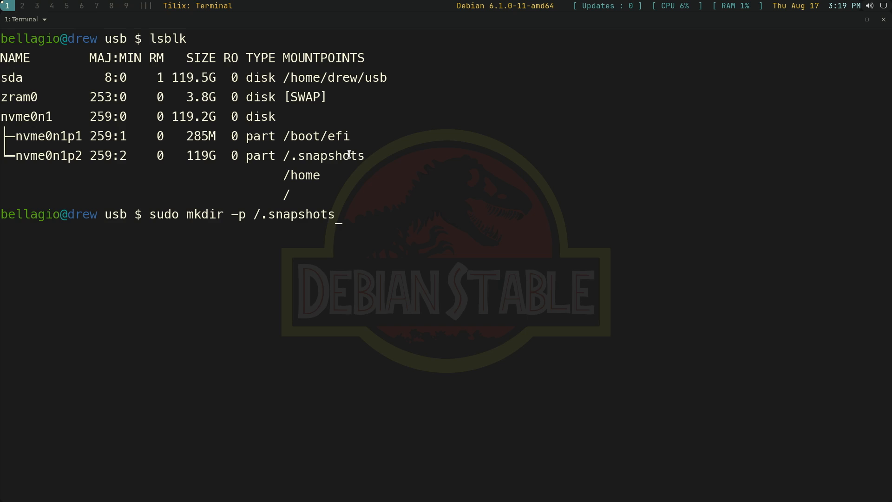
pyautogui.write('/')
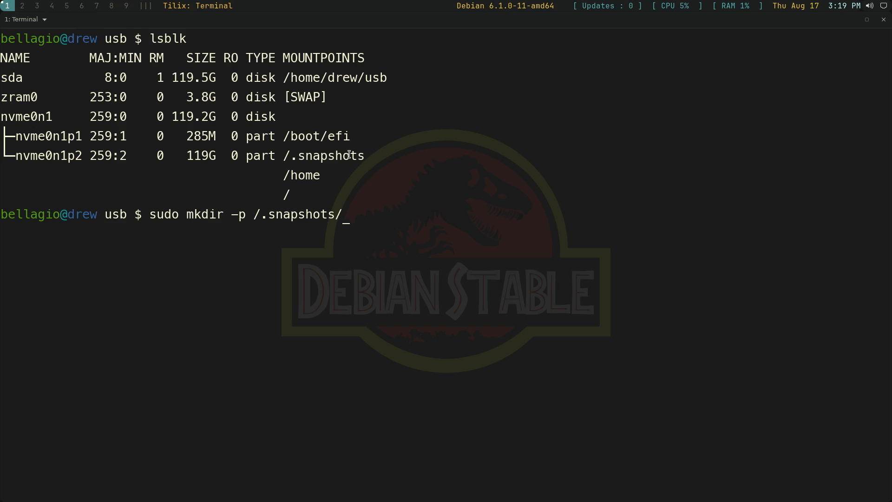
pyautogui.press('Return')
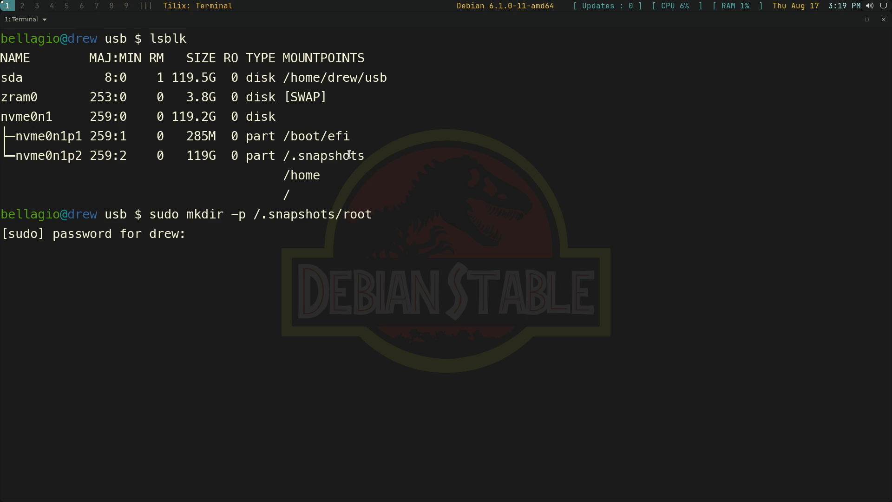
pyautogui.press('Return')
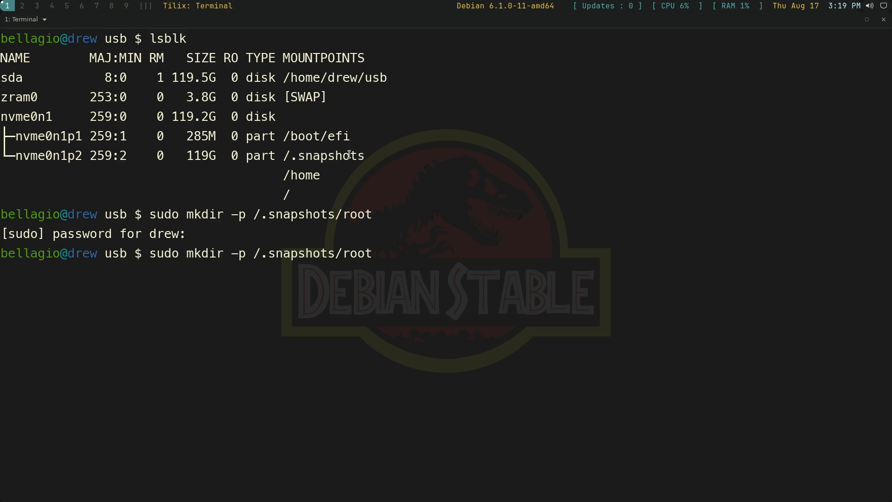
pyautogui.press('Return')
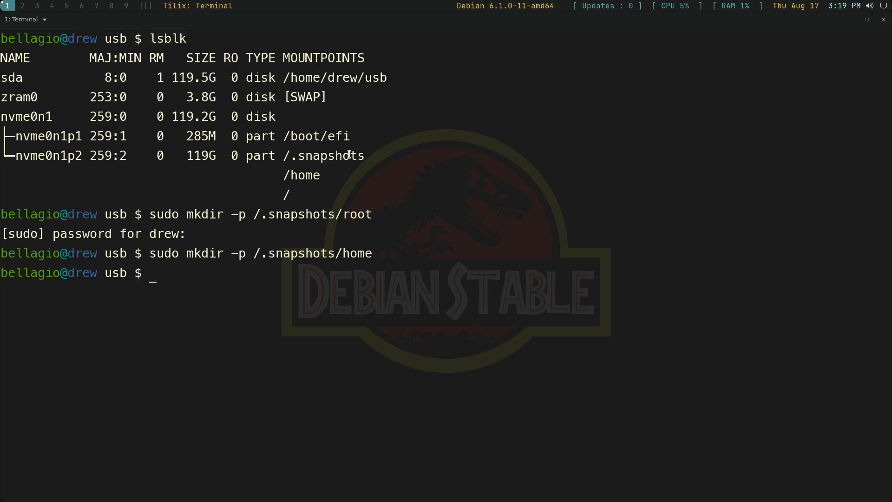
# - List the btrfs subvolumes with sudo btrfs su list /
pyautogui.write('sudo')
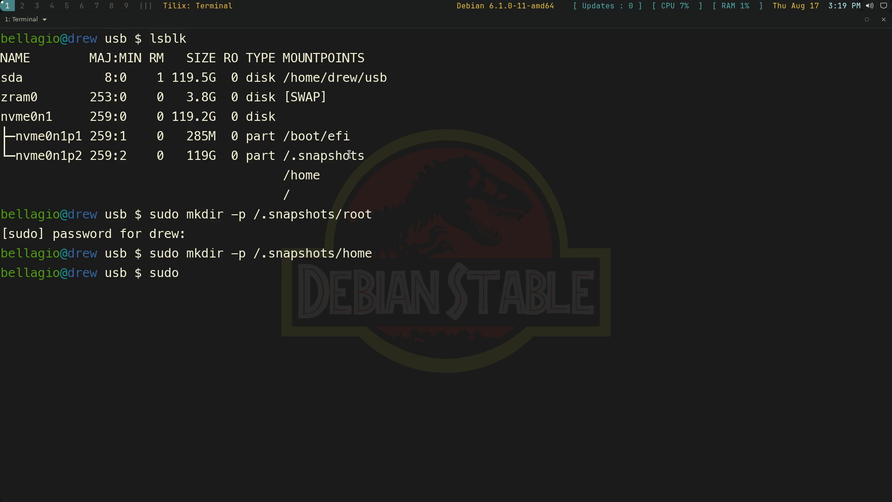
pyautogui.write('btrfs')
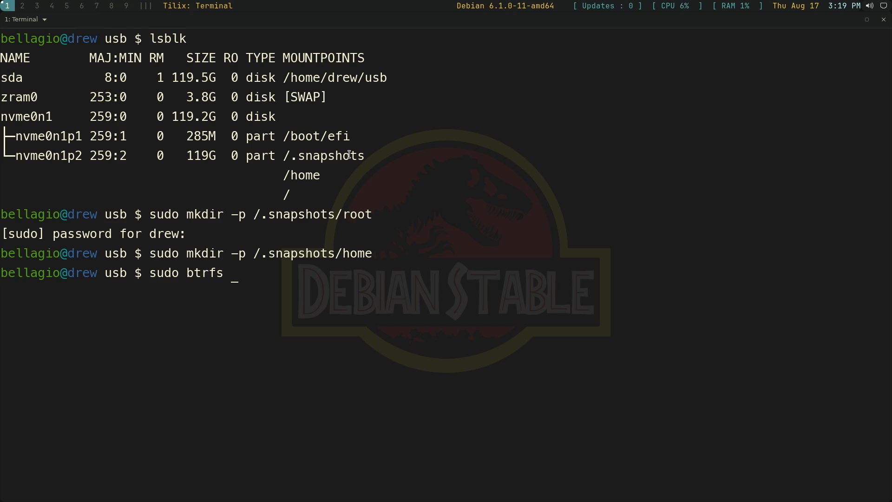
pyautogui.write('su lis')
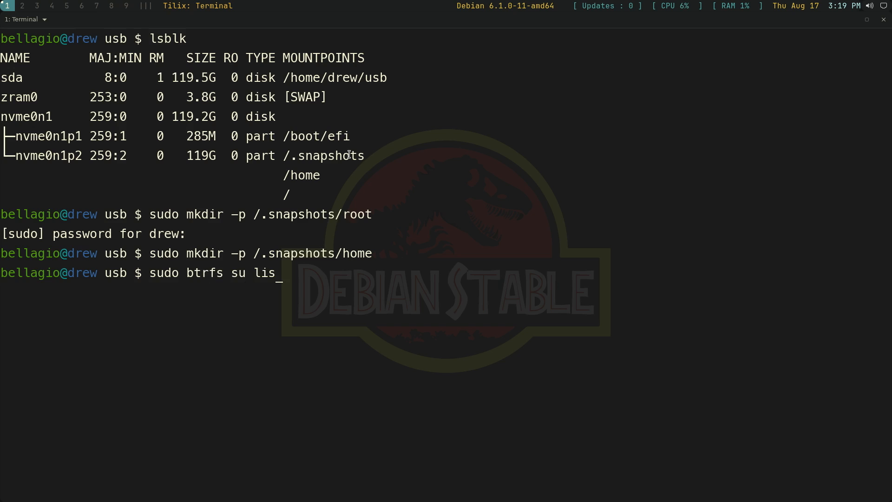
pyautogui.press('Return')
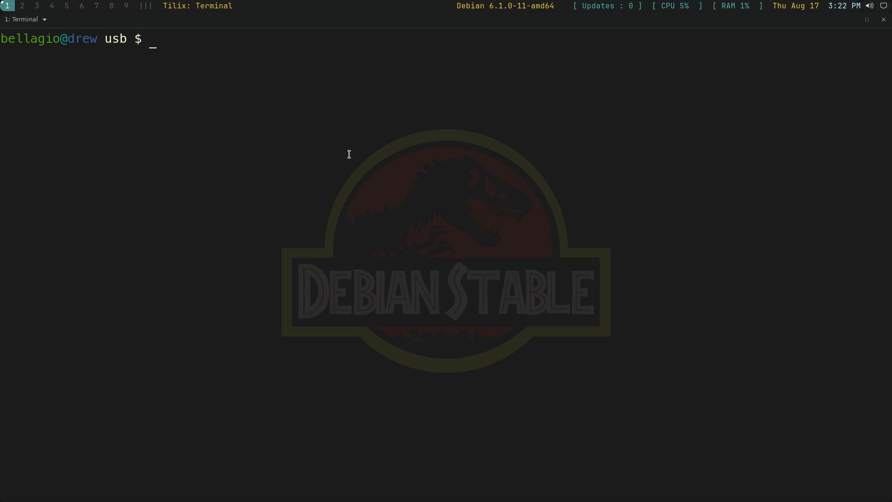
# - Snapshot / into /.snapshots/root/server-minimal with sudo btrfs su snapshot
pyautogui.write('sudo')
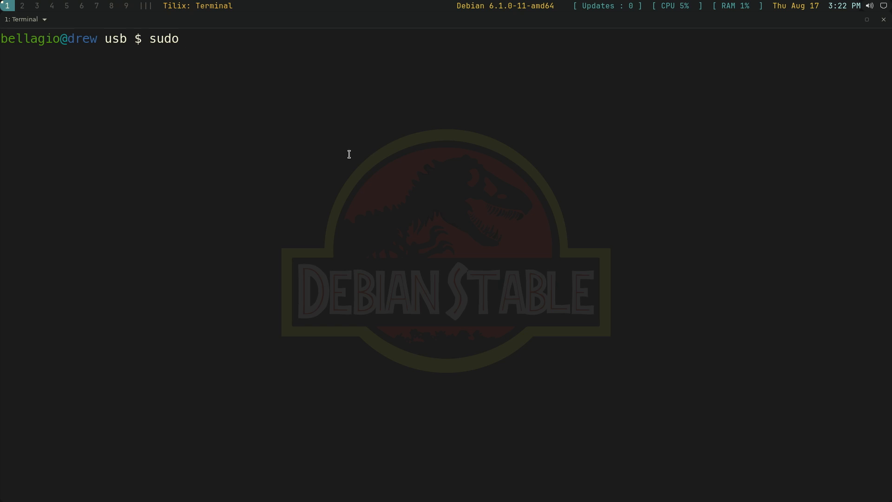
pyautogui.write('btr')
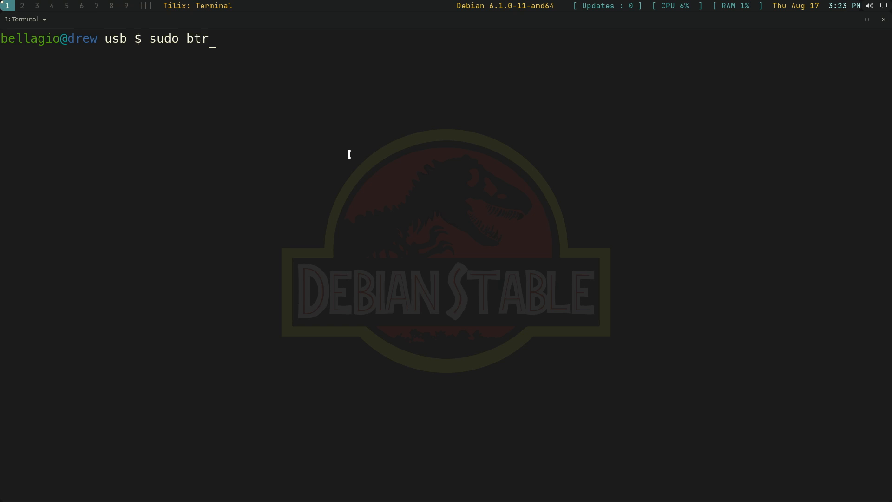
pyautogui.write('fs sy')
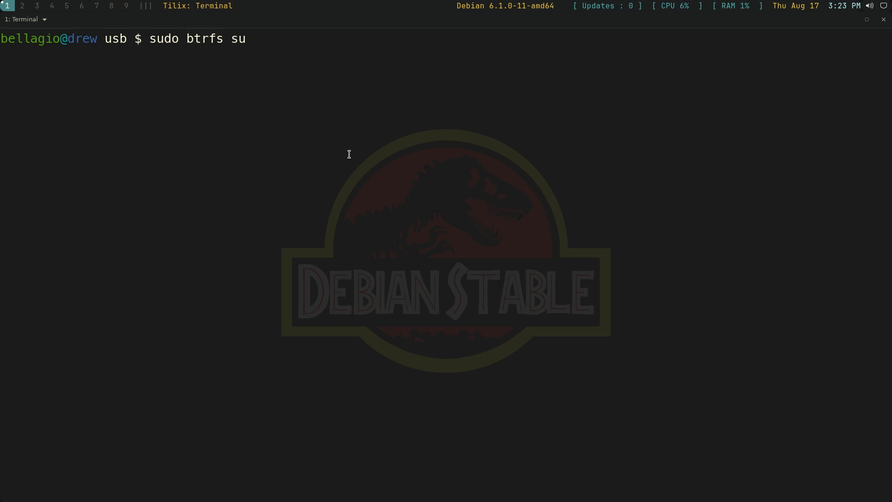
pyautogui.write('snapshot')
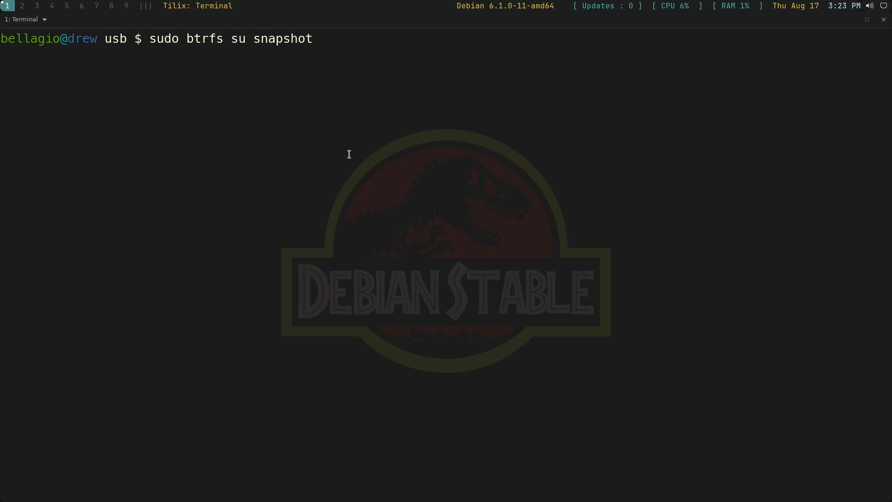
pyautogui.write('/')
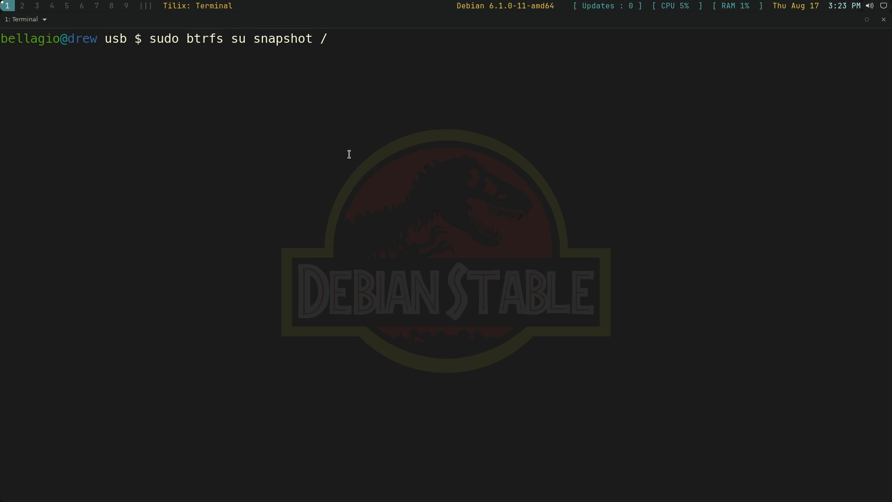
pyautogui.write('/.')
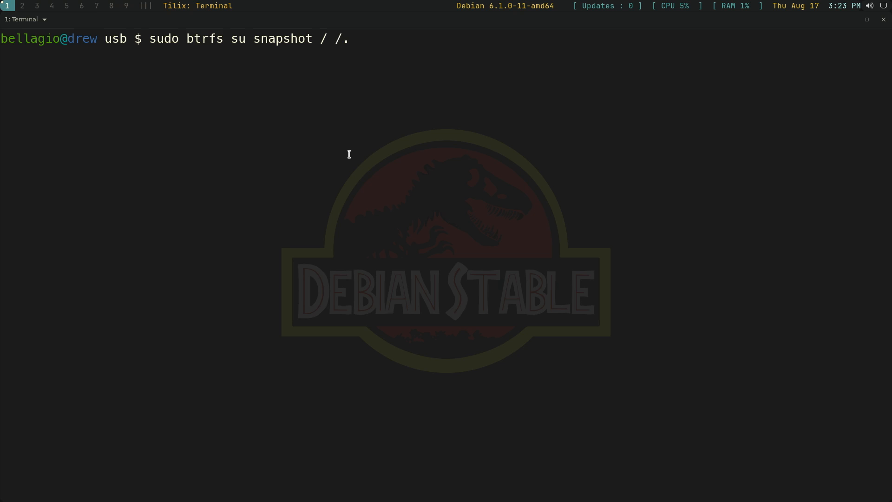
pyautogui.write('snapshots/')
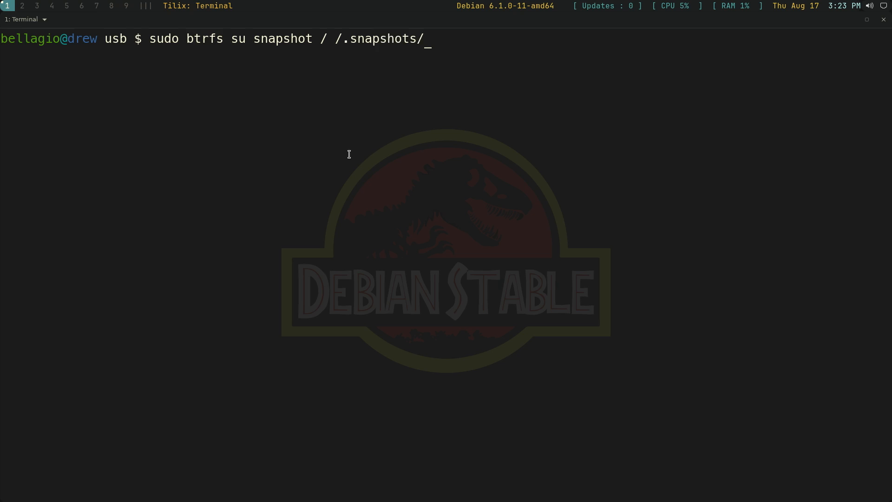
pyautogui.write('root/')
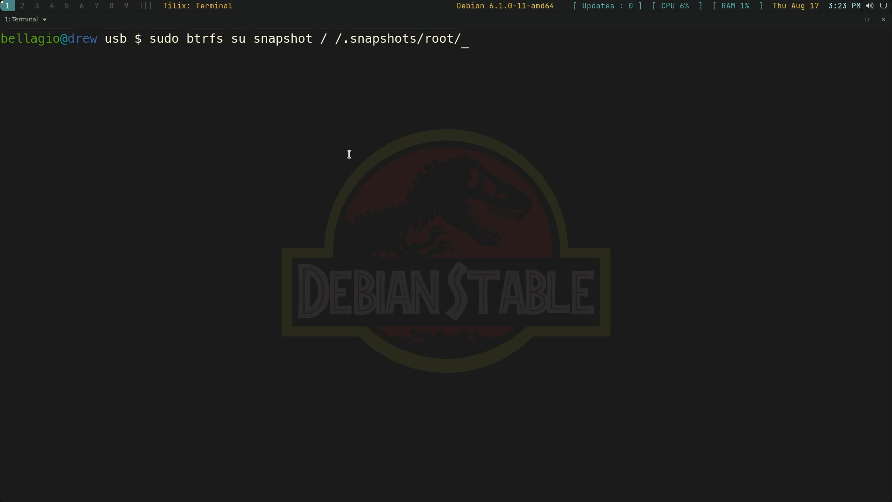
pyautogui.write('server-mi')
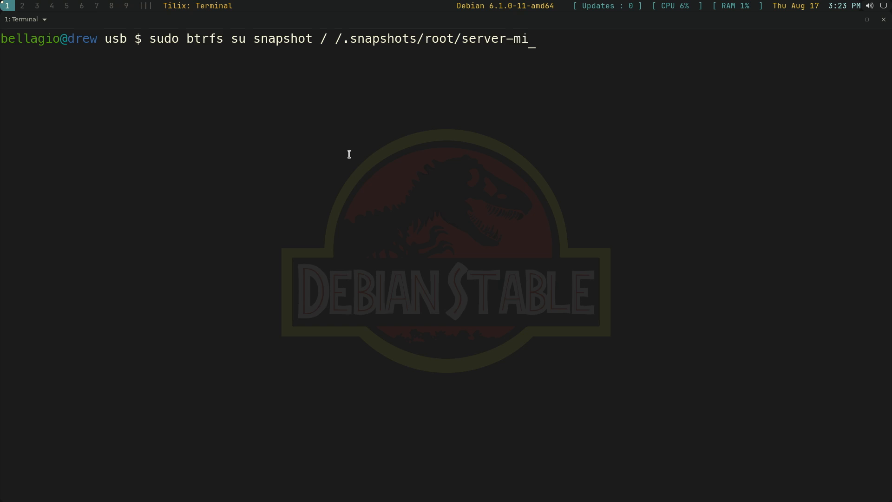
pyautogui.write('nimal')
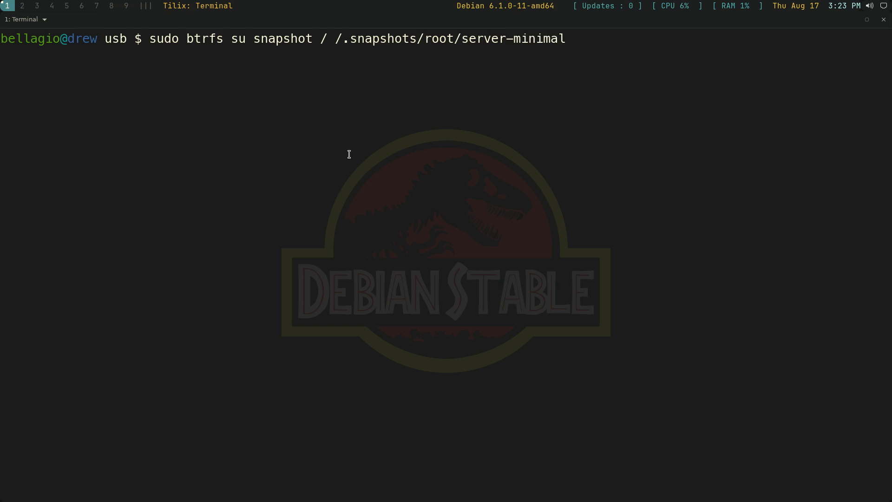
pyautogui.press('Return')
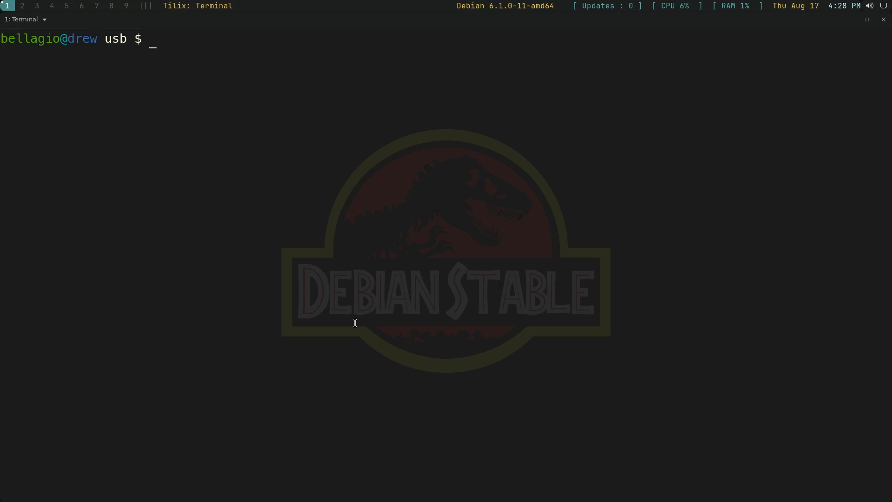
# - List the btrfs subvolumes again and move up to the home directory
pyautogui.write('s')
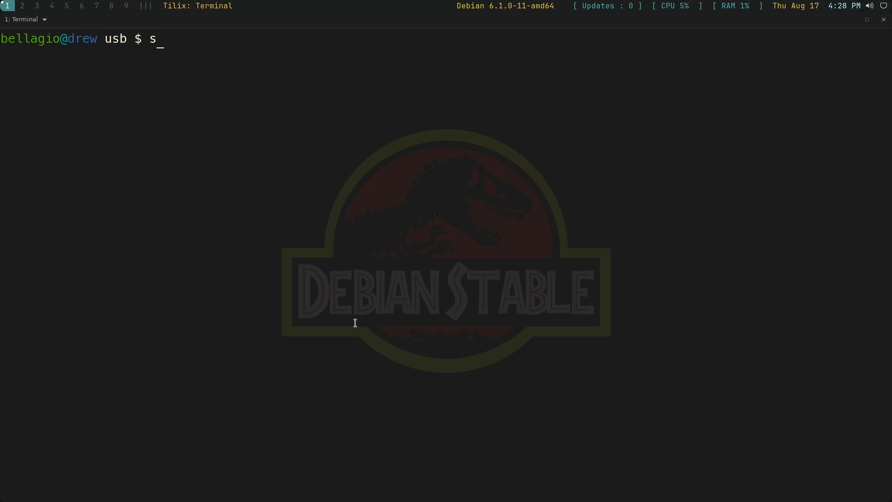
pyautogui.write('udo bt')
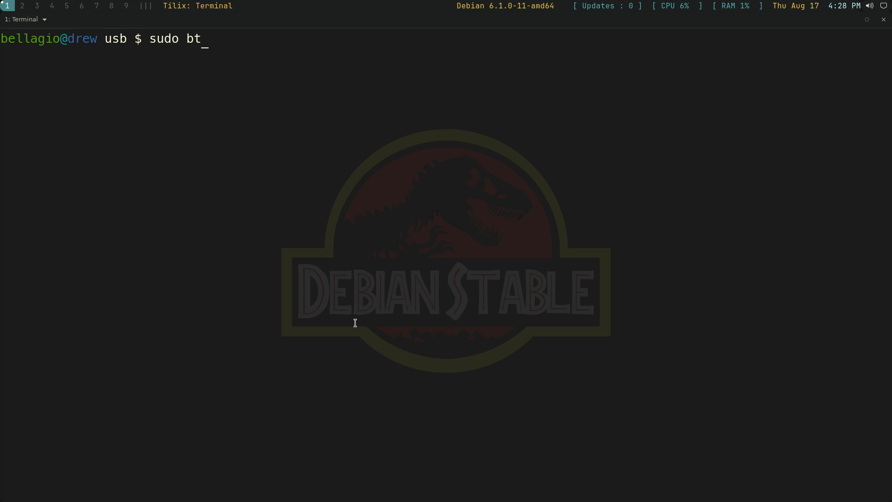
pyautogui.write('rfs su')
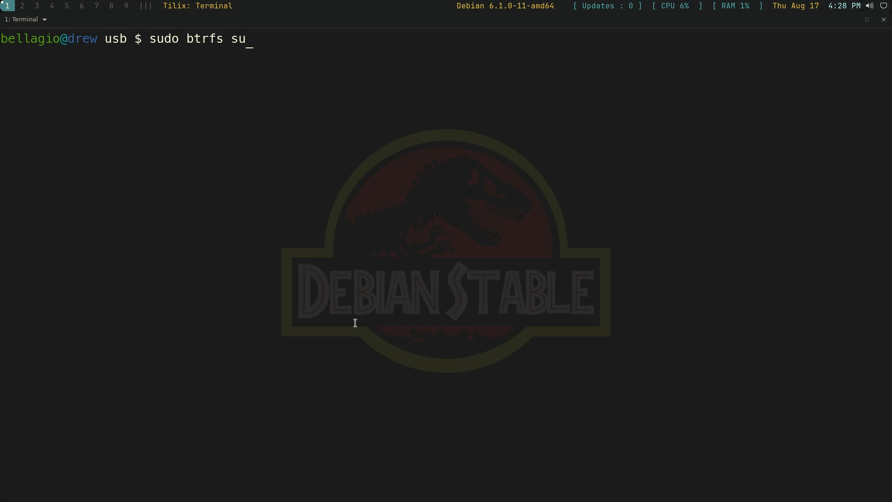
pyautogui.write('list /')
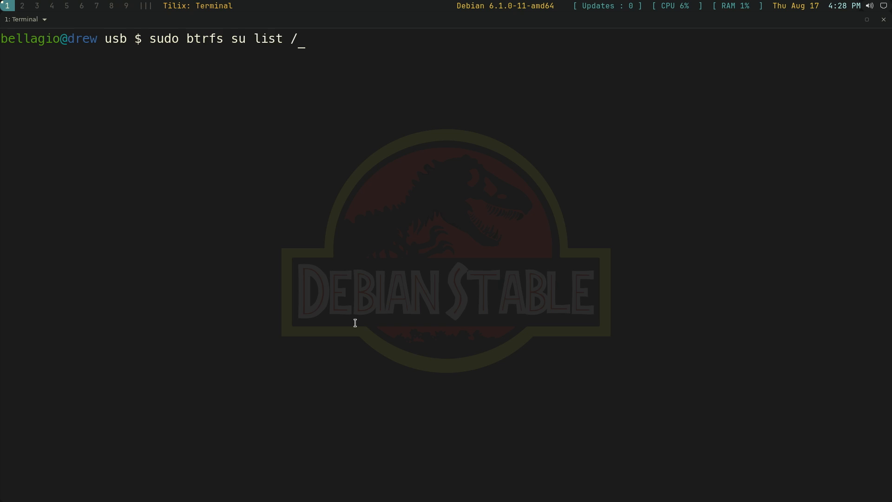
pyautogui.press('Return')
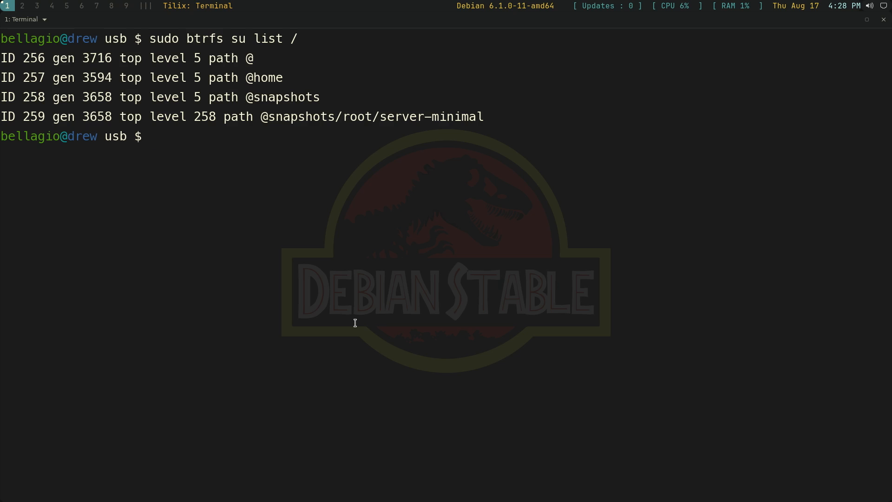
pyautogui.write('c')
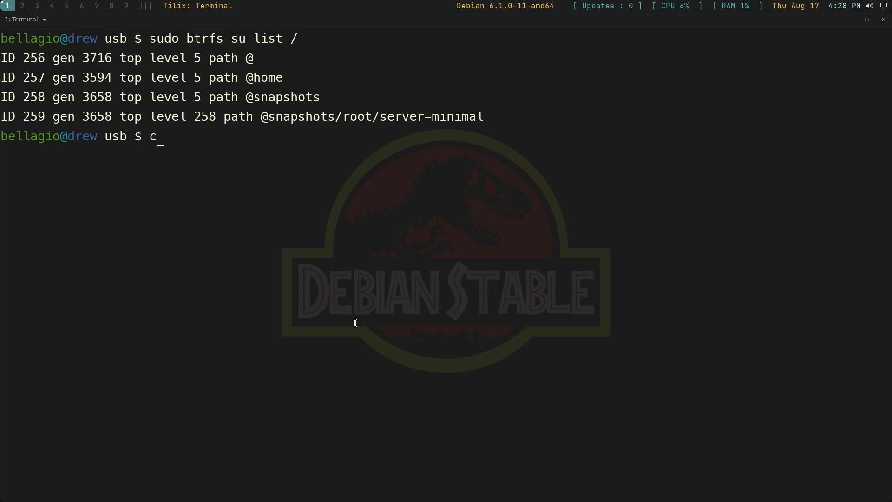
pyautogui.write('d ..')
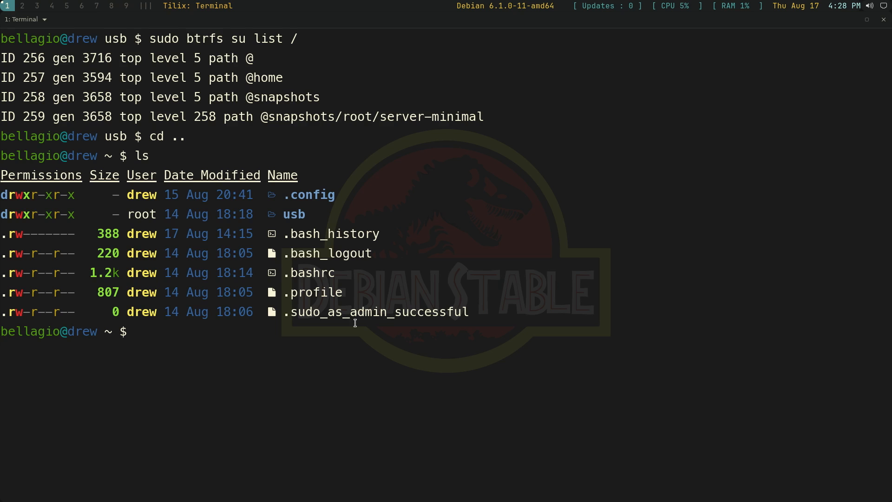
# - Make usb/ owned by drew:drew with sudo chown -R and enter it
pyautogui.write('sudo chown')
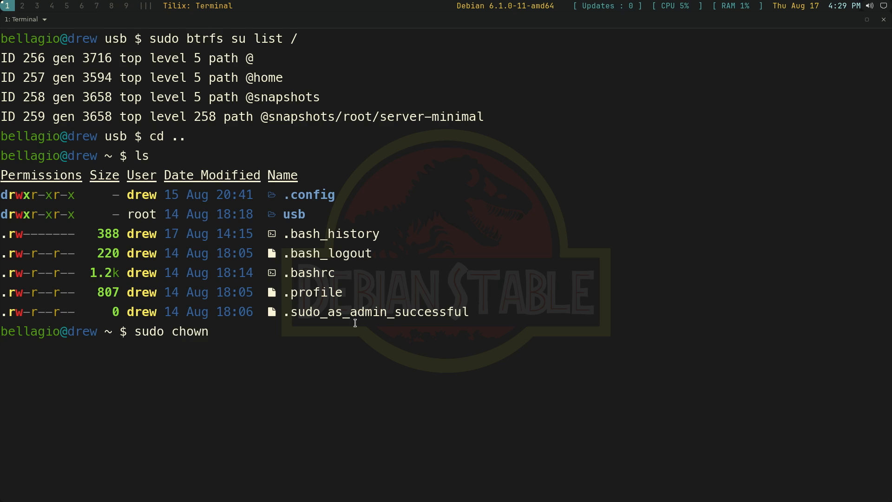
pyautogui.write('-R')
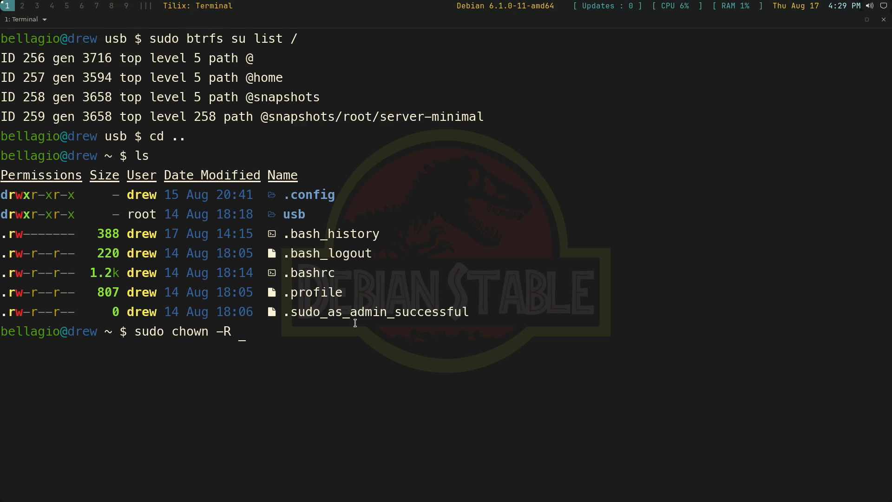
pyautogui.write('drew:')
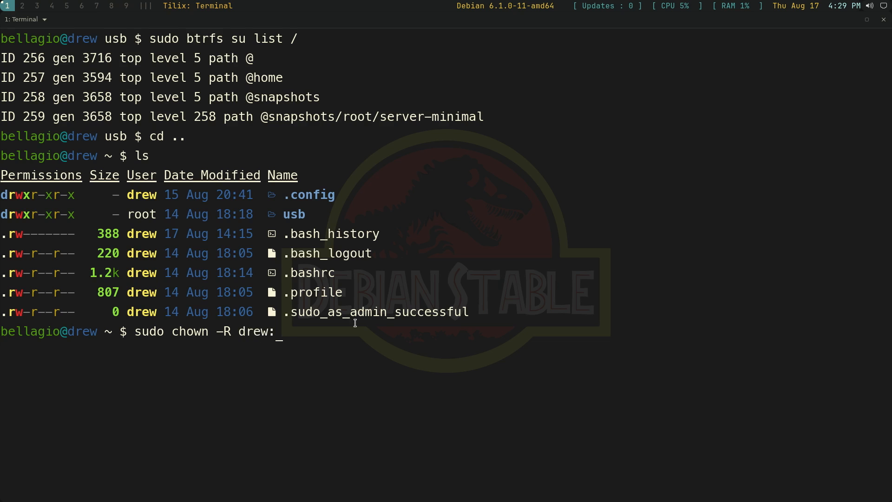
pyautogui.write('drew')
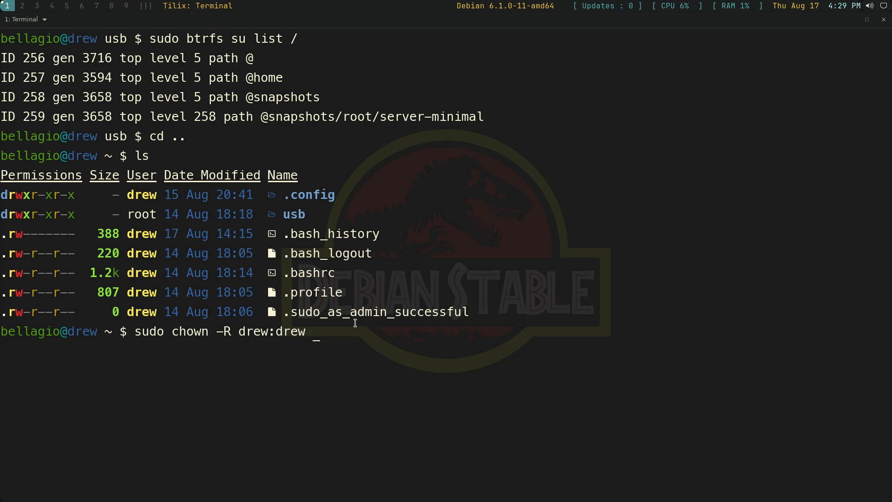
pyautogui.write('usb/')
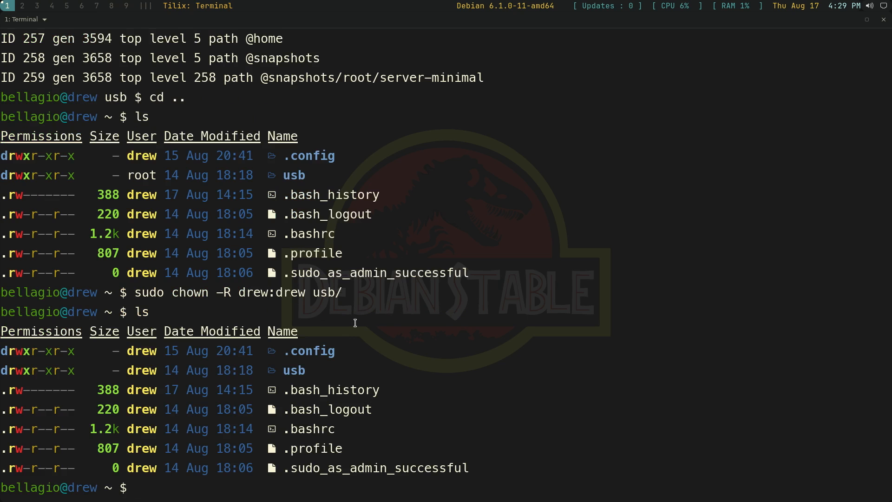
pyautogui.write('cd usb')
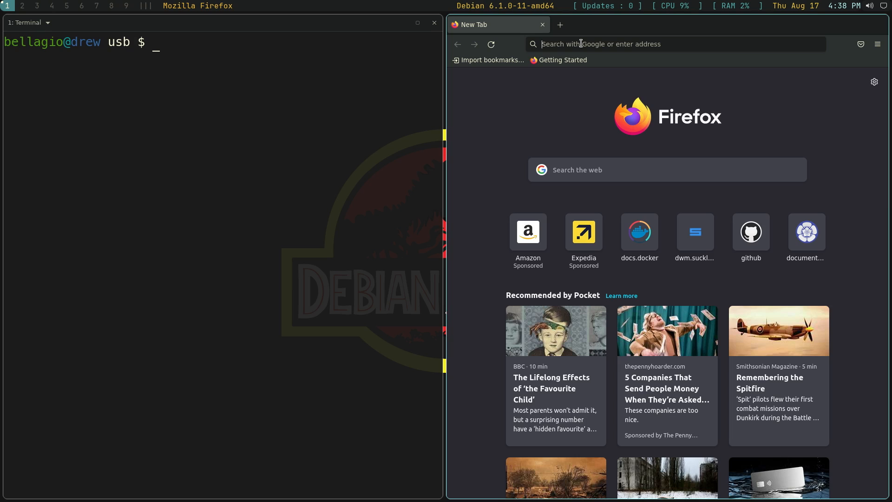
# - Search 'debian docker' and land on Docker's Install Docker Desktop on Debian guide at its install steps
pyautogui.write('debia')
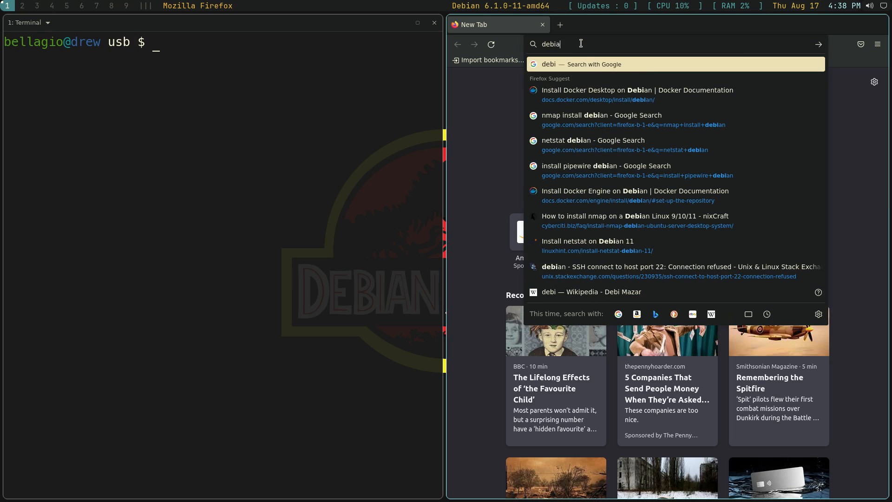
pyautogui.write('docker')
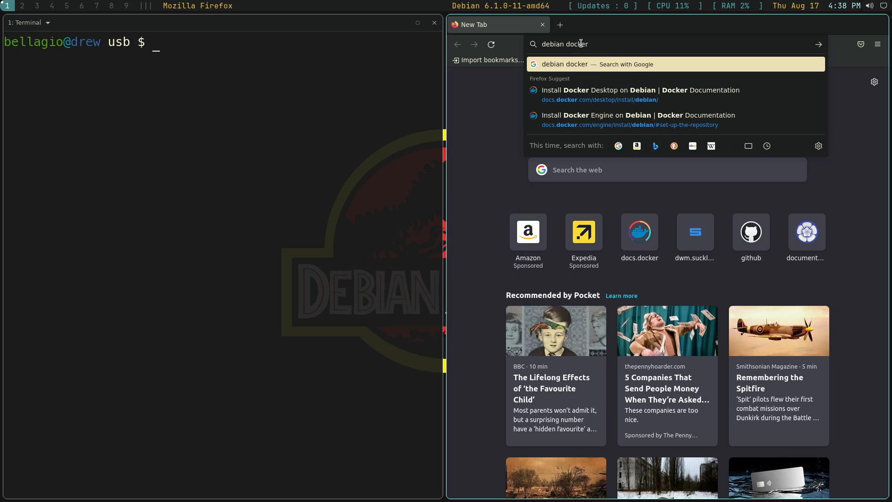
pyautogui.click(642, 95)
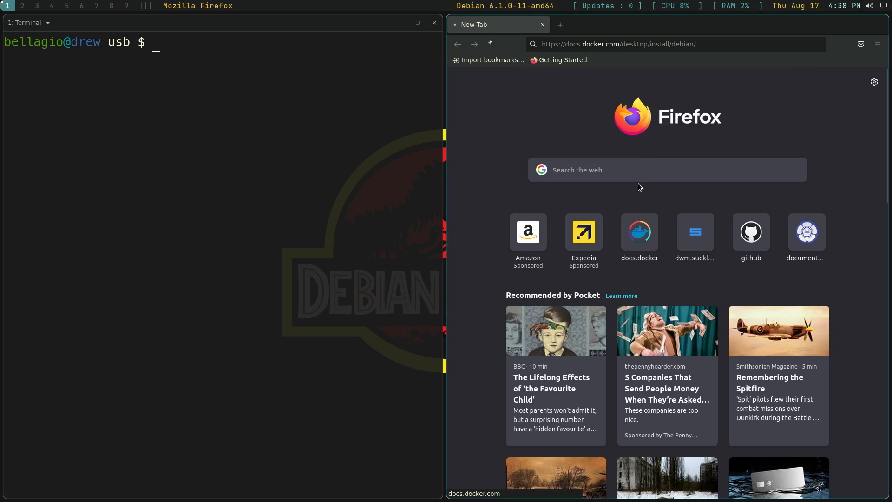
pyautogui.click(639, 232)
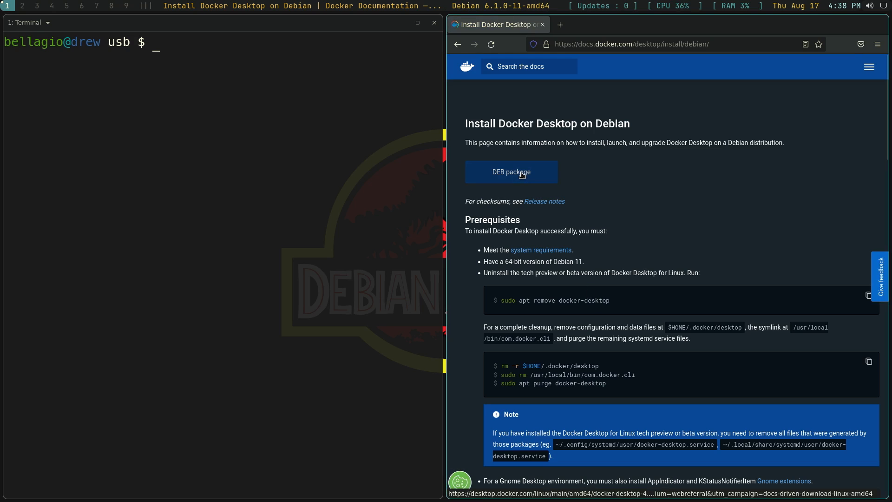
pyautogui.moveTo(502, 121)
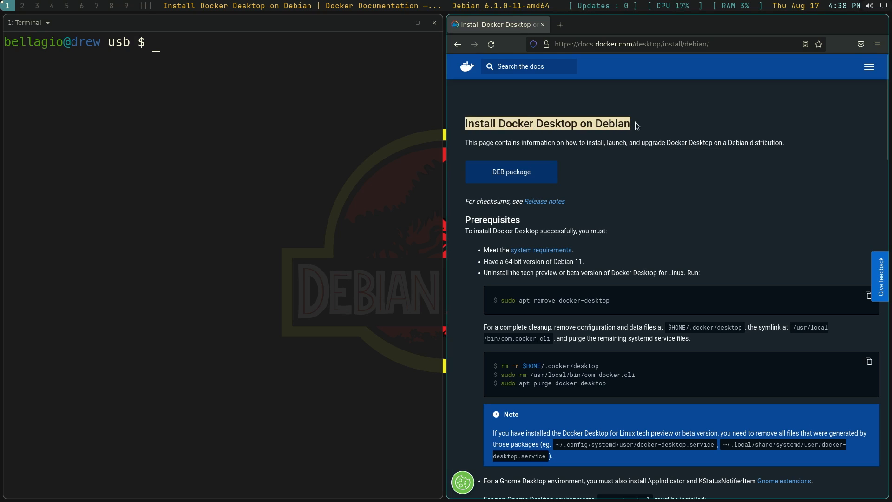
pyautogui.moveTo(637, 128)
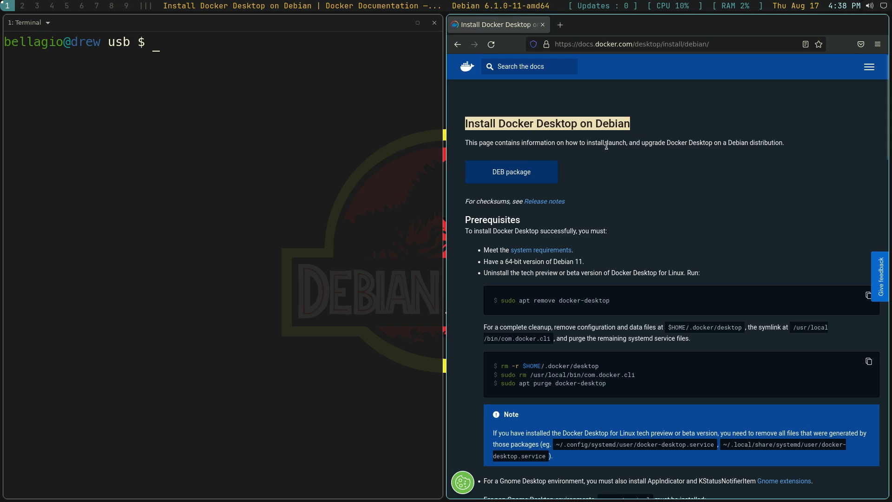
pyautogui.moveTo(511, 172)
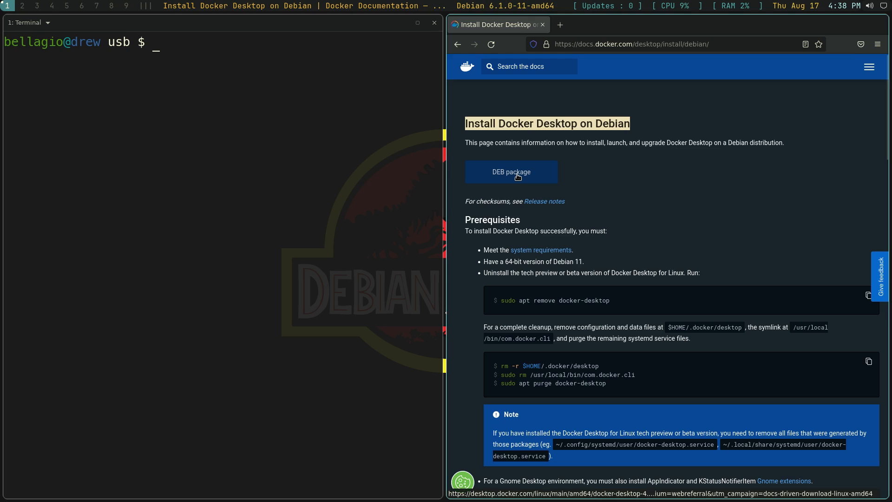
pyautogui.scroll(-3)
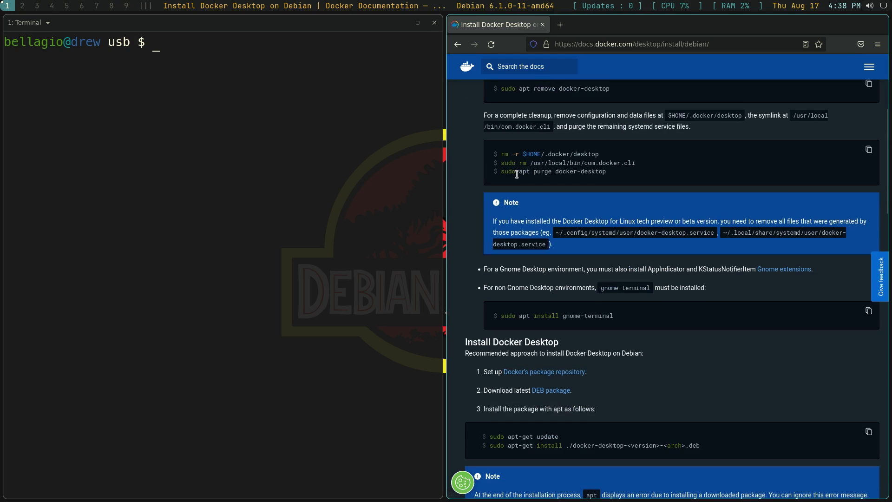
pyautogui.moveTo(513, 259)
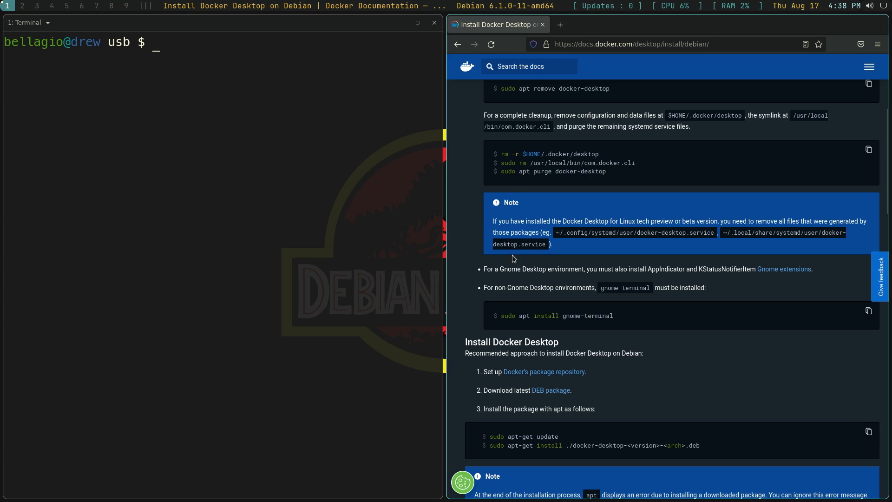
pyautogui.scroll(-3)
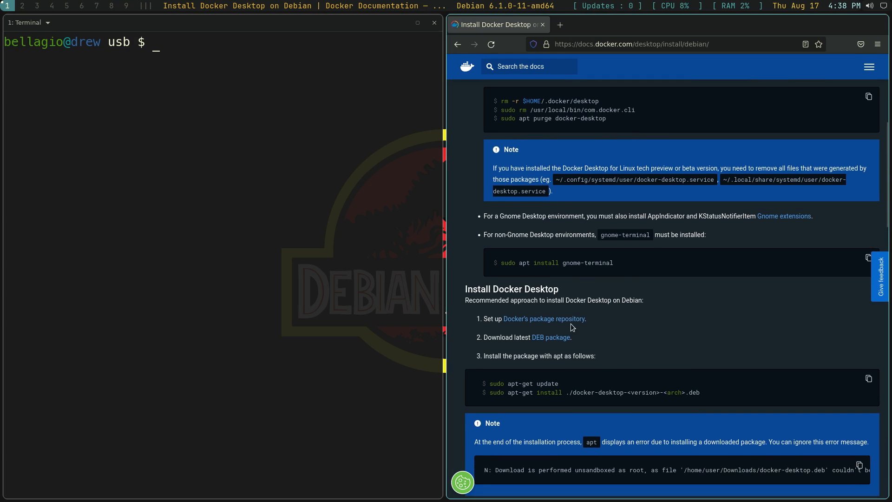
pyautogui.moveTo(543, 318)
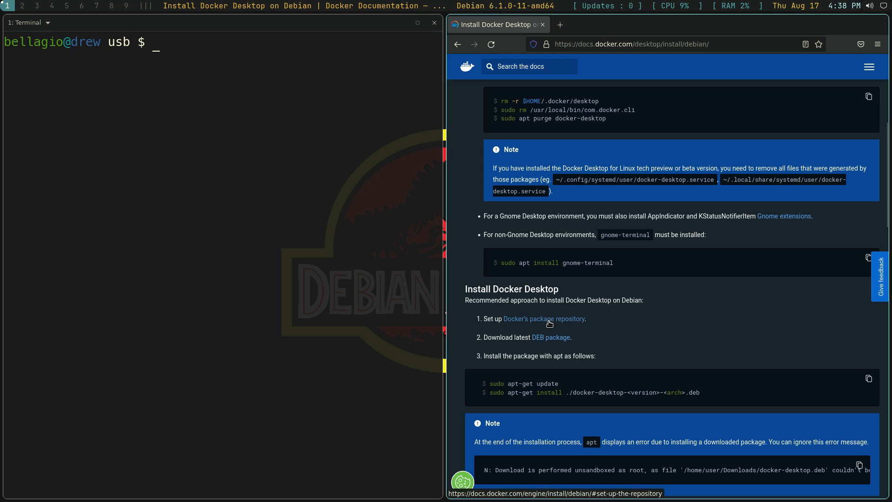
pyautogui.moveTo(527, 323)
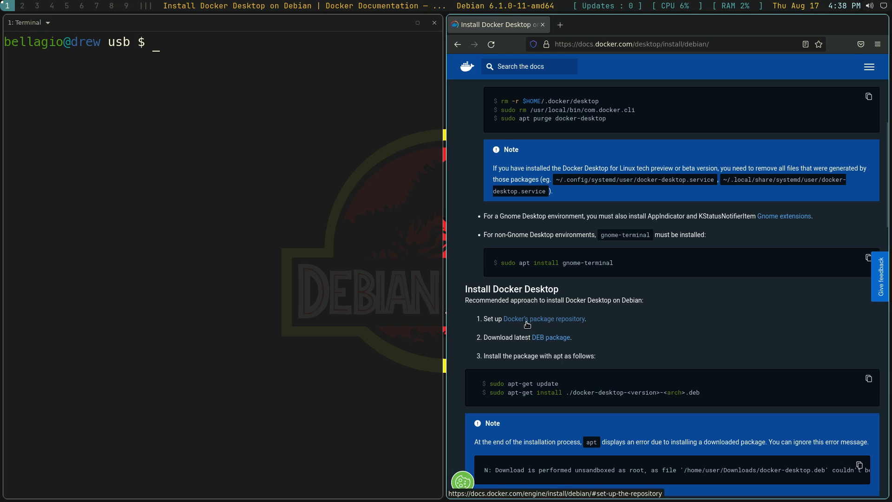
# - Follow the link to Docker Engine on Debian and reach the 'Set up the repository' section
pyautogui.click(543, 319)
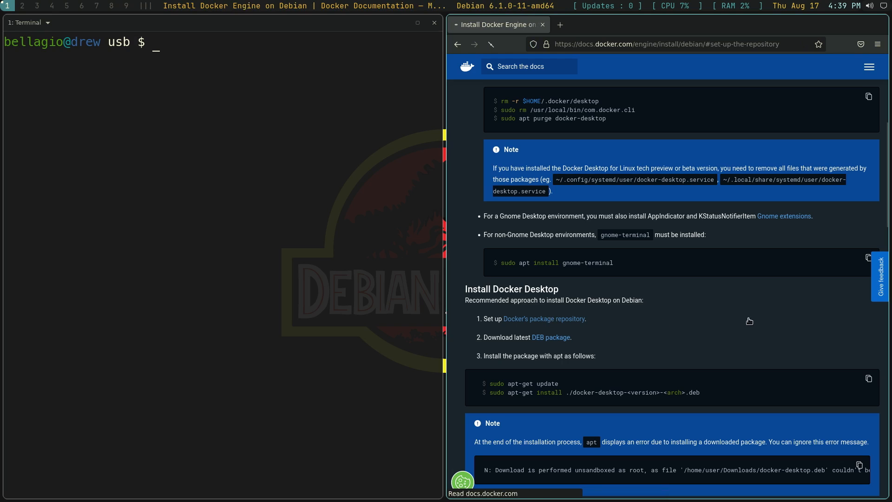
pyautogui.scroll(3)
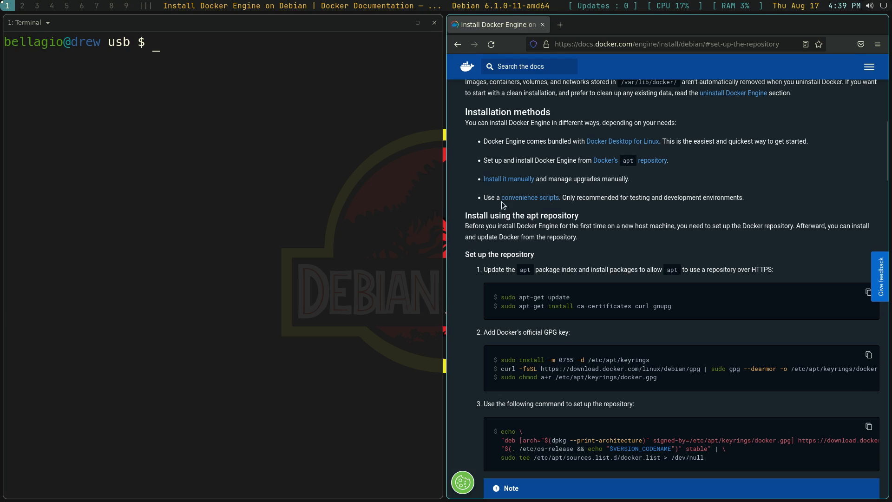
pyautogui.moveTo(486, 115)
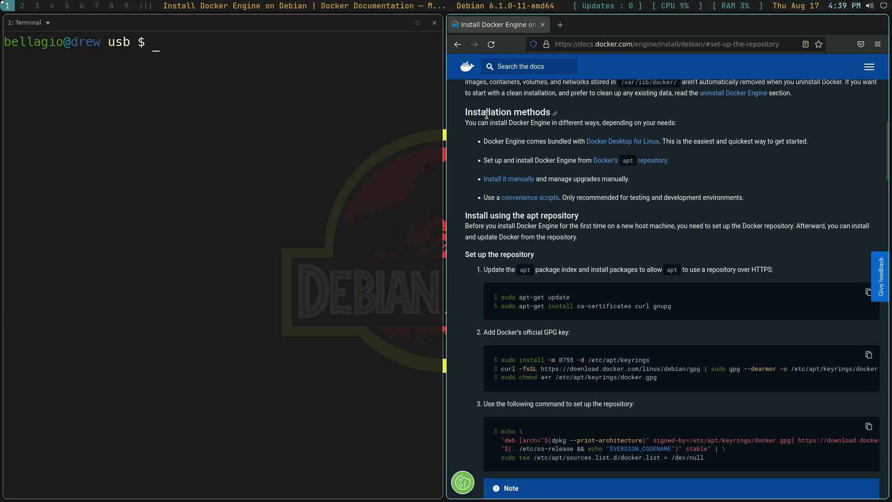
pyautogui.moveTo(569, 142)
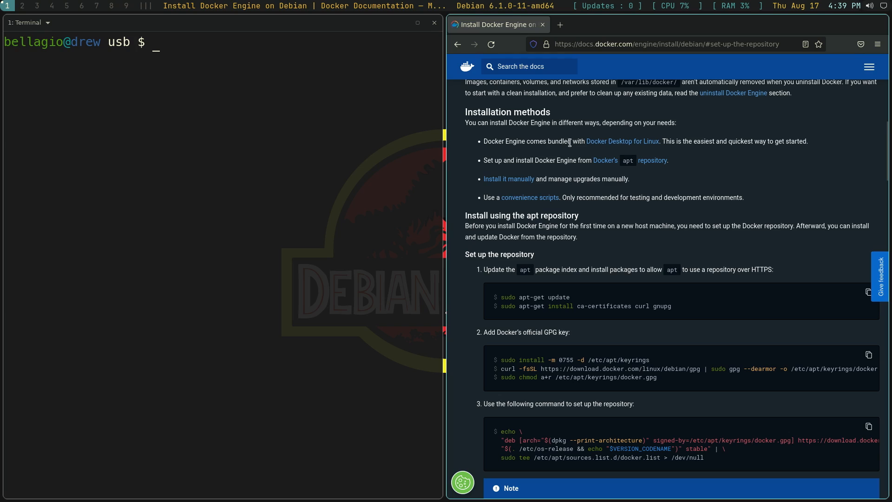
pyautogui.moveTo(682, 145)
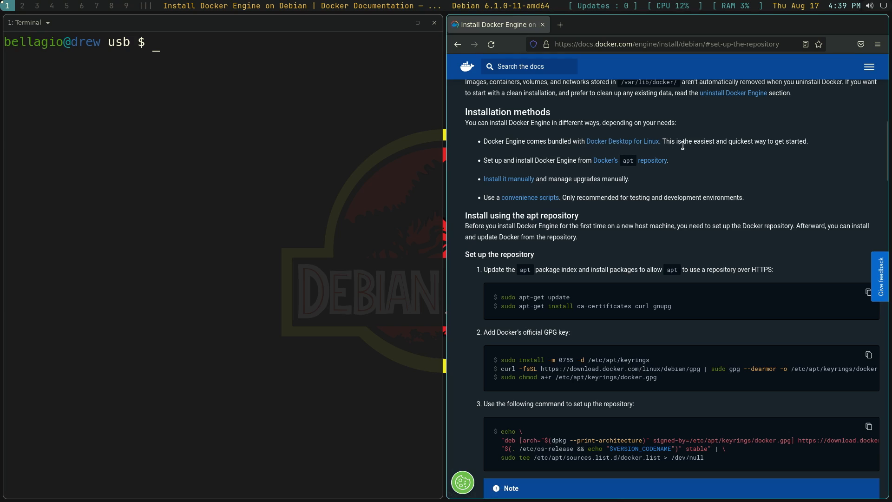
pyautogui.moveTo(731, 152)
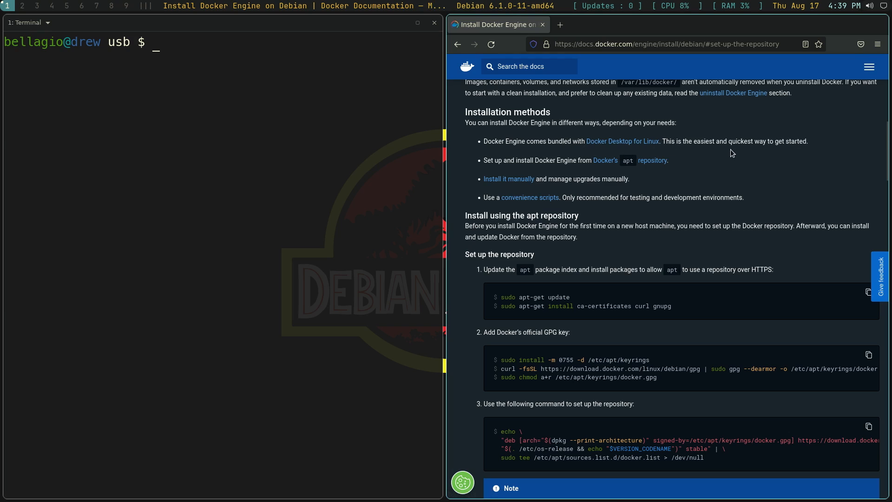
pyautogui.moveTo(505, 162)
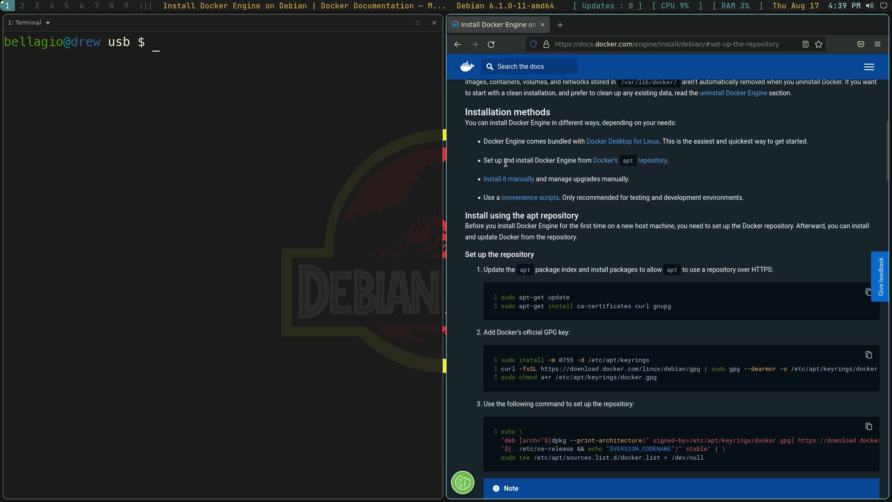
pyautogui.moveTo(546, 218)
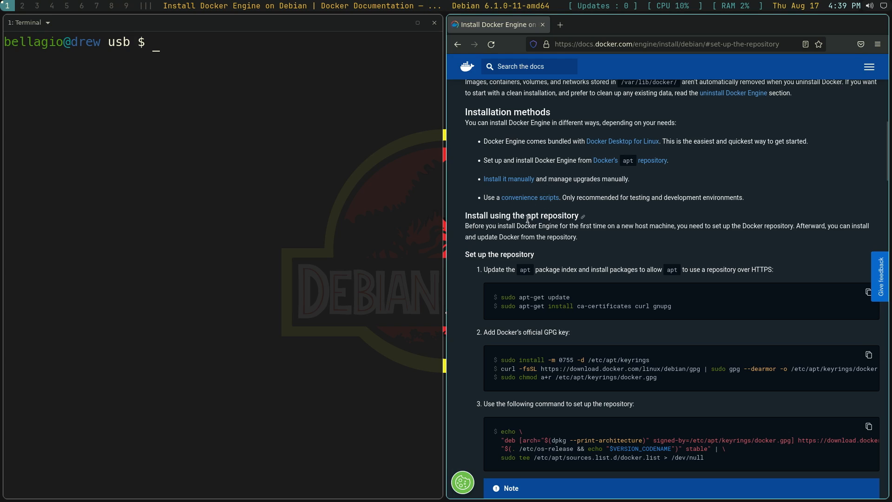
pyautogui.scroll(-3)
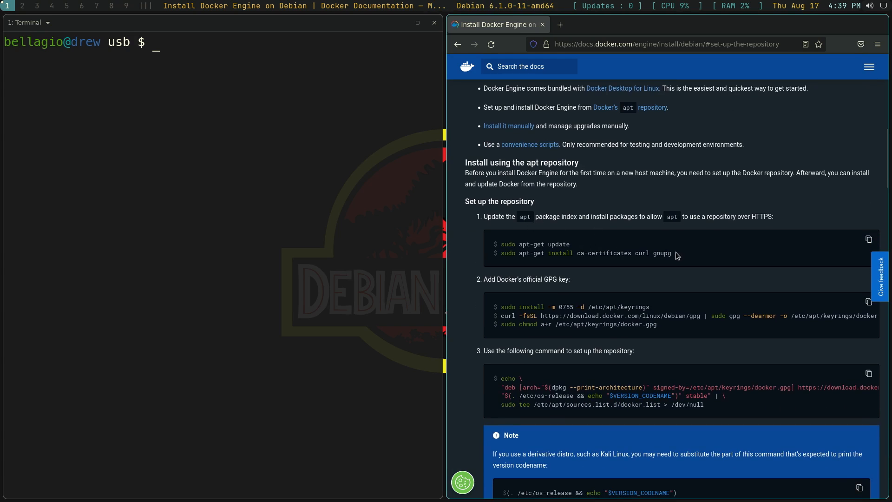
pyautogui.moveTo(627, 306)
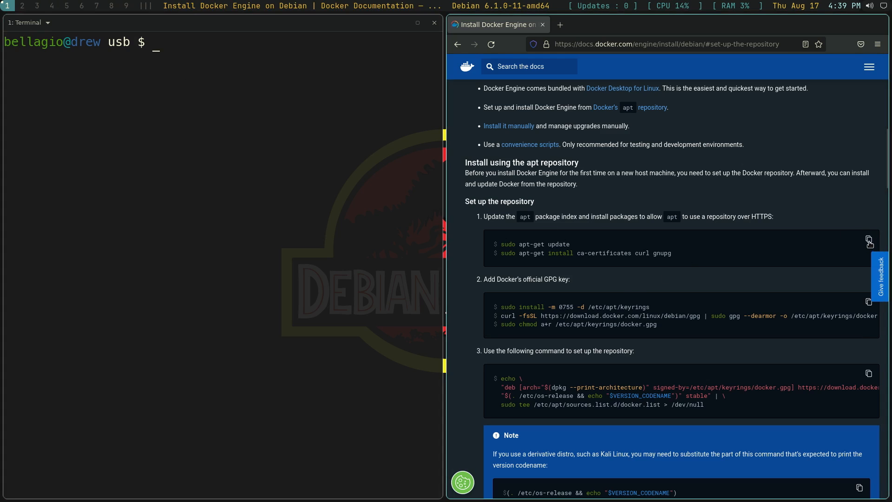
# - Paste and run the apt-get update and ca-certificates curl gnupg install commands, accepting the paste warning
pyautogui.rightClick(156, 57)
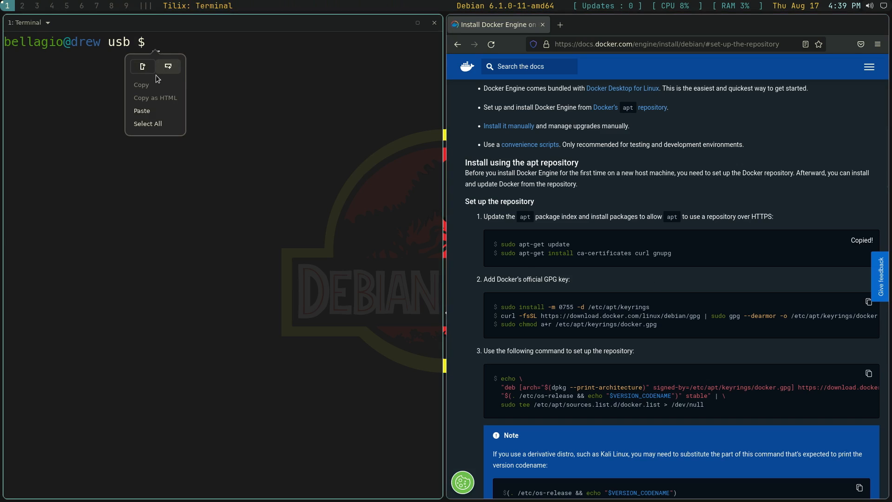
pyautogui.click(142, 110)
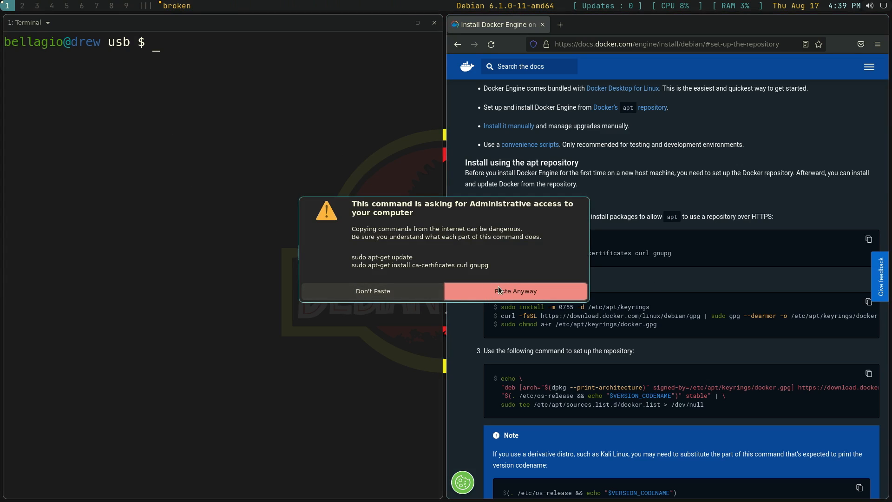
pyautogui.click(514, 291)
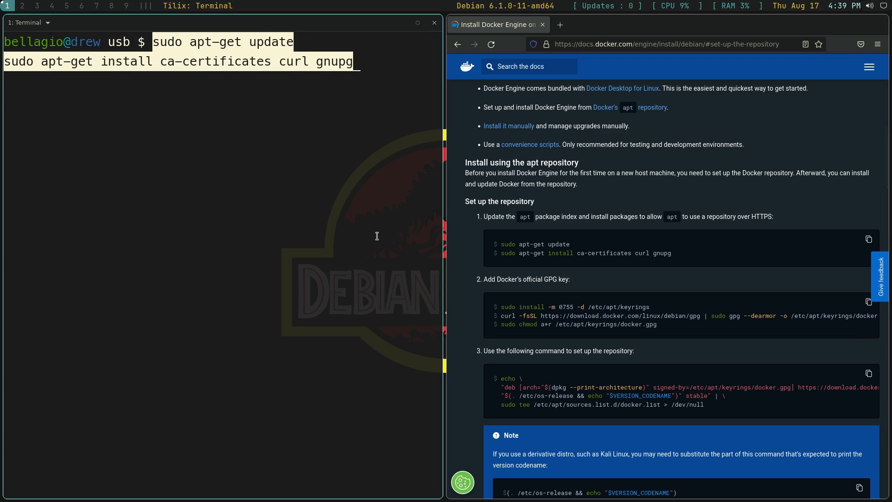
pyautogui.press('Return')
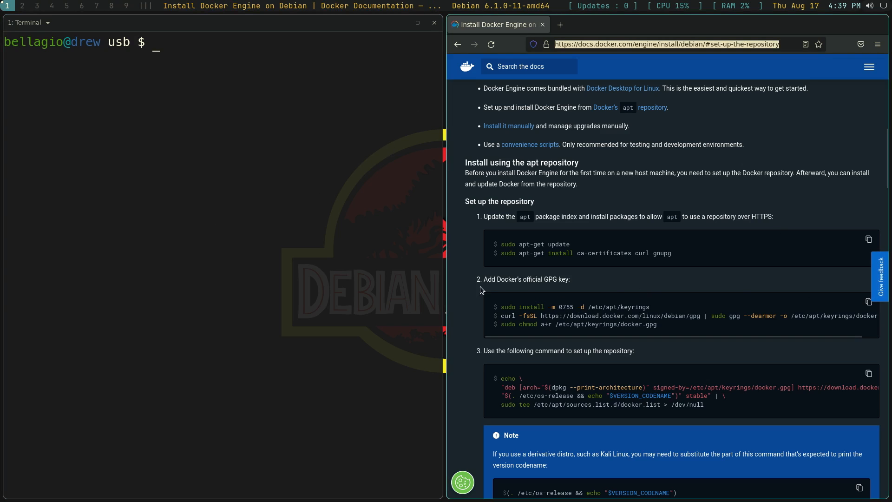
pyautogui.moveTo(863, 305)
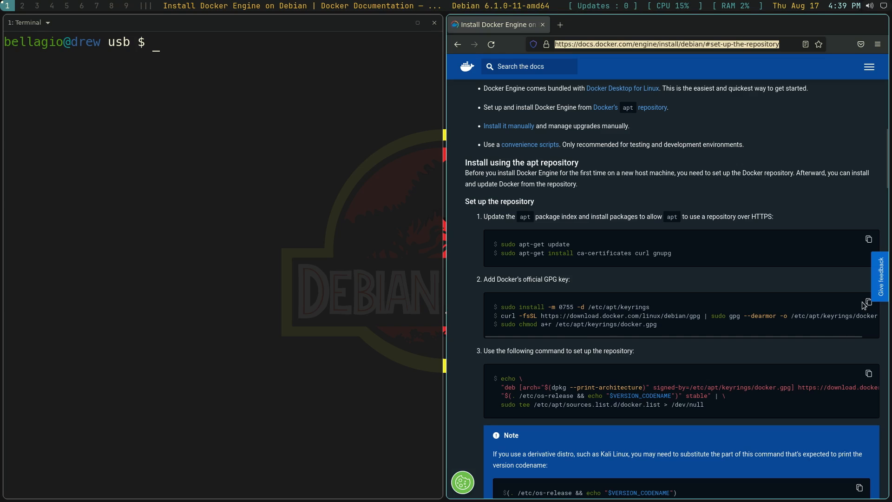
# - Copy and run the commands that add Docker's official GPG key to the keyring
pyautogui.click(868, 302)
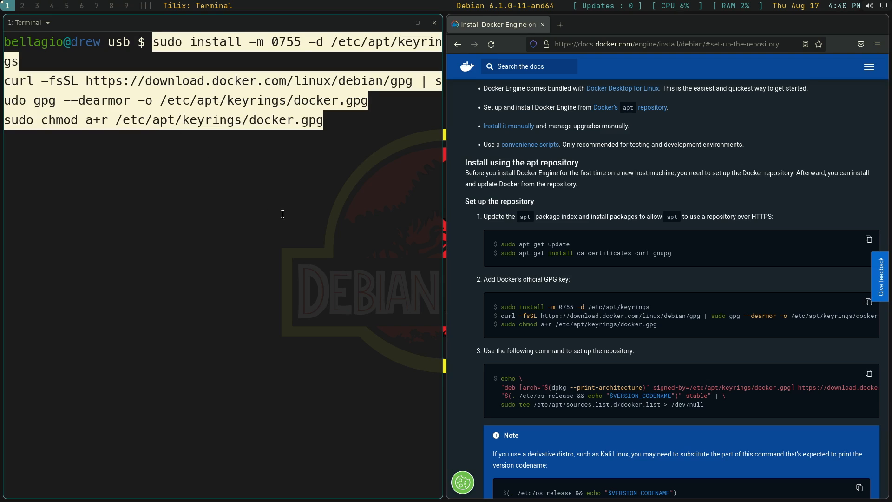
pyautogui.press('Return')
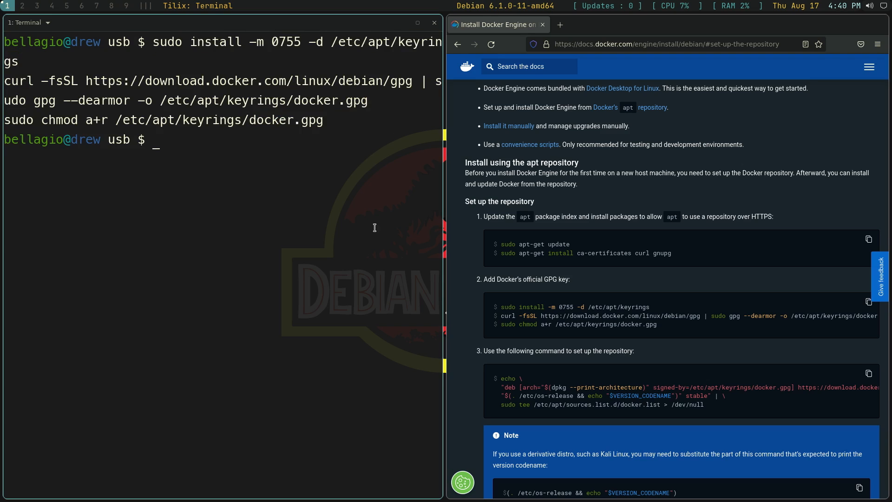
pyautogui.scroll(-3)
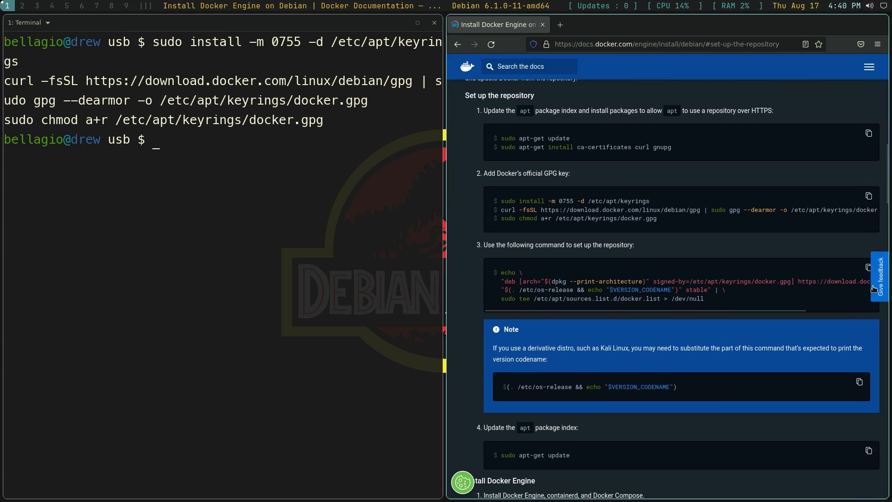
pyautogui.moveTo(651, 262)
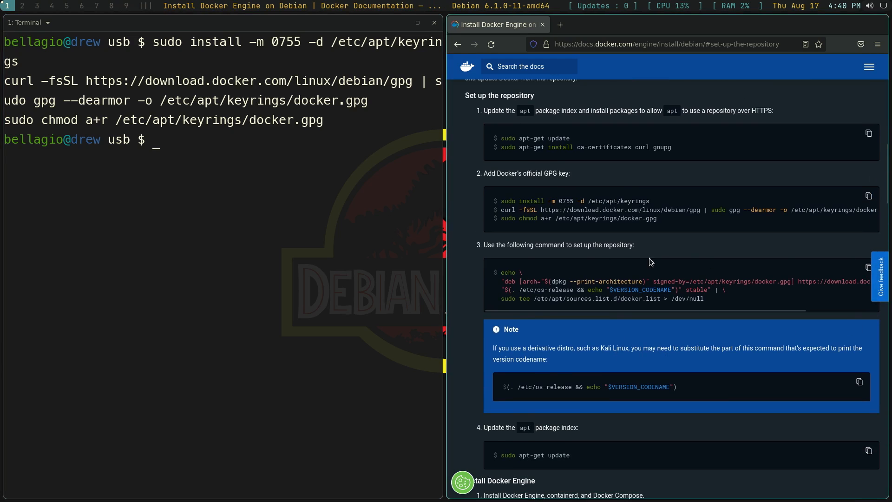
# - Copy and run the echo | sudo tee command writing docker.list to the apt sources
pyautogui.click(868, 266)
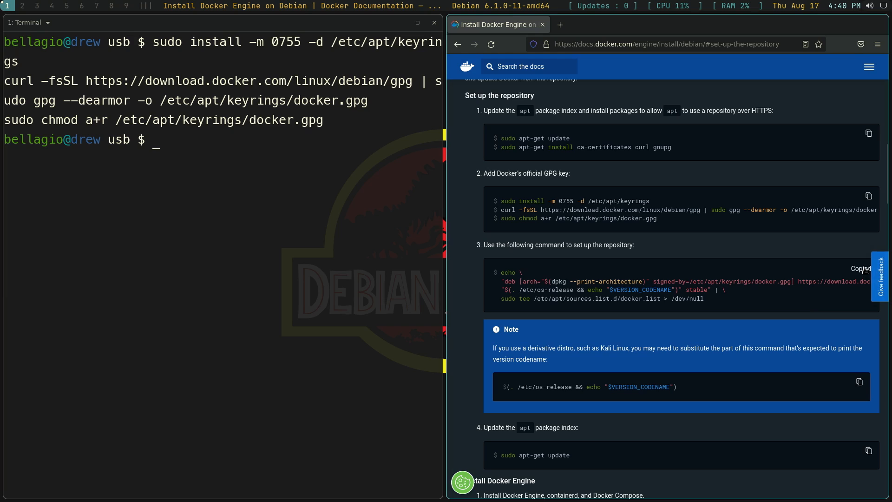
pyautogui.click(860, 267)
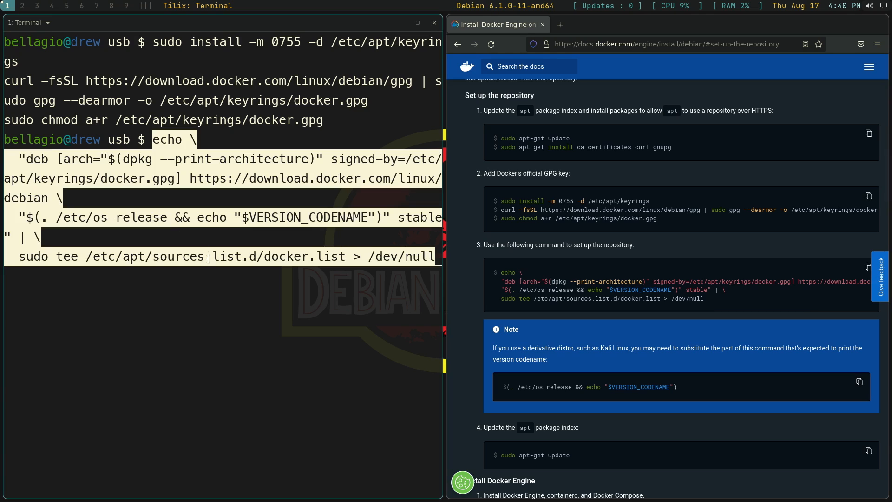
pyautogui.press('Return')
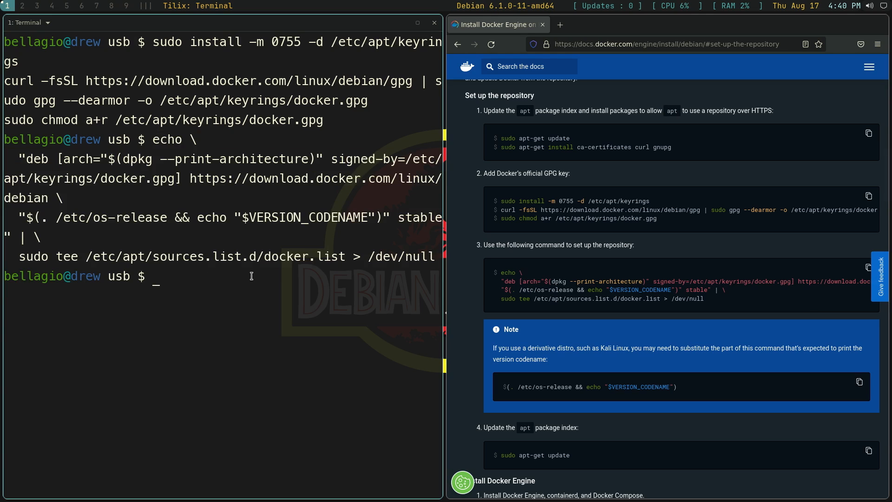
pyautogui.scroll(-3)
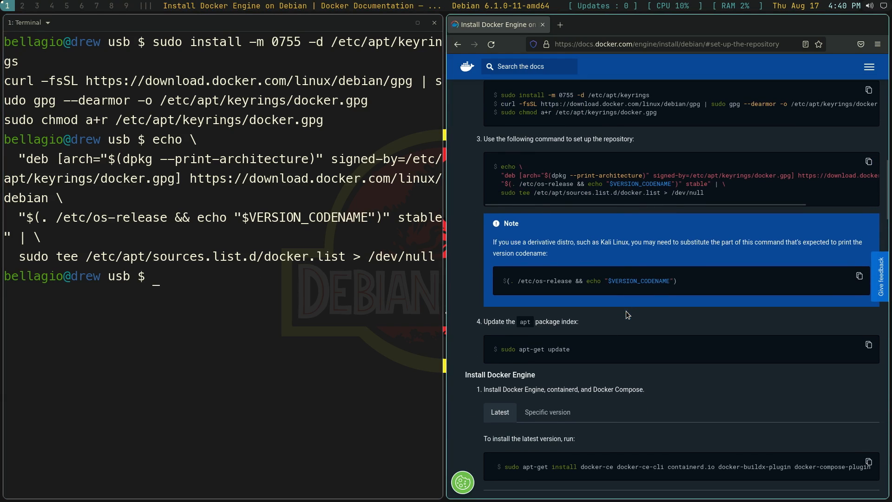
pyautogui.moveTo(493, 238)
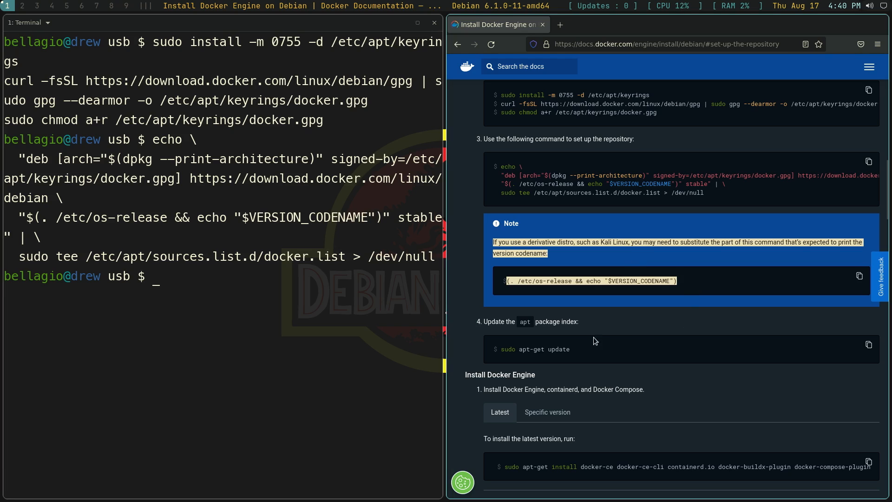
pyautogui.click(161, 331)
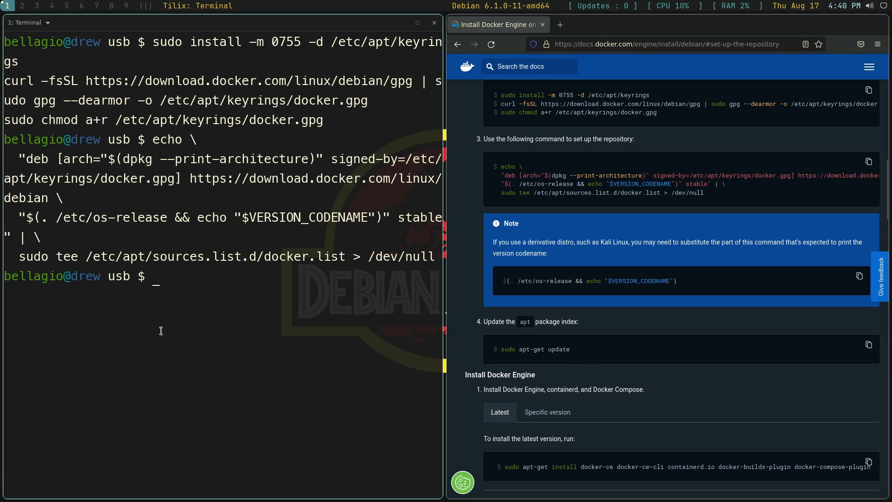
# - Run 'sudo apt update' to fetch the Docker bookworm repository, then copy the Engine install command
pyautogui.write('s')
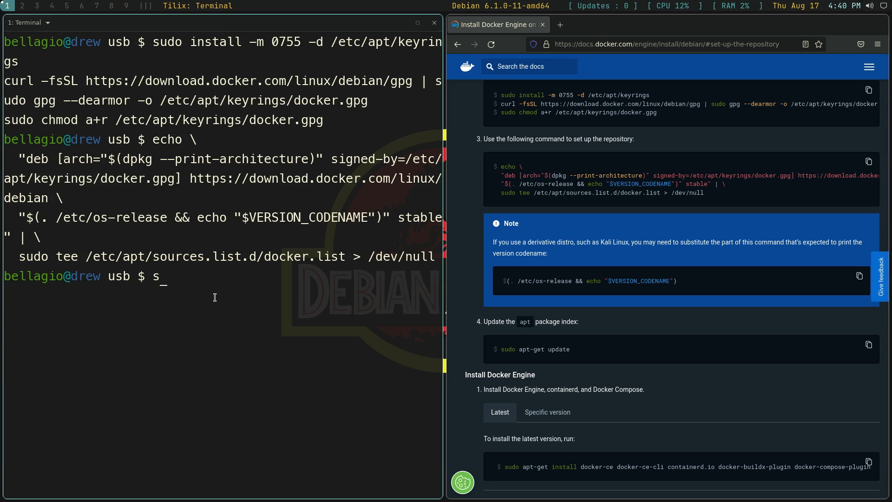
pyautogui.write('udo apt update')
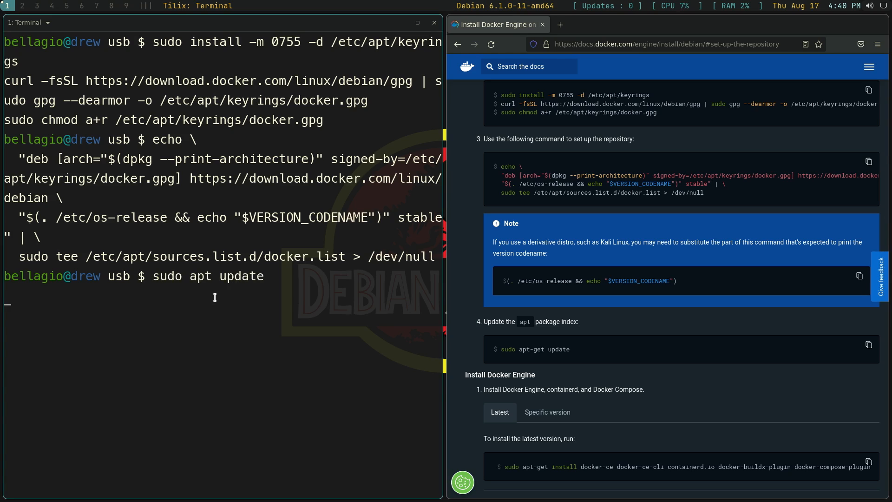
pyautogui.press('Return')
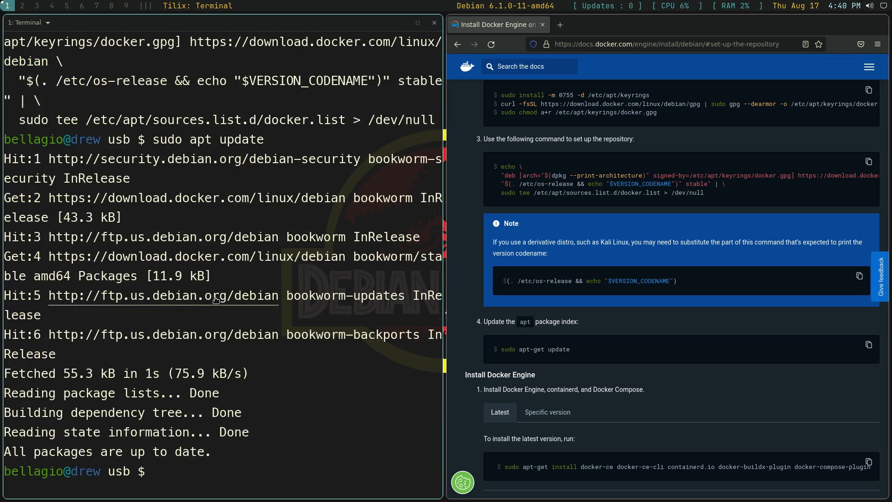
pyautogui.moveTo(121, 171)
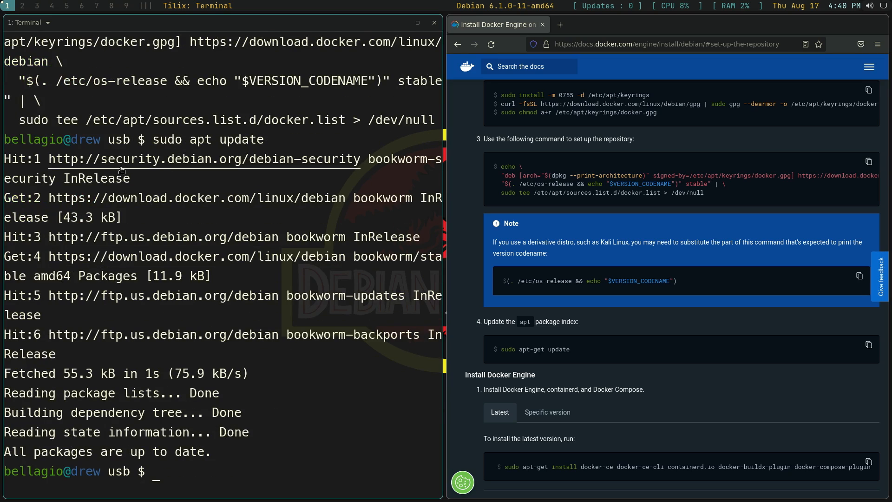
pyautogui.moveTo(169, 203)
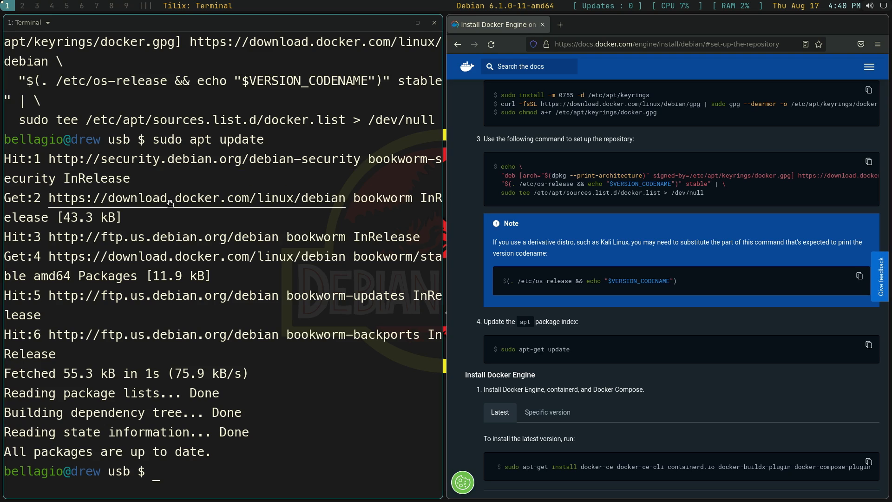
pyautogui.scroll(-3)
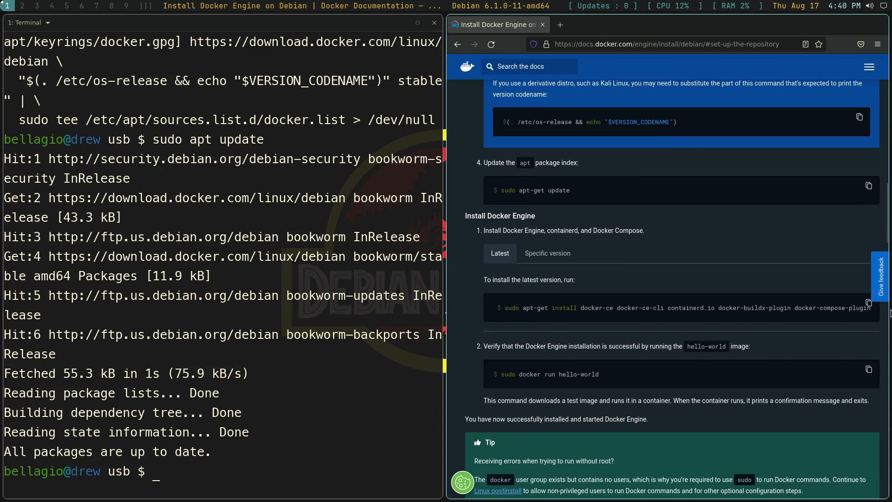
pyautogui.click(867, 301)
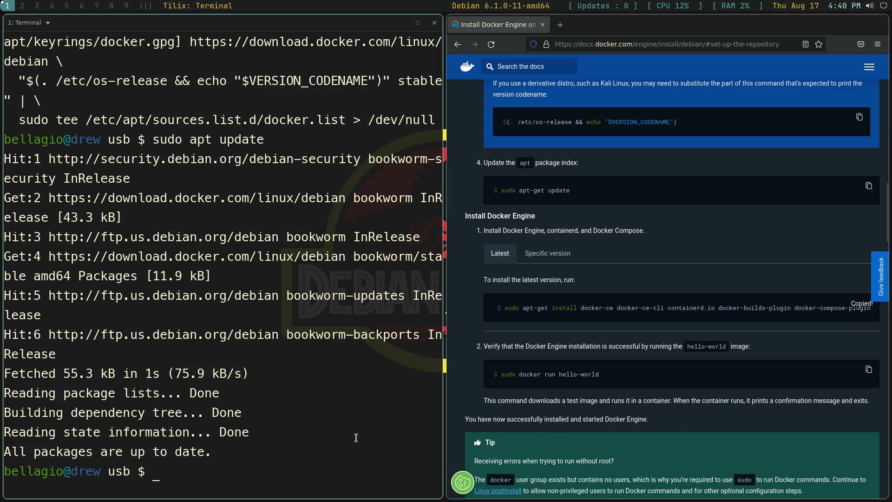
pyautogui.moveTo(166, 470)
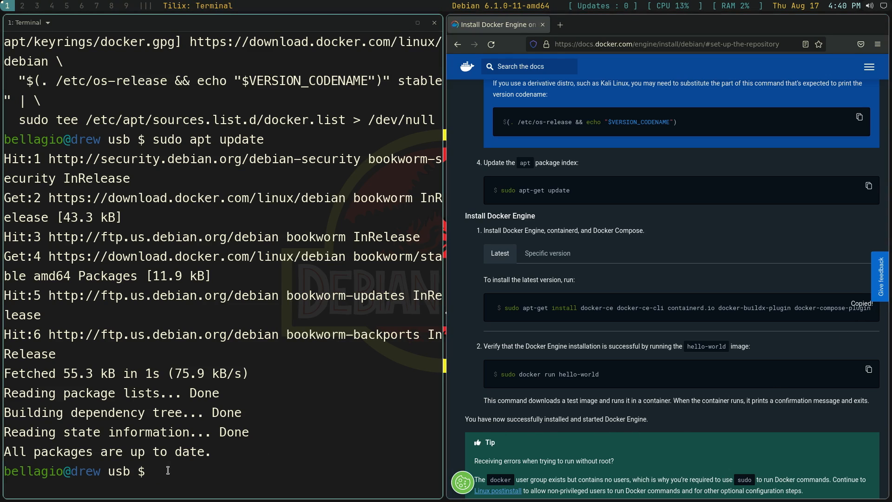
# - Run 'sudo apt-get install docker-ce docker-ce-cli containerd.io docker-buildx-plugin docker-compose-plugin' and confirm with Y
pyautogui.press('ctrl+l')
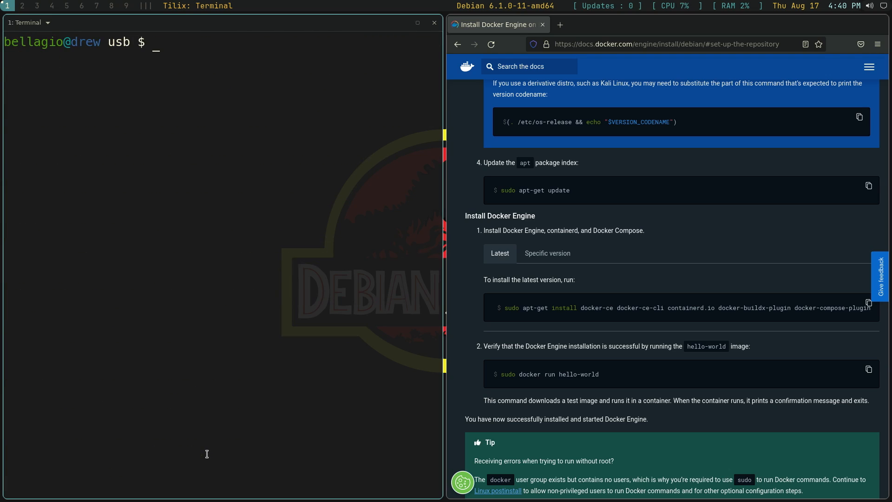
pyautogui.write('sudo apt-get install docker-ce docker-ce-cli containerd.io docker-buildx-plugin docker-compose-plugin~')
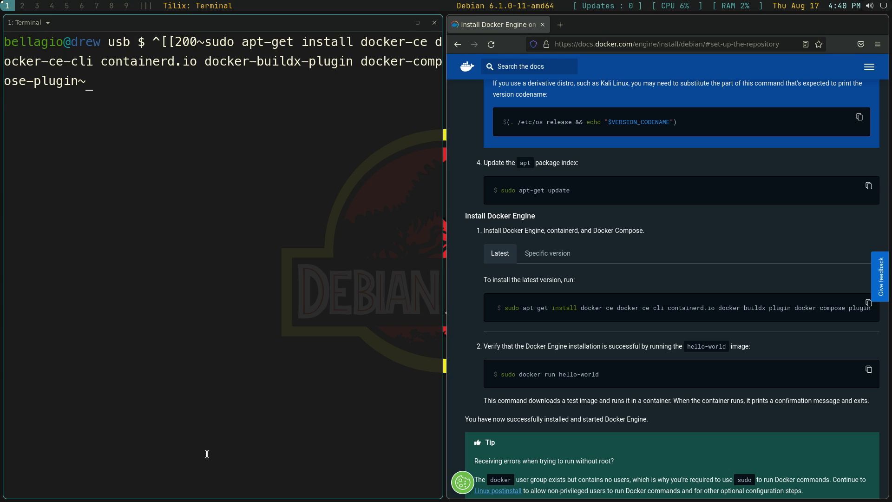
pyautogui.rightClick(148, 142)
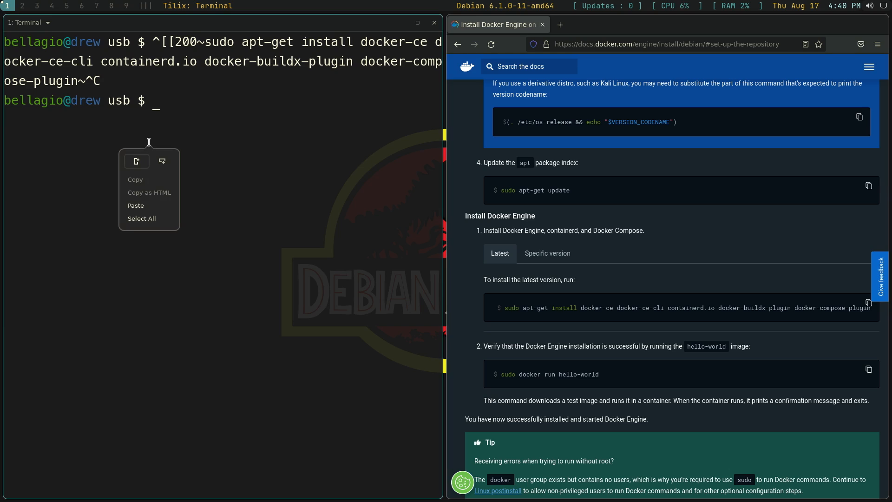
pyautogui.click(136, 205)
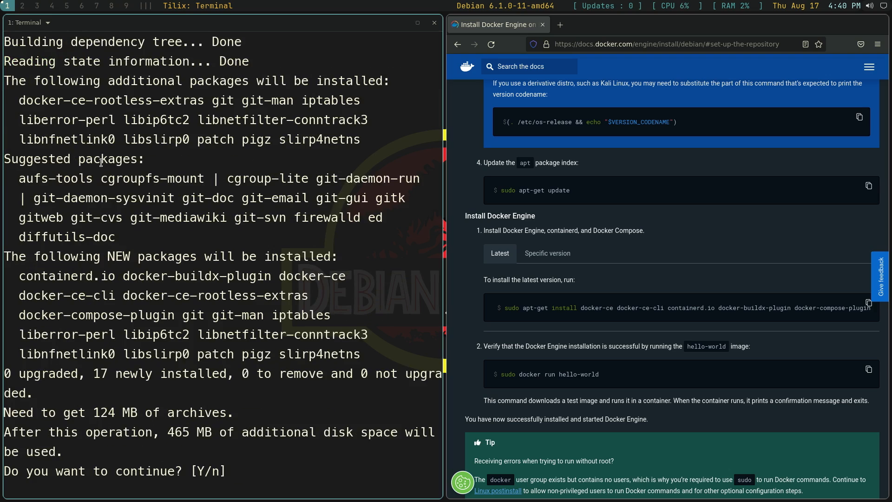
pyautogui.write('Y')
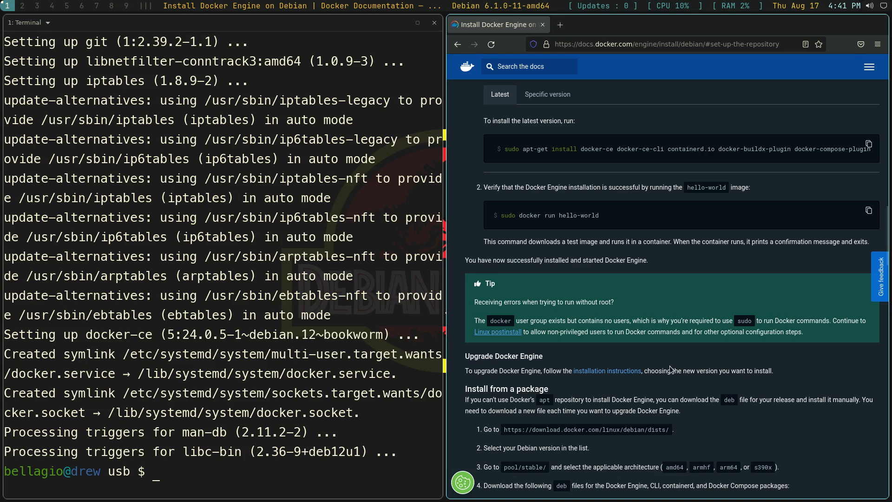
pyautogui.moveTo(860, 206)
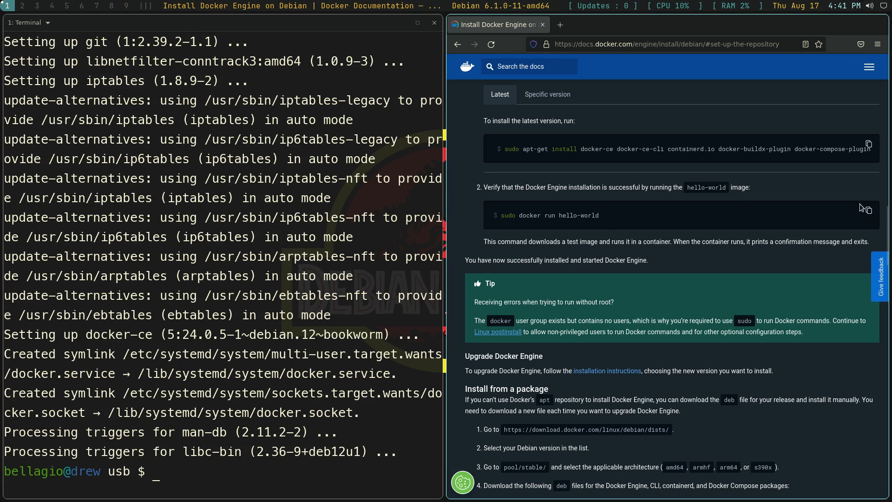
# - Run 'sudo docker run hello-world' to verify the Docker Engine installation
pyautogui.click(867, 209)
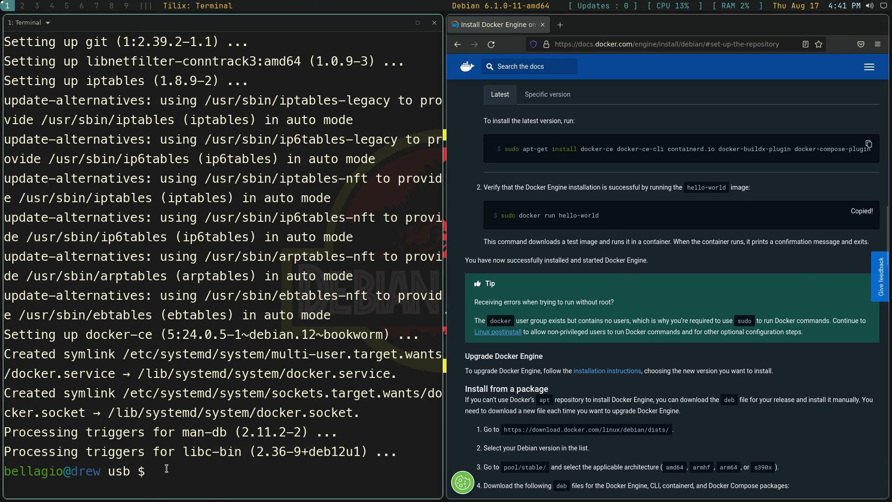
pyautogui.write('sudo docker run hello-world')
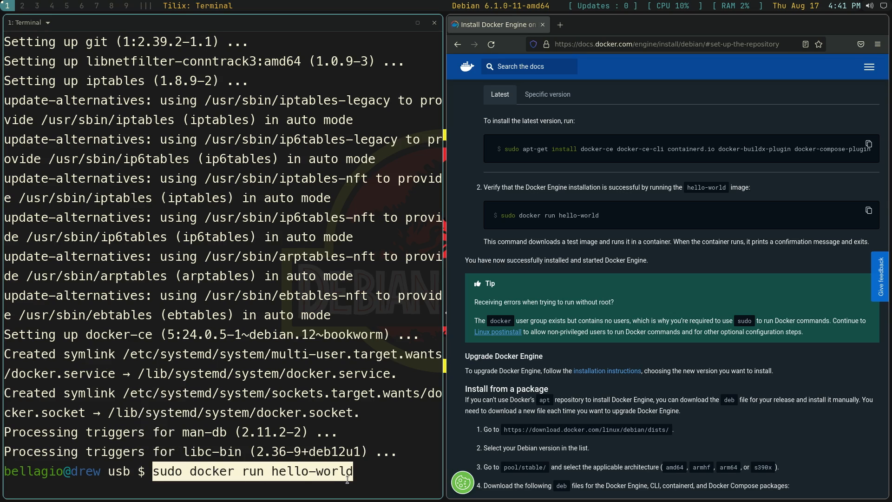
pyautogui.press('Return')
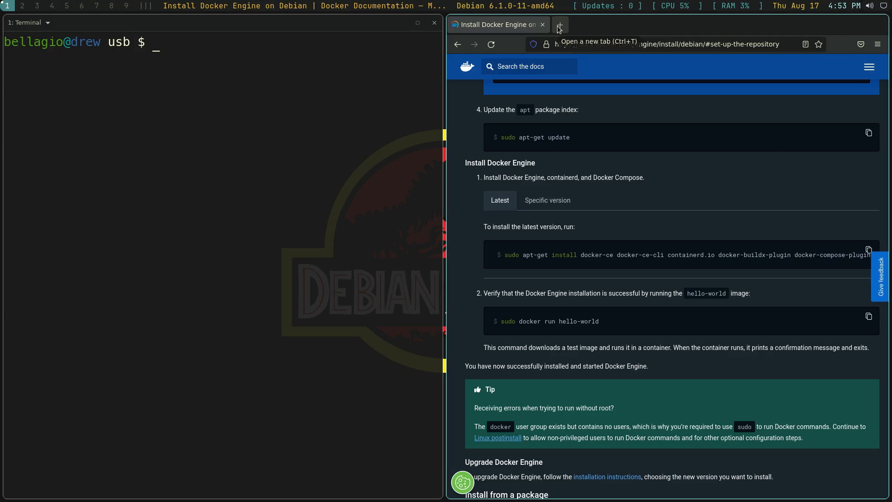
# - Search 'immich' in a new tab and land on the Immich Requirements documentation page
pyautogui.click(559, 24)
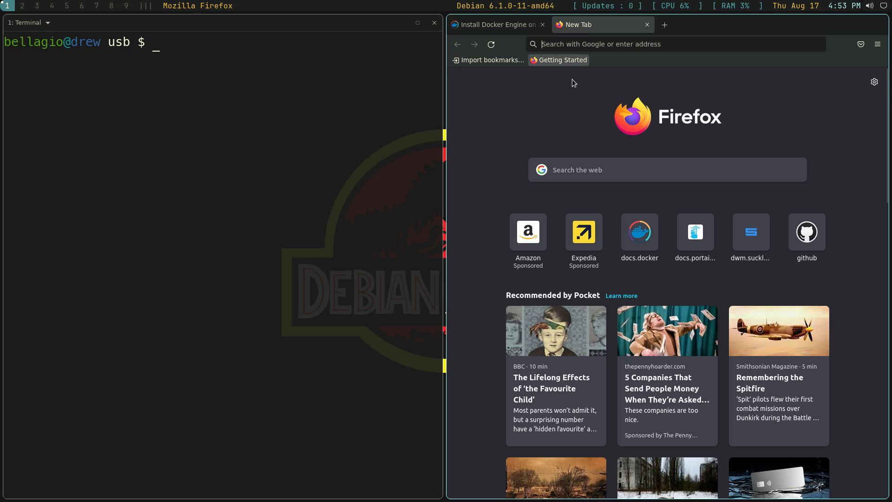
pyautogui.write('imm')
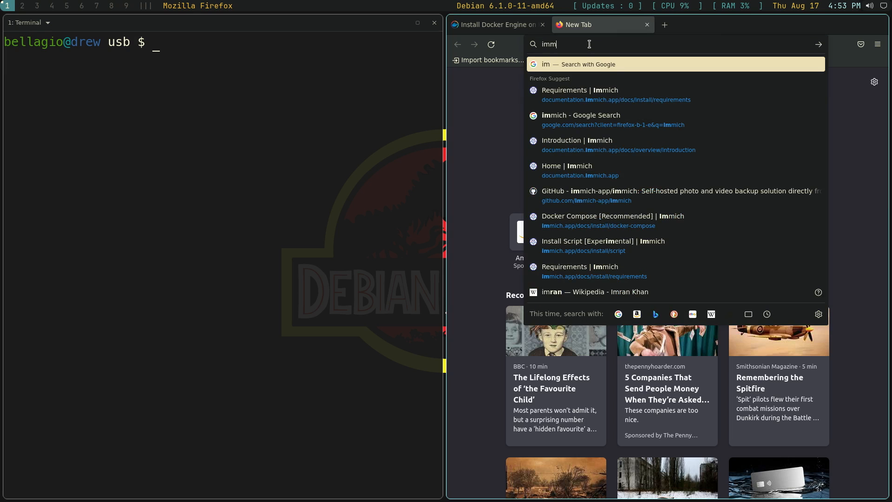
pyautogui.write('ich')
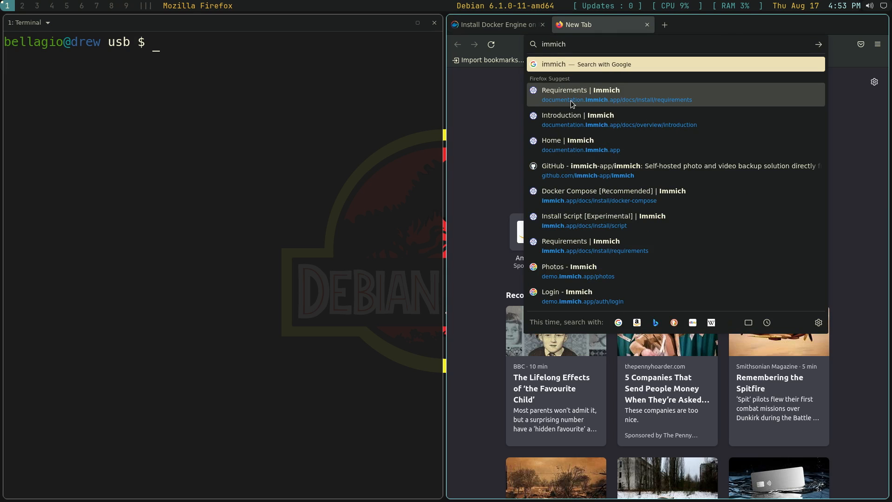
pyautogui.click(580, 94)
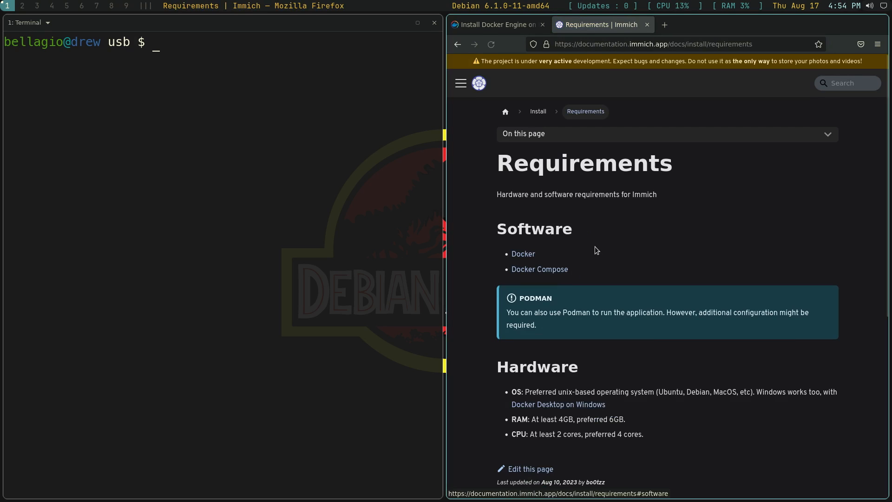
pyautogui.scroll(-3)
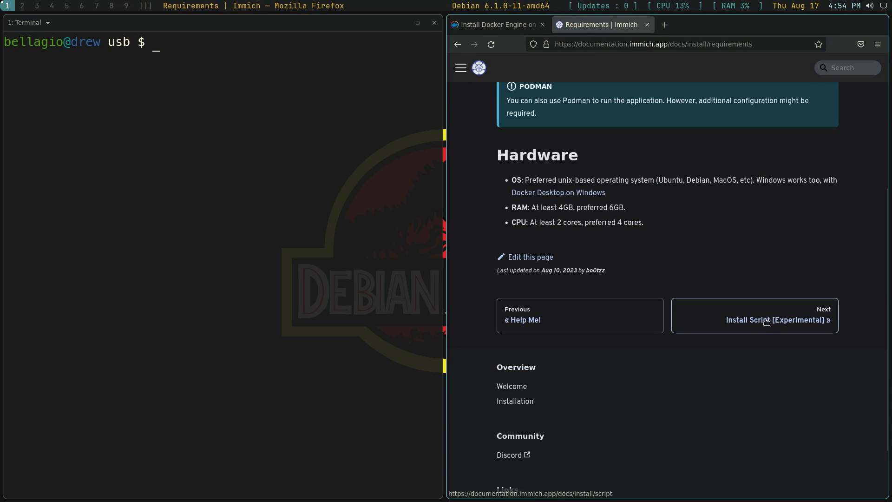
# - Step through Install Script to the Docker Compose [Recommended] page at Step 1
pyautogui.click(769, 320)
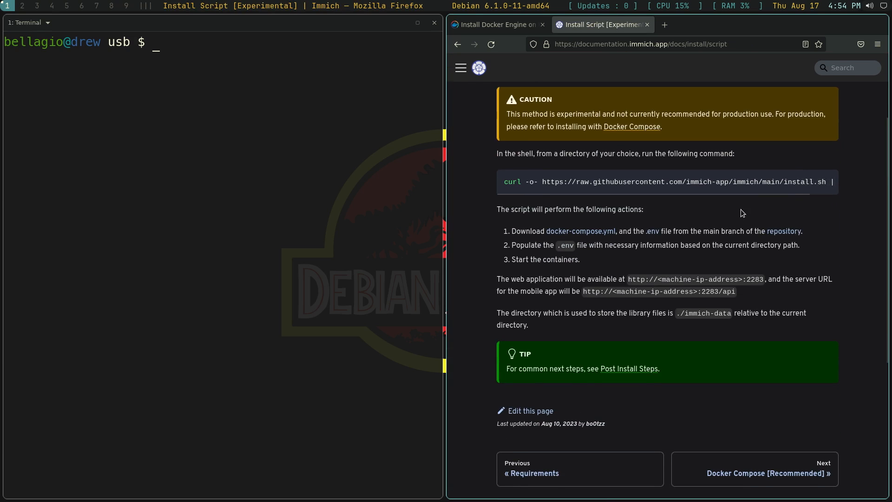
pyautogui.scroll(-3)
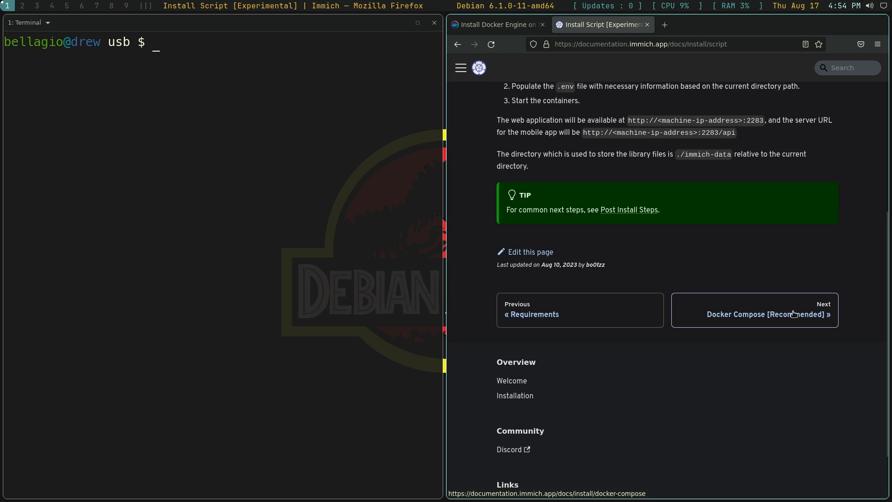
pyautogui.click(754, 314)
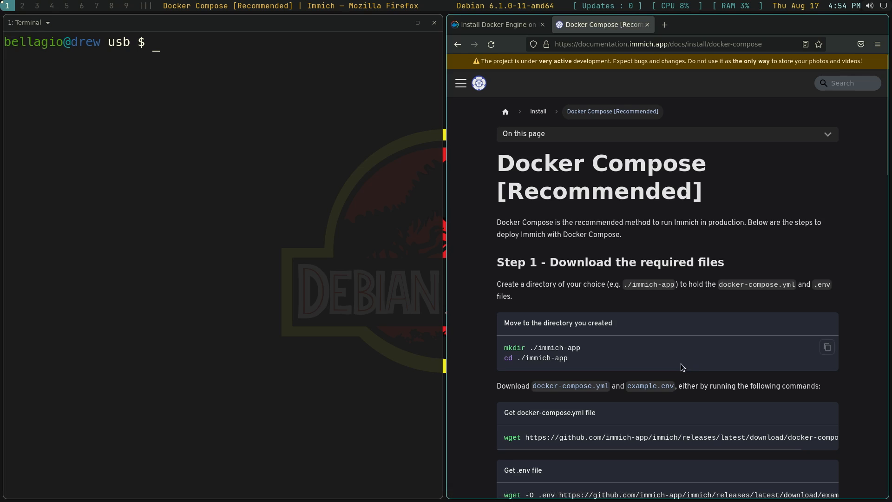
pyautogui.scroll(-3)
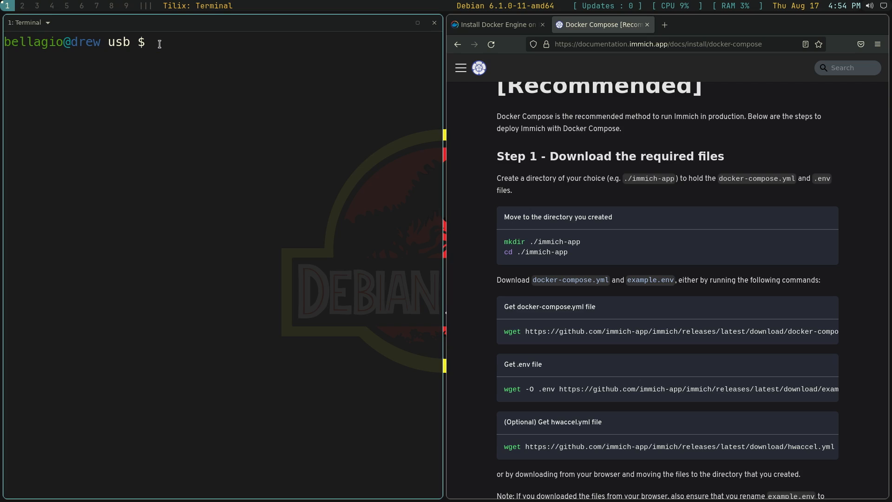
# - Create and enter ./immich-app, then wget the latest docker-compose.yml release file
pyautogui.write('mkdir ./immich-app')
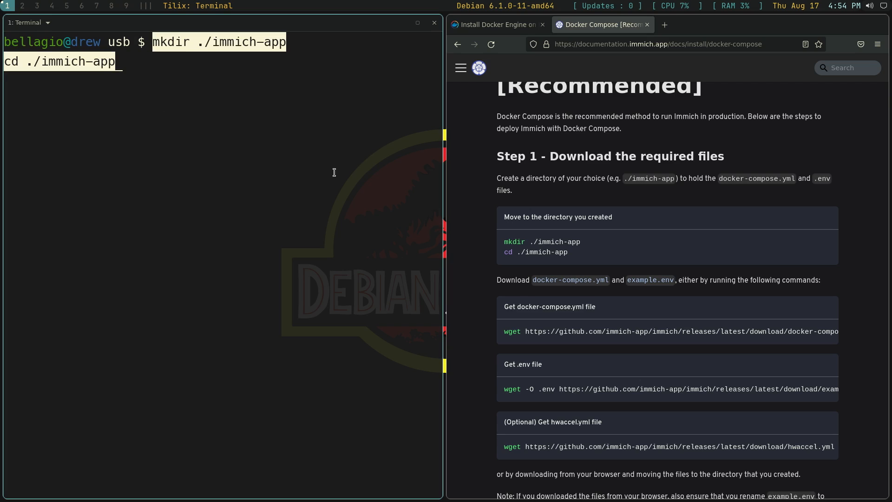
pyautogui.press('Return')
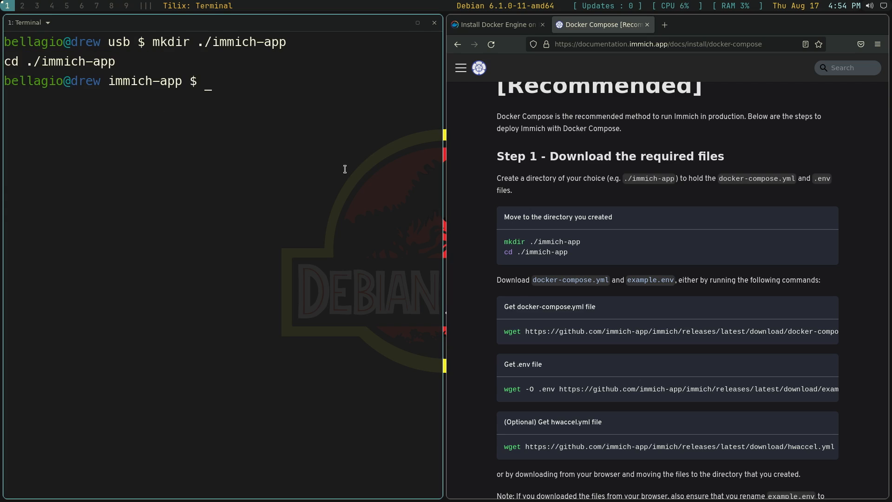
pyautogui.moveTo(546, 339)
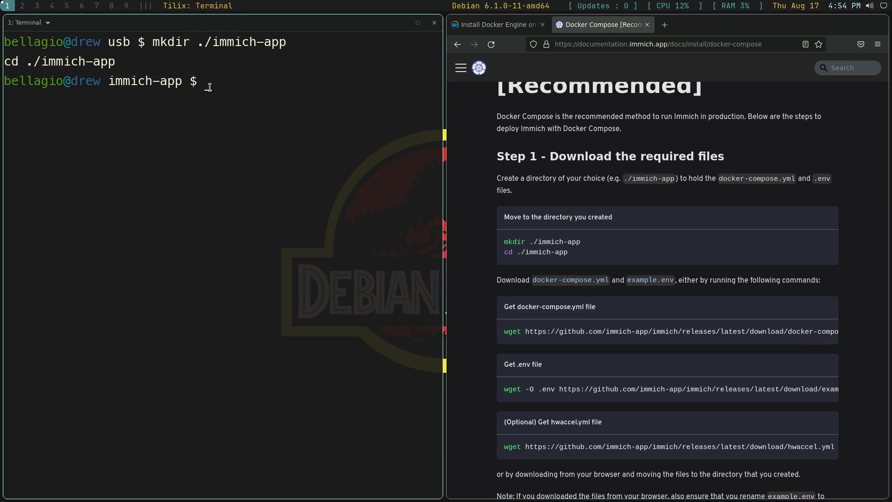
pyautogui.write('wget https://github.com/immich-app/immich/releases/latest/download/docker-compose.yml')
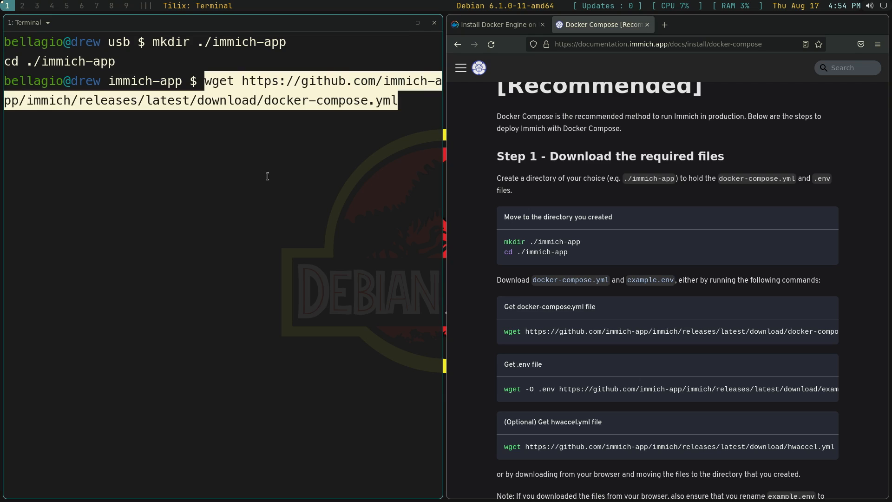
pyautogui.press('Return')
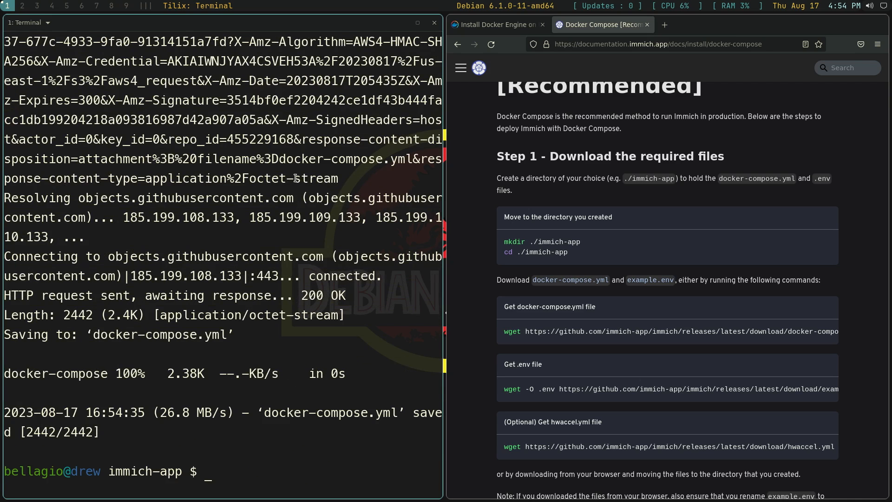
pyautogui.scroll(-3)
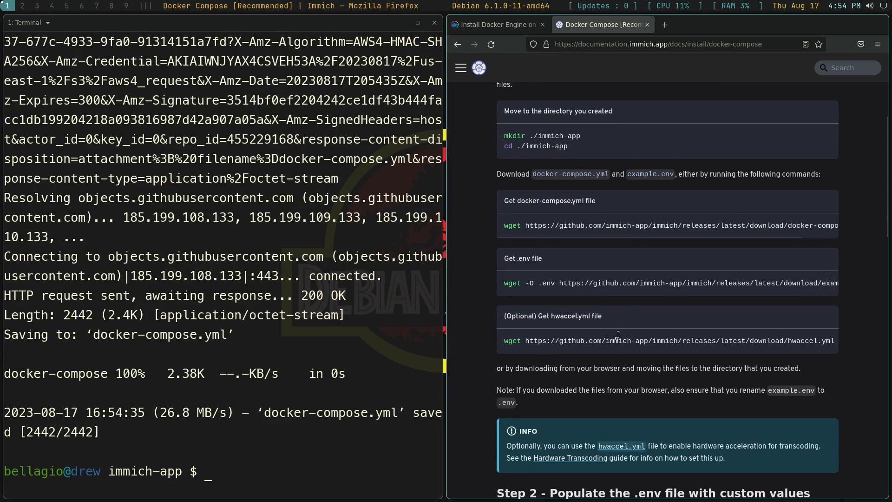
pyautogui.moveTo(827, 282)
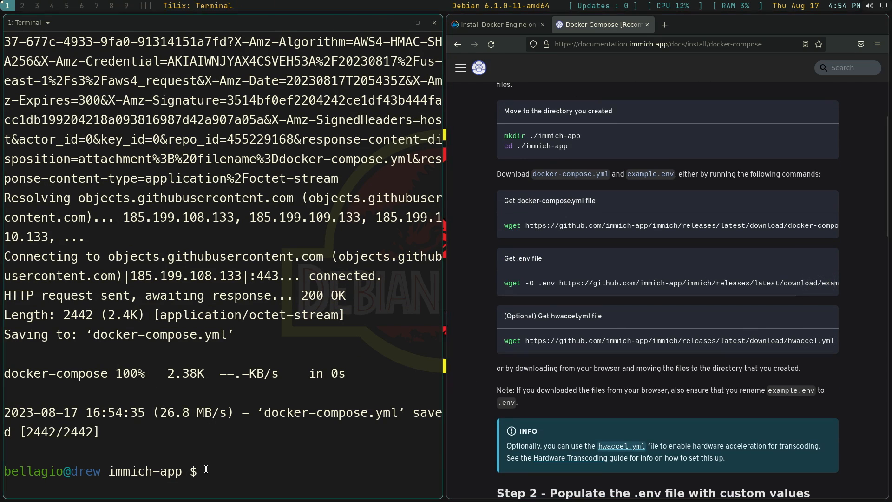
# - Download example.env as .env with wget -O, list the folder, and start 'micro .env'
pyautogui.write('wget -O .env https://github.com/immich-app/immich/releases/latest/download/example.env')
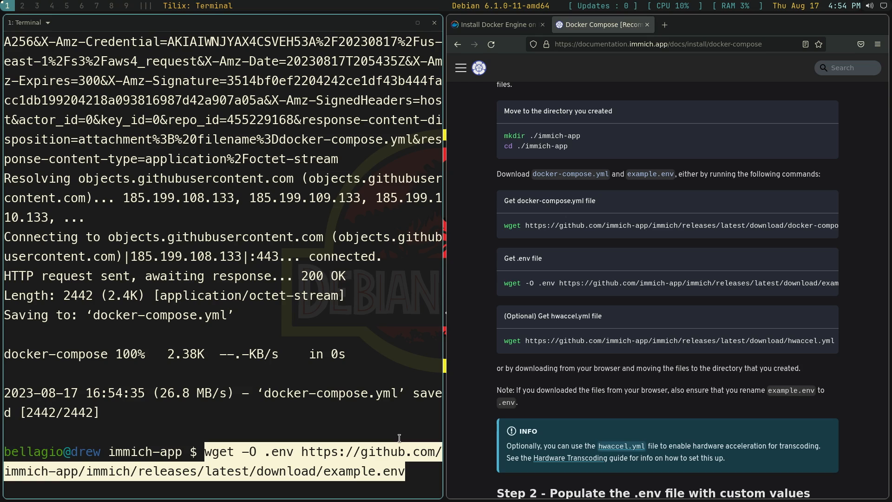
pyautogui.press('Return')
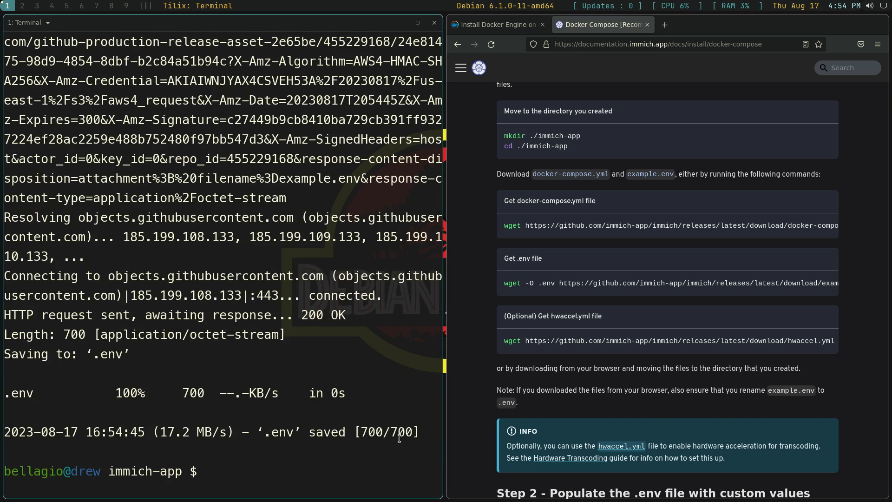
pyautogui.moveTo(228, 475)
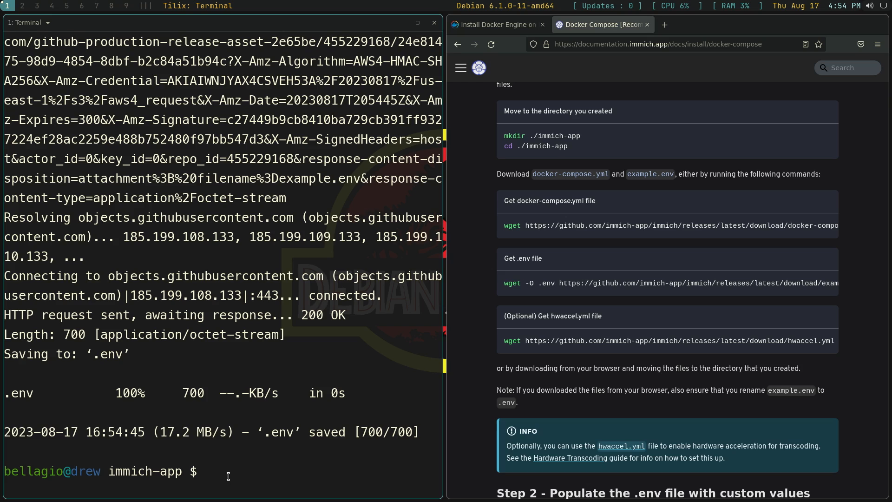
pyautogui.write('ls')
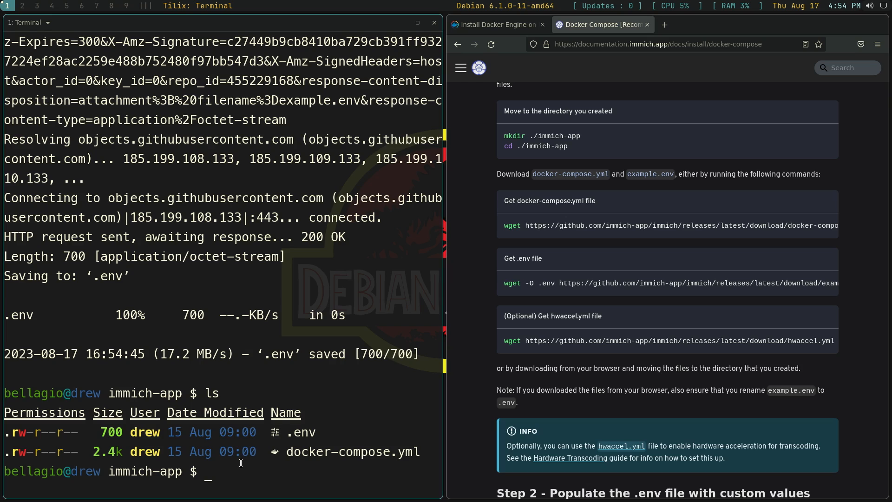
pyautogui.write('micro')
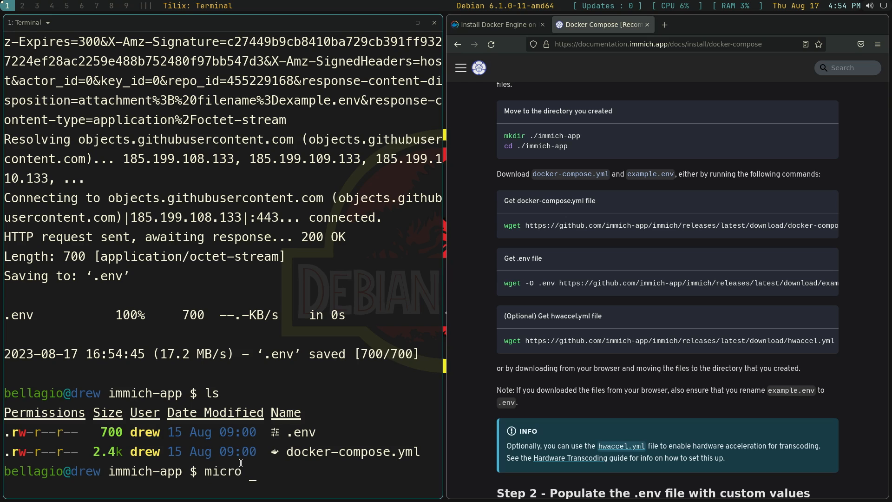
pyautogui.write('.en')
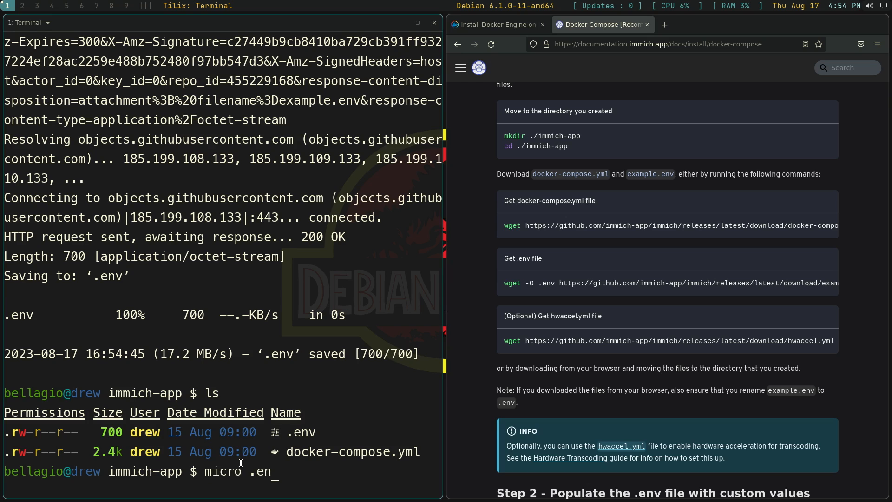
# - In micro, replace UPLOAD_LOCATION ./library with /home/drew/usb/immich-app
pyautogui.press('Return')
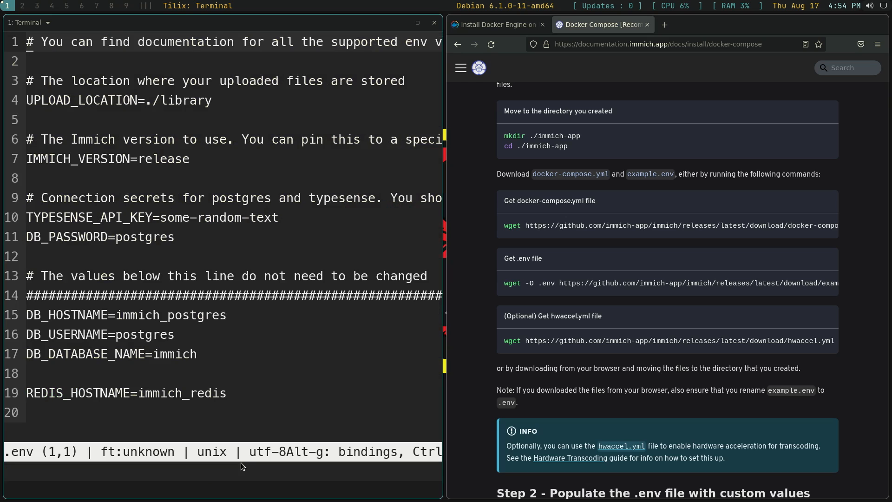
pyautogui.scroll(-3)
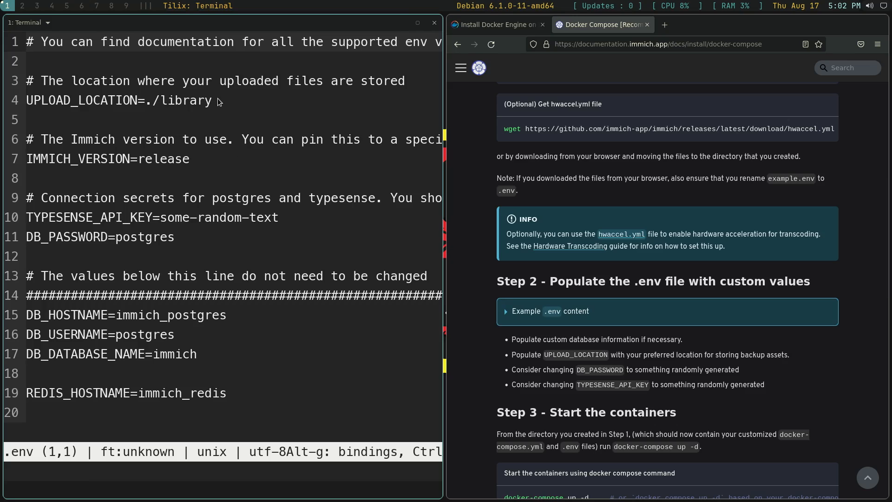
pyautogui.click(201, 100)
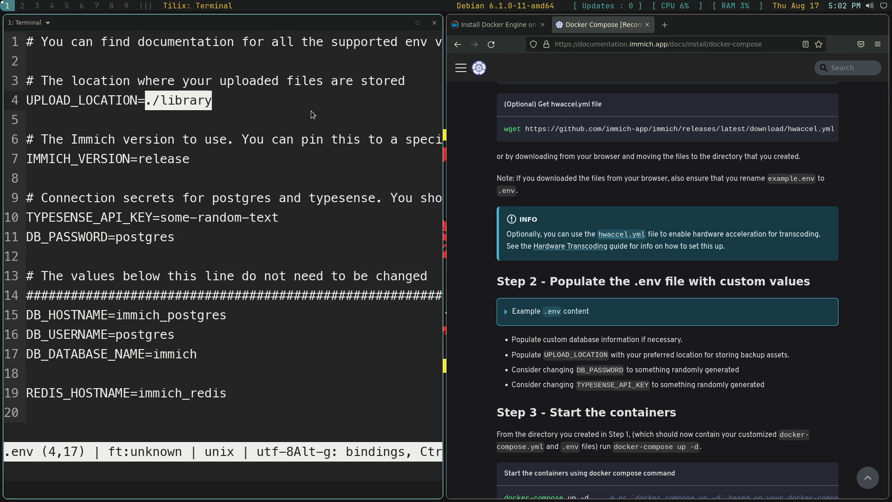
pyautogui.write('/')
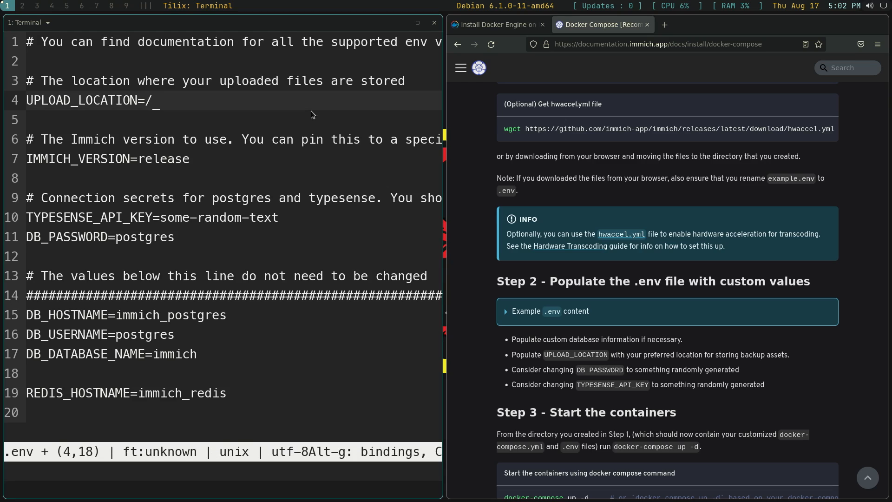
pyautogui.write('home/')
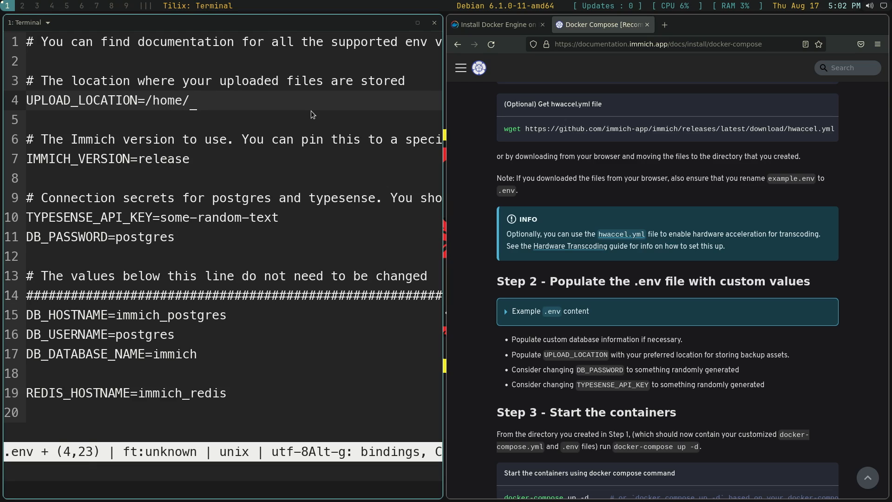
pyautogui.write('drew/')
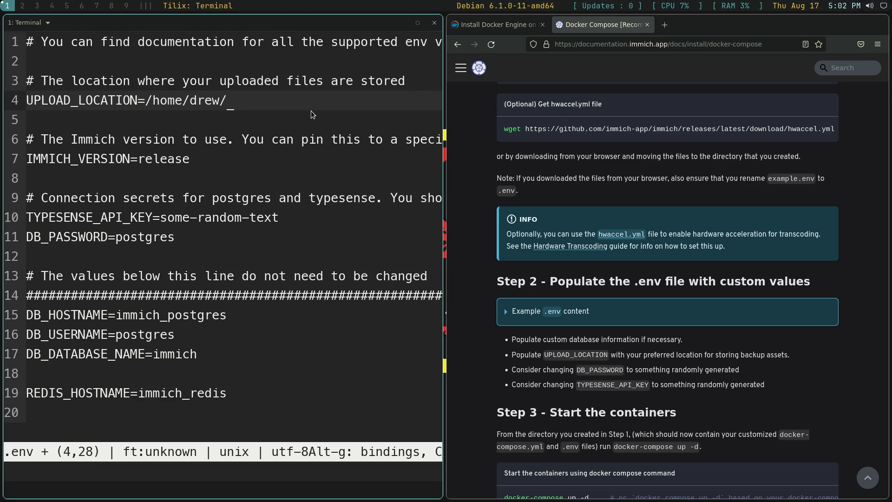
pyautogui.write('usb/')
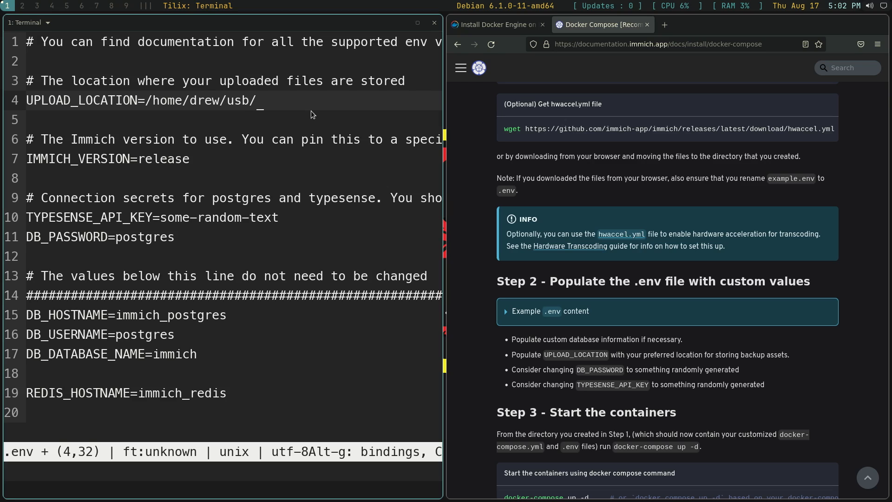
pyautogui.write('immich')
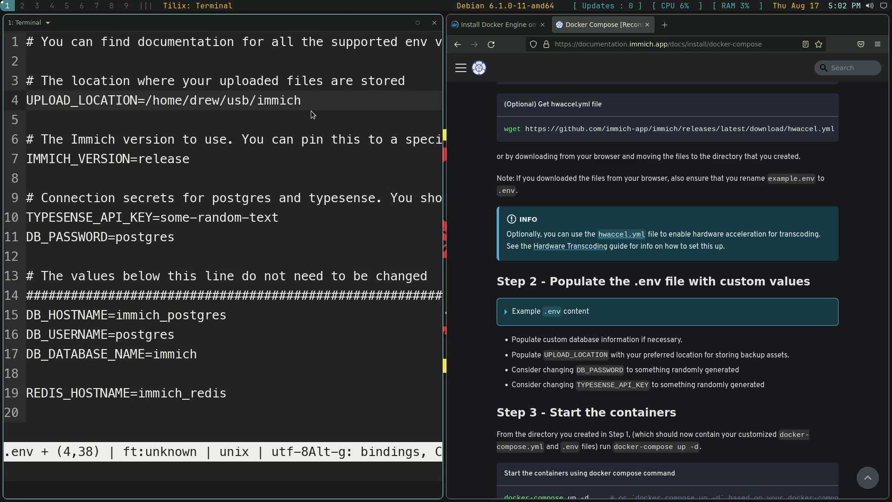
pyautogui.write('-')
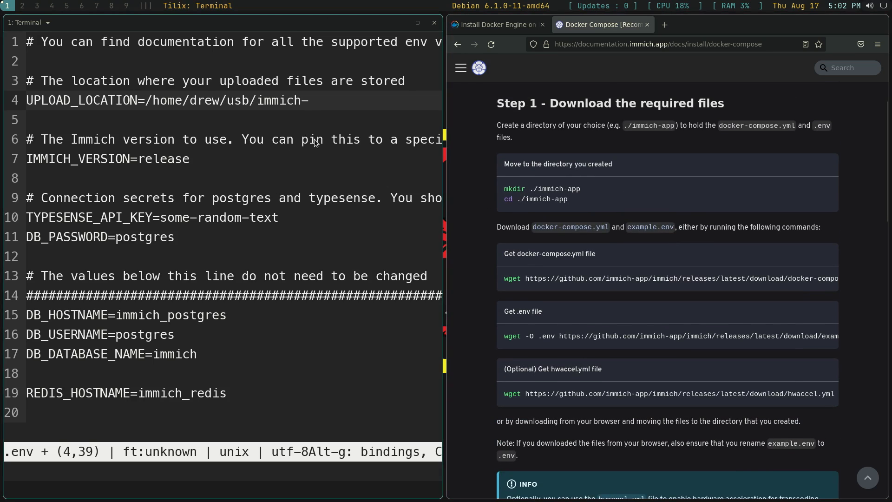
pyautogui.write('app')
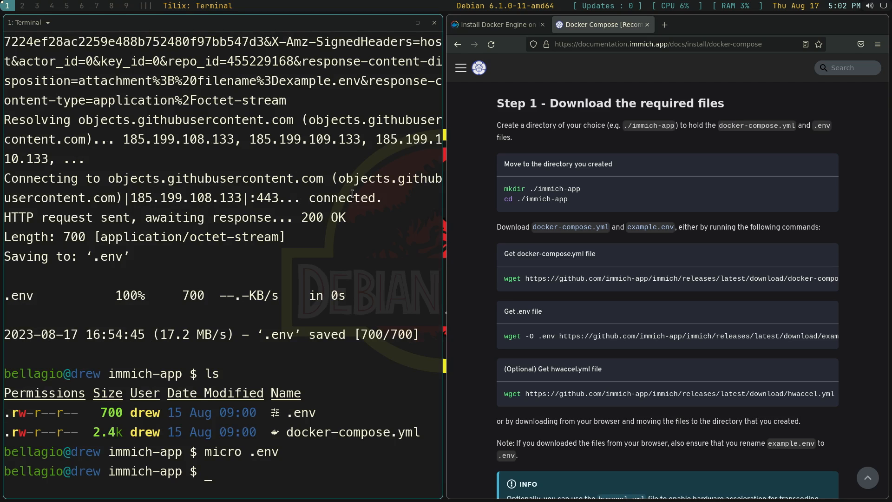
# - Run 'docker-compose up -d', then again with sudo, both returning command not found
pyautogui.scroll(-3)
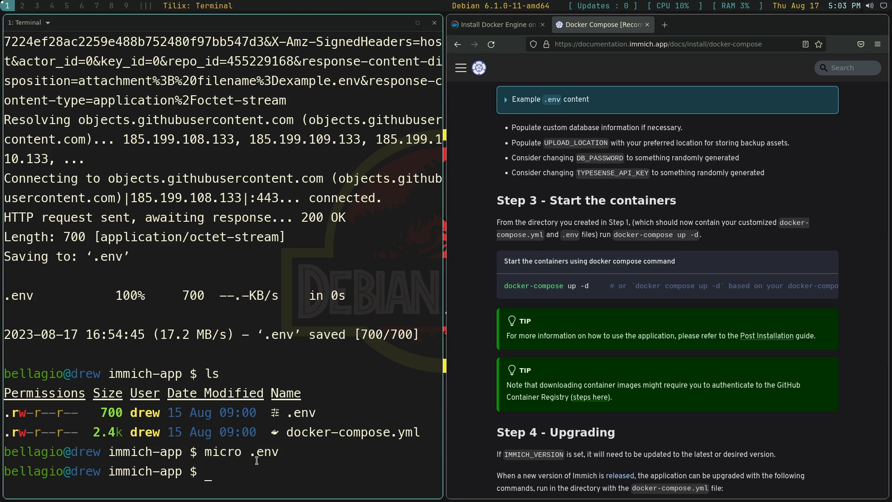
pyautogui.rightClick(258, 430)
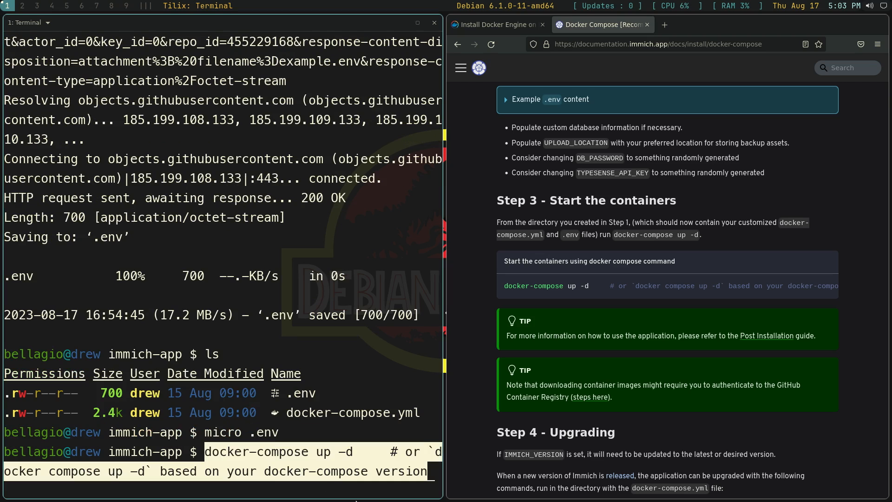
pyautogui.press('Return')
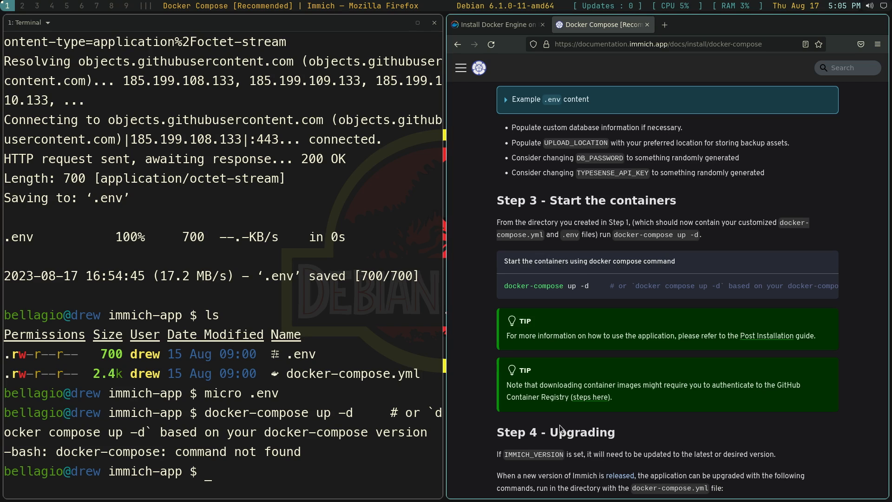
pyautogui.scroll(3)
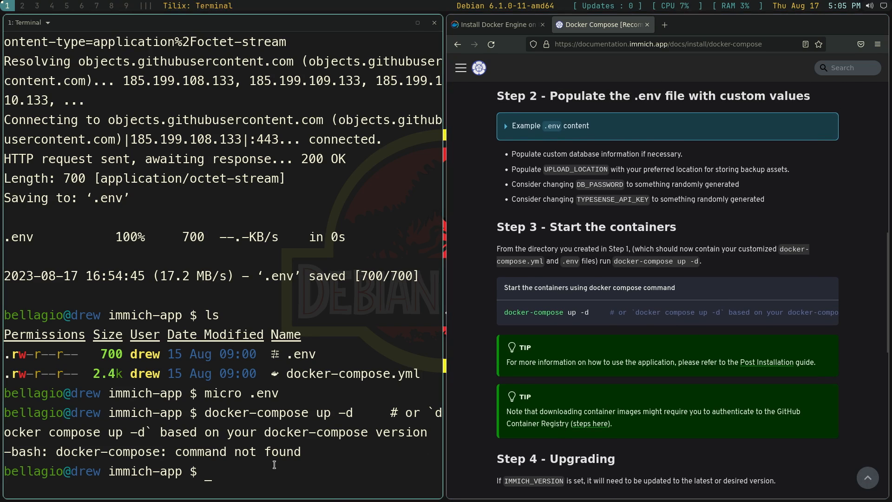
pyautogui.press('Return')
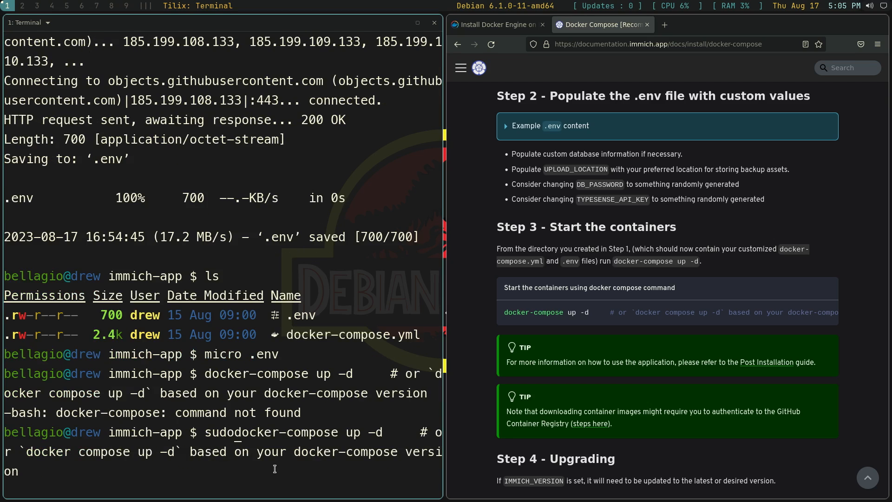
pyautogui.press('Return')
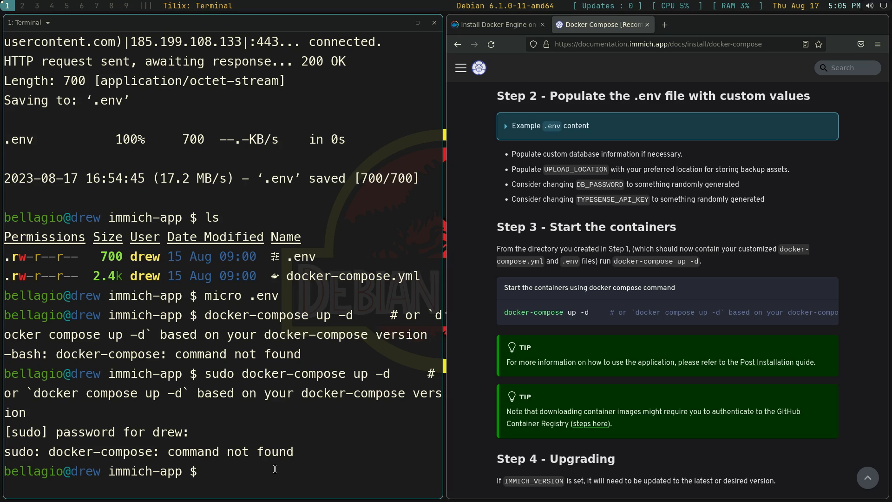
# - Check for the binary with 'which docker-compose', which prints nothing
pyautogui.write('which')
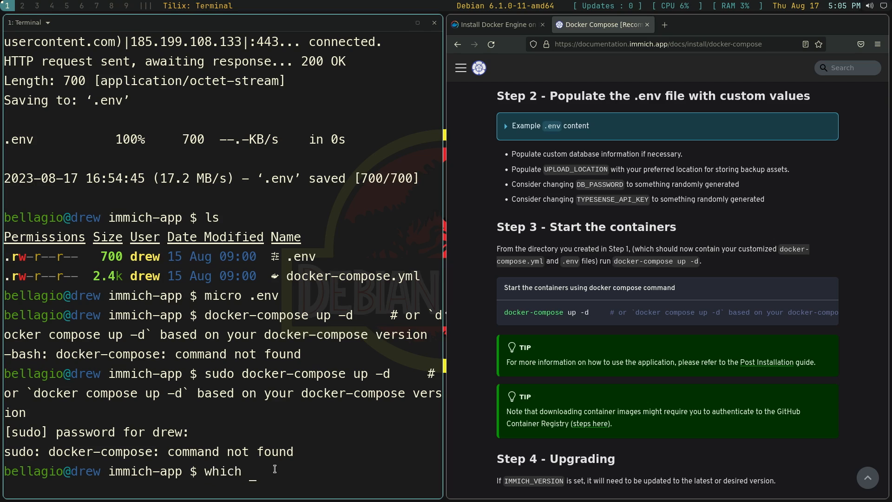
pyautogui.write('docker')
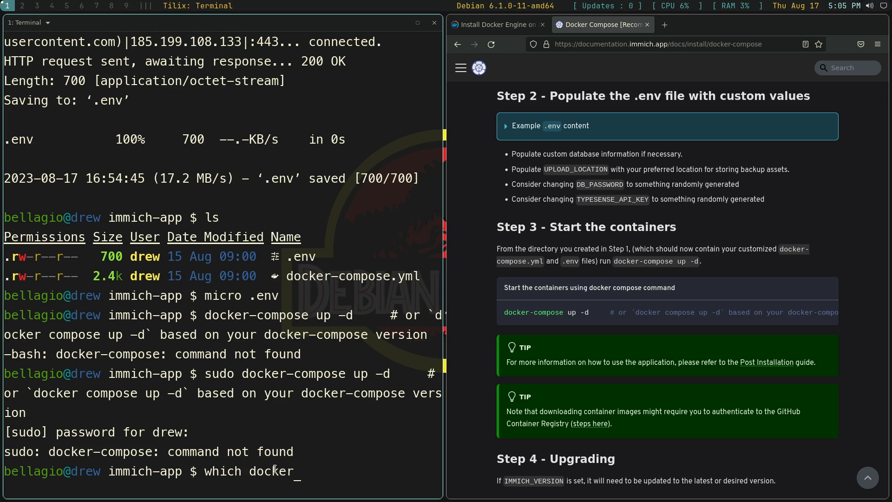
pyautogui.press('Return')
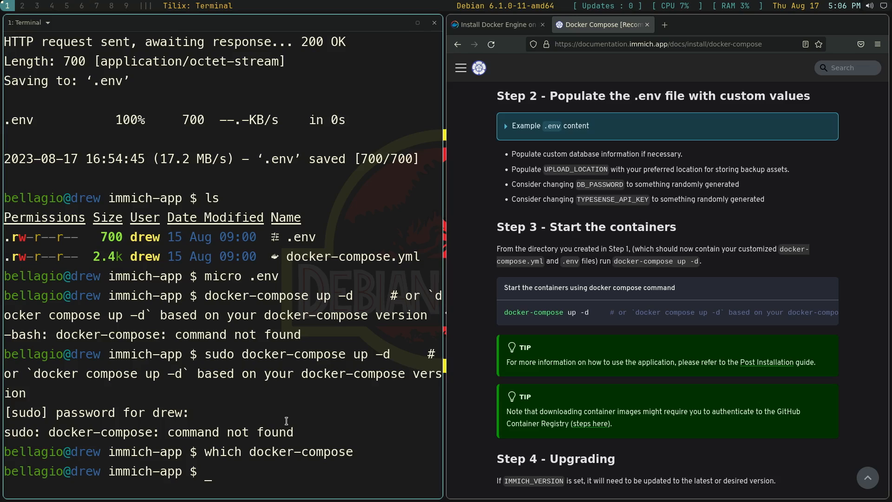
# - Install docker-compose with 'sudo apt install docker-compose', confirming Y at the prompt
pyautogui.write('sudo')
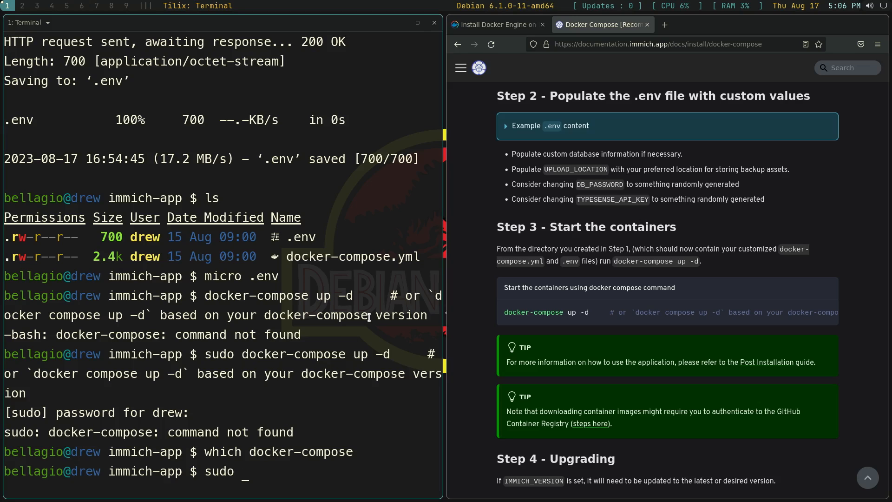
pyautogui.write('apt install d')
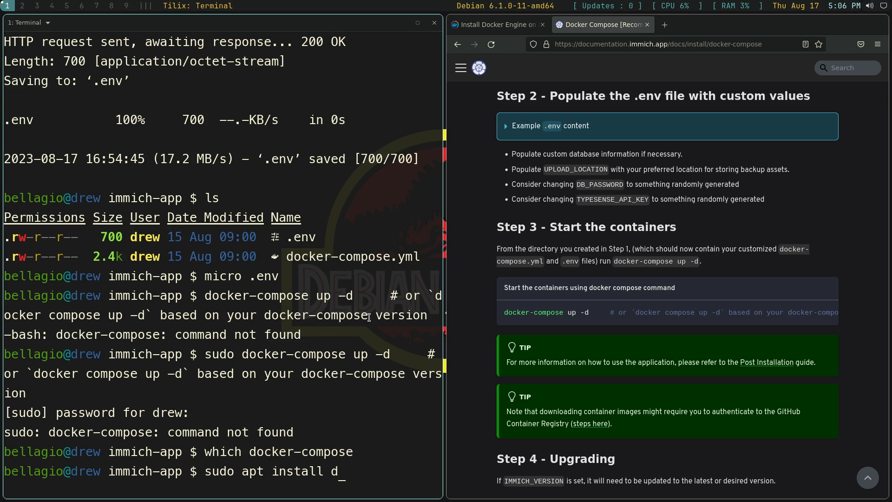
pyautogui.write('ocker-c')
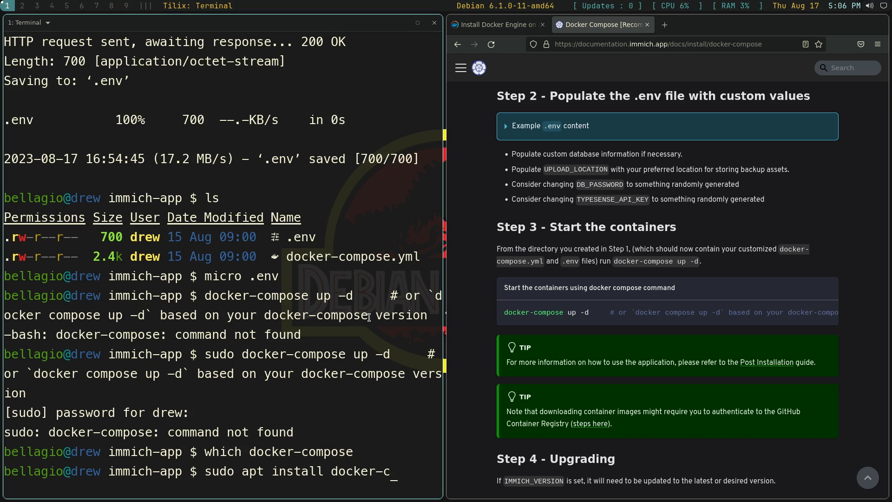
pyautogui.press('Return')
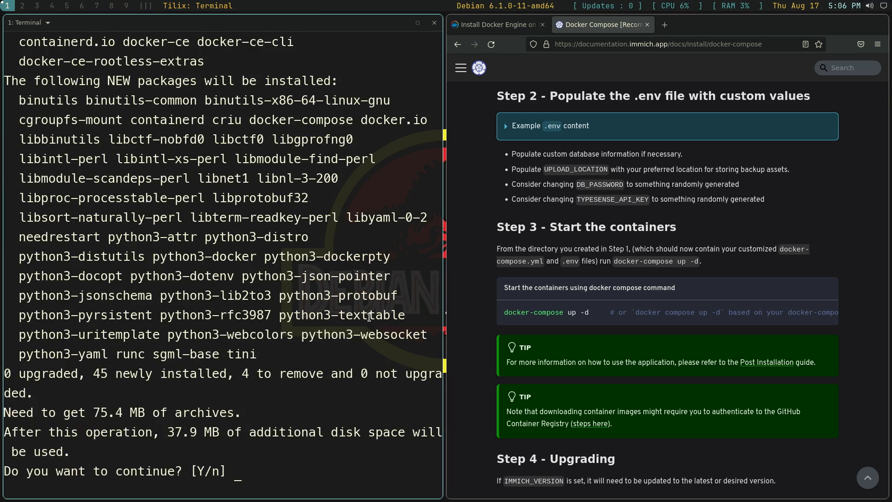
pyautogui.write('Y')
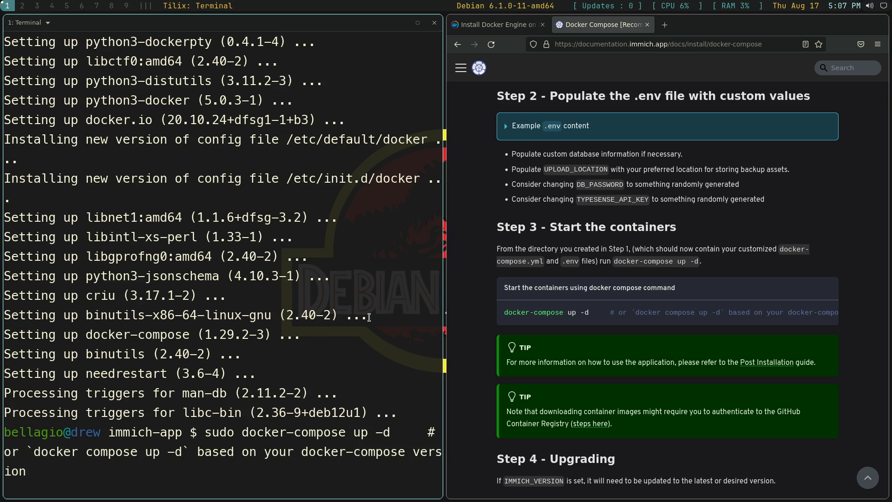
# - Run 'sudo docker-compose up -d' and wait for all eight immich containers to be created
pyautogui.press('Return')
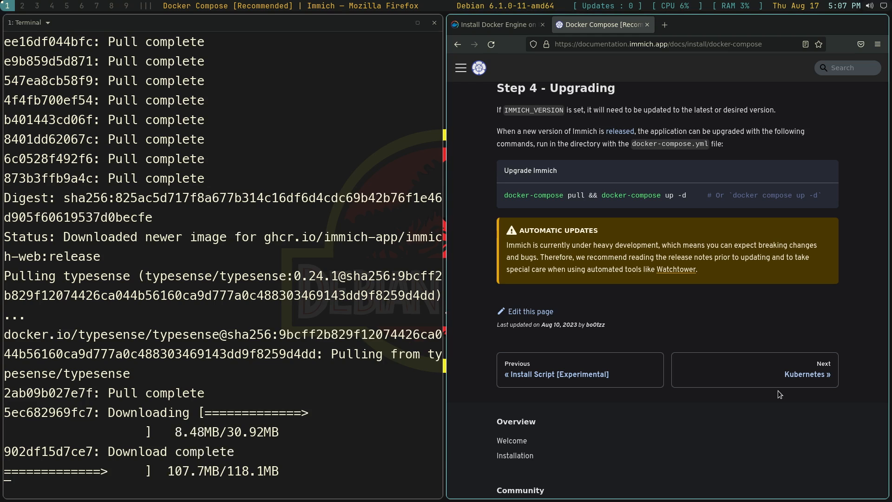
pyautogui.scroll(-3)
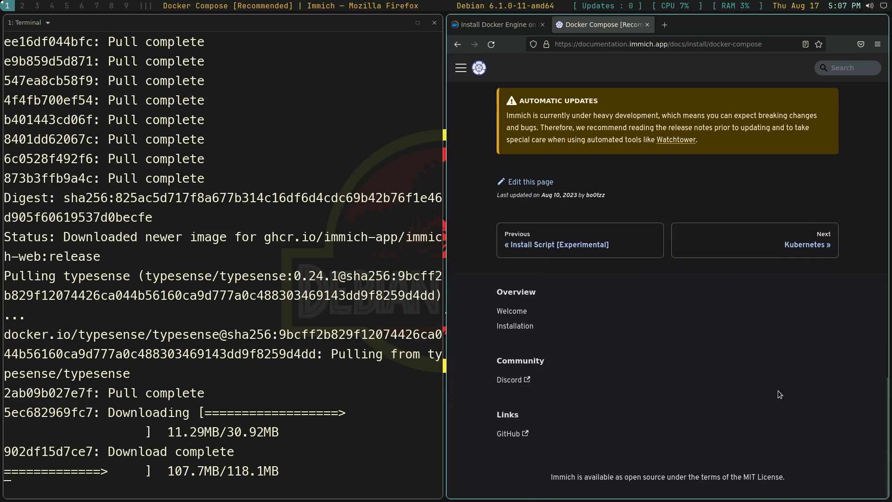
pyautogui.scroll(3)
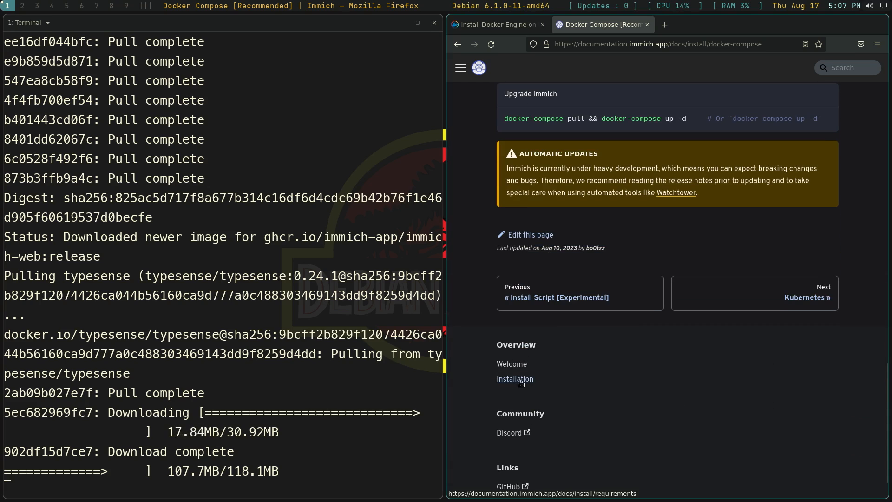
pyautogui.scroll(3)
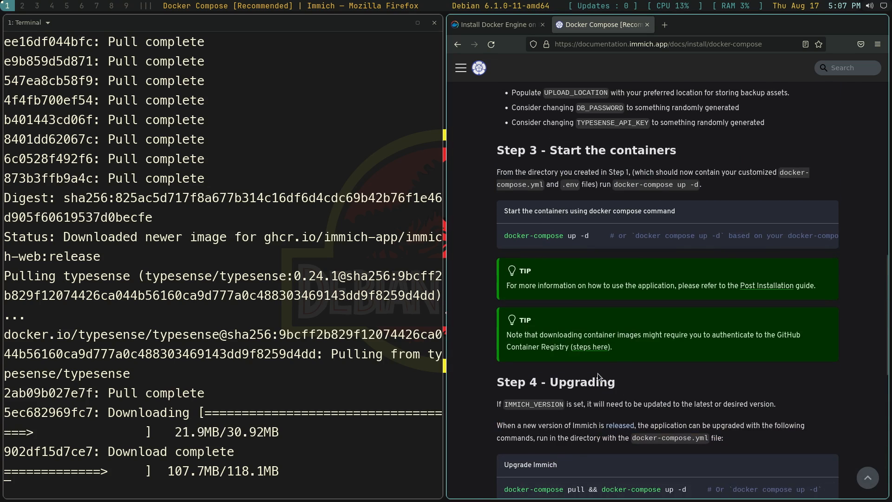
pyautogui.scroll(-3)
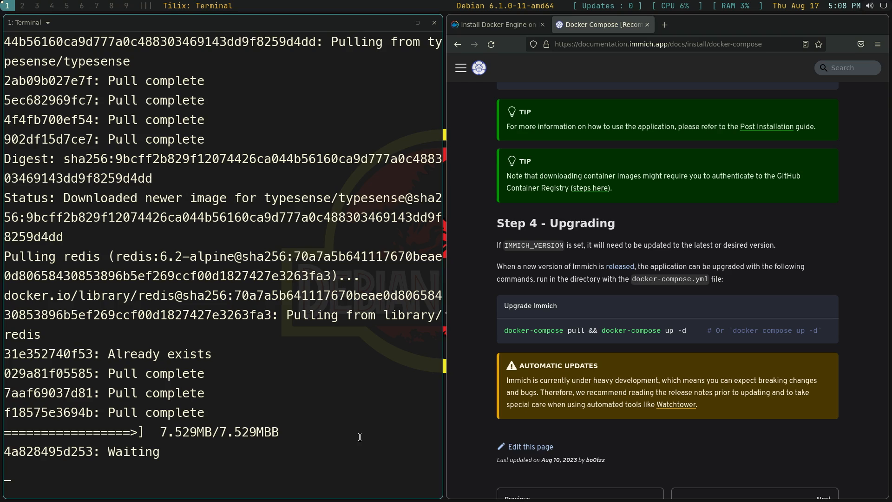
pyautogui.moveTo(356, 444)
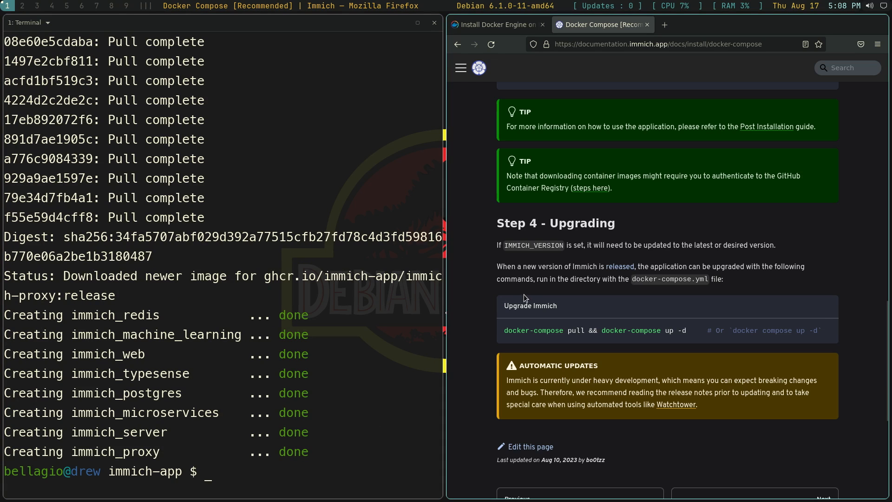
pyautogui.scroll(-3)
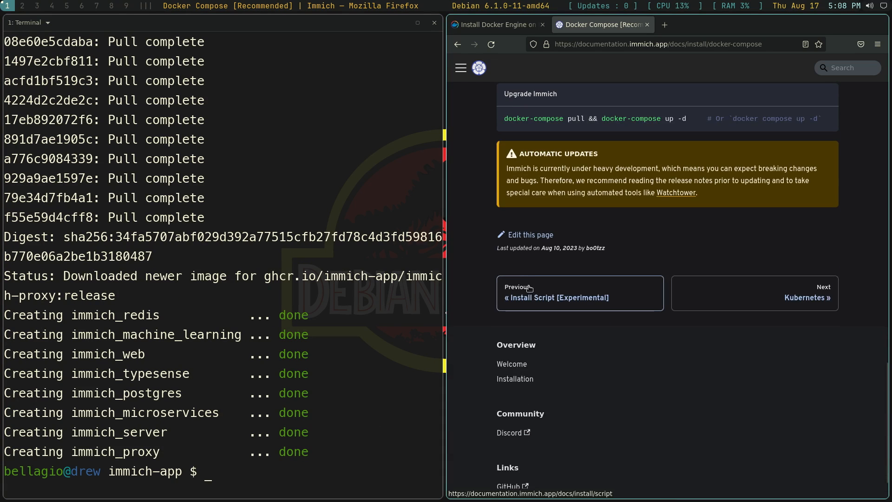
pyautogui.scroll(3)
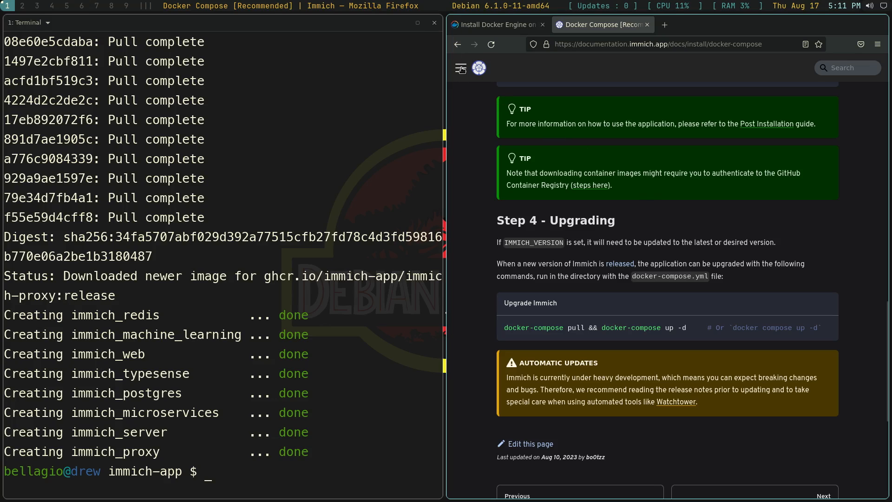
# - Navigate the docs site menu to Install > Post Install Steps
pyautogui.click(461, 68)
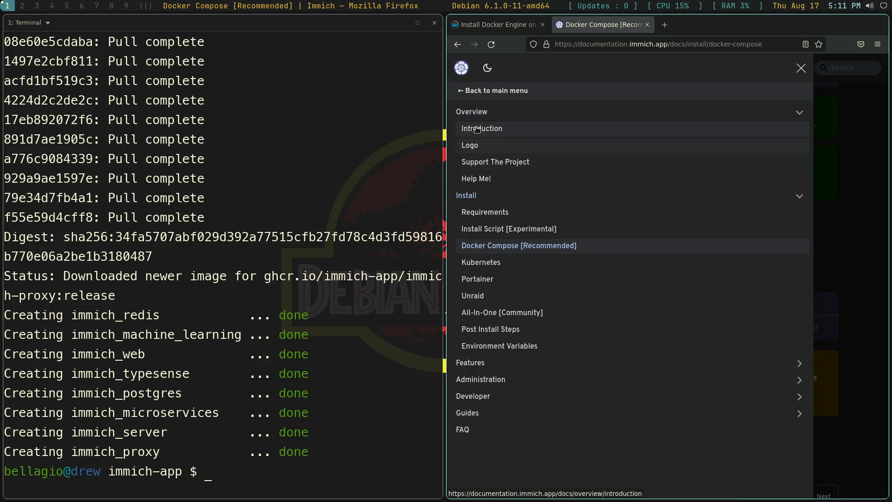
pyautogui.moveTo(498, 346)
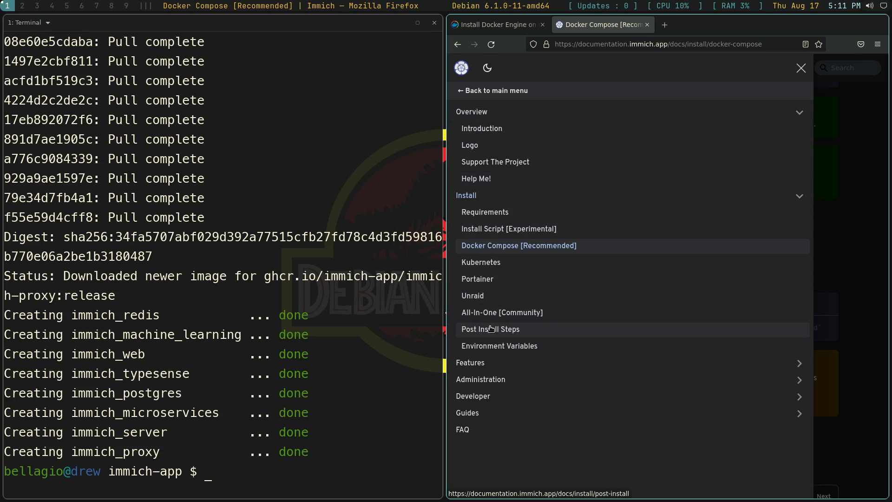
pyautogui.click(491, 329)
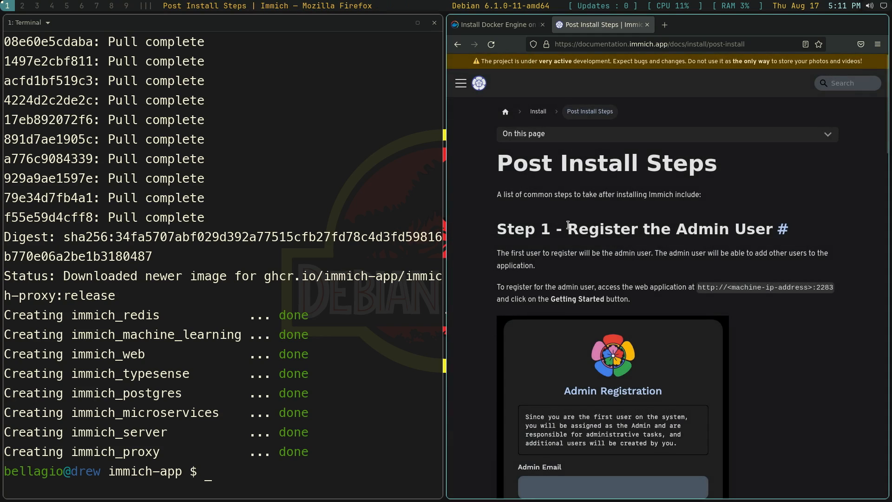
pyautogui.moveTo(761, 307)
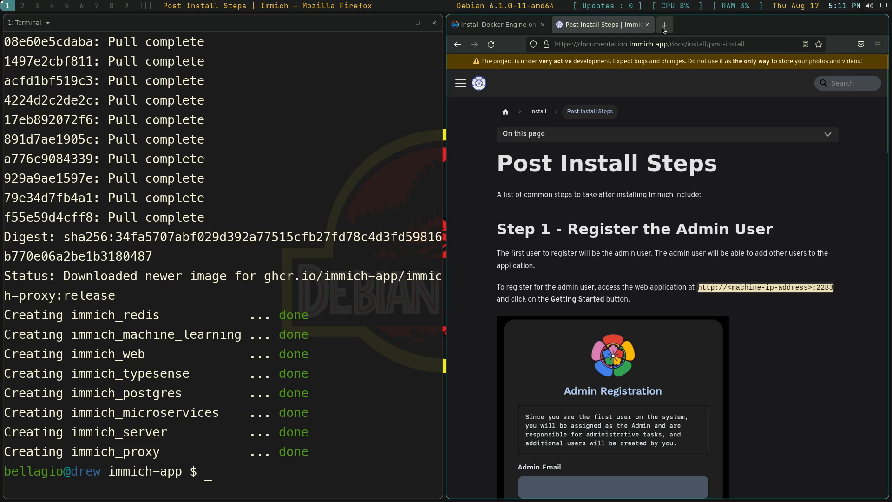
# - Load the Immich web app at bellagio:2283 in a new tab, correcting the port from 9443
pyautogui.click(663, 25)
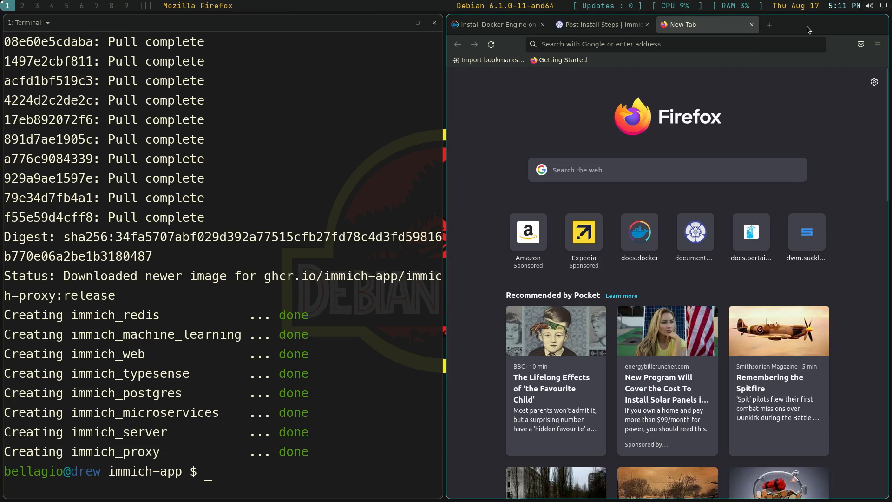
pyautogui.write('http://bellagio')
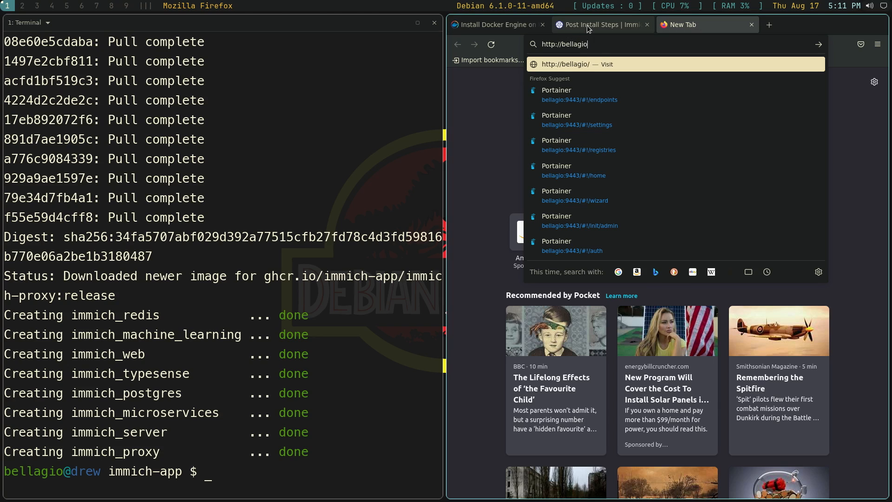
pyautogui.click(597, 24)
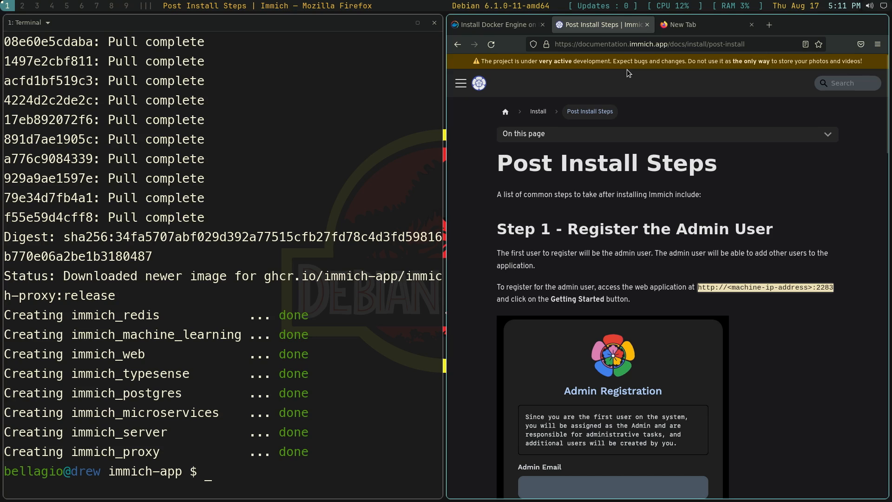
pyautogui.write('bellagio')
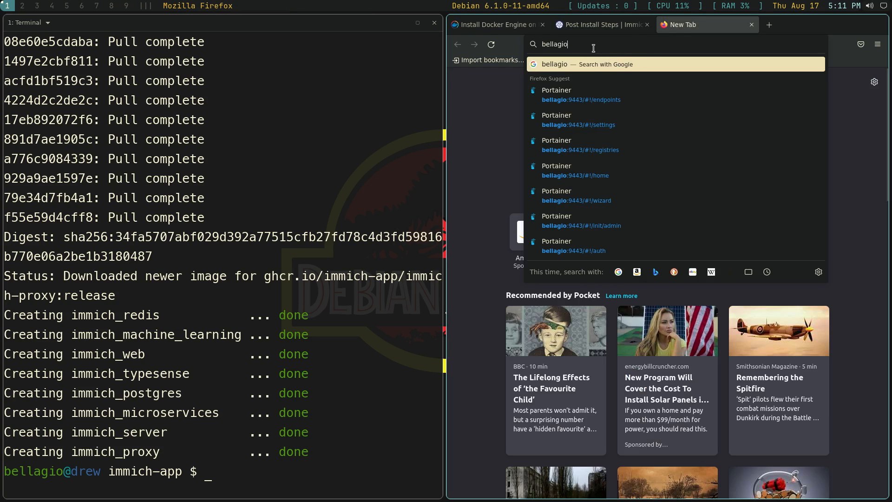
pyautogui.write(':9443')
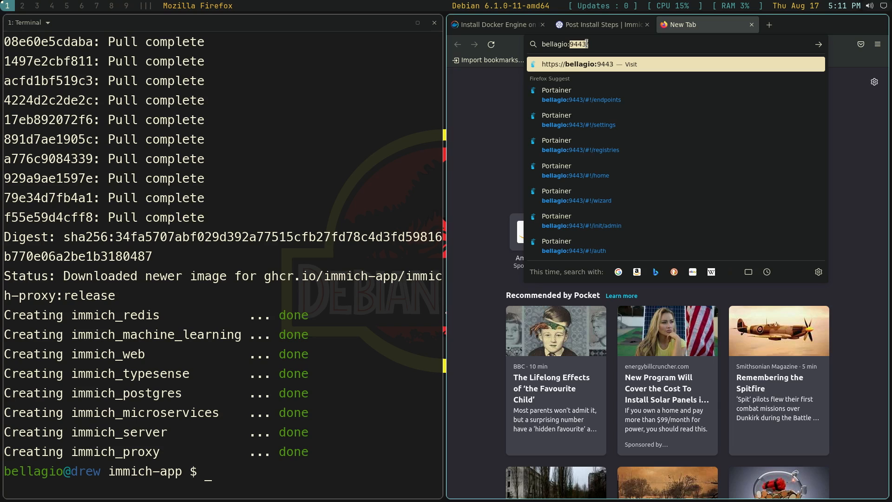
pyautogui.click(597, 24)
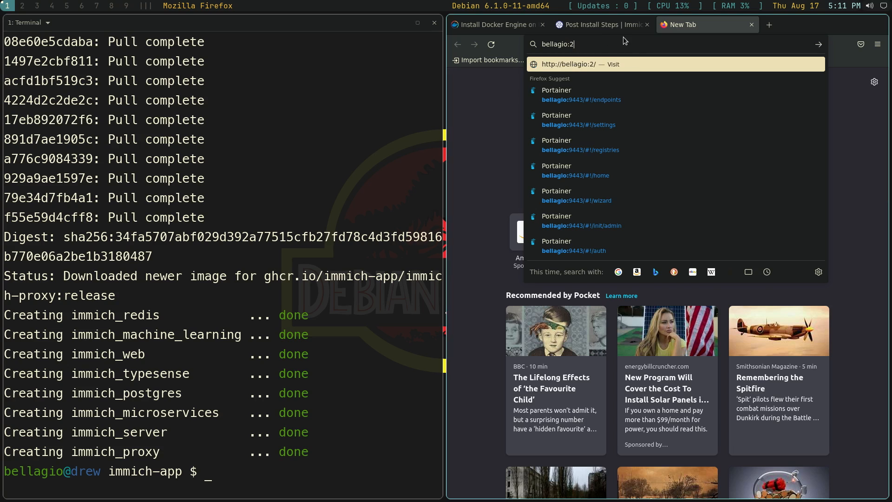
pyautogui.write('283')
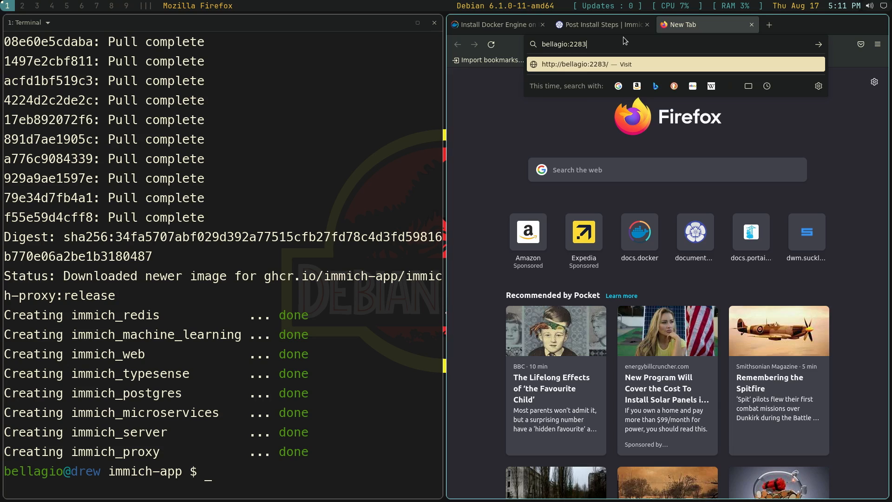
pyautogui.press('Return')
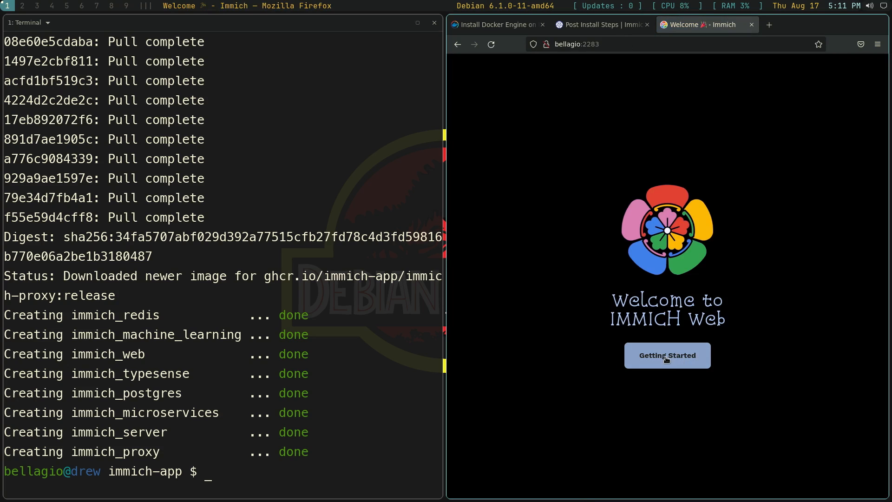
# - Go through Getting Started, fill the Admin Registration form and sign up as admin
pyautogui.click(667, 355)
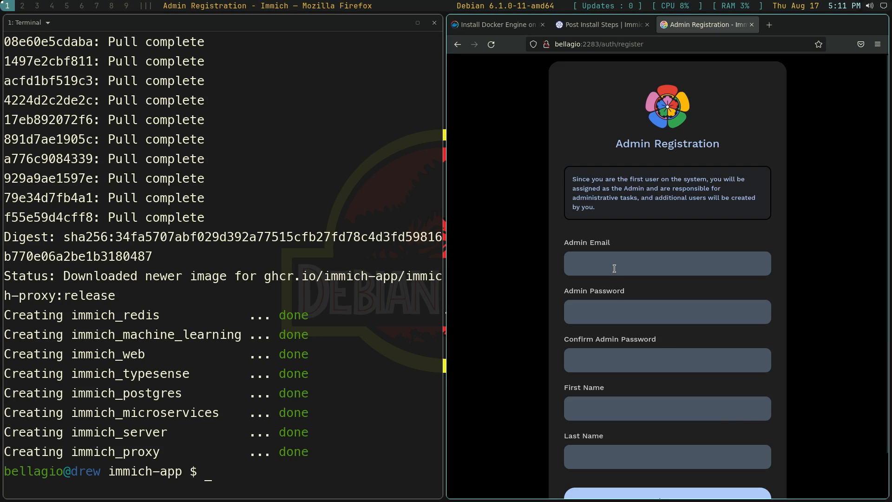
pyautogui.scroll(-3)
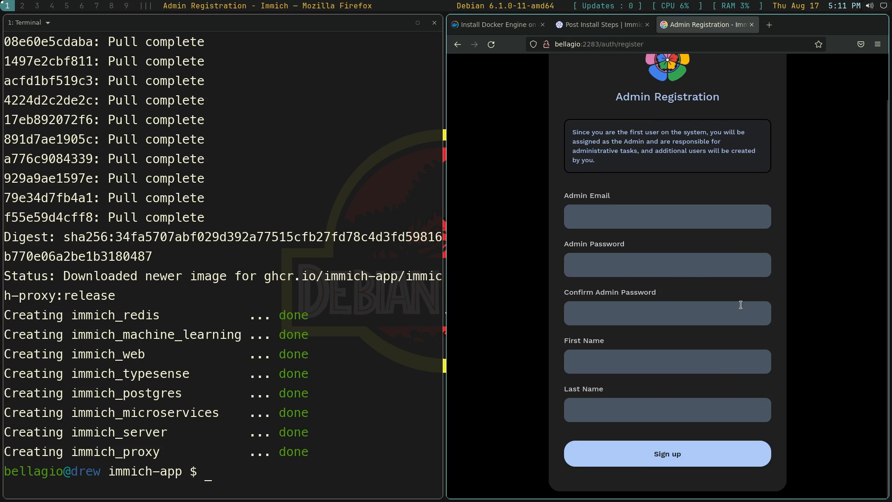
pyautogui.click(666, 452)
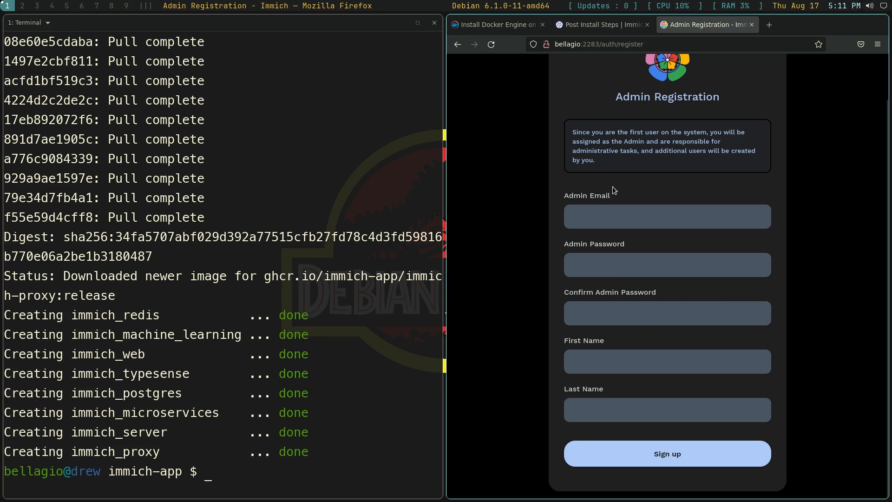
pyautogui.moveTo(597, 239)
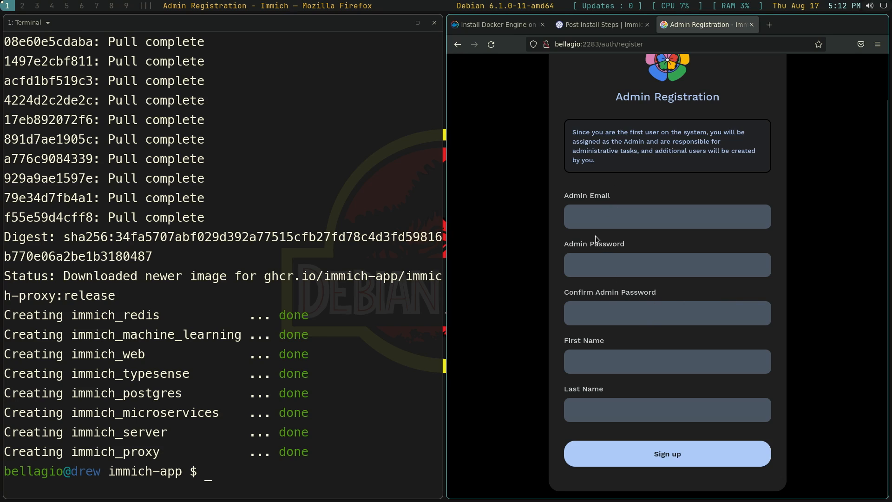
pyautogui.click(666, 453)
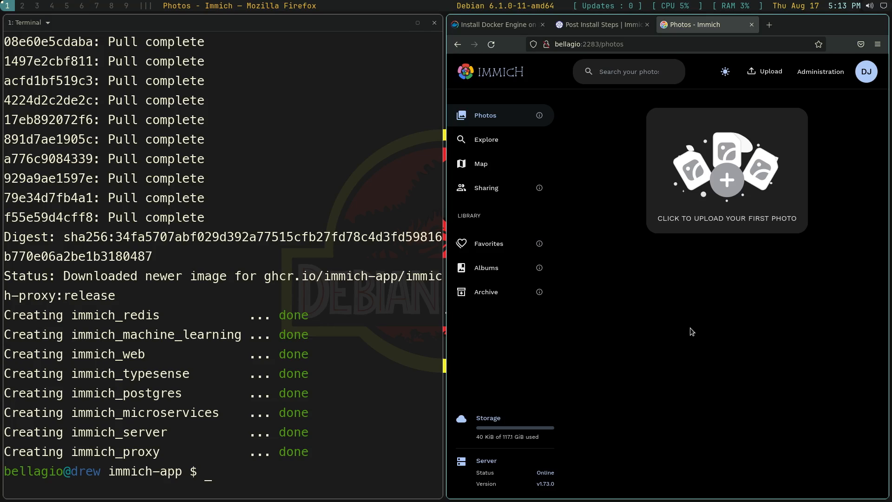
pyautogui.moveTo(645, 137)
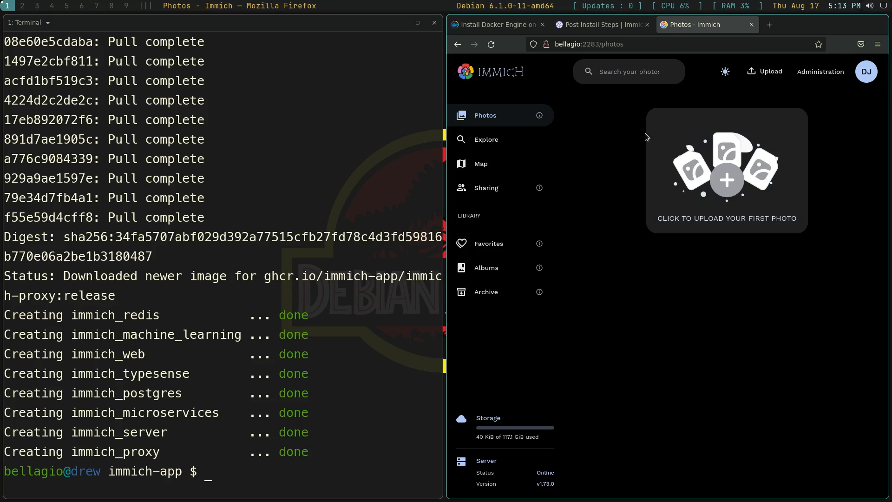
pyautogui.moveTo(883, 83)
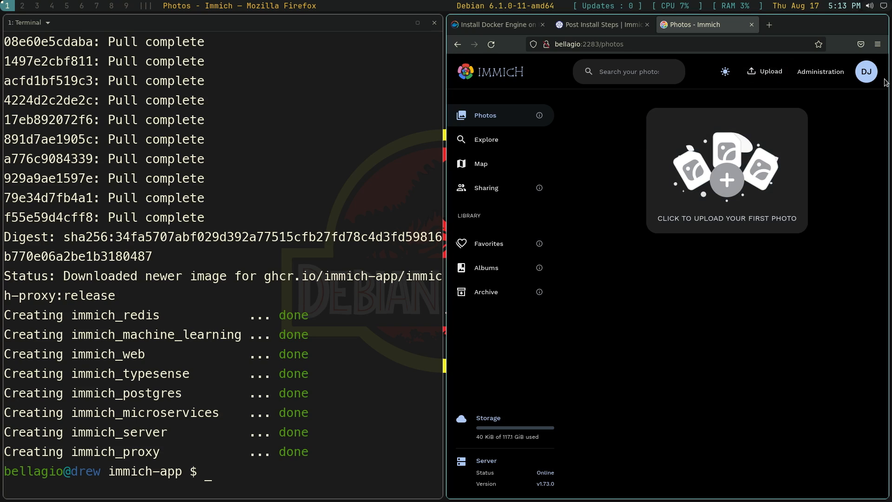
pyautogui.click(865, 71)
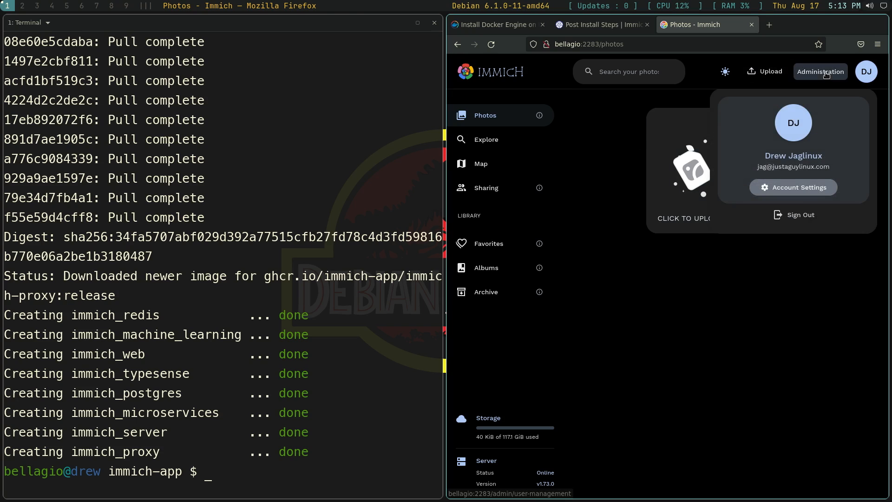
pyautogui.click(819, 71)
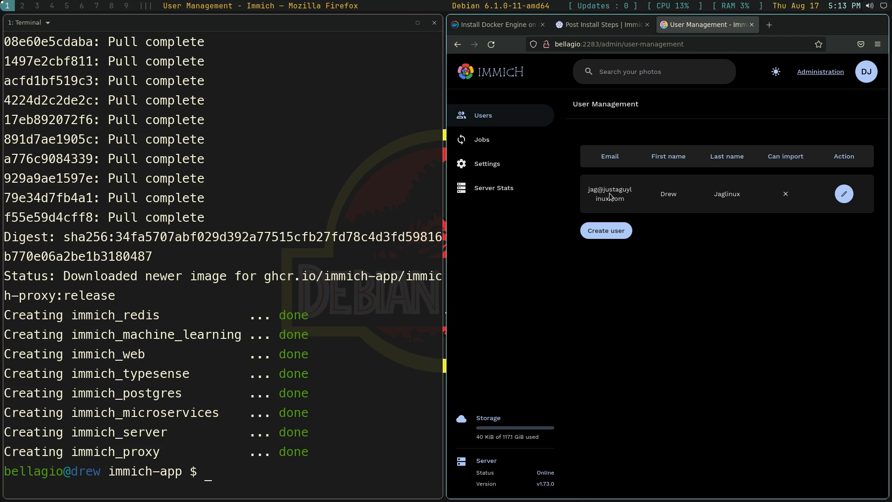
pyautogui.moveTo(679, 202)
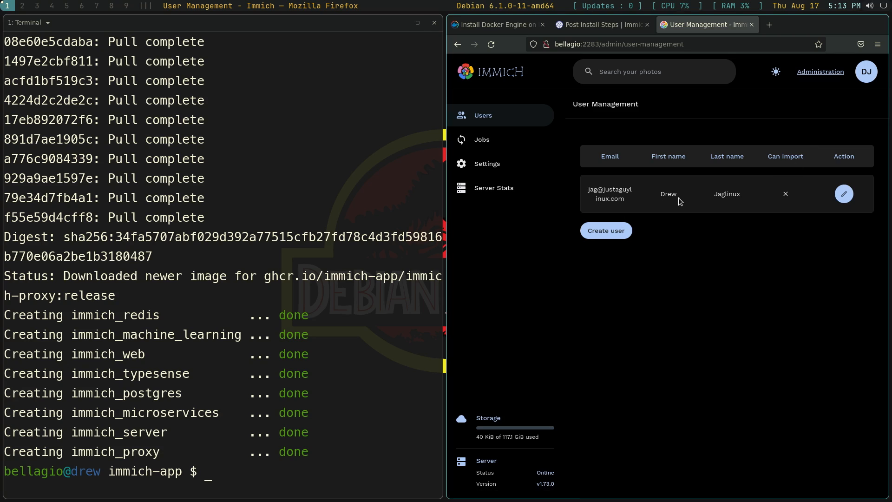
pyautogui.moveTo(754, 89)
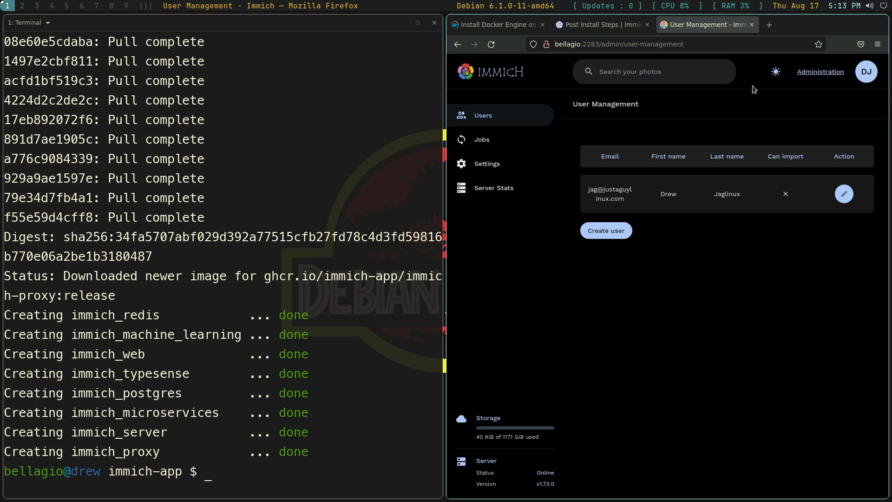
pyautogui.moveTo(625, 128)
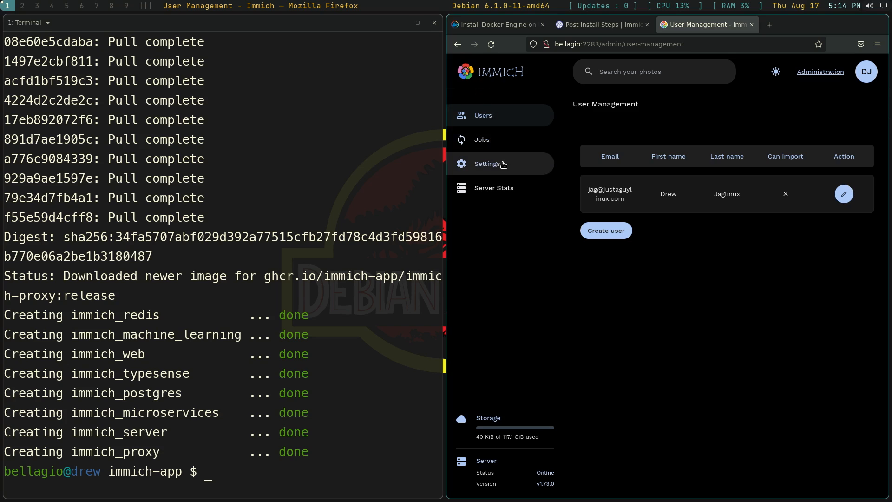
pyautogui.click(486, 164)
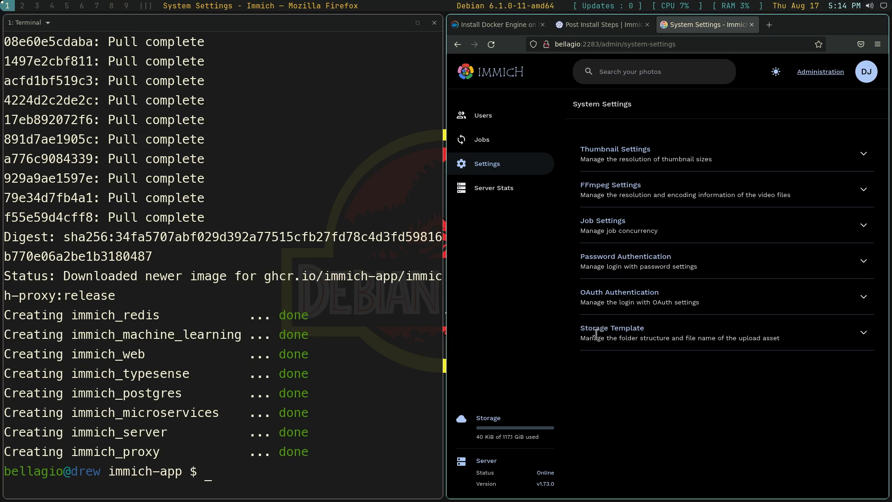
pyautogui.click(493, 188)
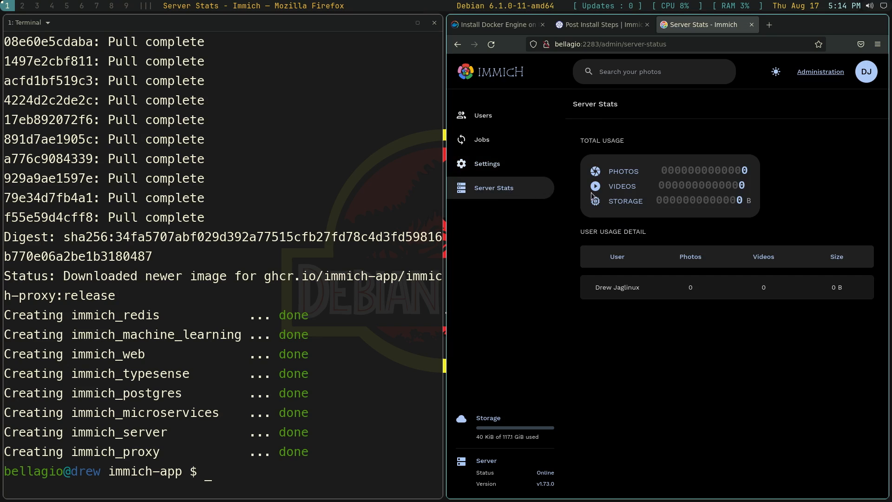
pyautogui.moveTo(726, 149)
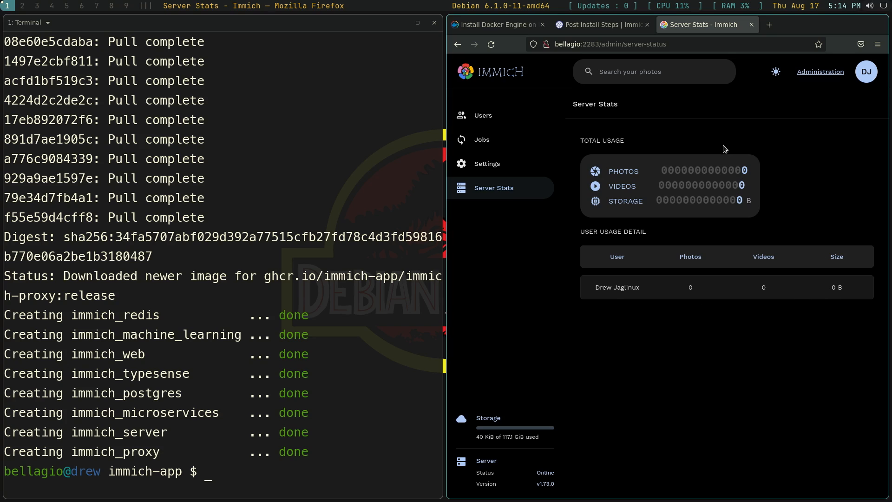
pyautogui.moveTo(488, 84)
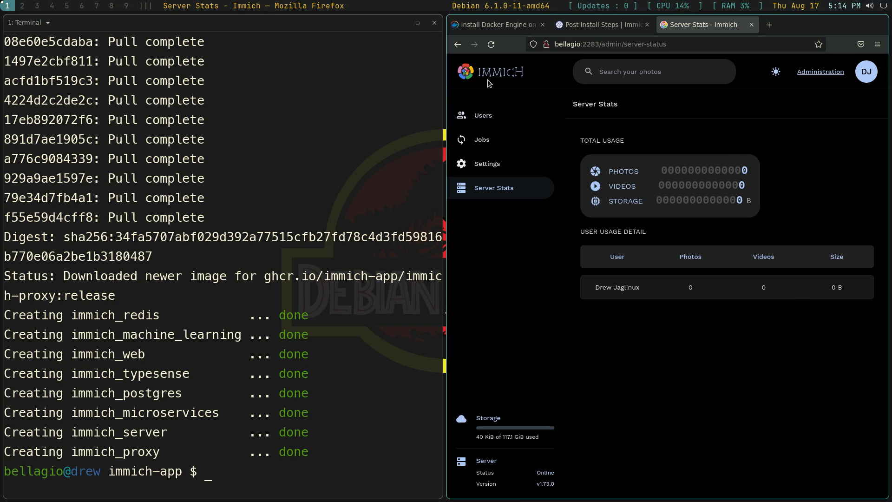
pyautogui.click(488, 71)
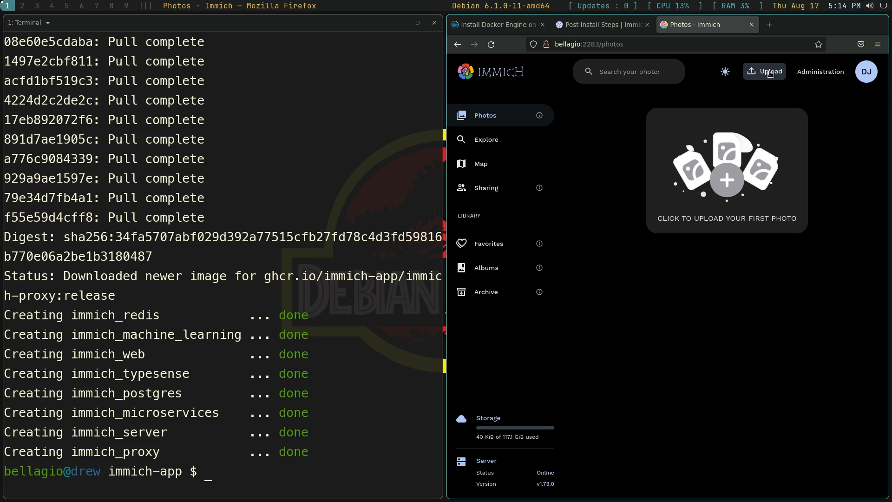
# - Upload bluemountain.jpg from the backgrounds folder after cancelling a first file selection
pyautogui.click(769, 71)
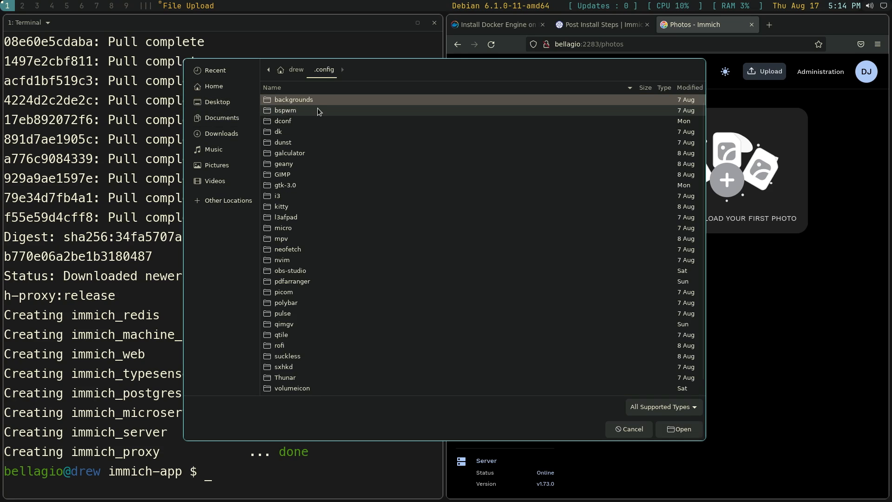
pyautogui.doubleClick(293, 99)
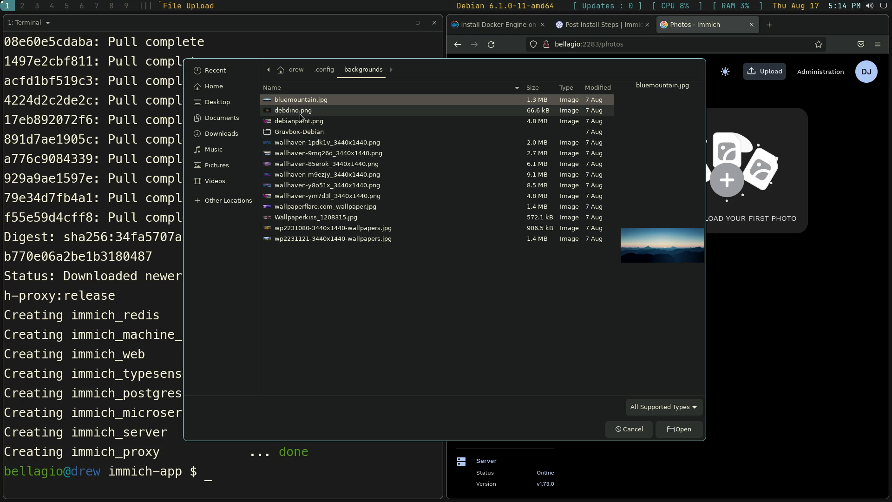
pyautogui.click(298, 131)
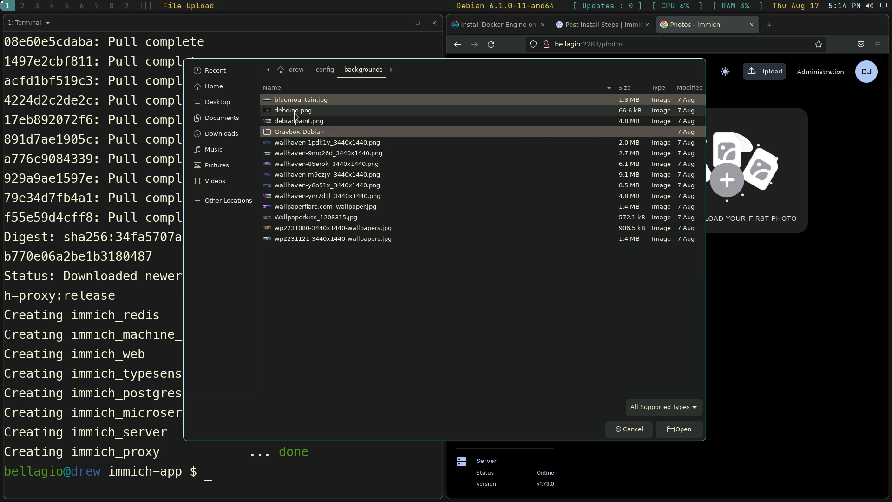
pyautogui.click(298, 121)
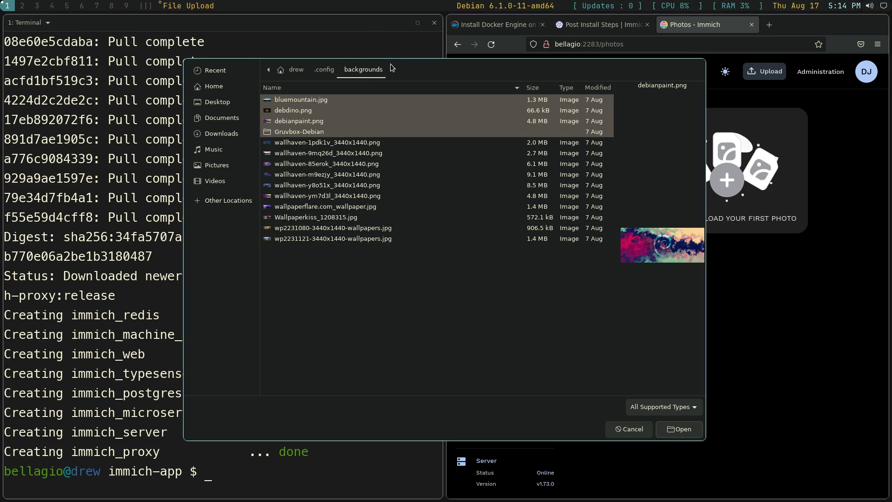
pyautogui.moveTo(568, 73)
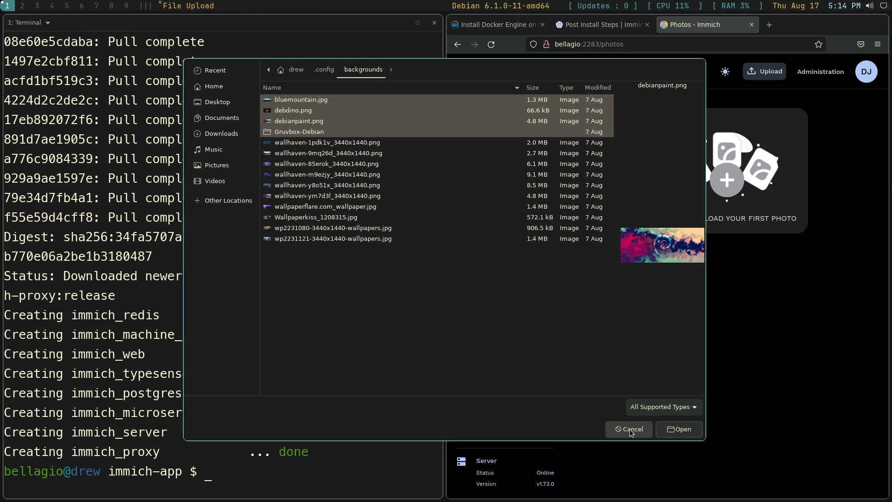
pyautogui.click(628, 429)
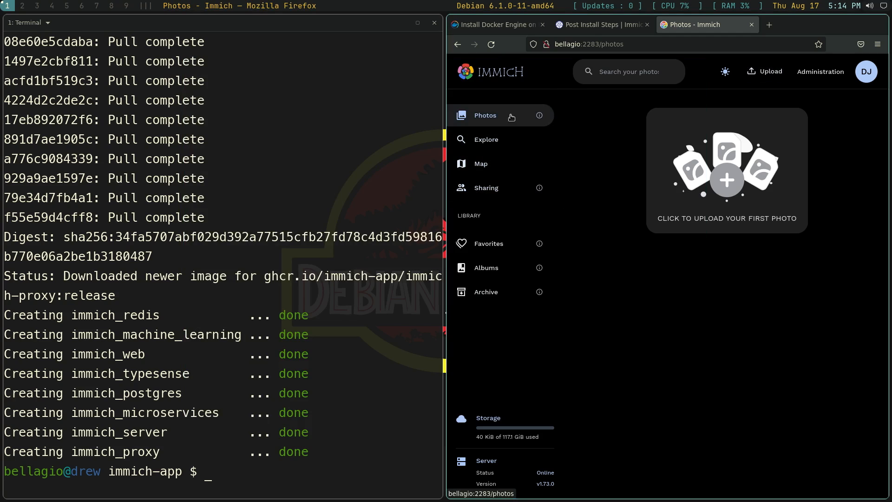
pyautogui.click(769, 72)
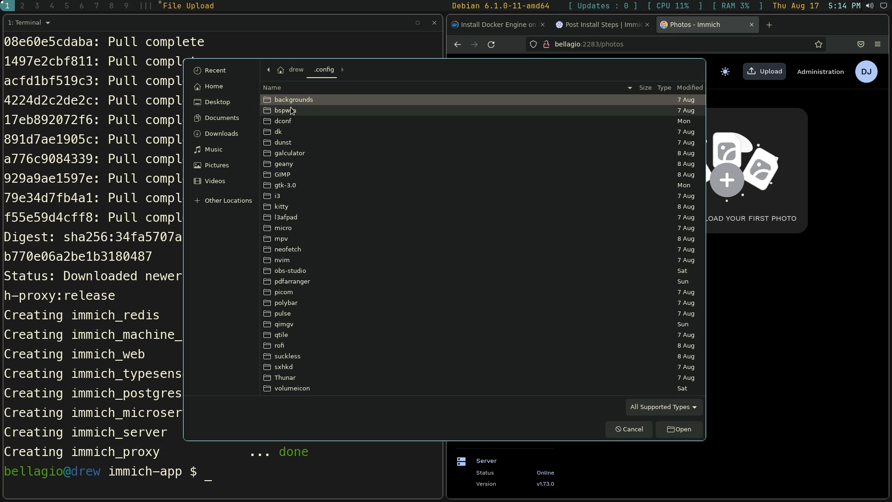
pyautogui.doubleClick(293, 100)
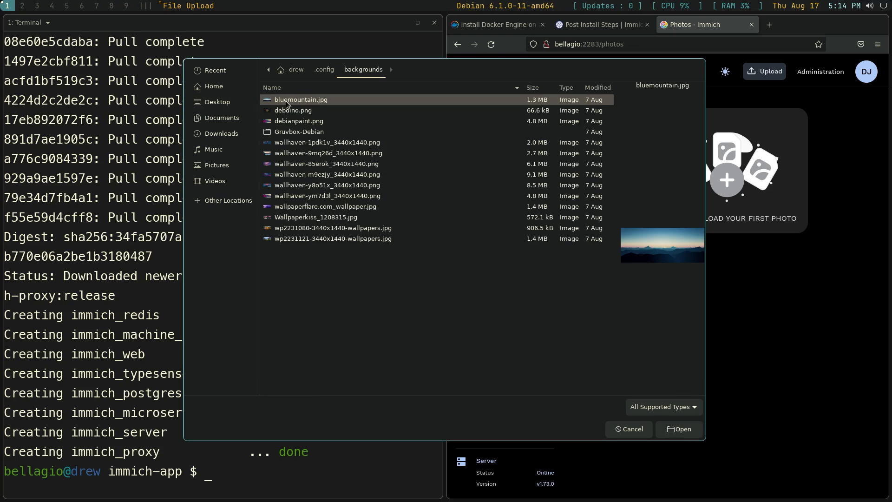
pyautogui.moveTo(679, 428)
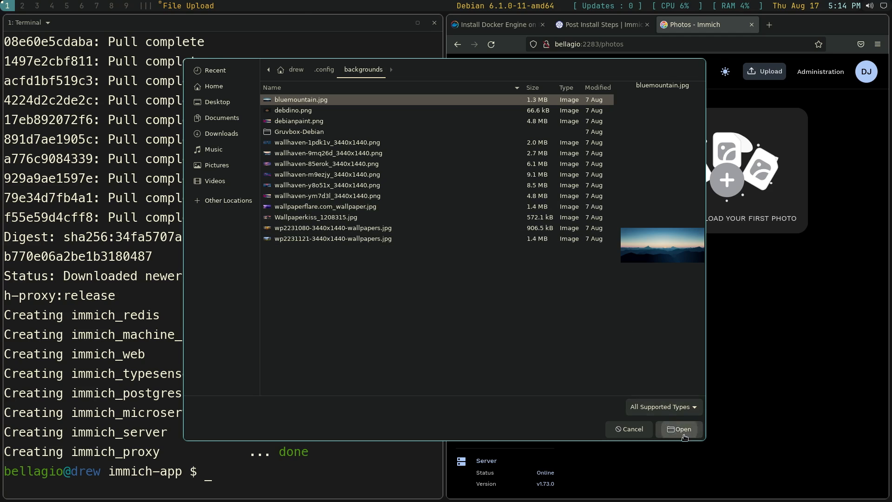
pyautogui.click(678, 428)
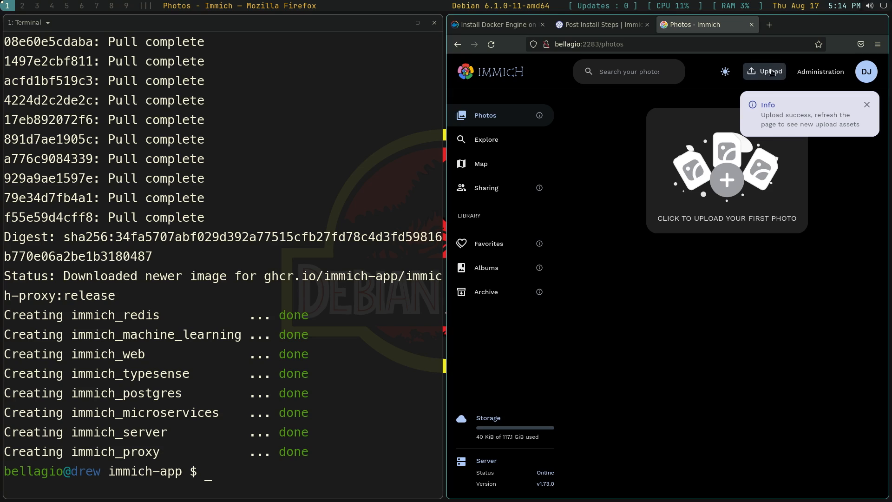
# - Upload debdino.png, debianpaint.png and wallhaven-1pdk1v_3440x1440.png together
pyautogui.click(764, 72)
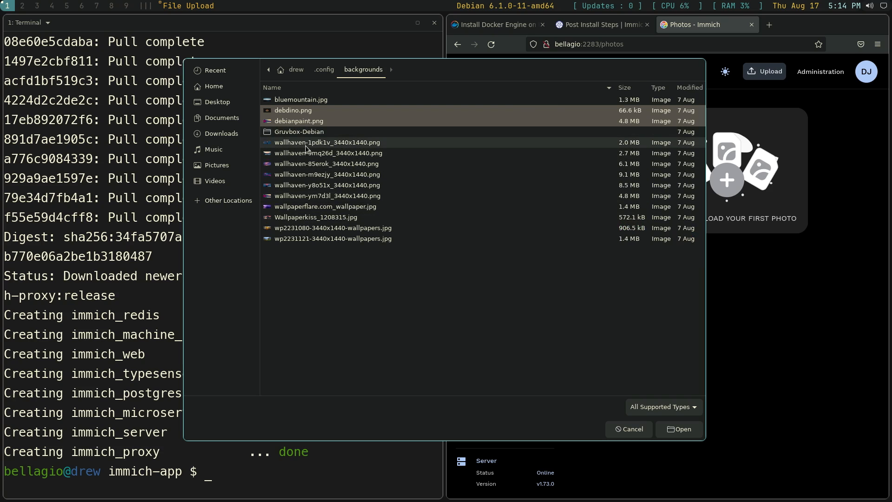
pyautogui.click(326, 143)
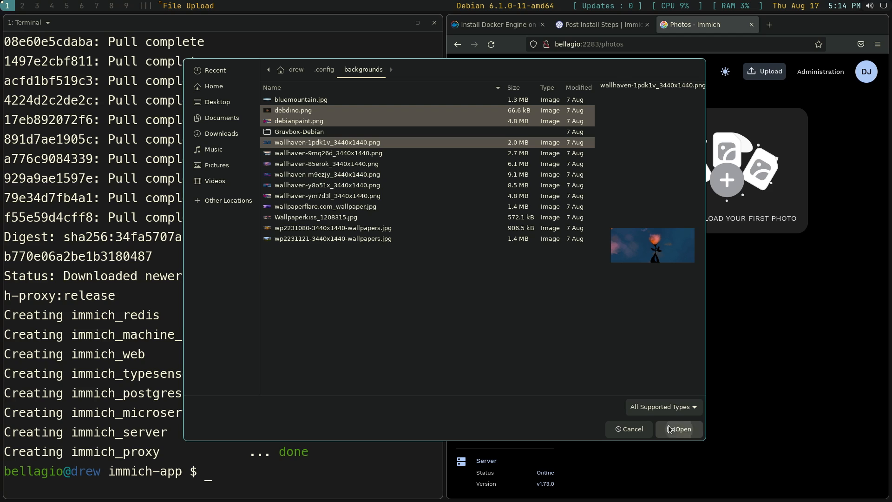
pyautogui.click(678, 429)
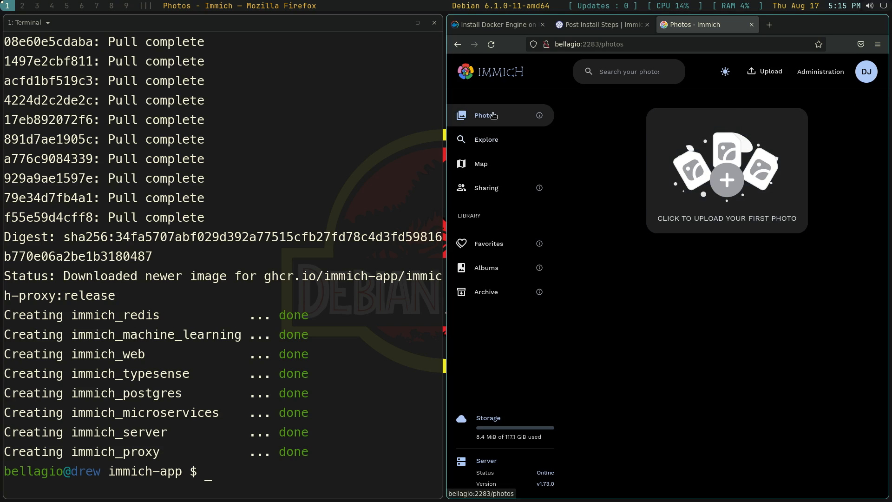
pyautogui.moveTo(485, 140)
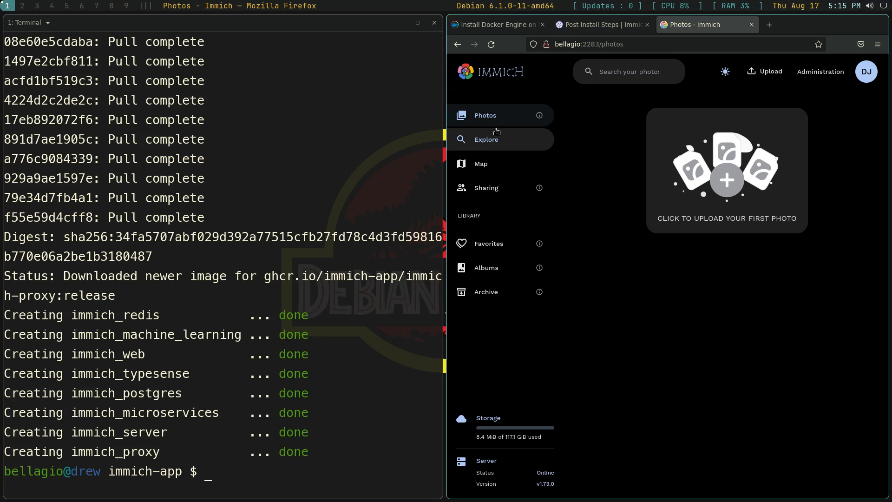
pyautogui.moveTo(544, 91)
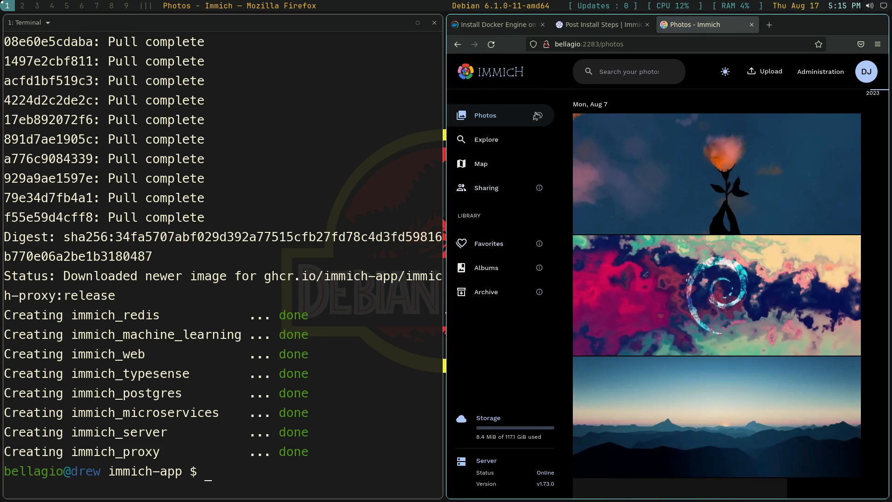
pyautogui.moveTo(559, 113)
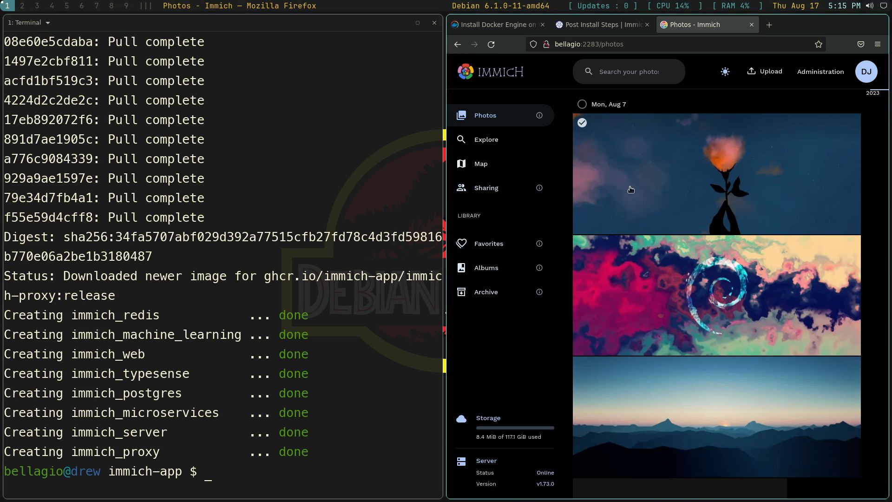
pyautogui.moveTo(659, 129)
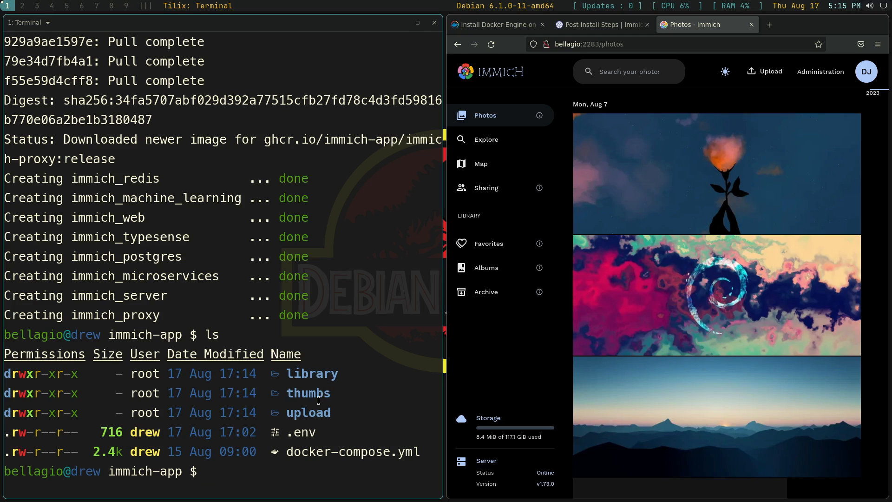
pyautogui.moveTo(335, 470)
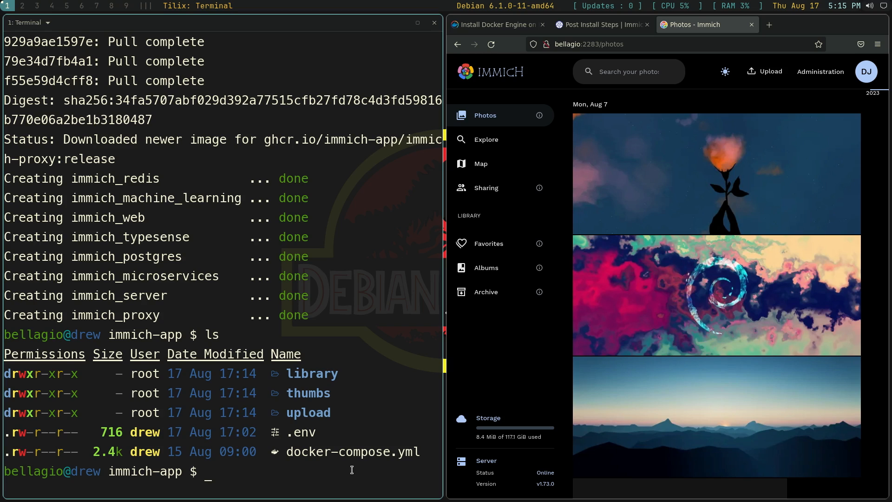
# - cd into library/admin/2023/2023-08-07 and ls the four uploaded wallpapers there
pyautogui.write('cd library/')
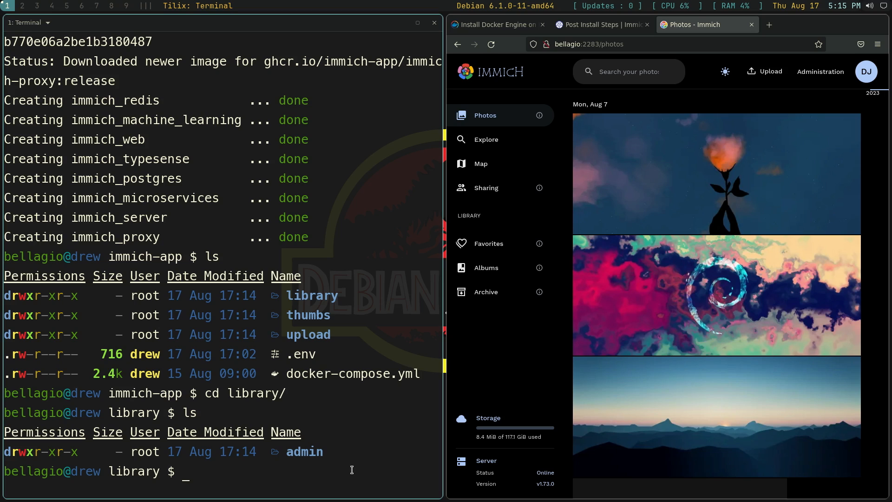
pyautogui.write('cd admin/')
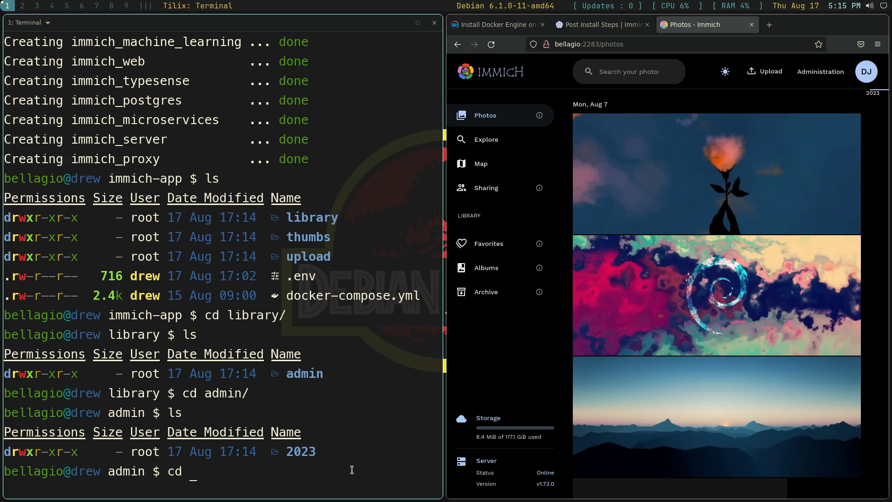
pyautogui.write('2024')
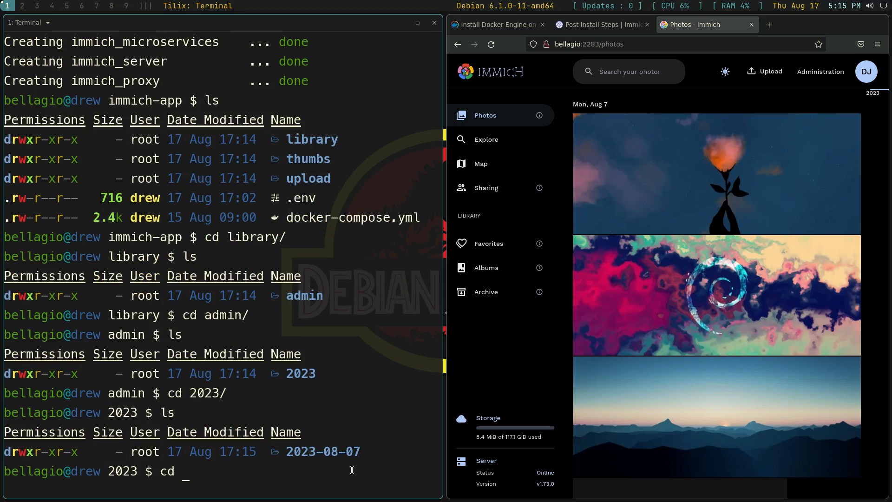
pyautogui.write('202')
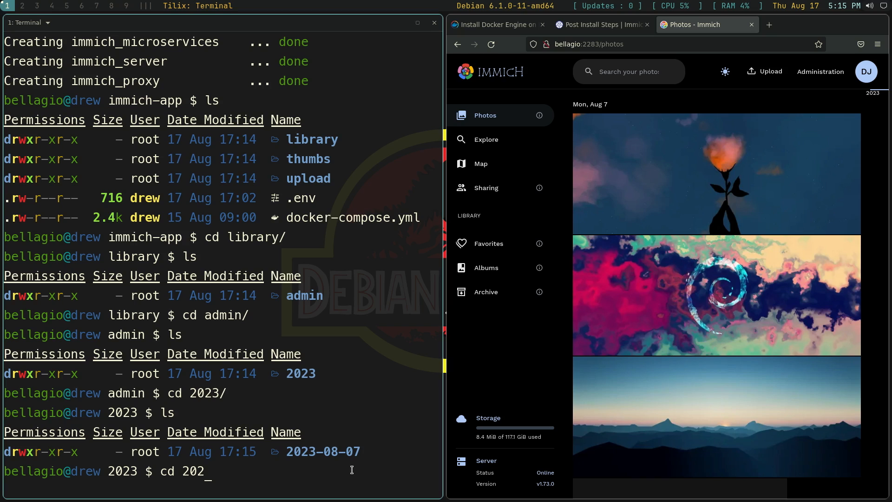
pyautogui.press('Return')
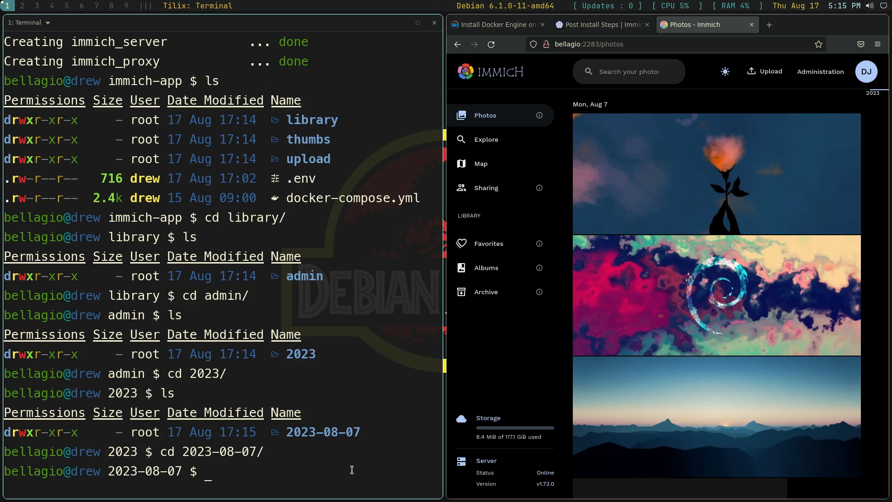
pyautogui.write('ls')
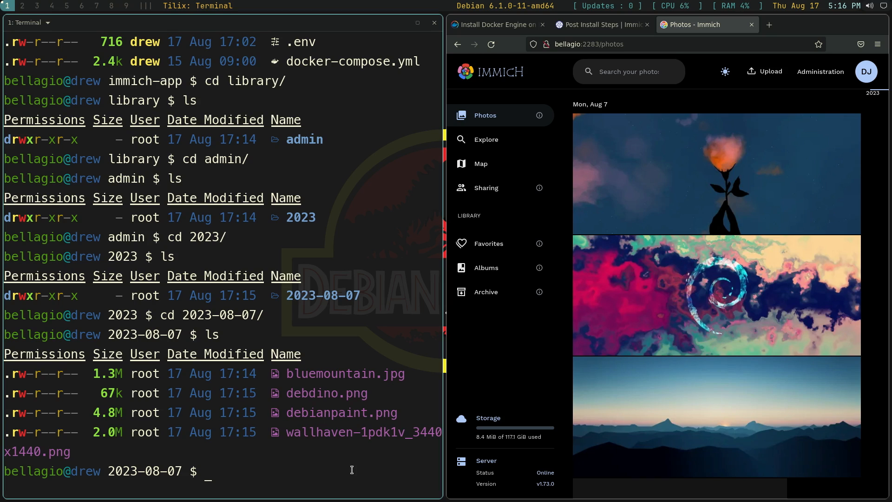
pyautogui.write('...')
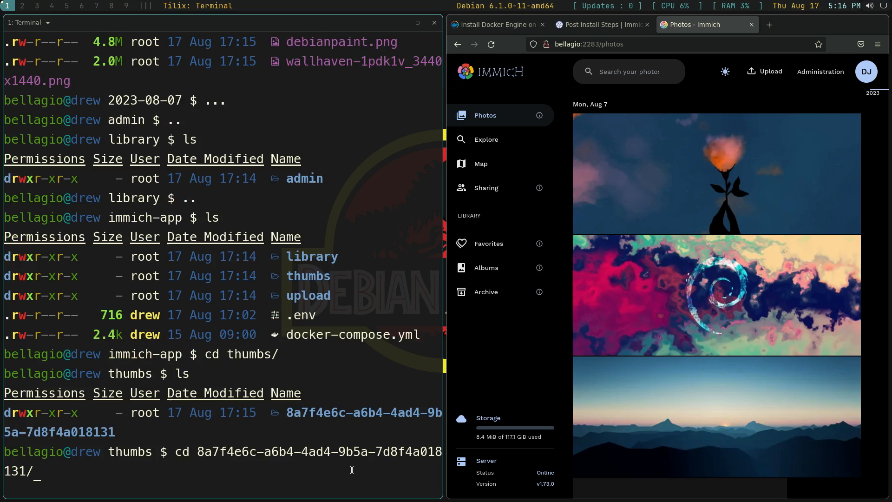
# - Enter the UUID-named folder under thumbs and list its JPEG and WebP thumbnails
pyautogui.press('Return')
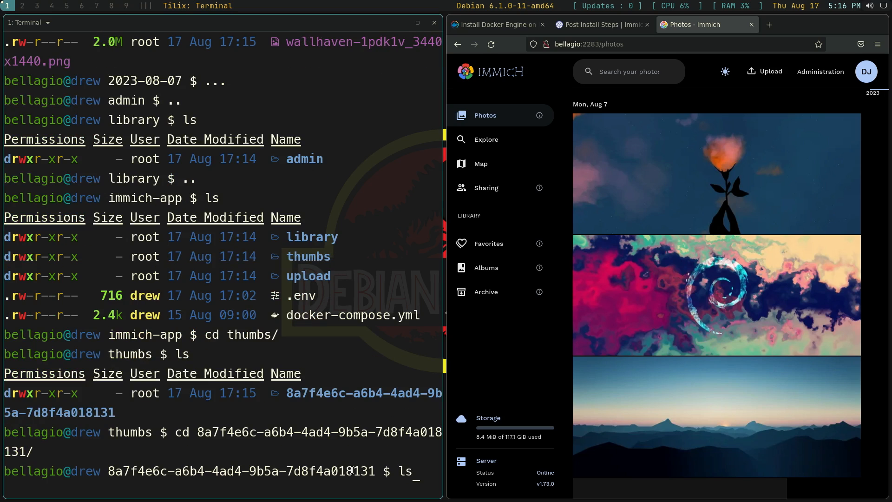
pyautogui.press('Return')
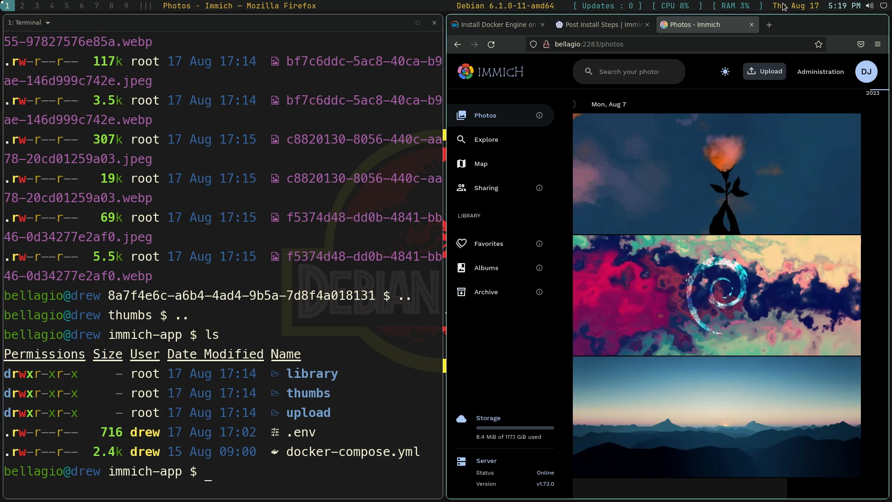
pyautogui.moveTo(723, 26)
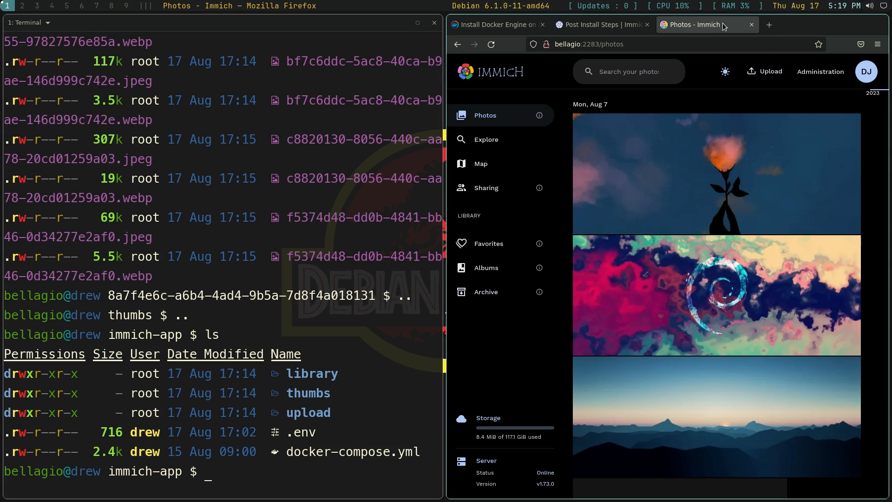
pyautogui.moveTo(726, 24)
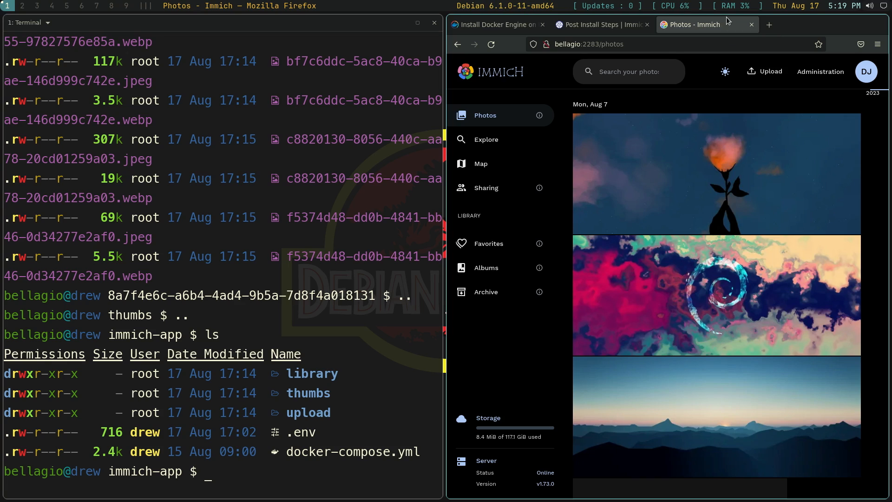